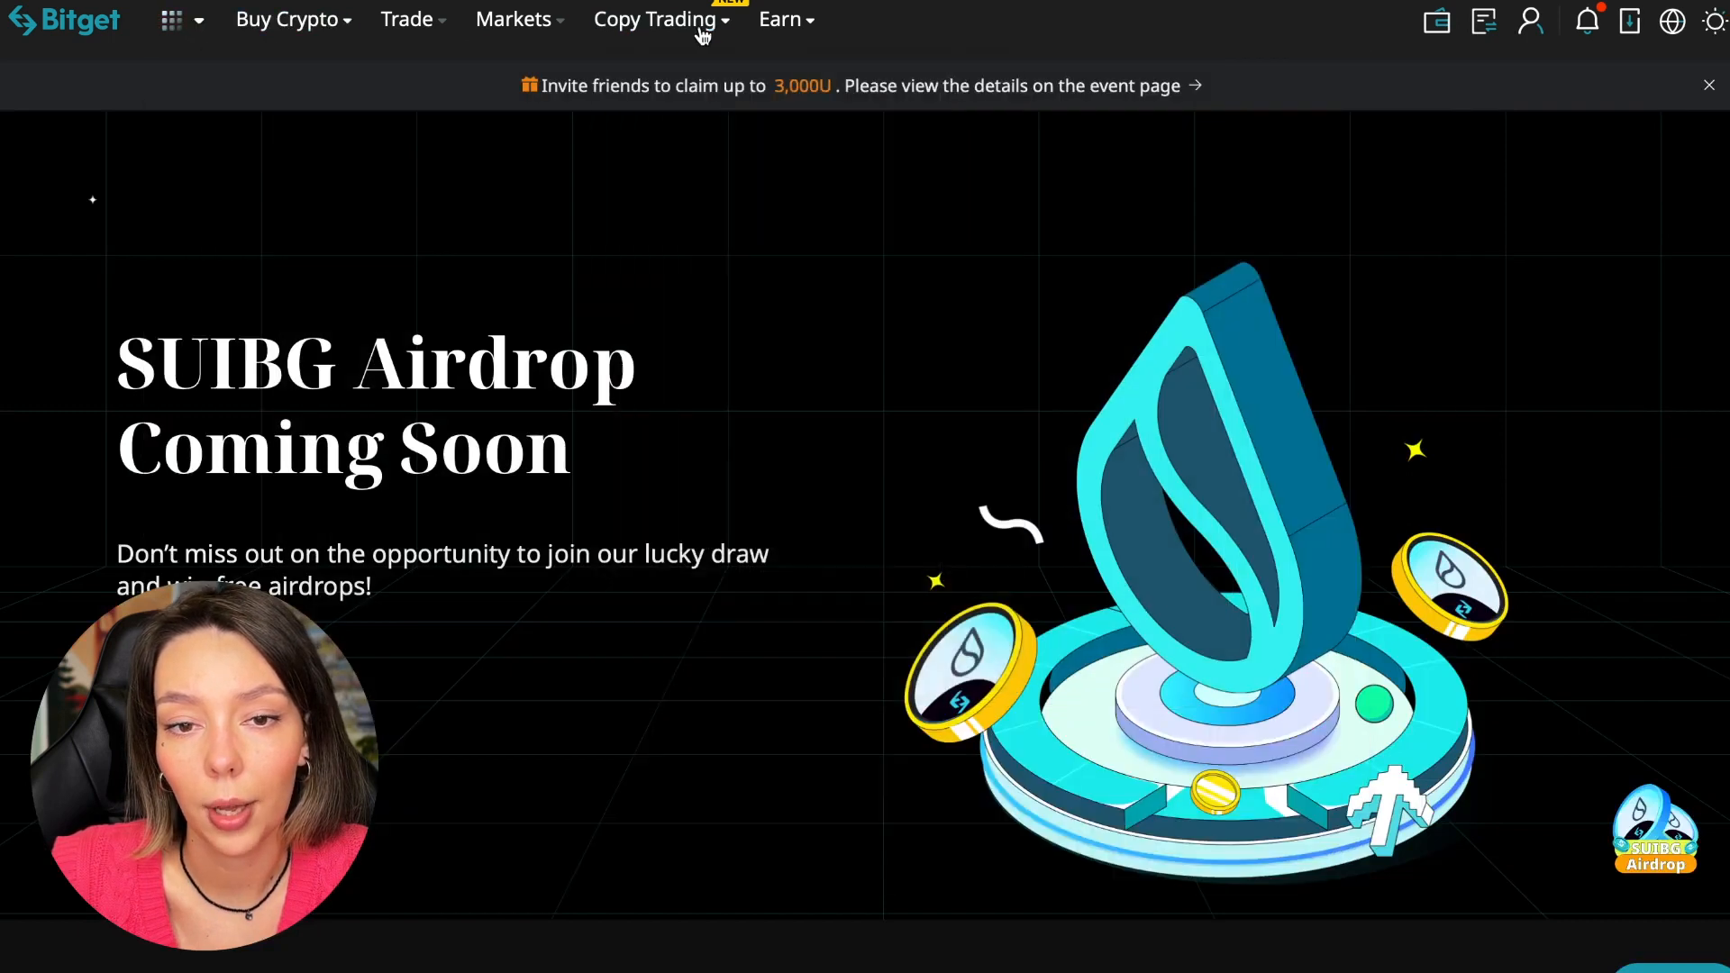
Open Bitget's Copy Trading menu showing futures, spot and strategy copy trading options
left_click(654, 19)
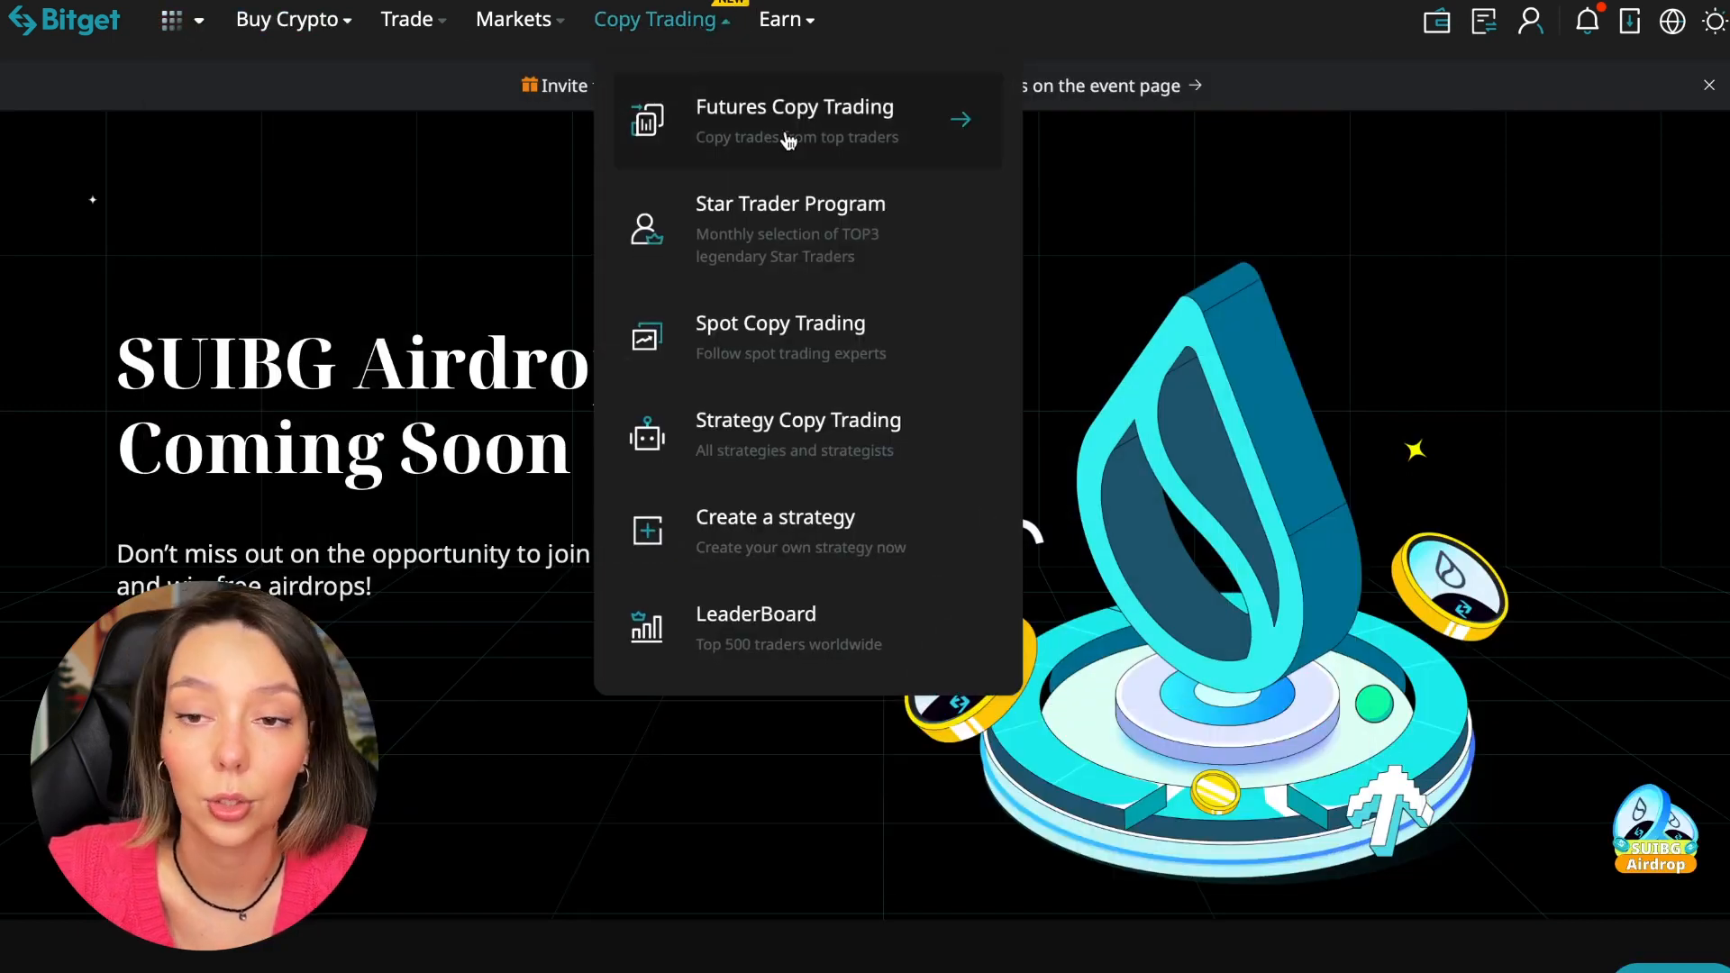
mouse_move(766, 163)
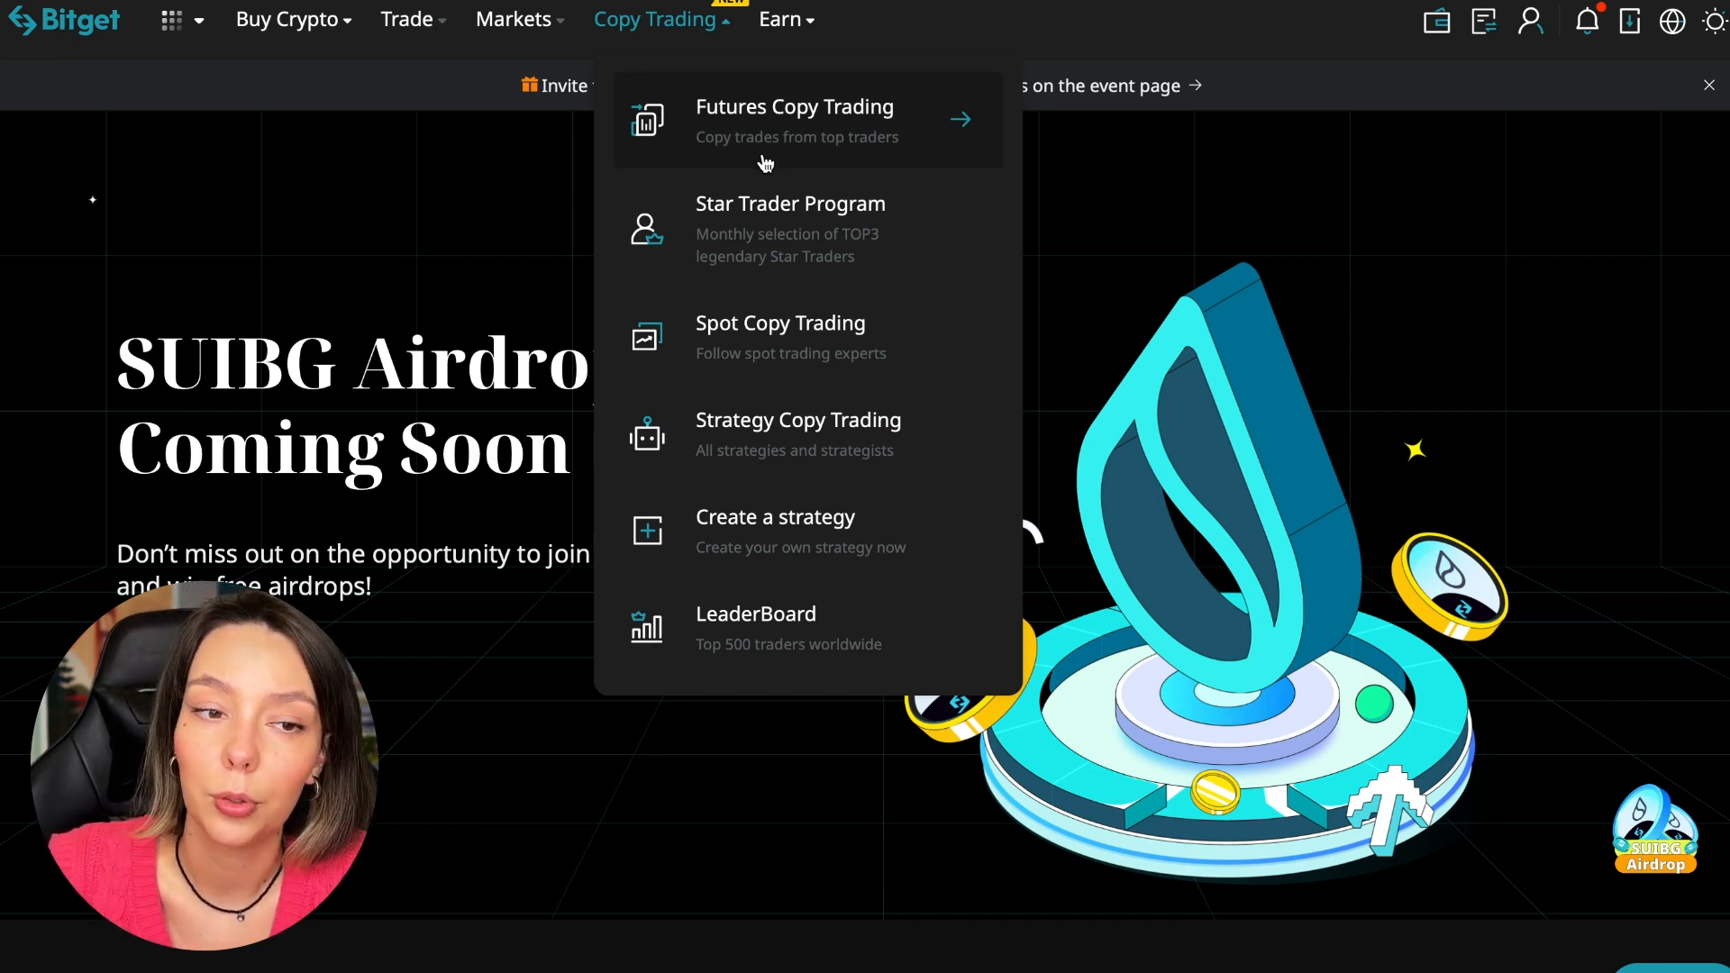
mouse_move(799, 431)
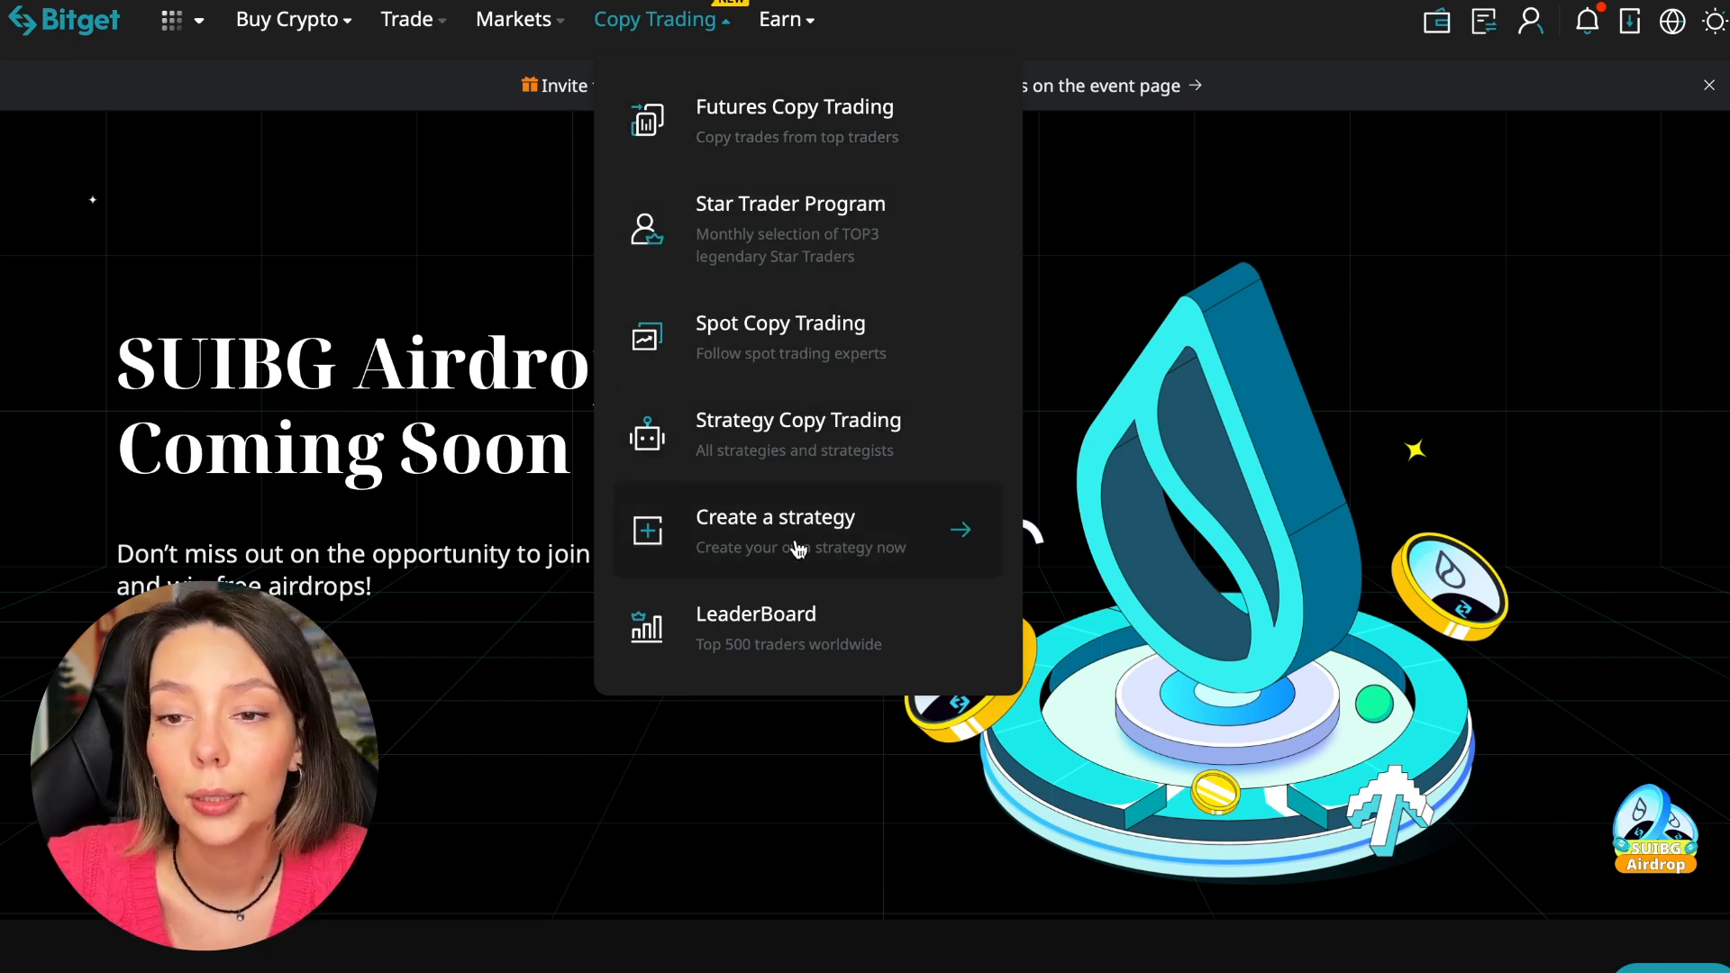
mouse_move(789, 624)
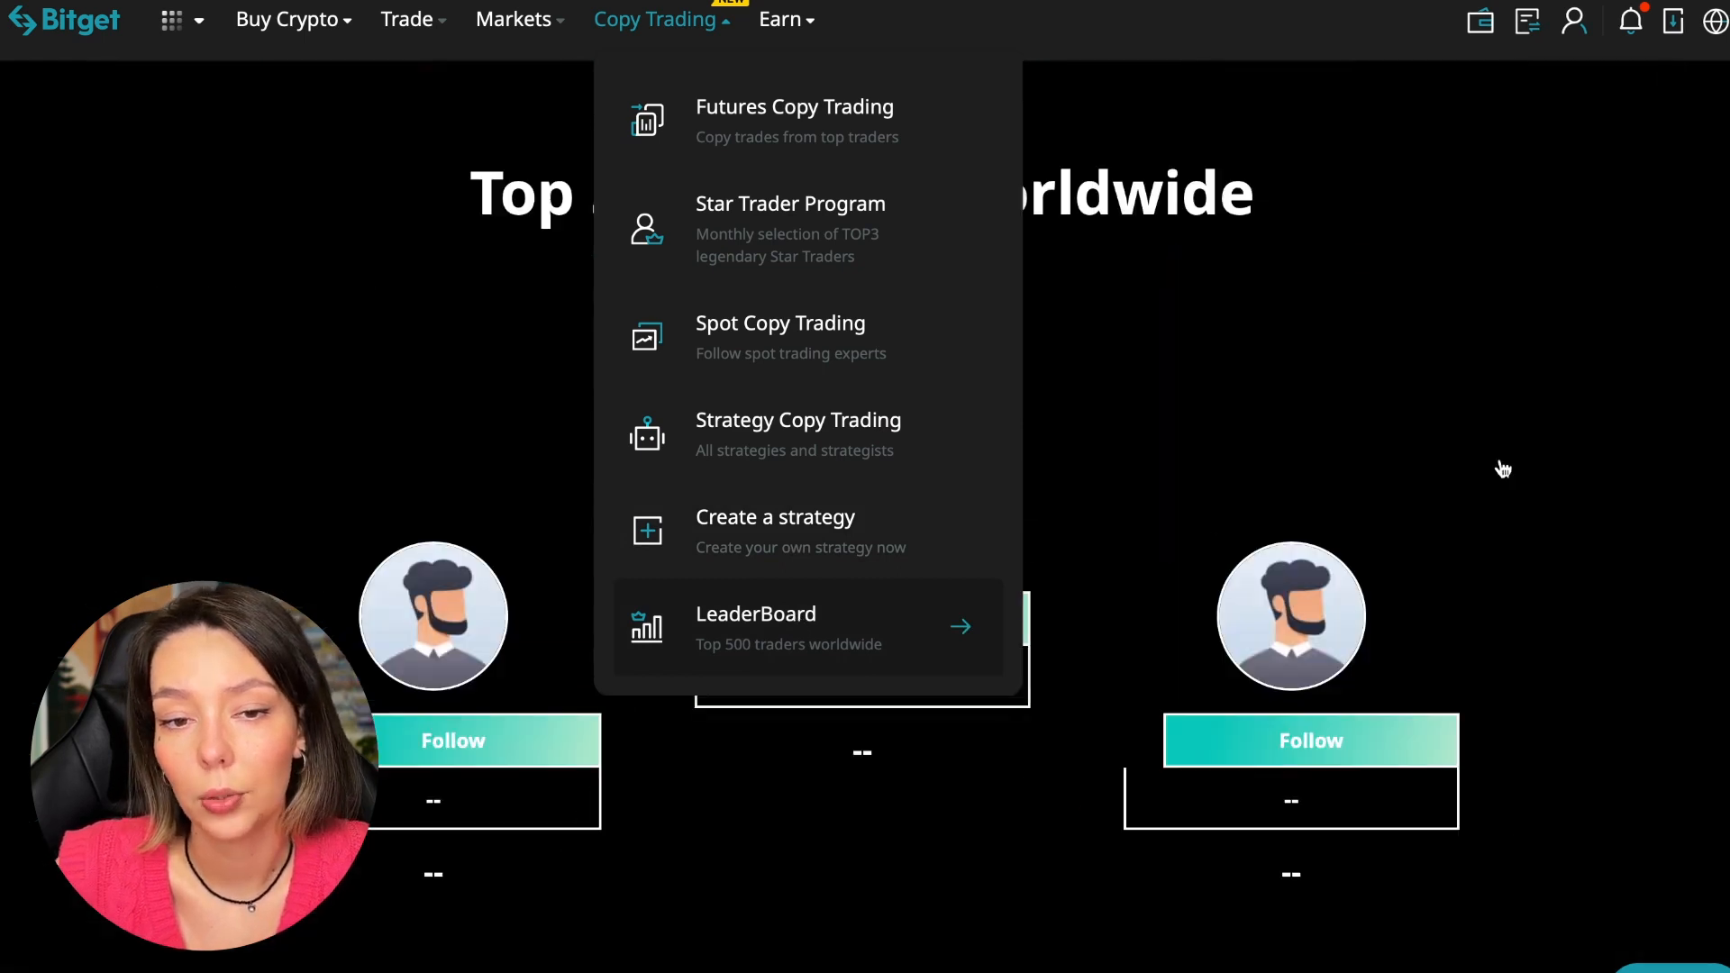
Close the options menu and scroll through the top traders leaderboard ranking
left_click(756, 613)
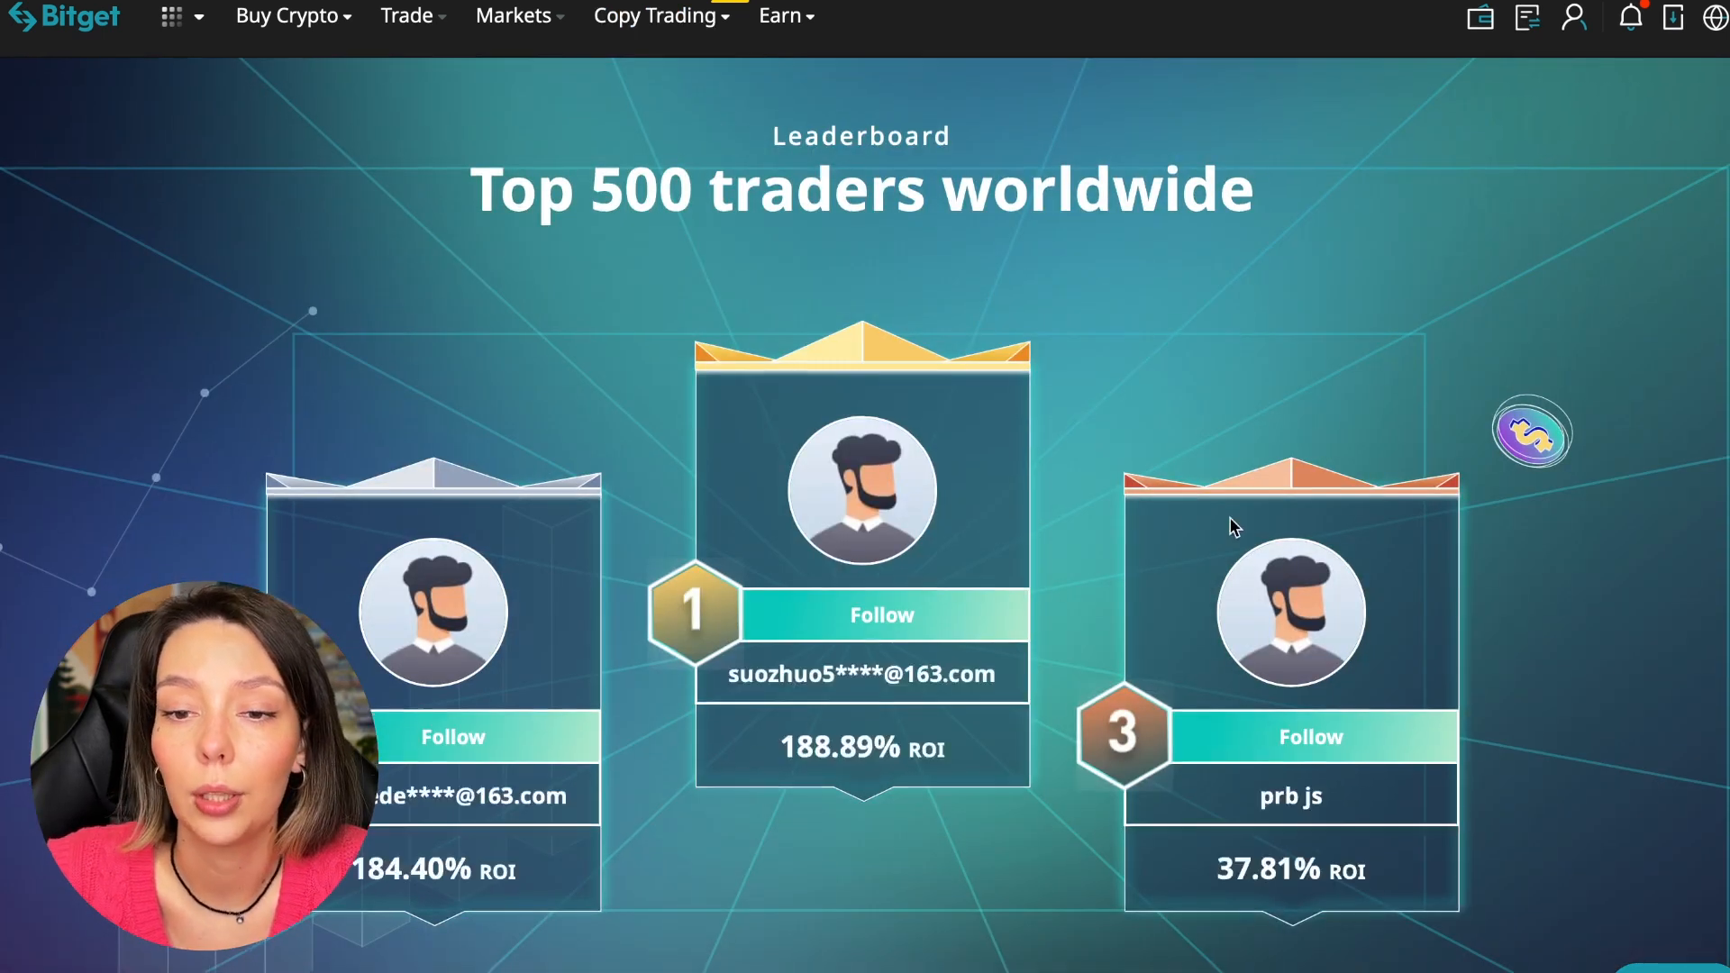
scroll("down", 3)
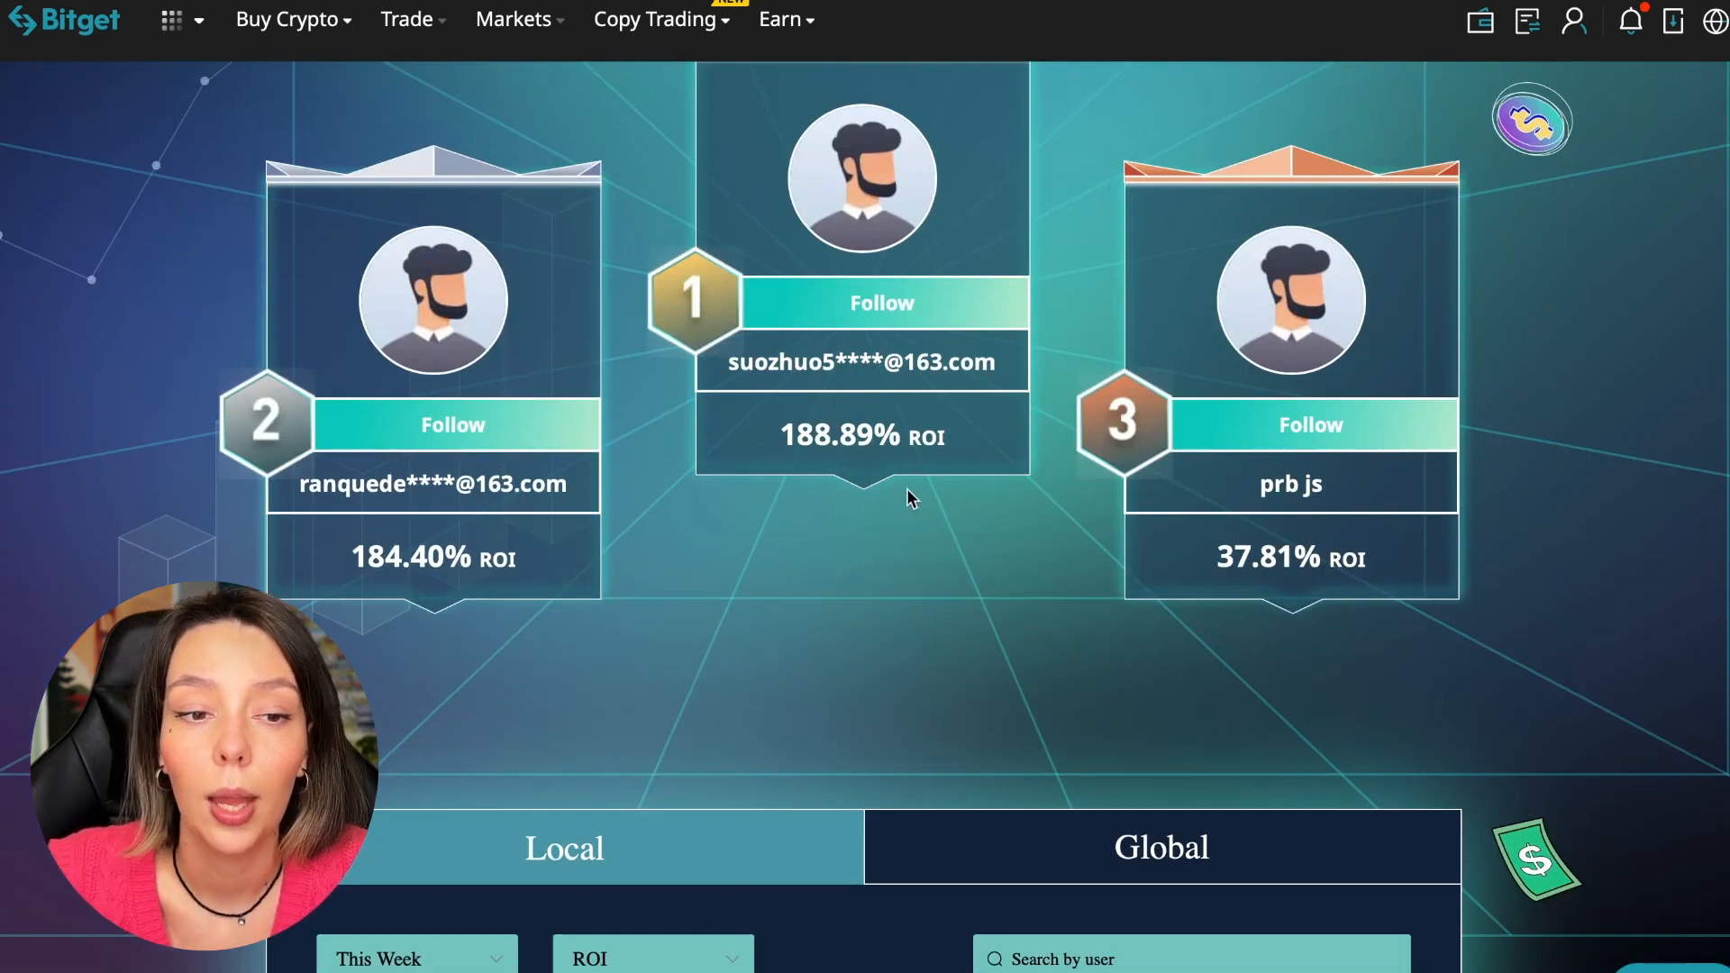
scroll("down", 3)
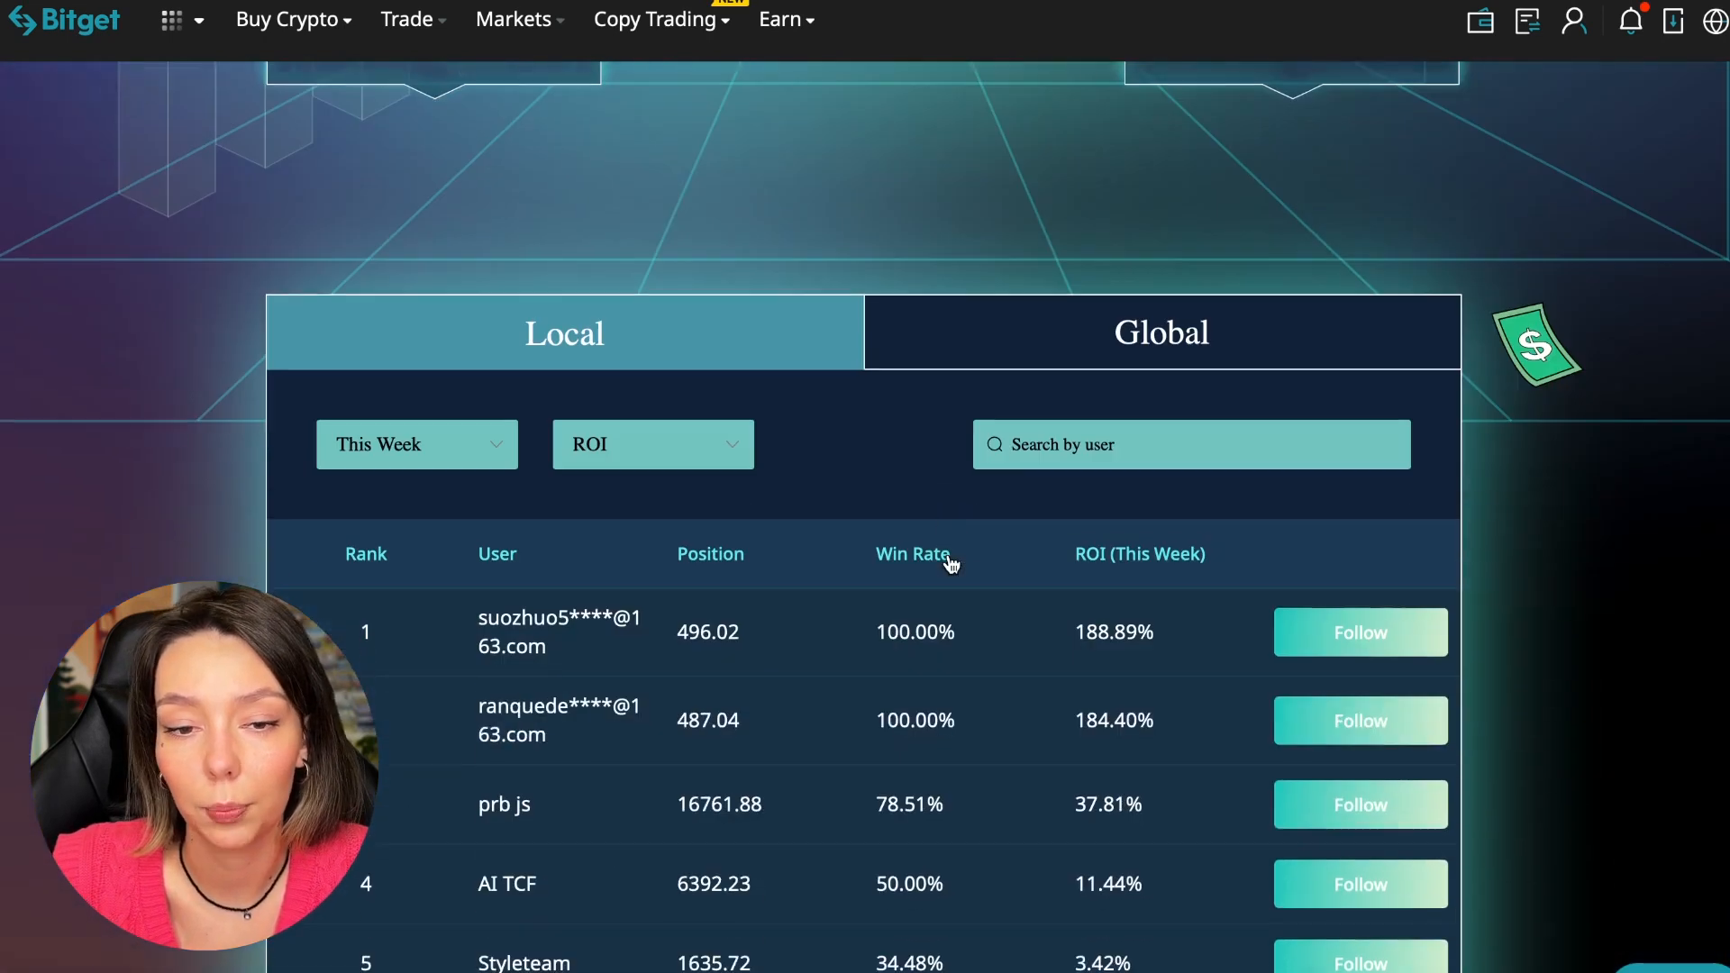
scroll("down", 3)
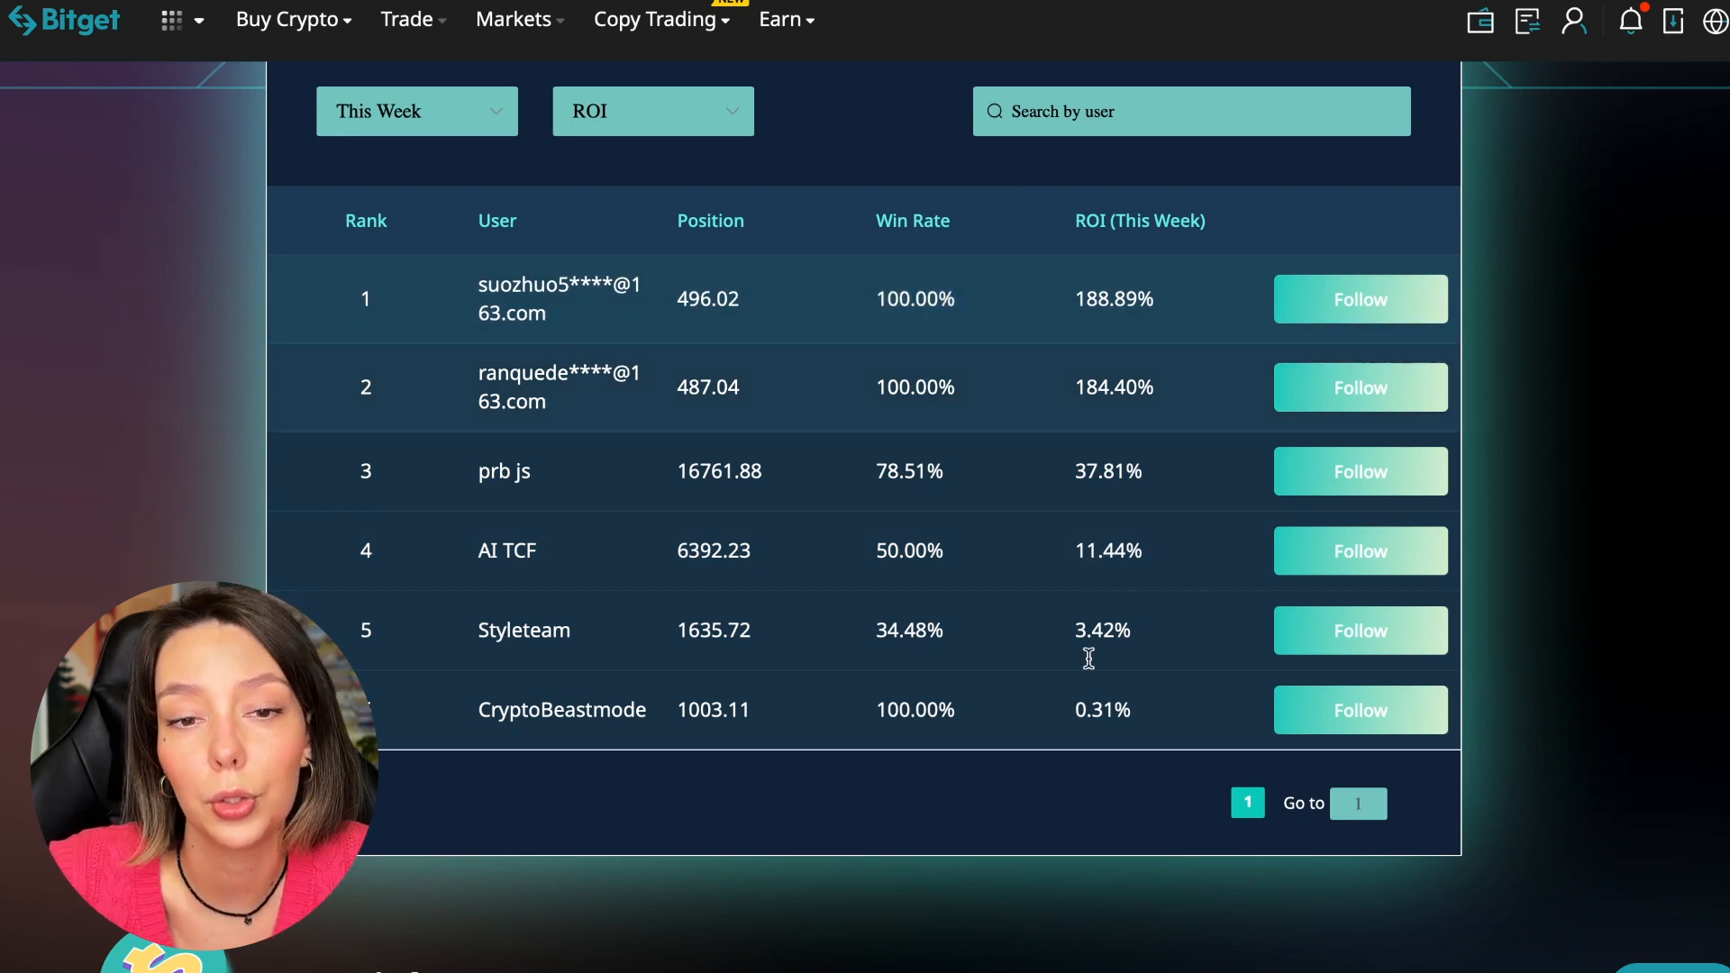
scroll("up", 3)
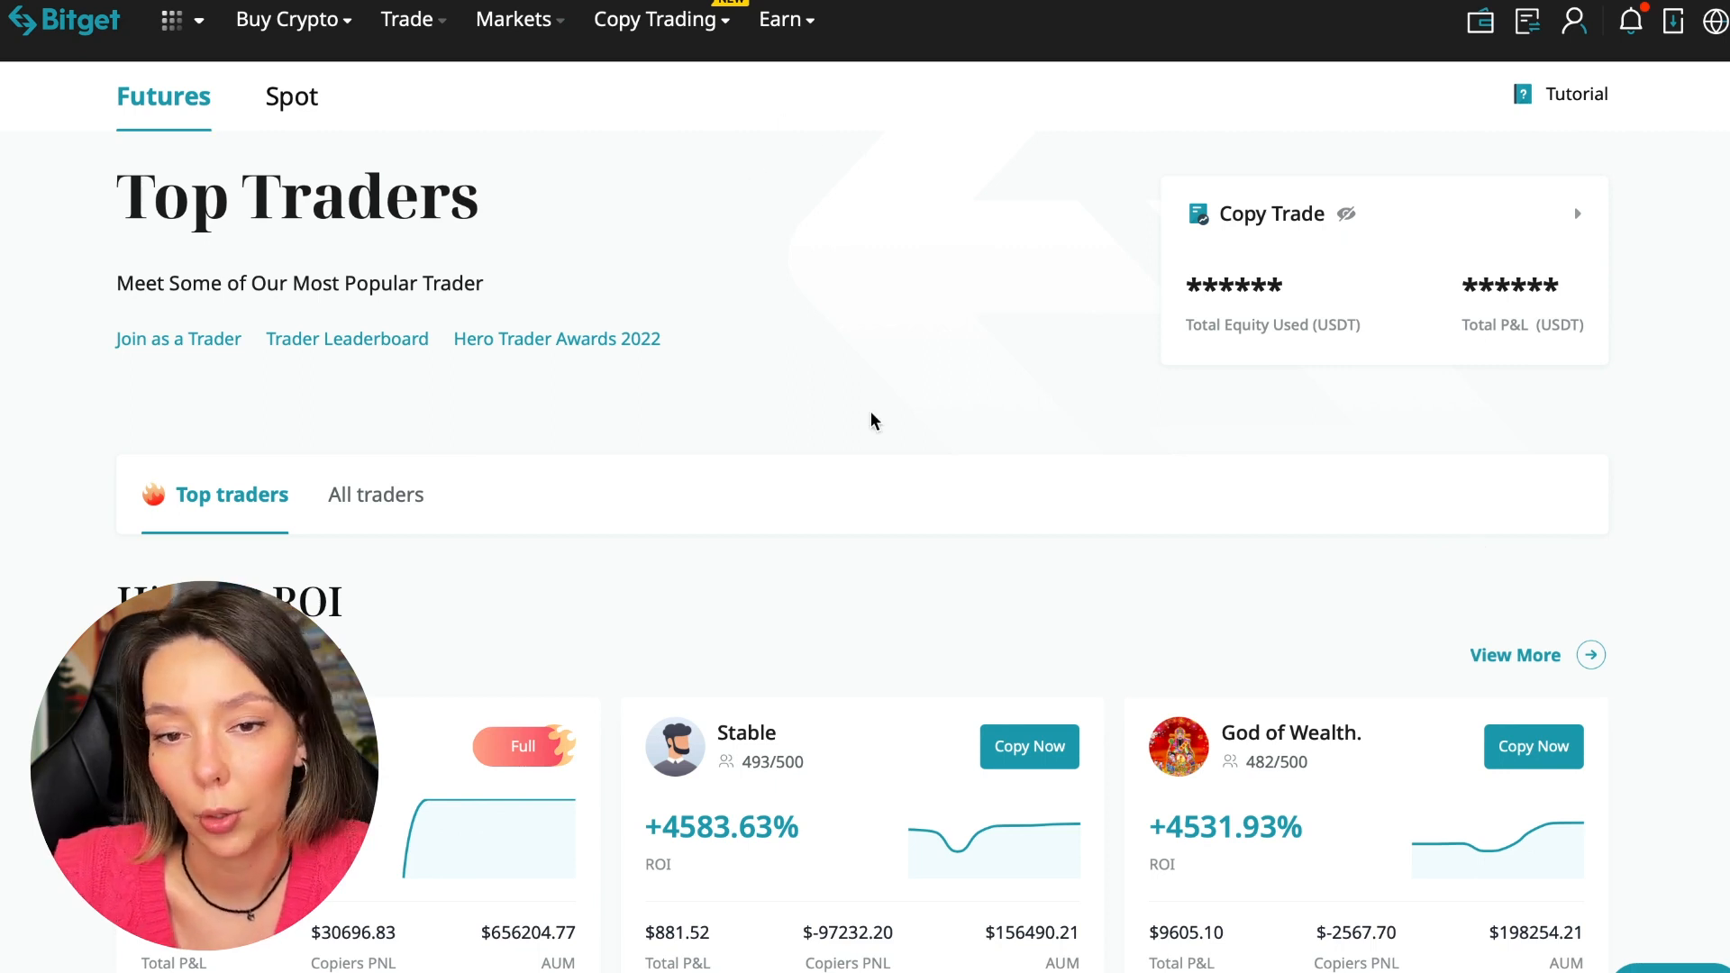
left_click(290, 97)
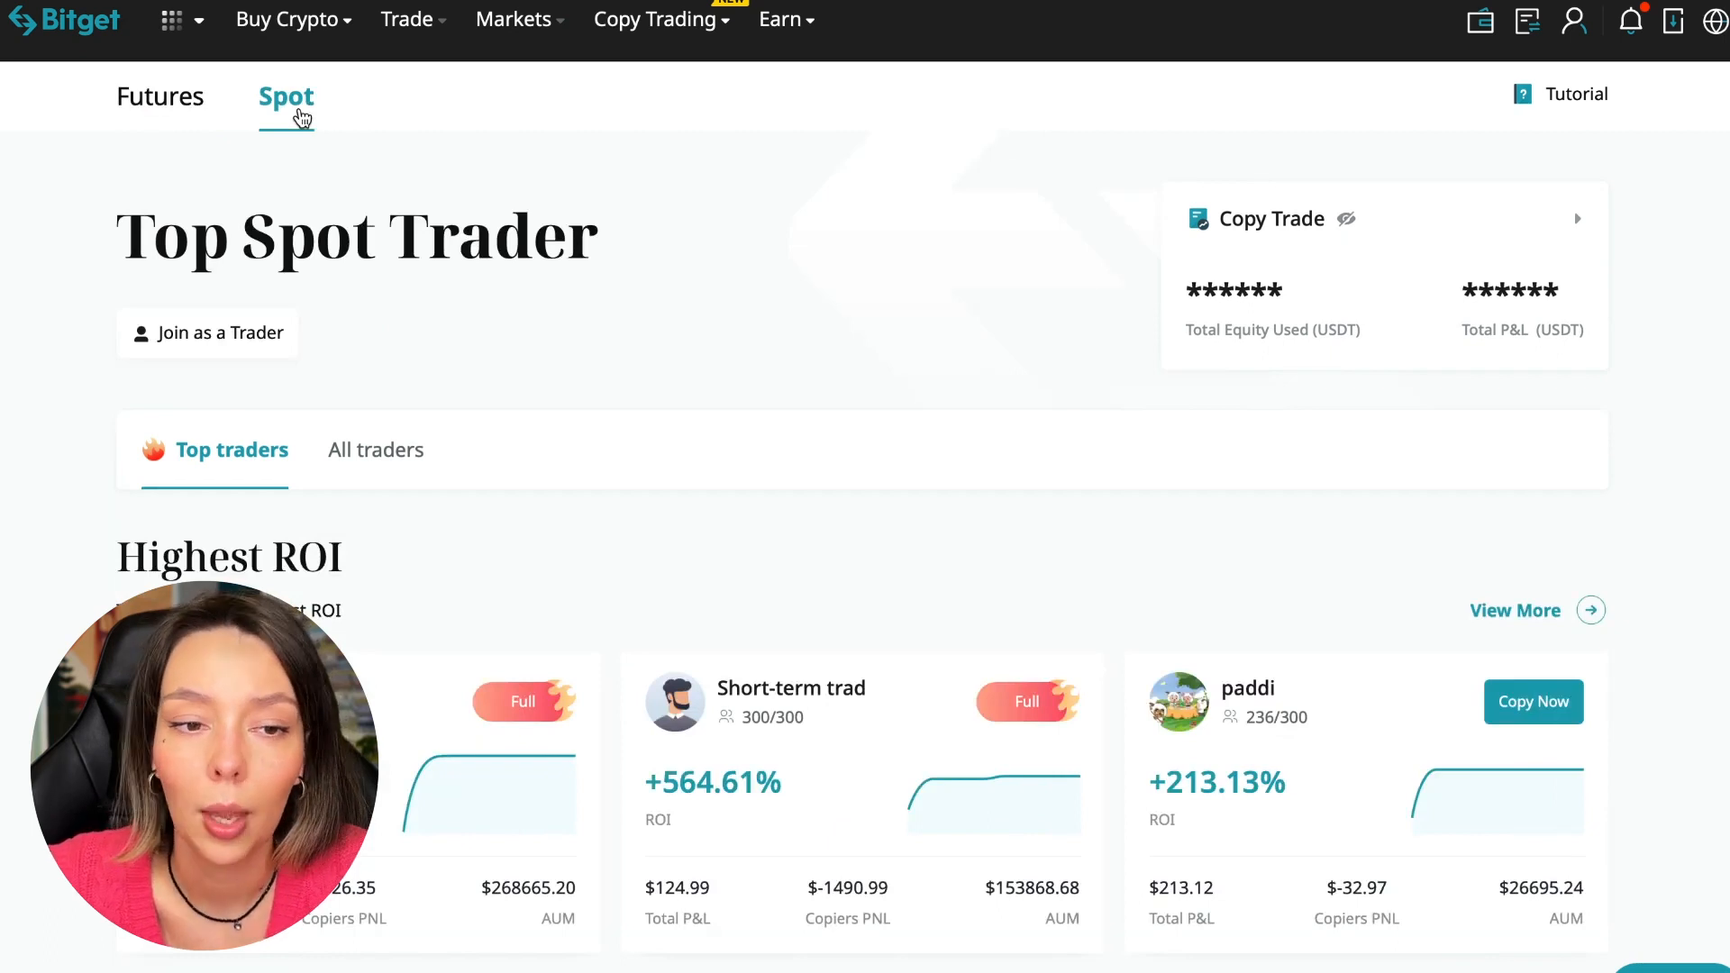
left_click(163, 96)
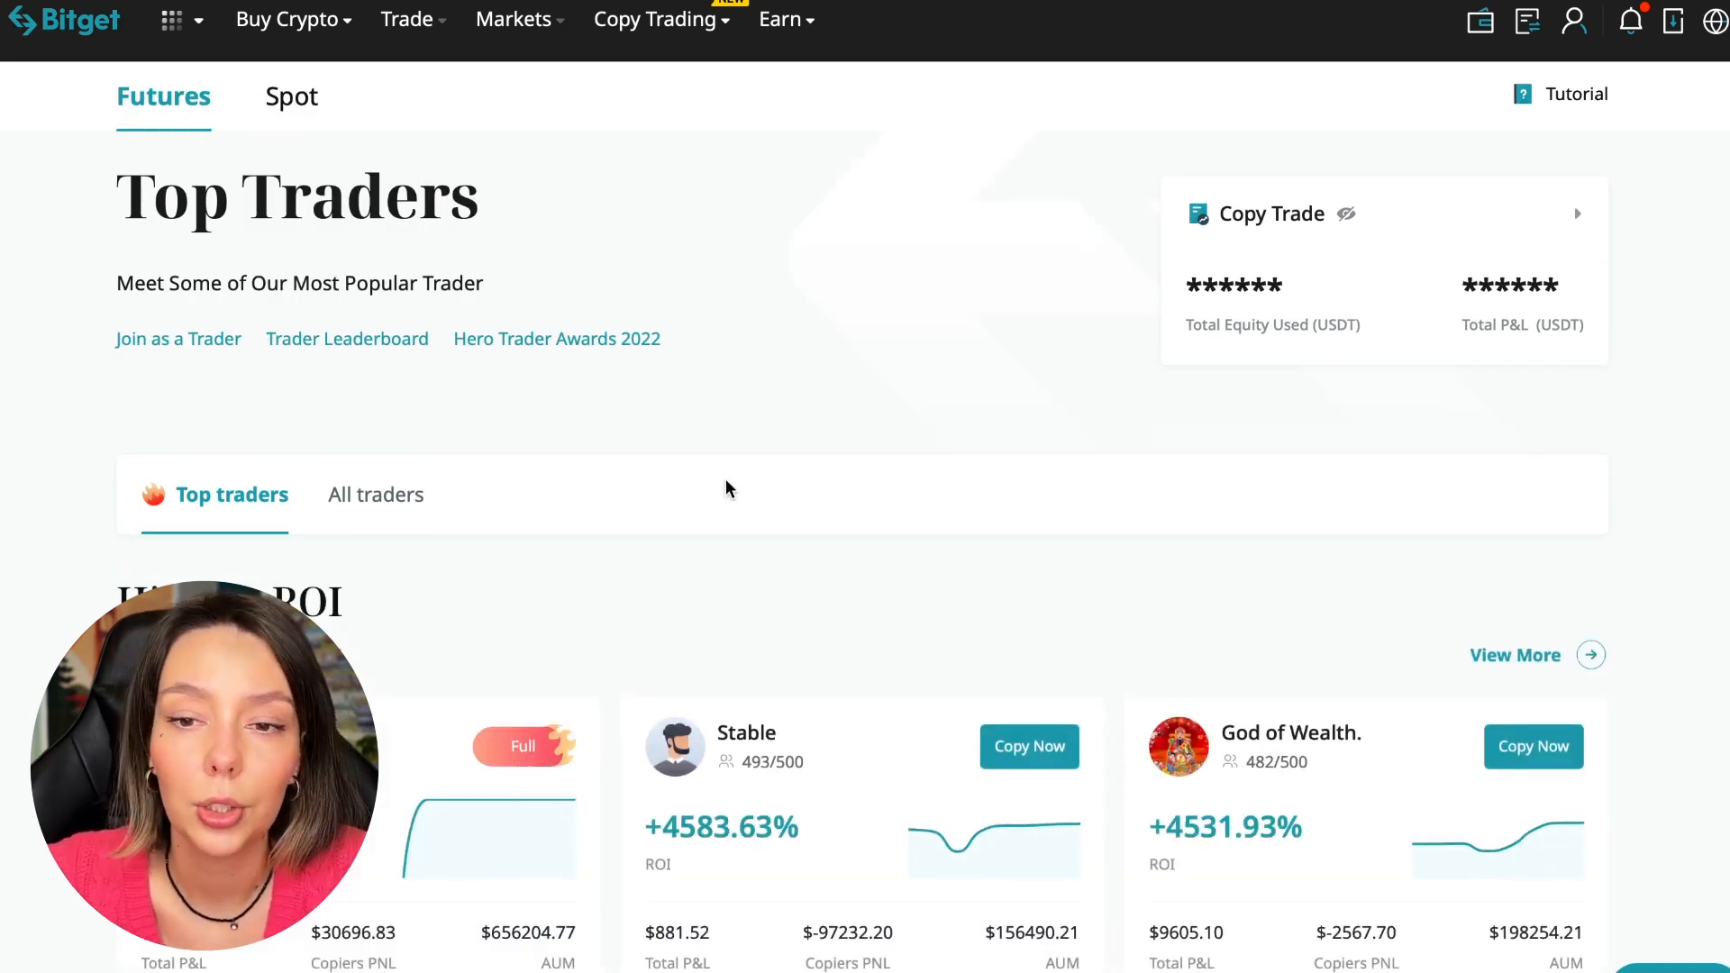
scroll("down", 3)
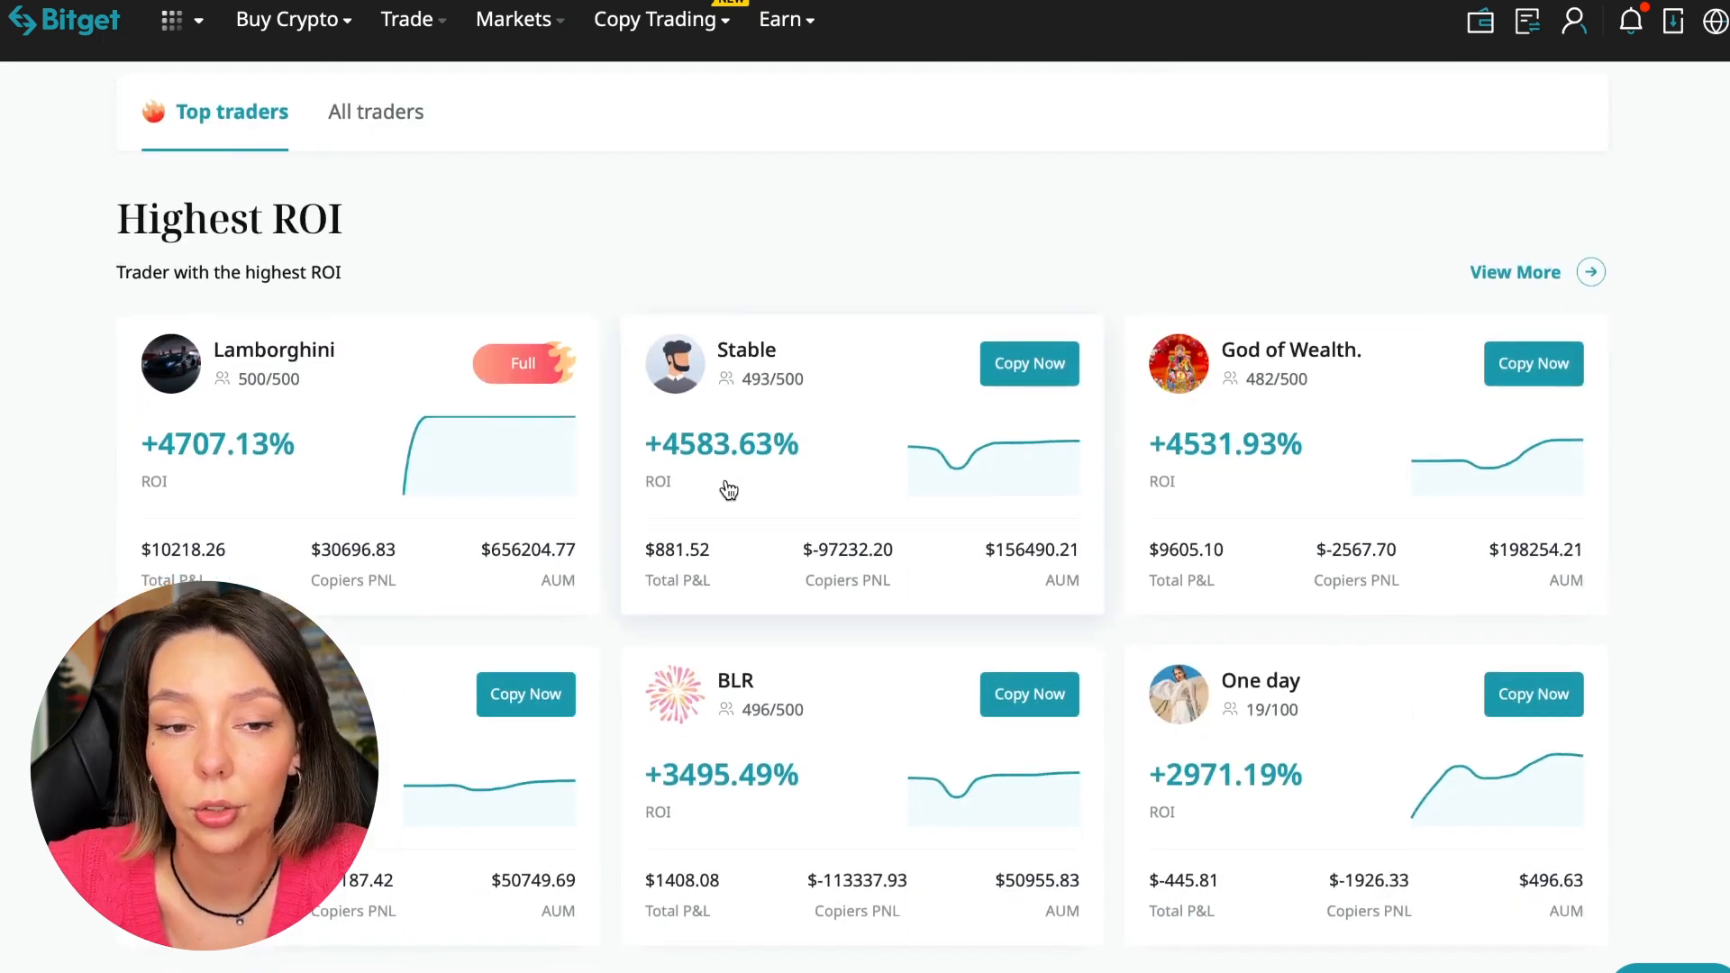
mouse_move(777, 317)
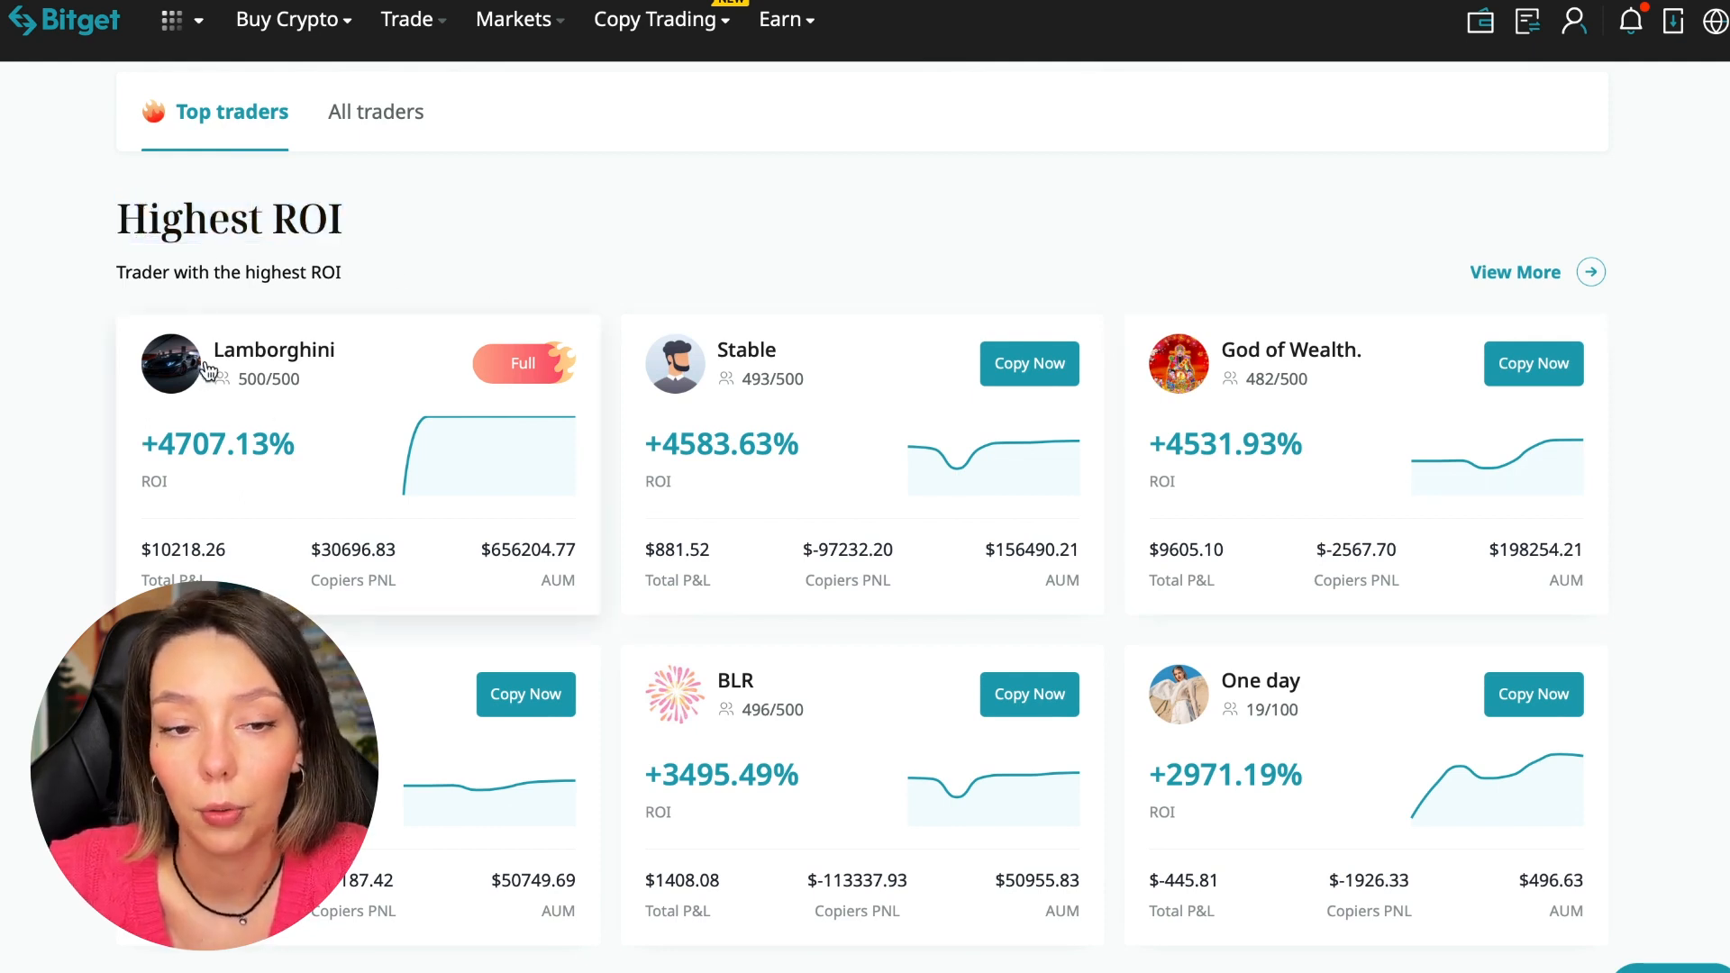
mouse_move(184, 461)
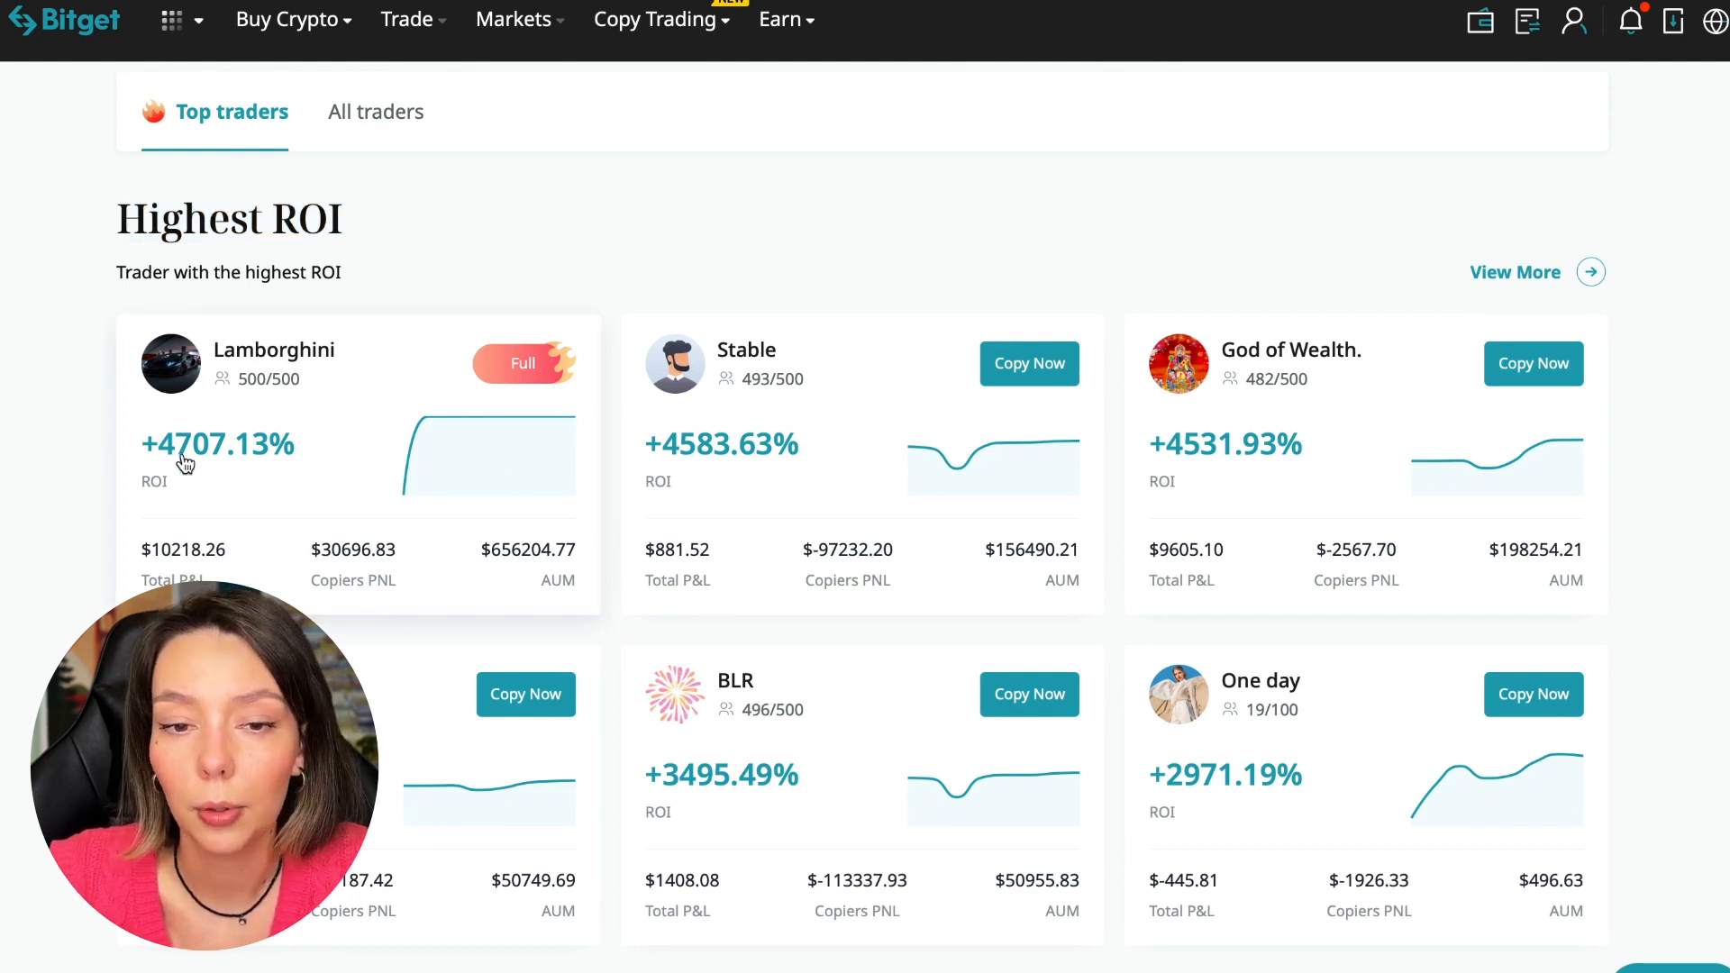
mouse_move(793, 369)
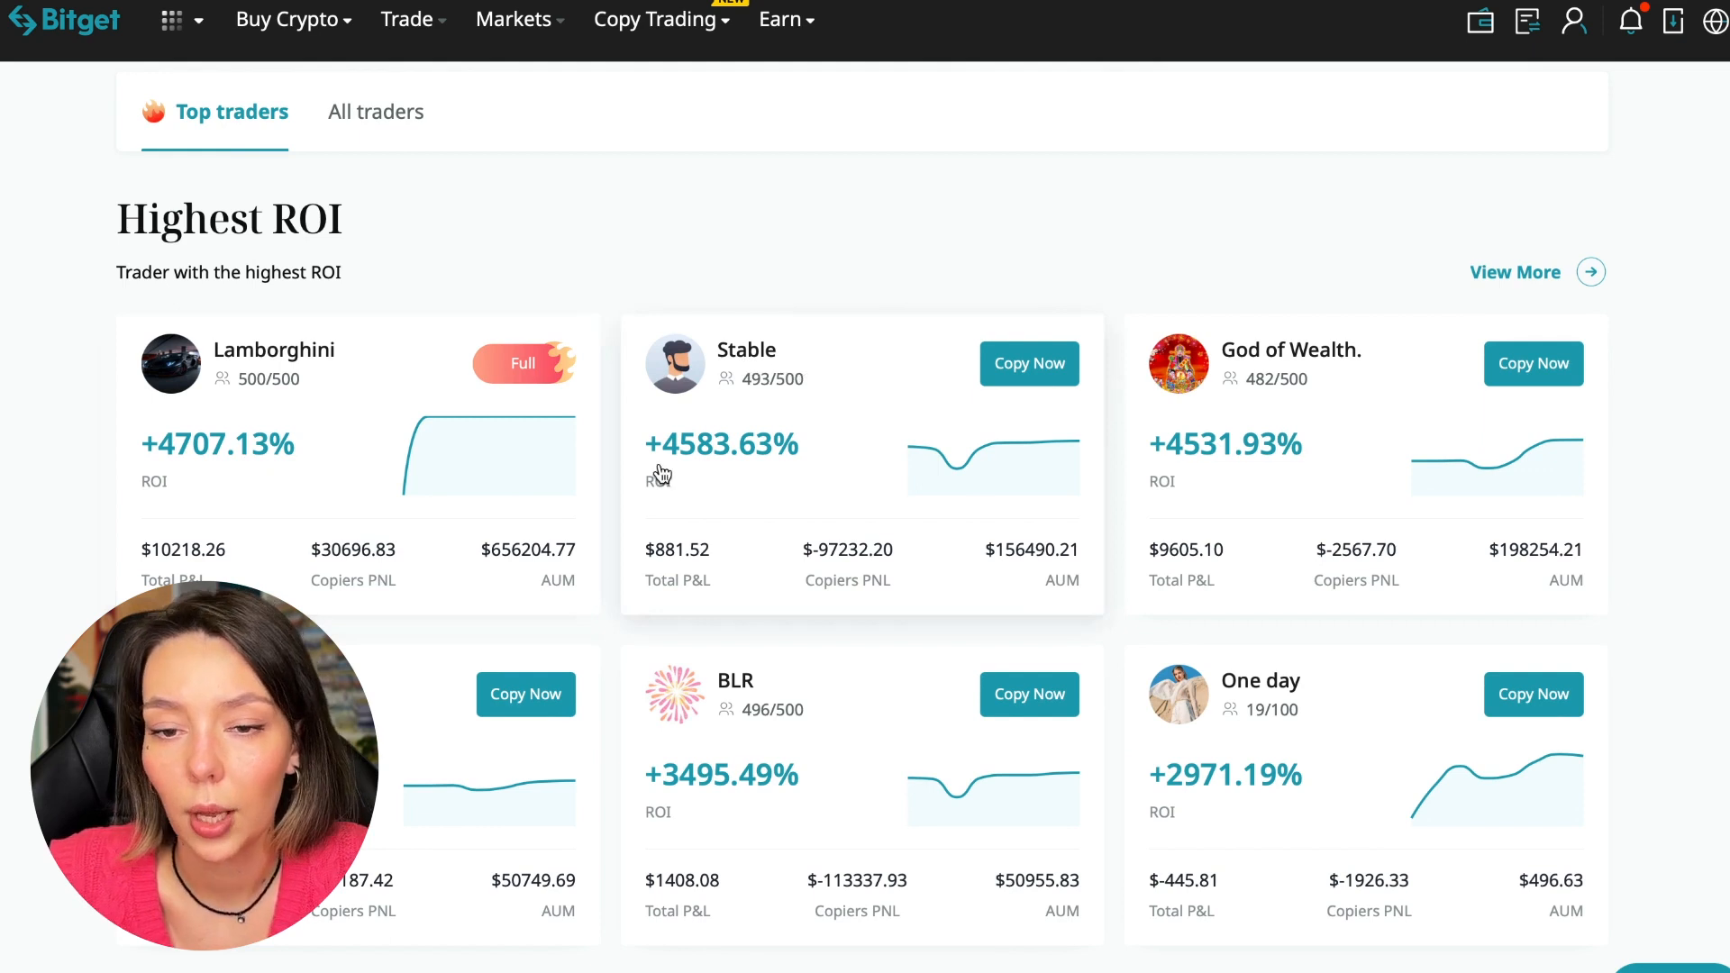
mouse_move(1302, 379)
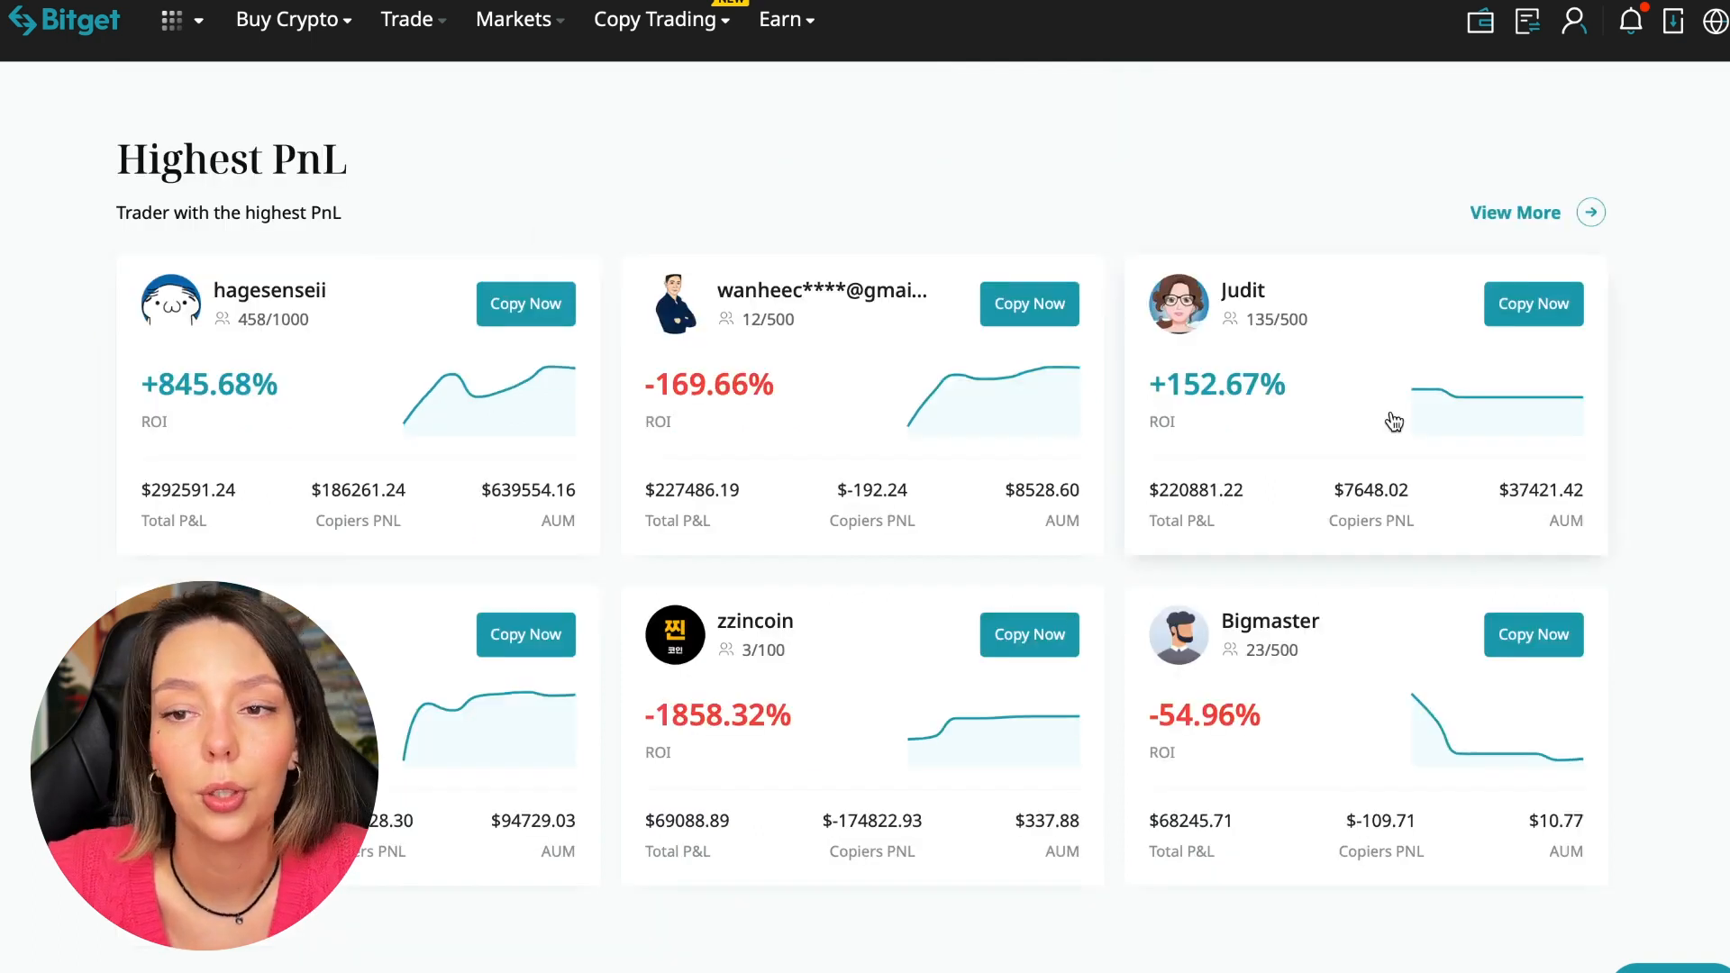
scroll("down", 3)
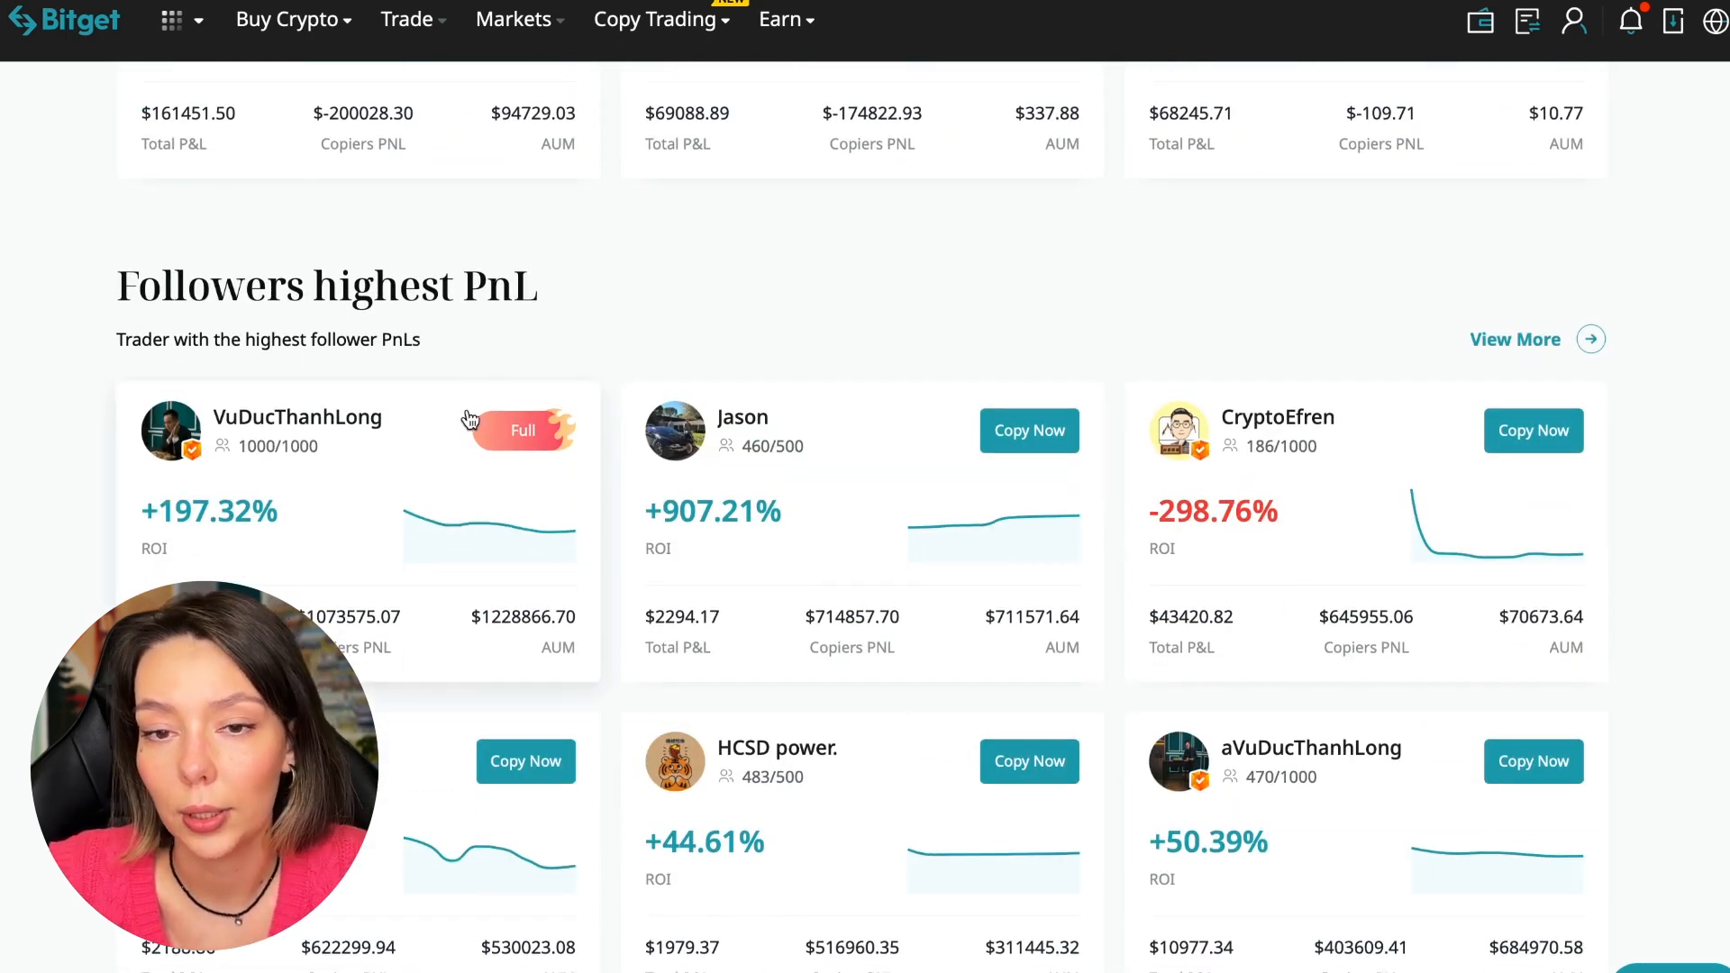
mouse_move(344, 554)
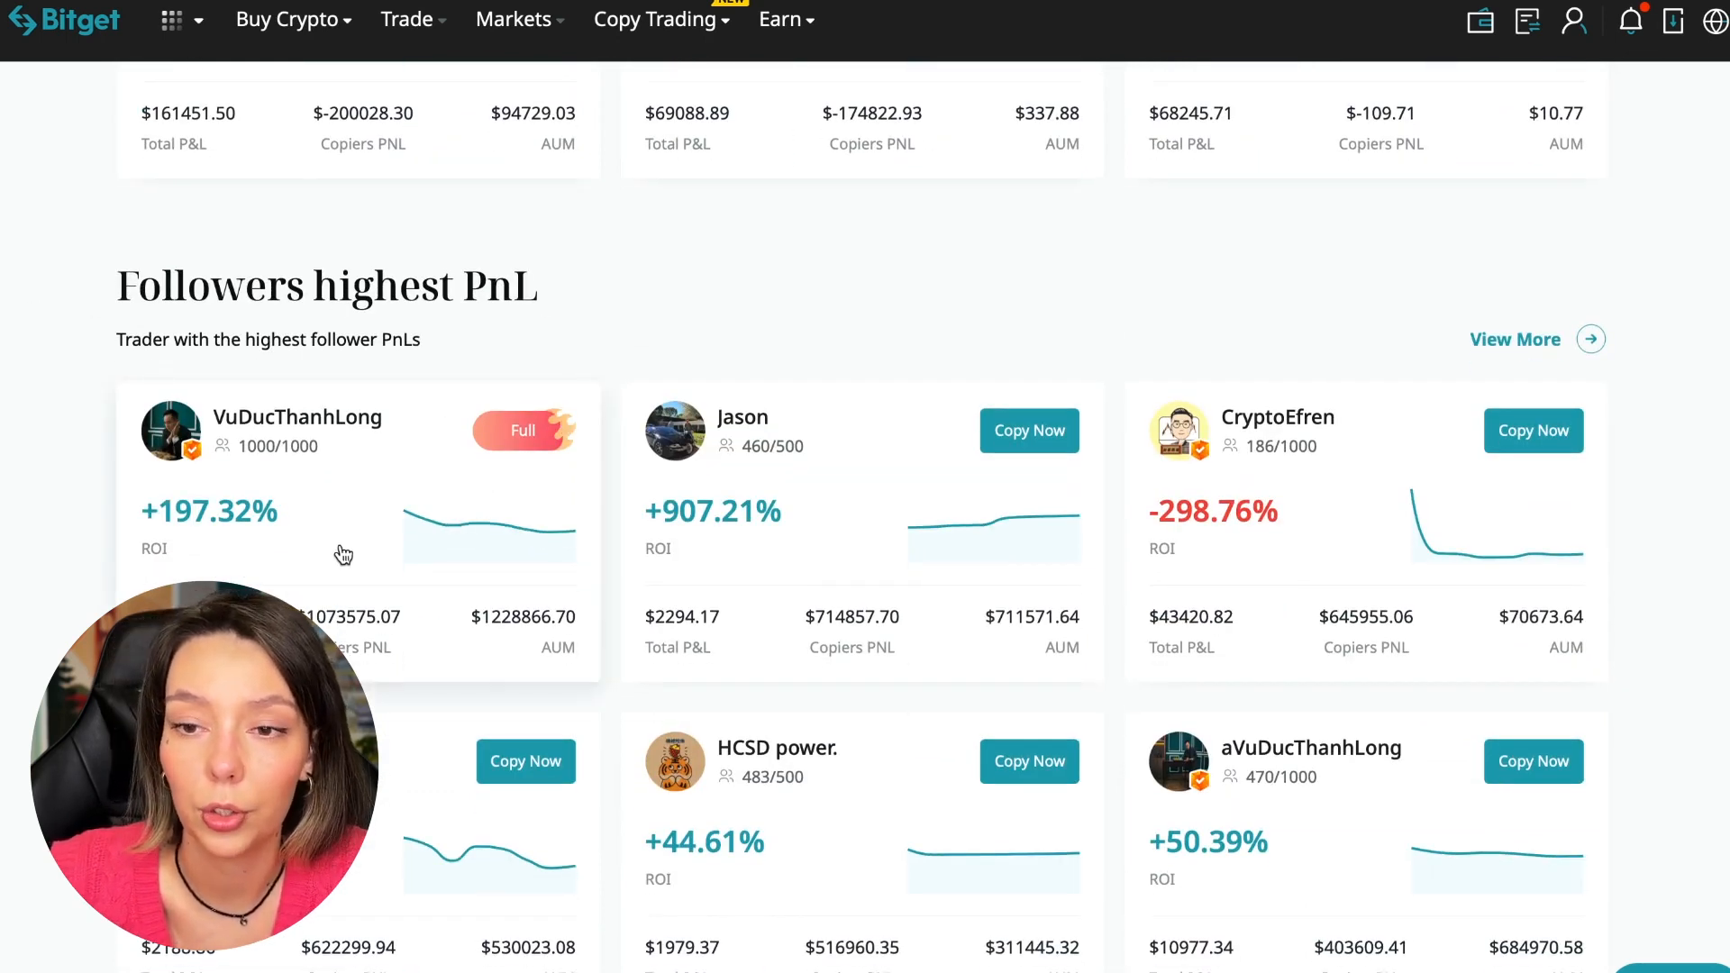
scroll("down", 3)
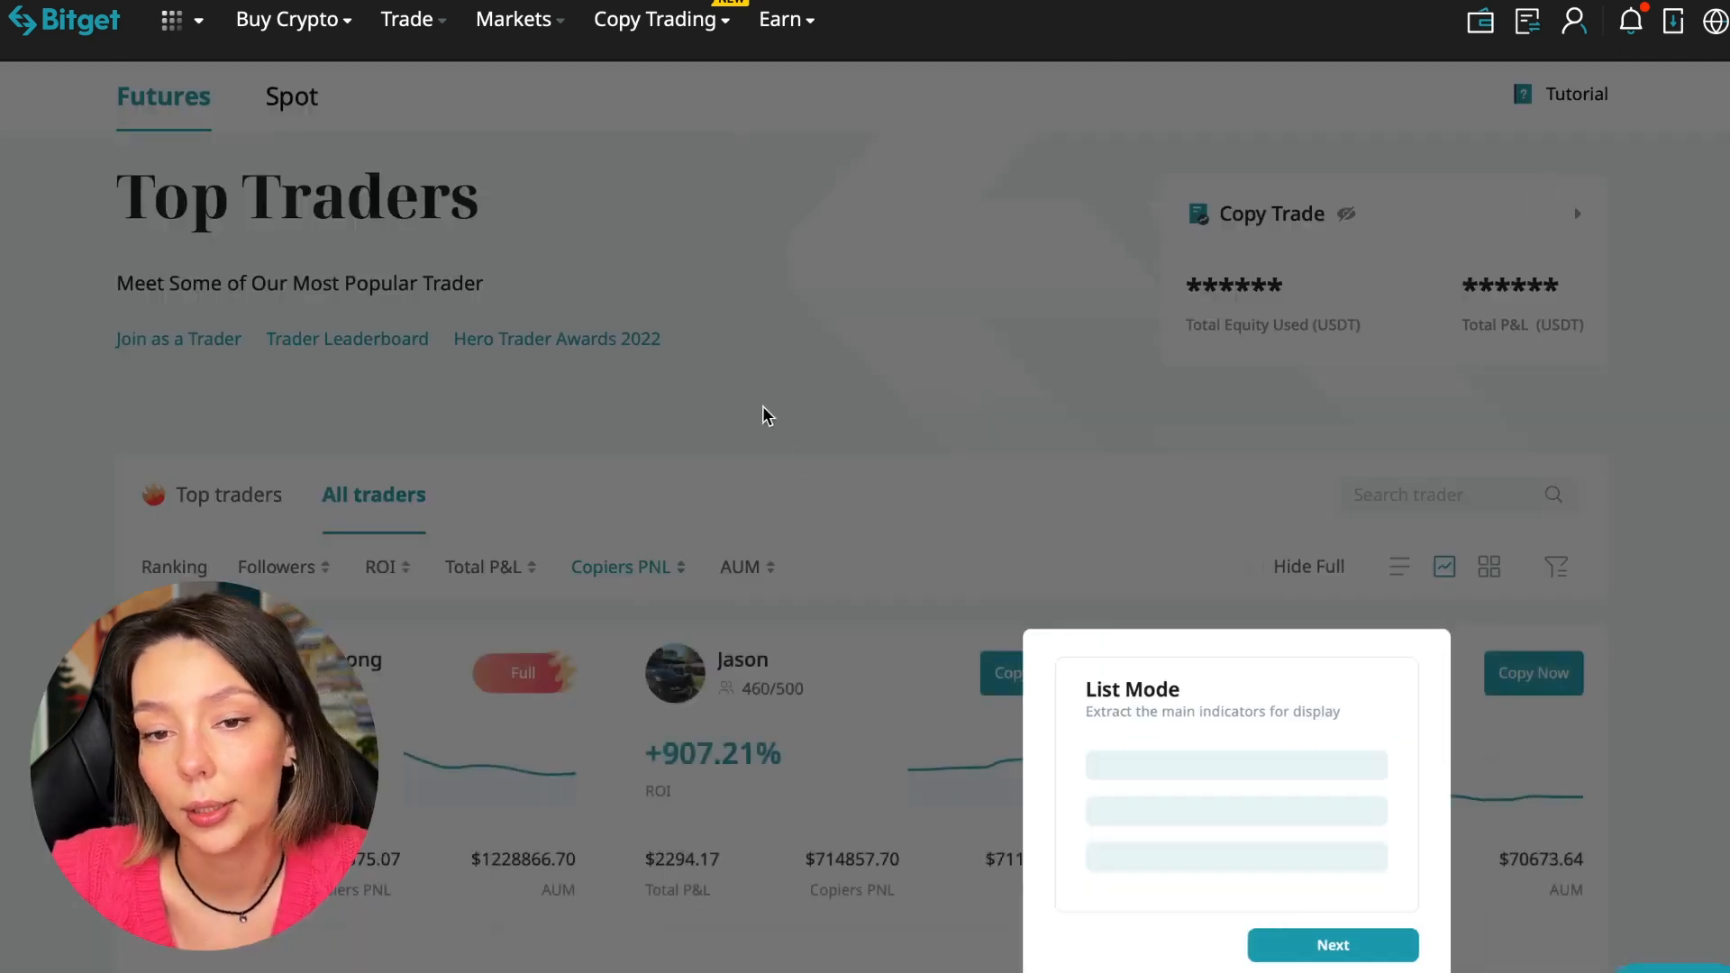
left_click(1332, 944)
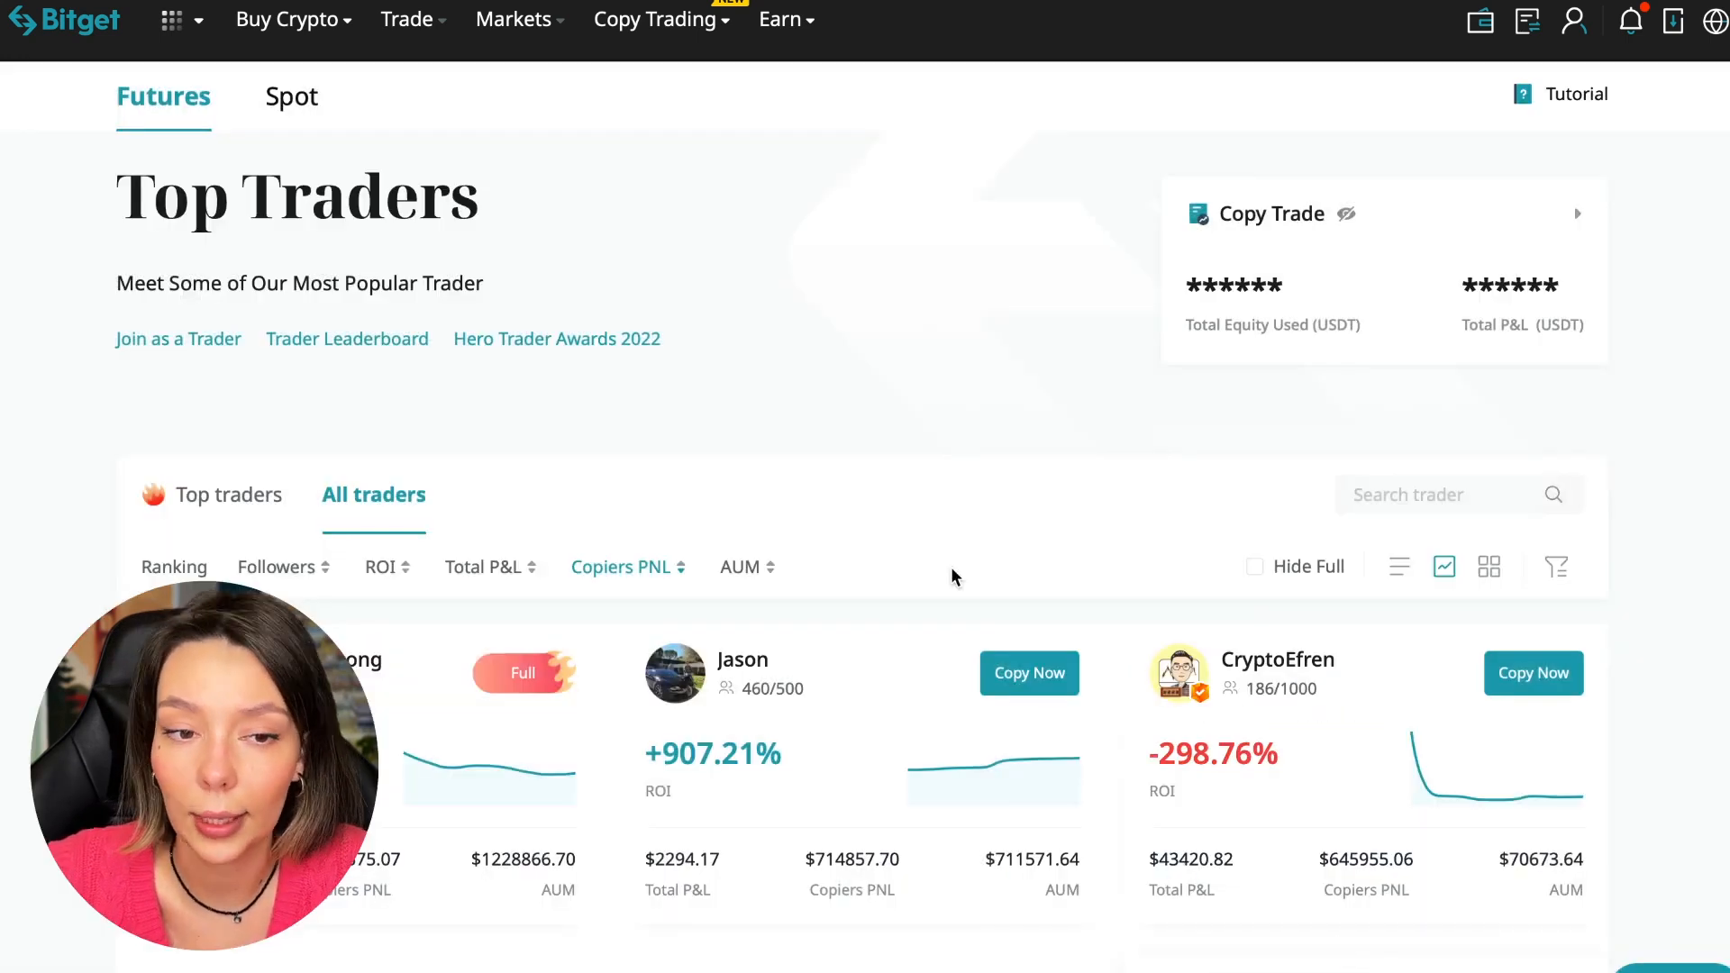
scroll("down", 3)
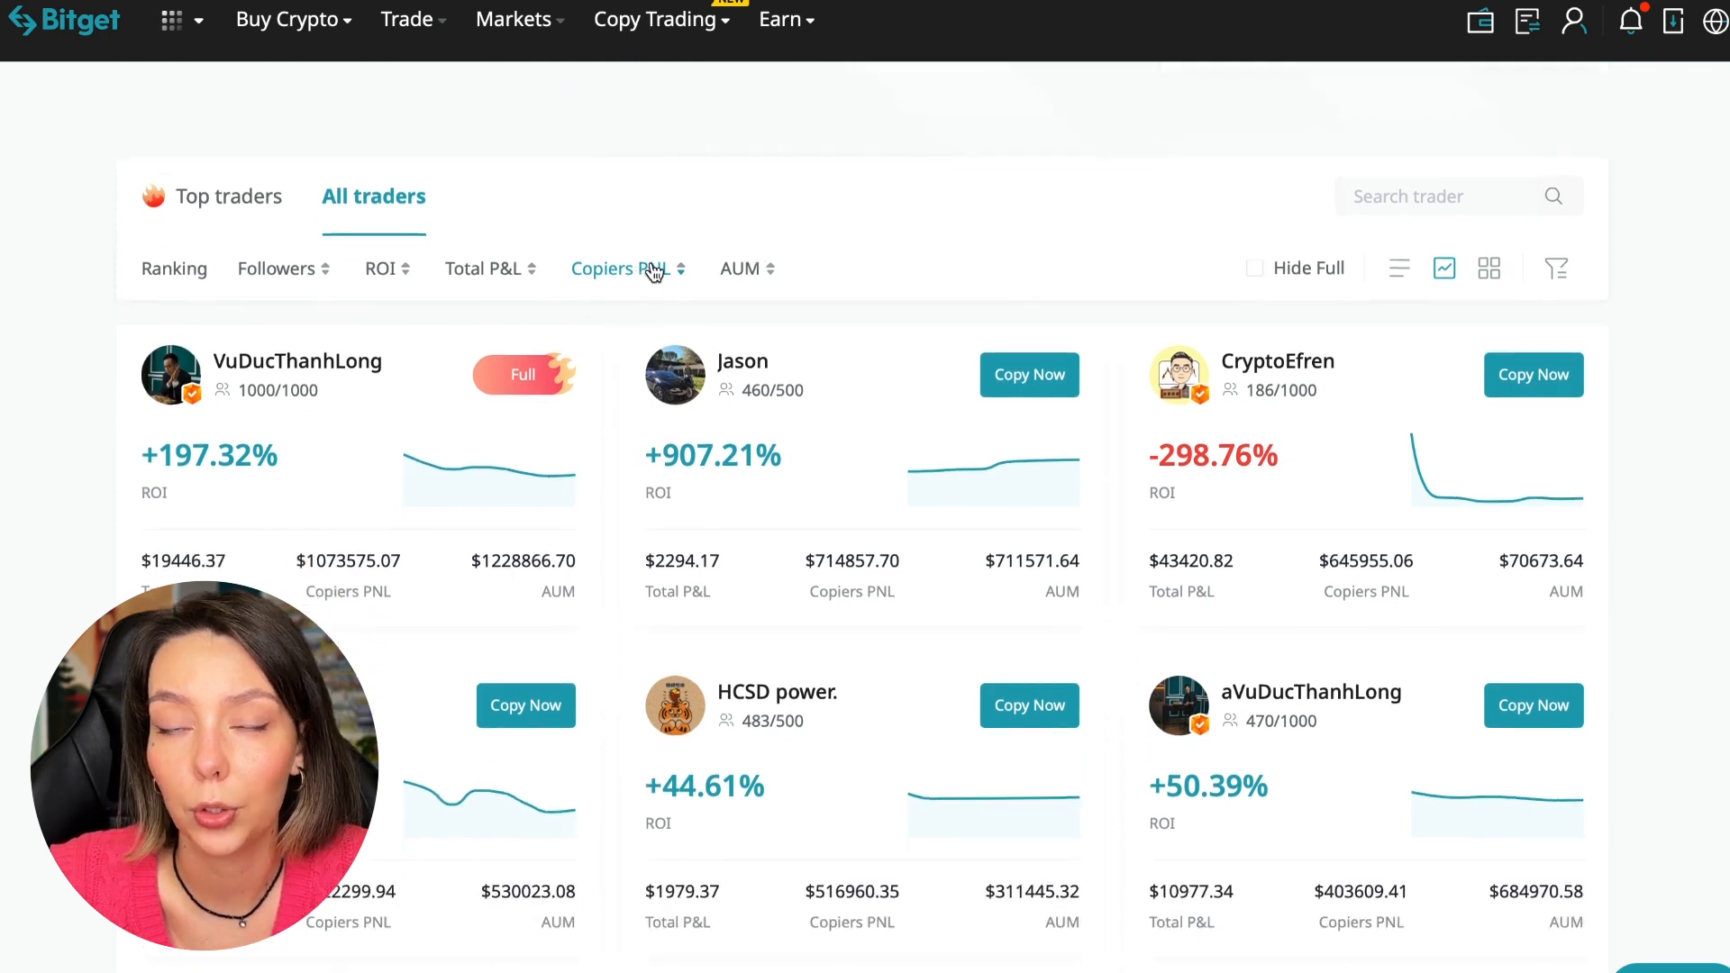
scroll("down", 3)
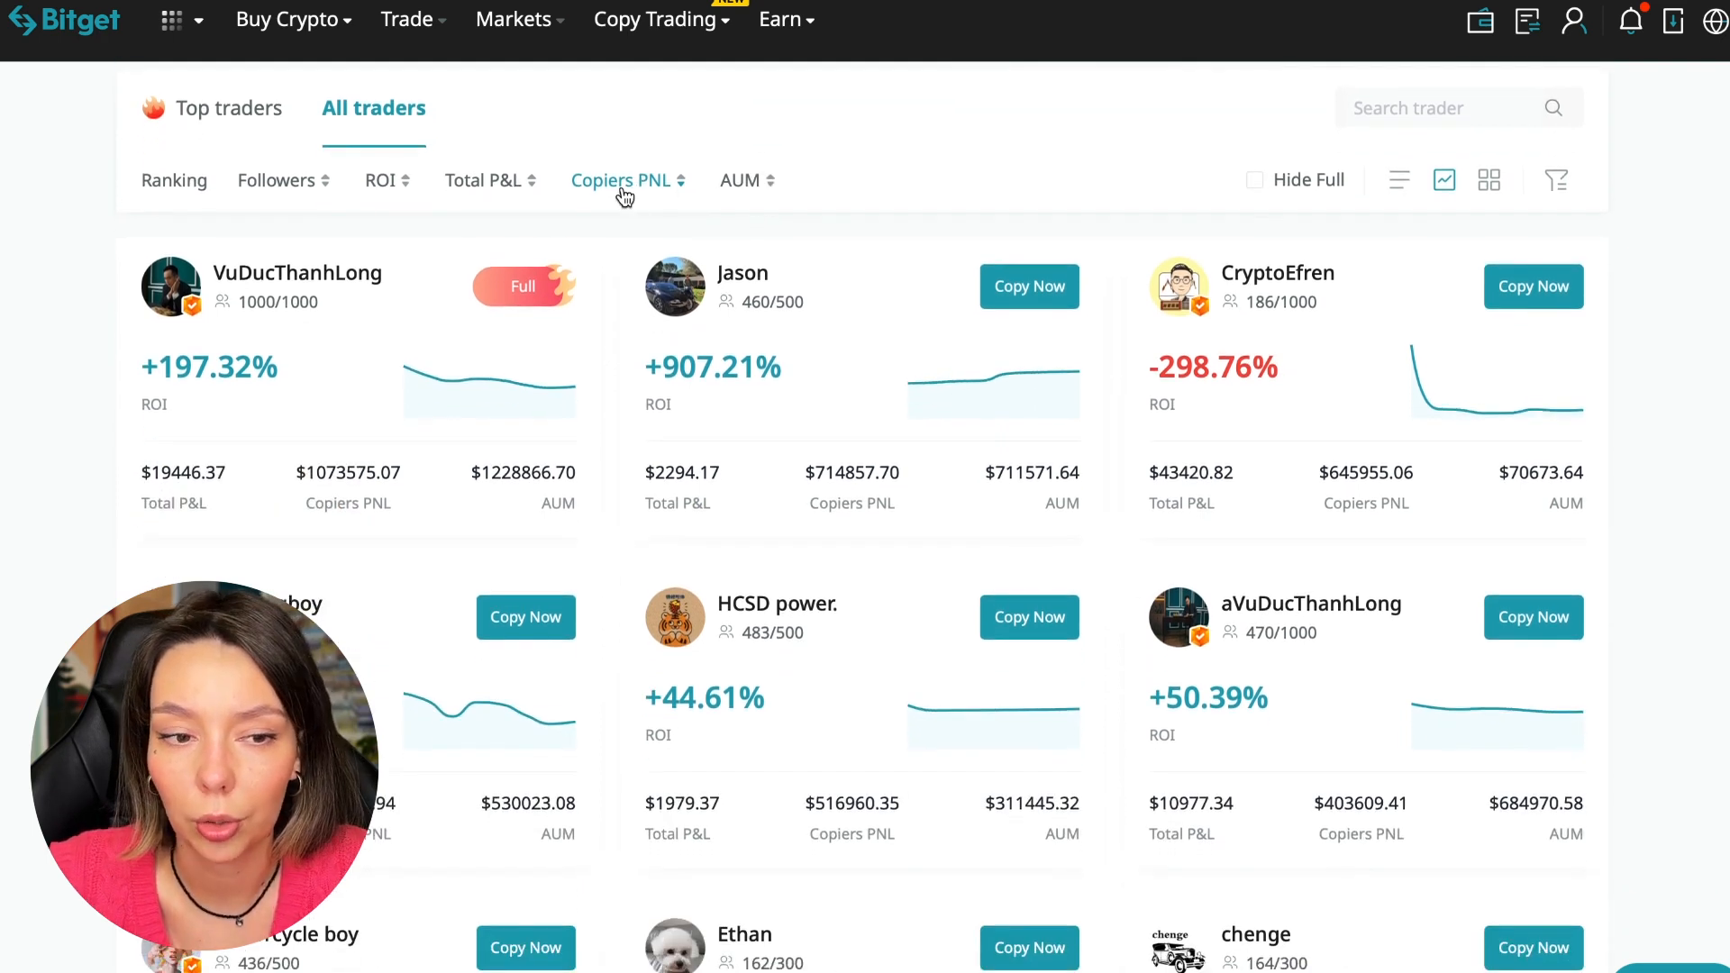
left_click(621, 180)
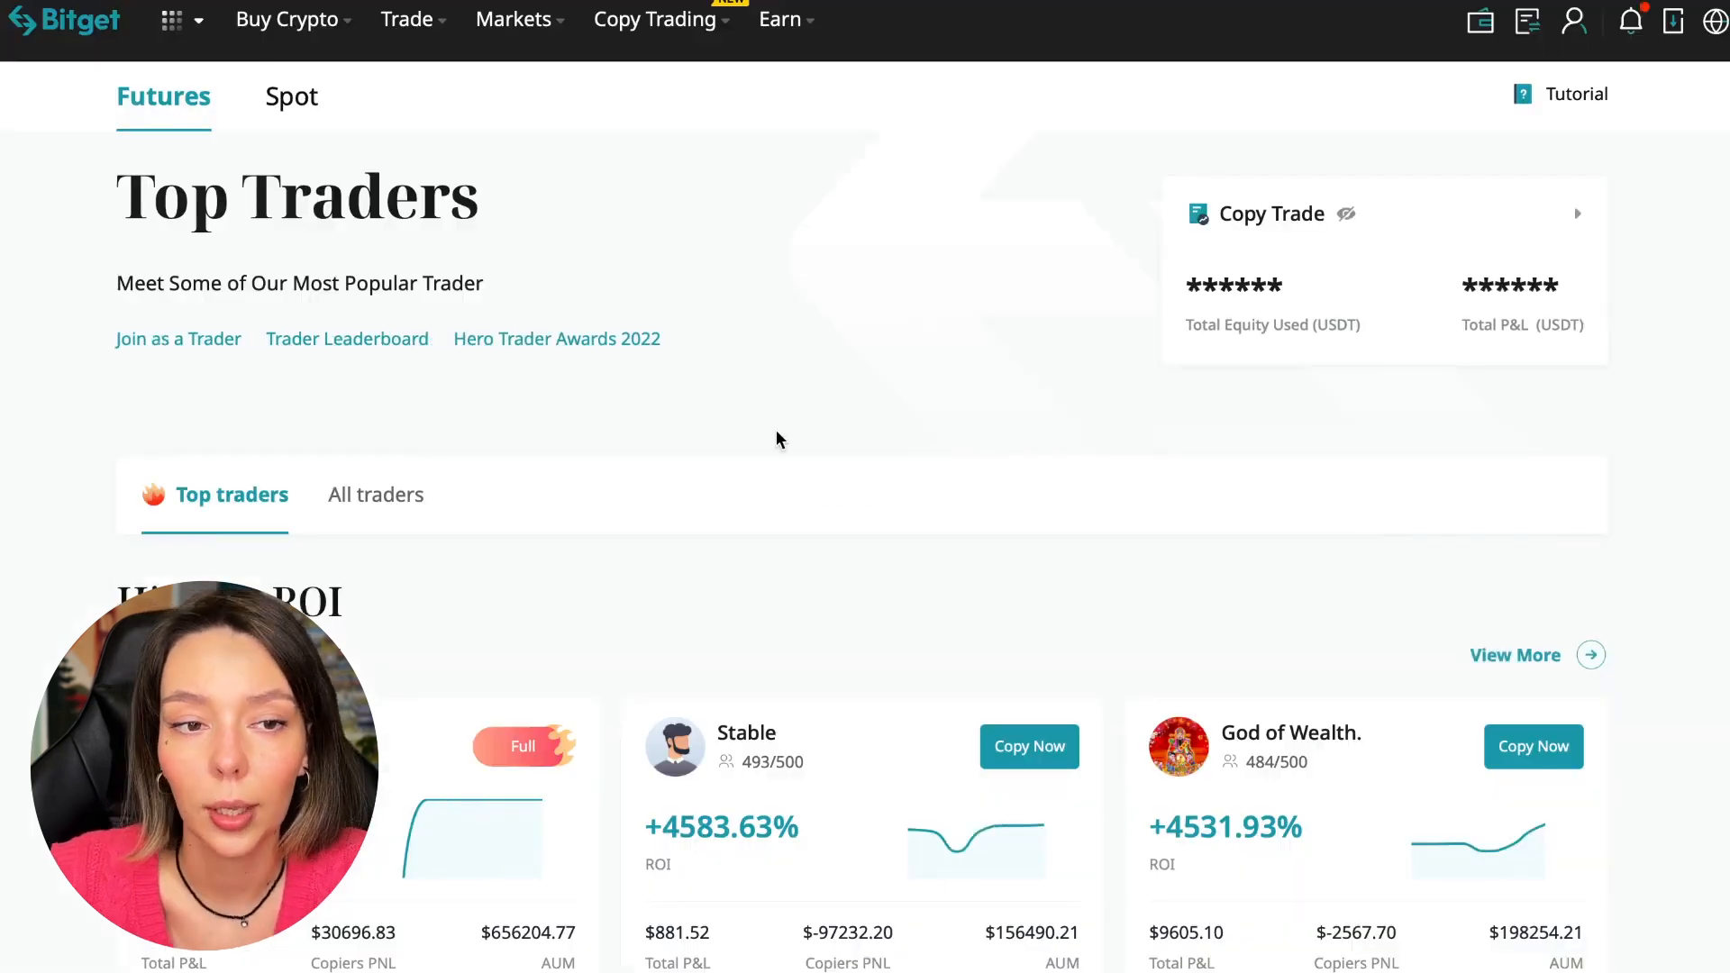
left_click(374, 495)
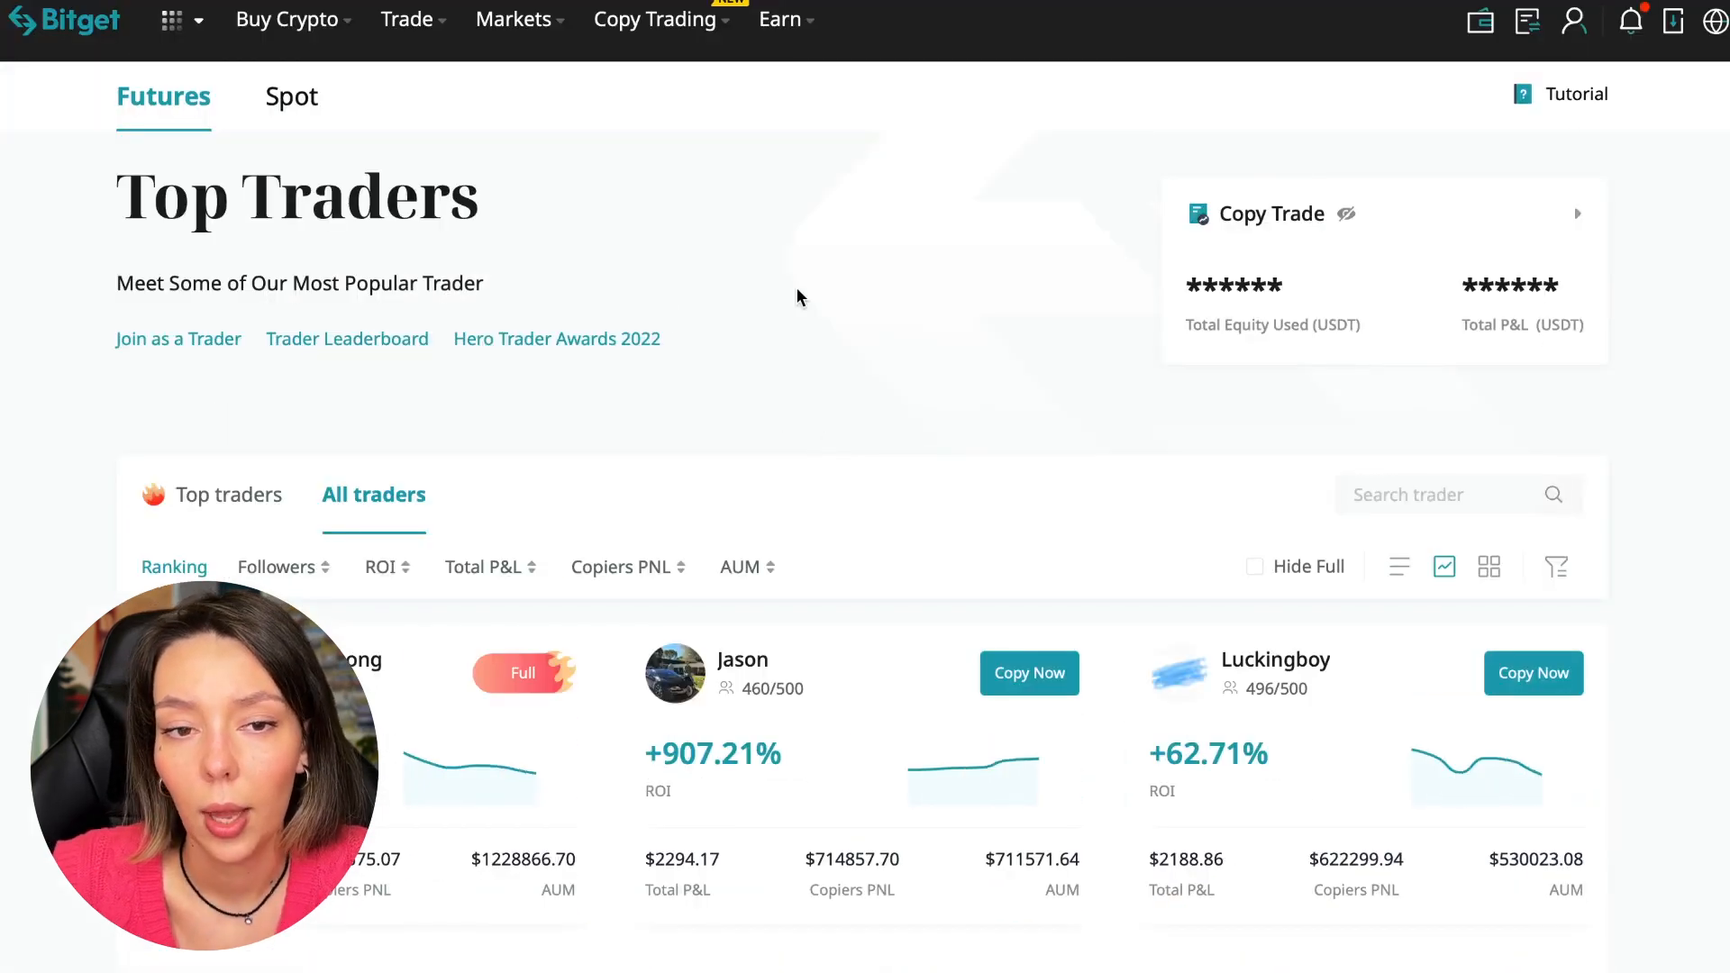
scroll("down", 3)
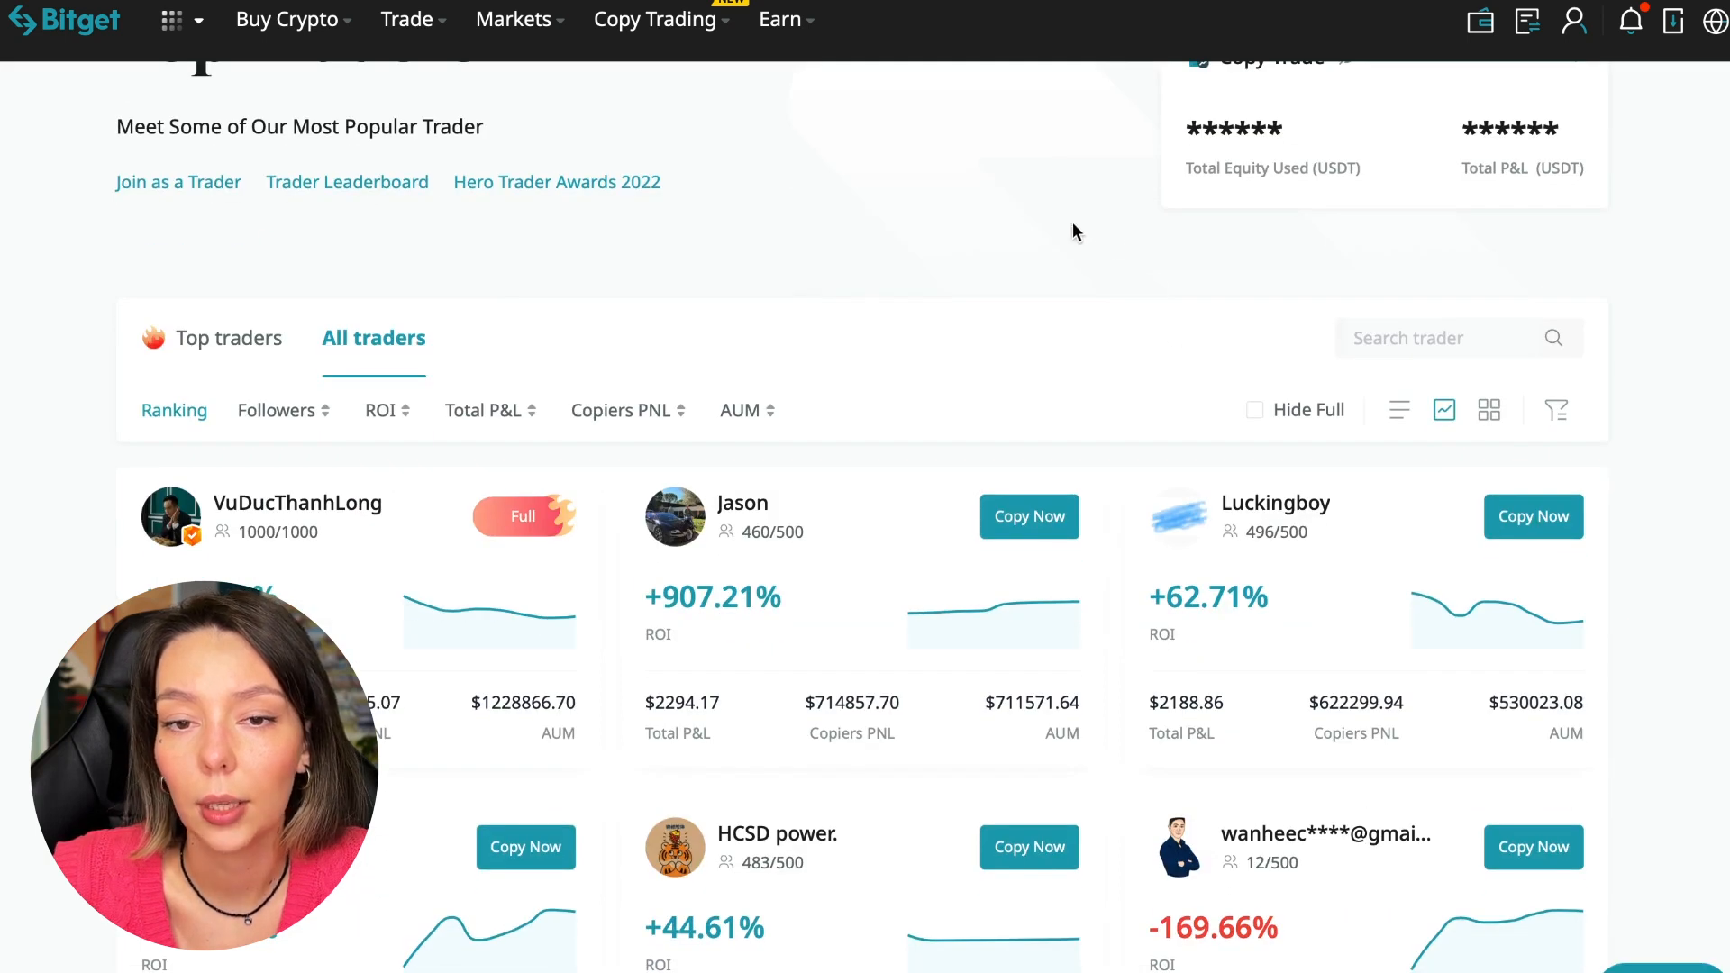
mouse_move(951, 259)
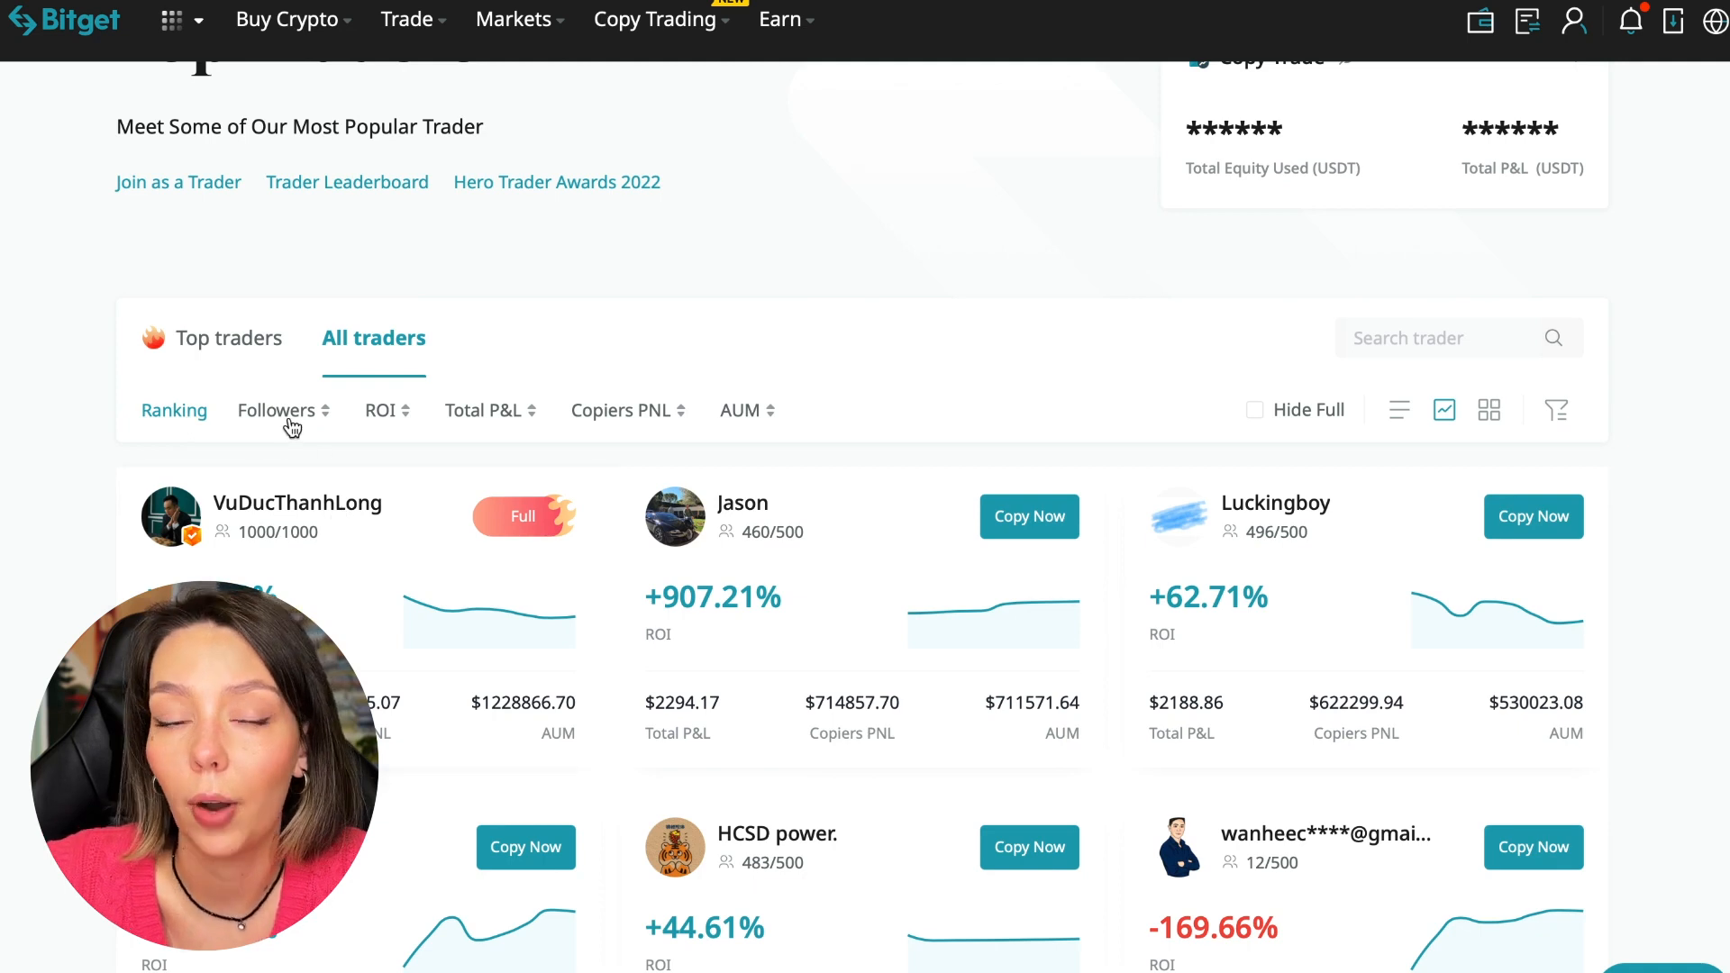
left_click(277, 410)
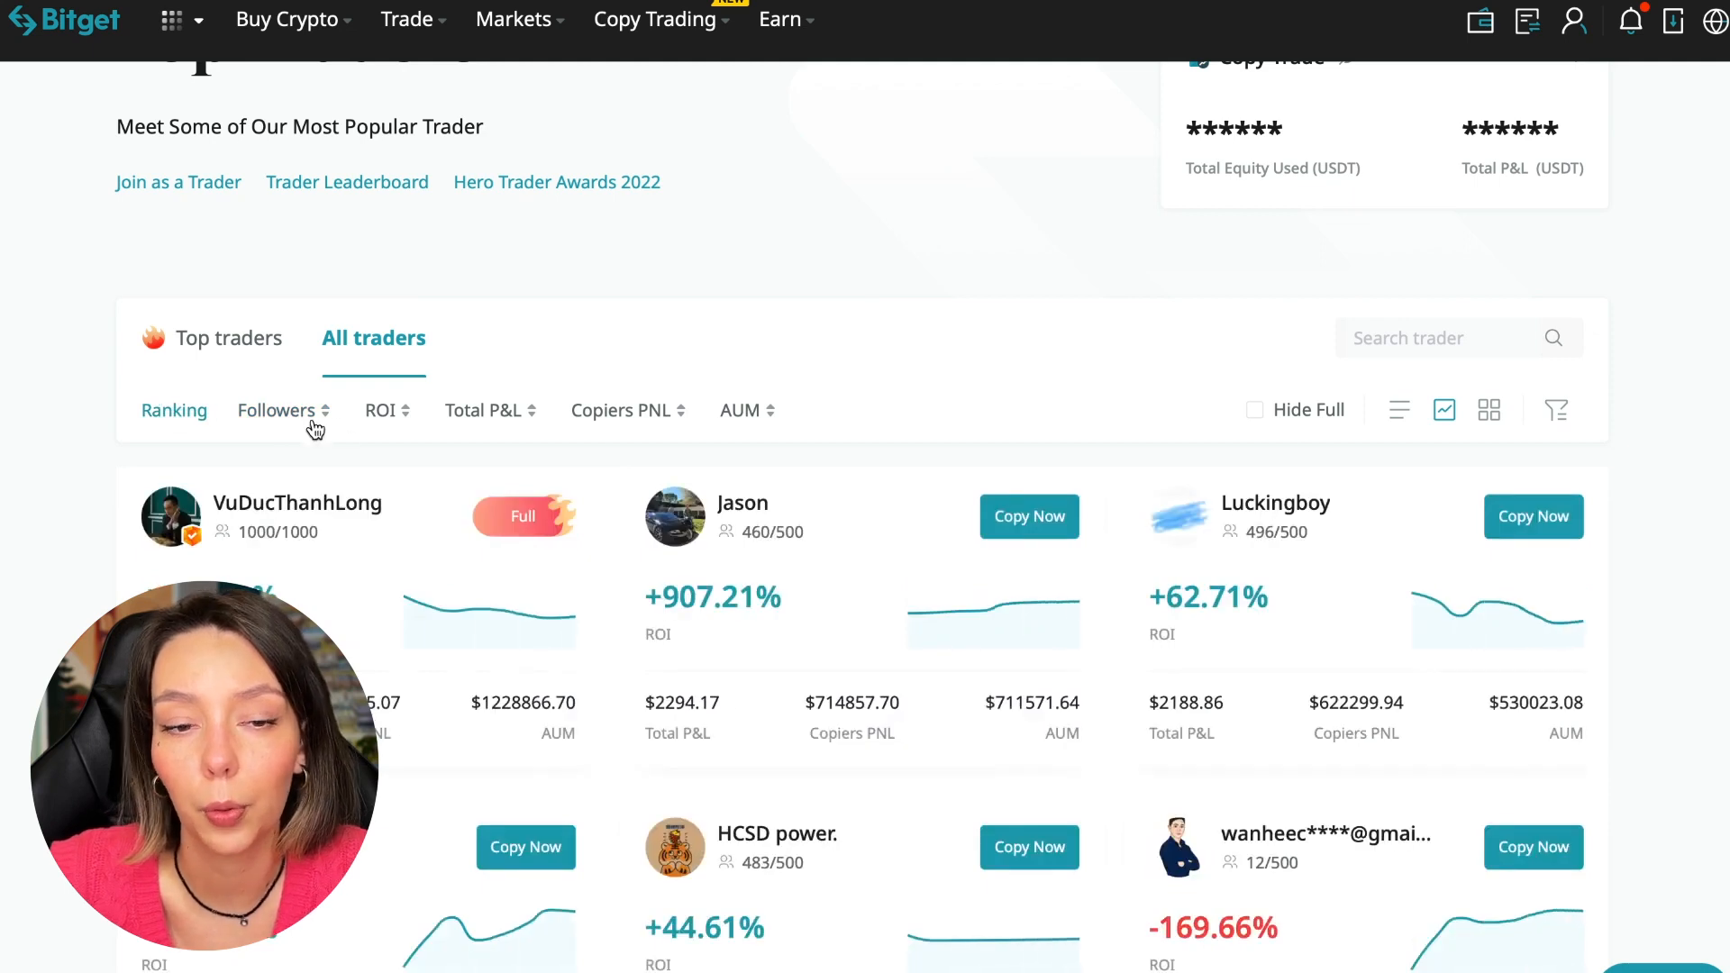
mouse_move(397, 430)
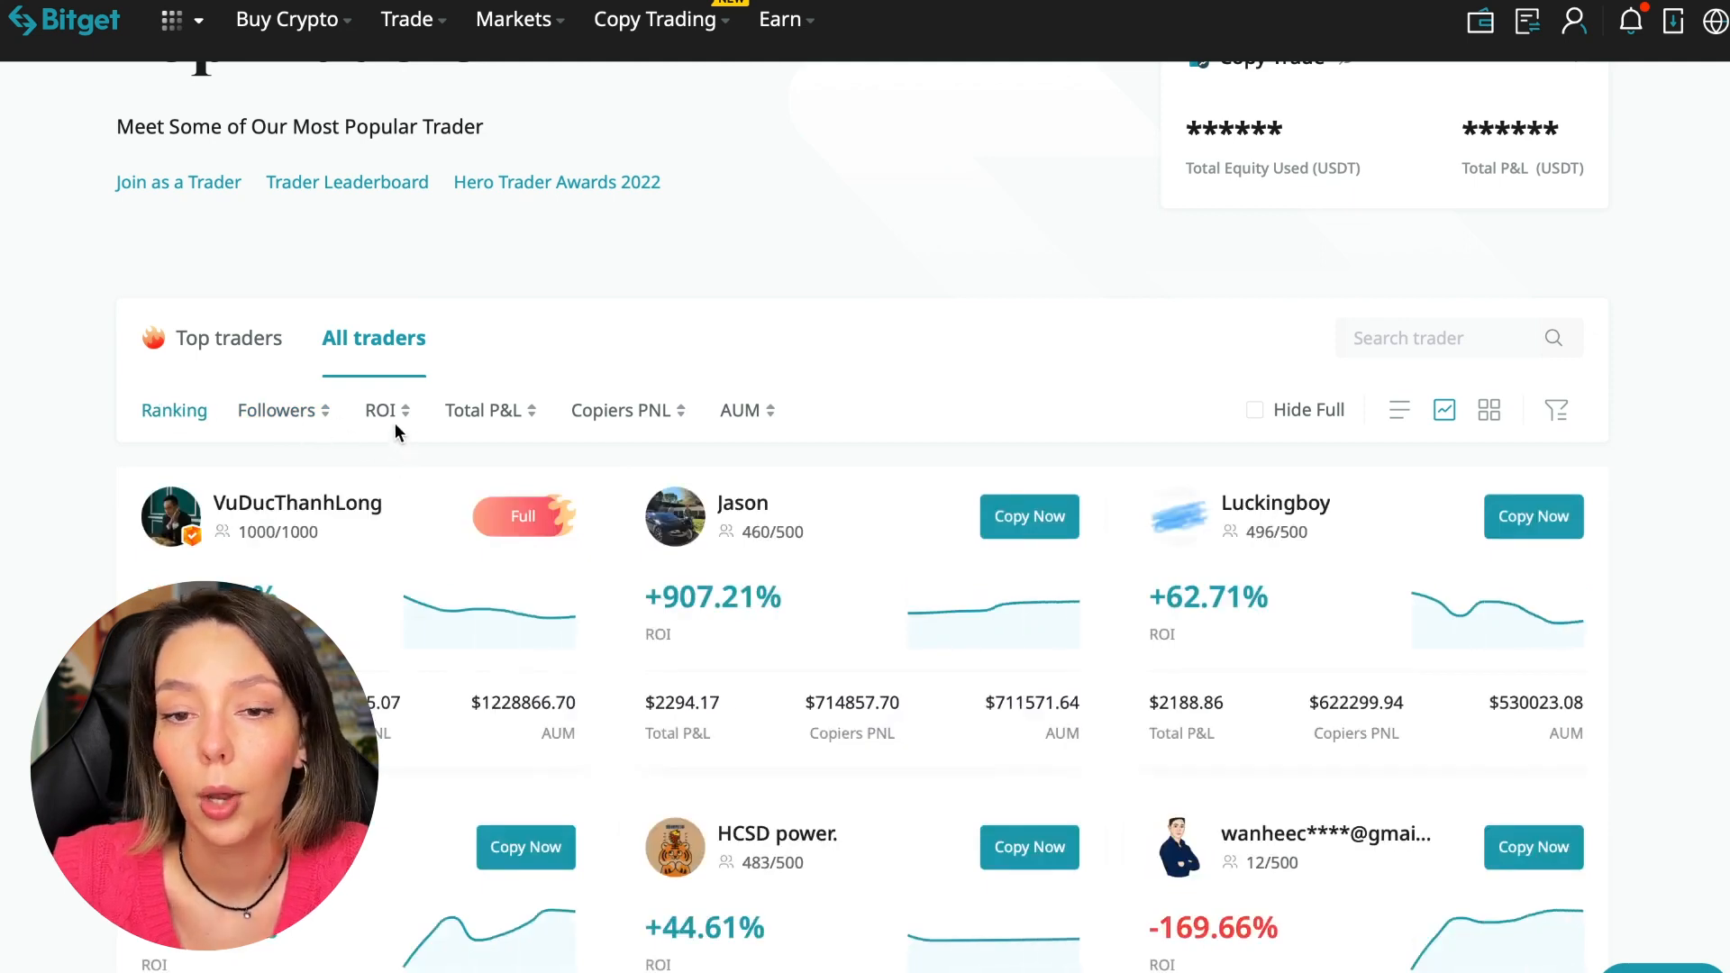
left_click(380, 411)
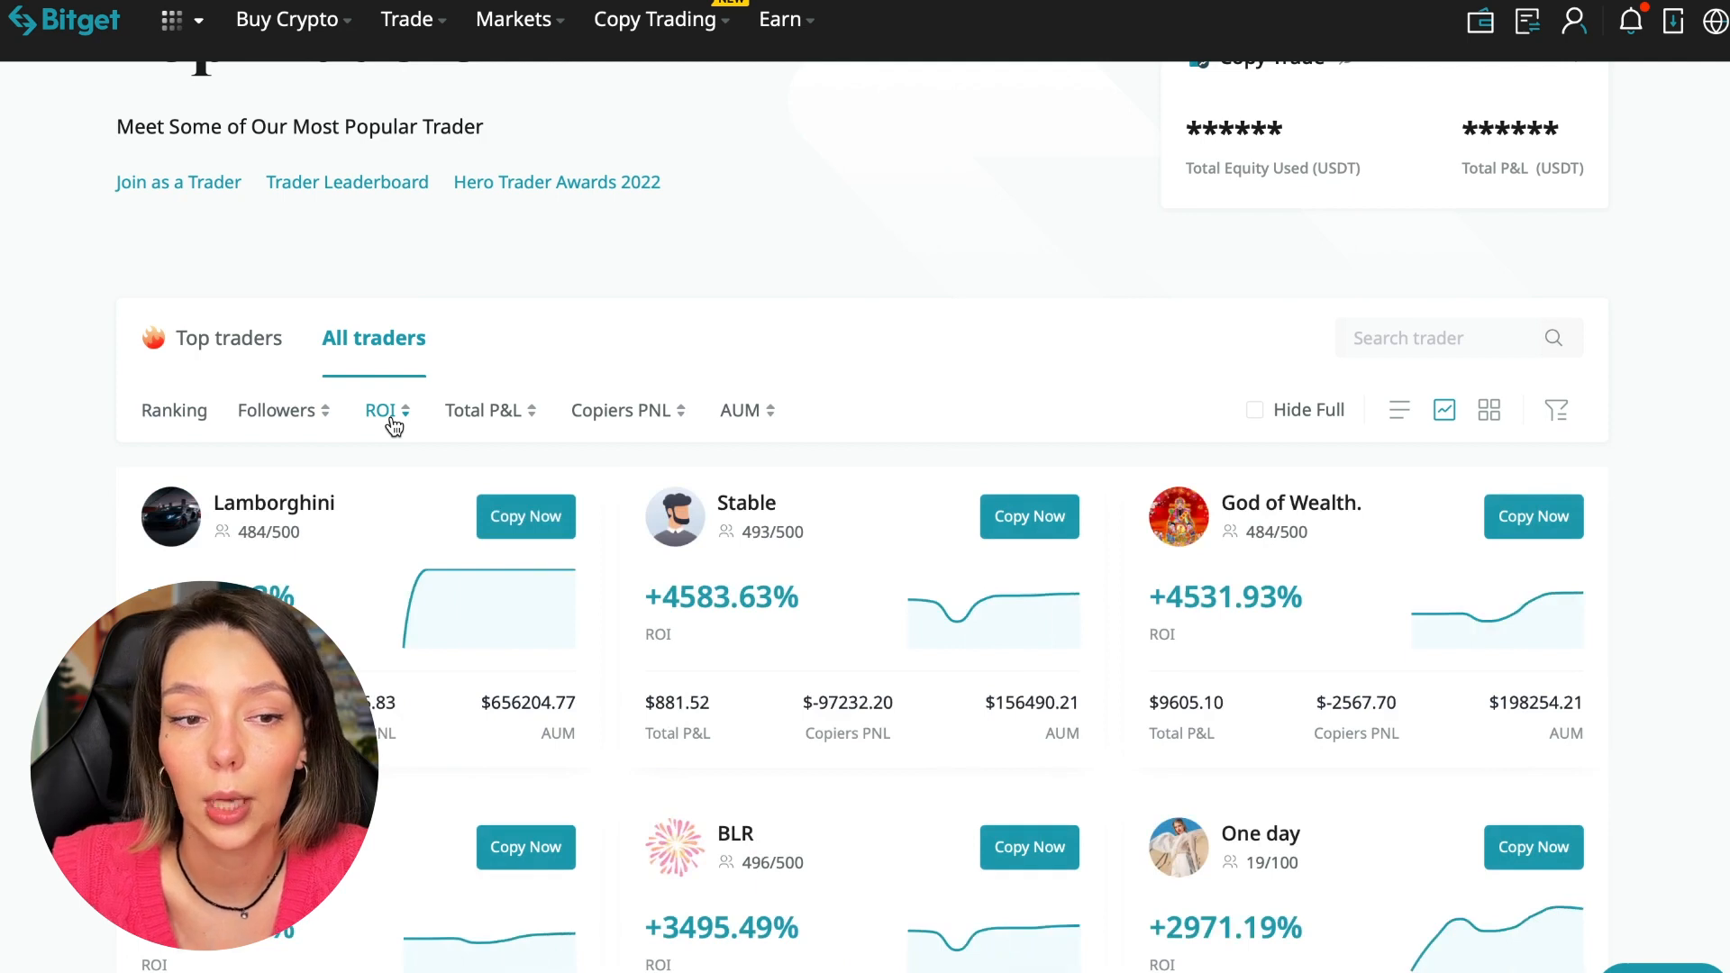
left_click(382, 411)
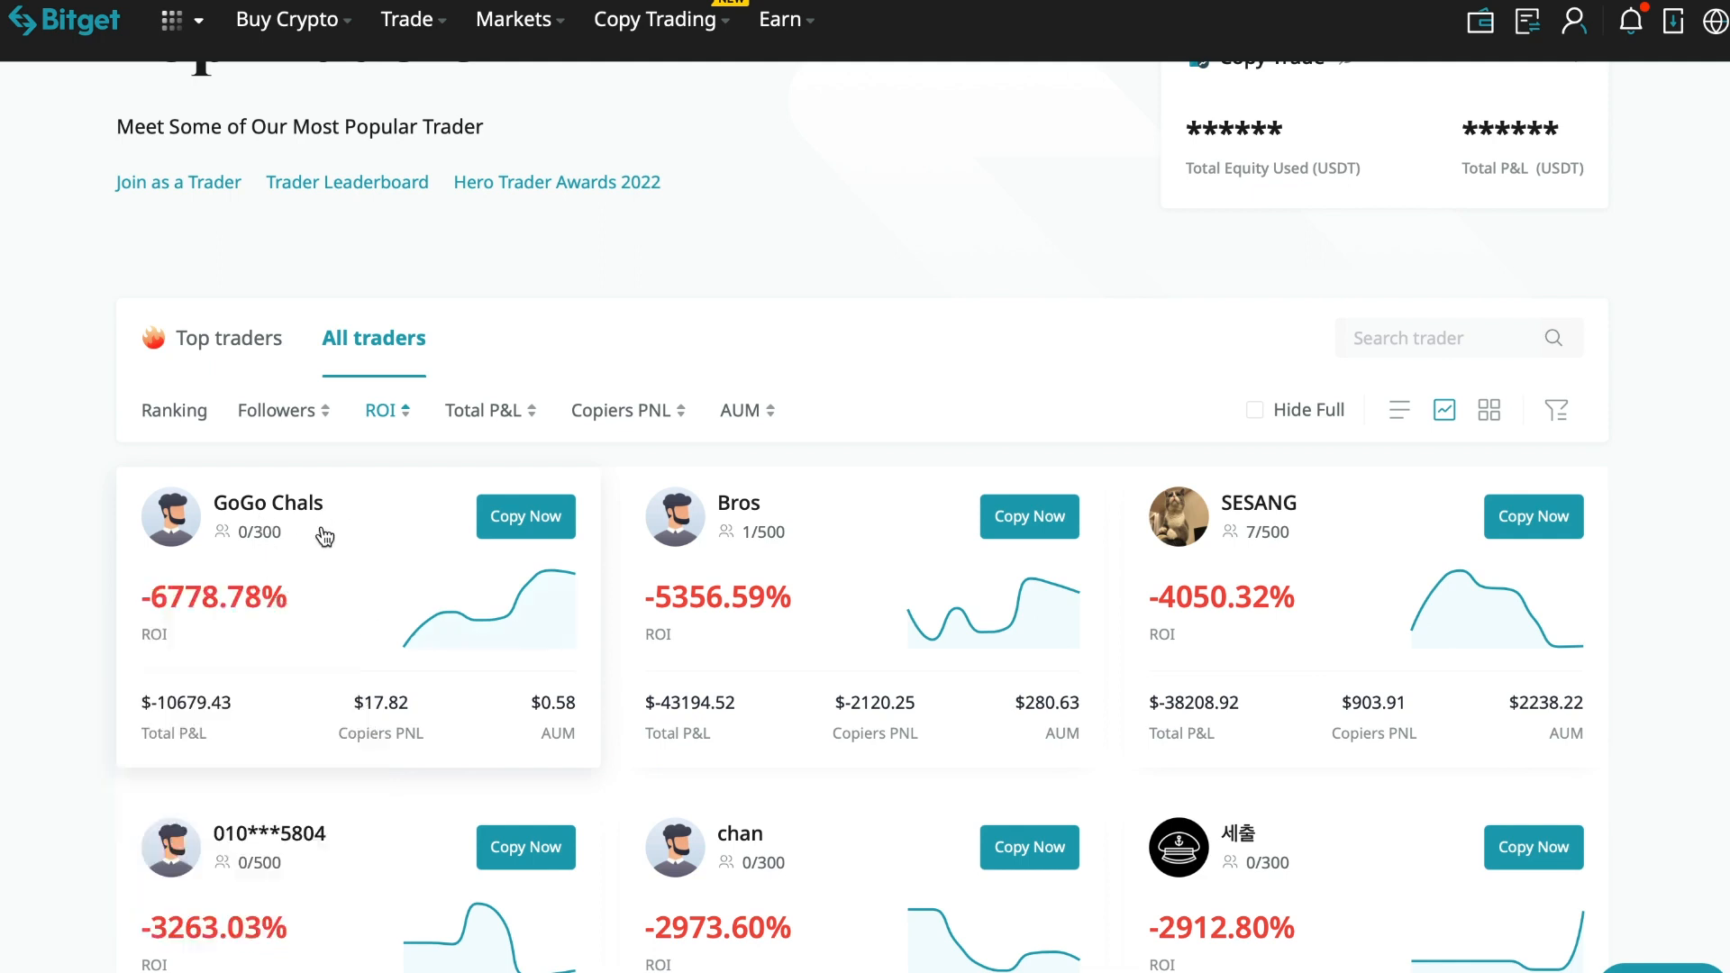
mouse_move(240, 562)
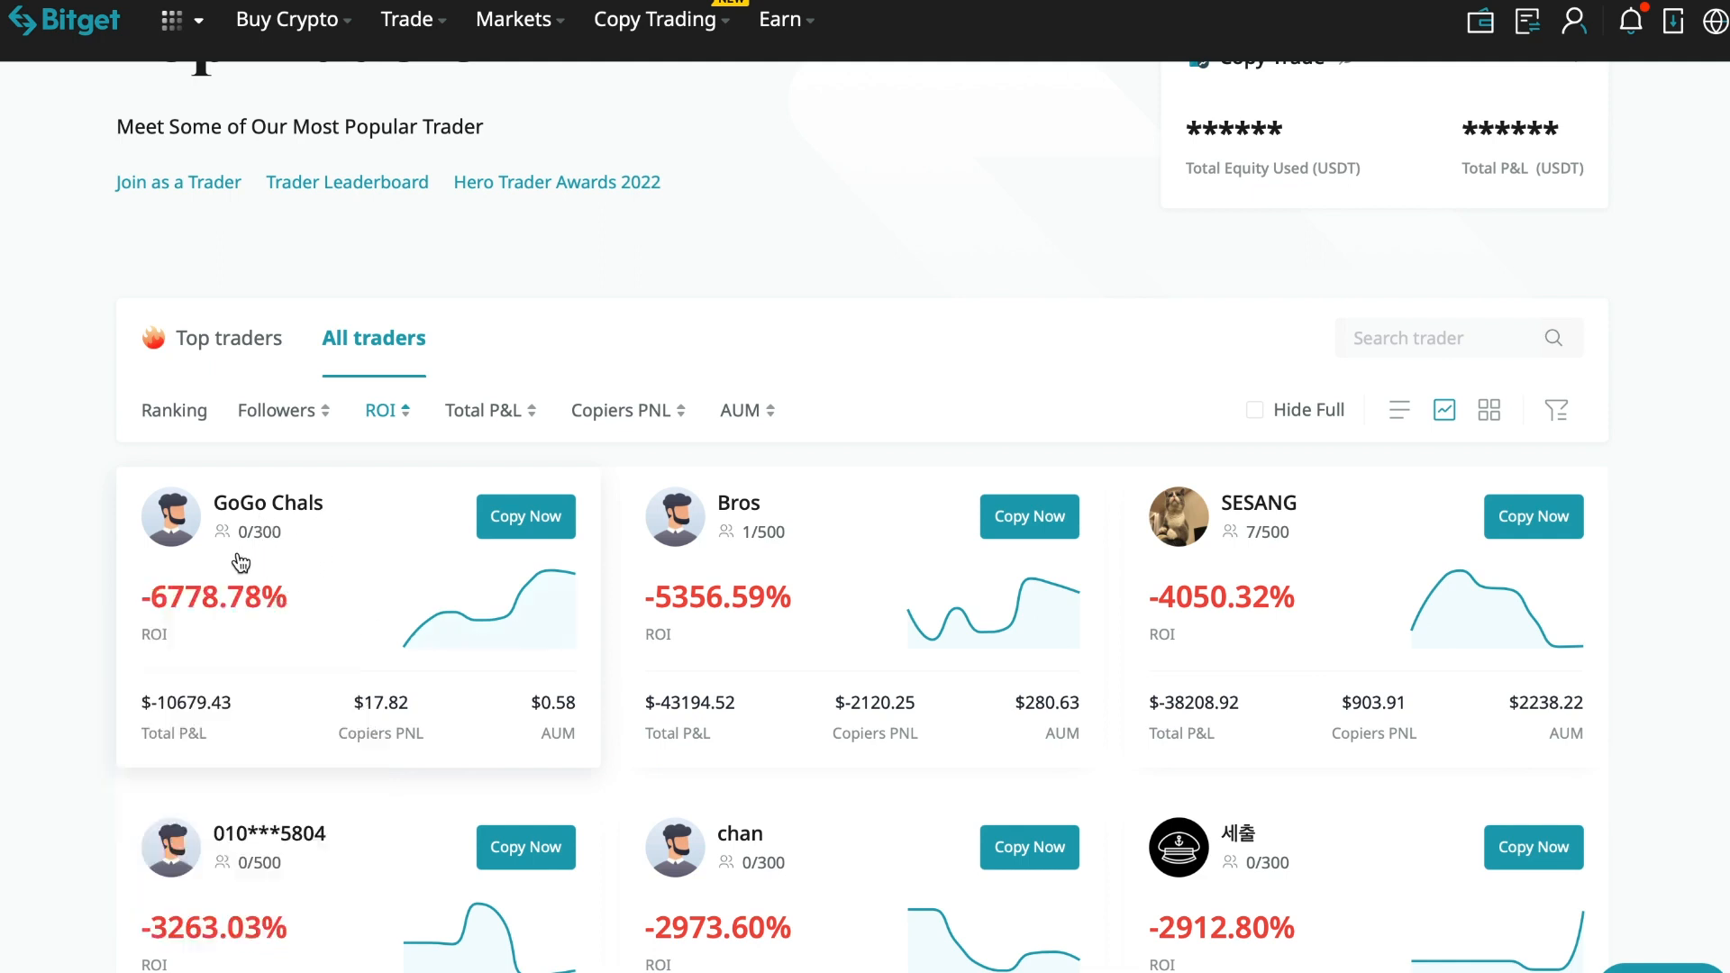
mouse_move(321, 648)
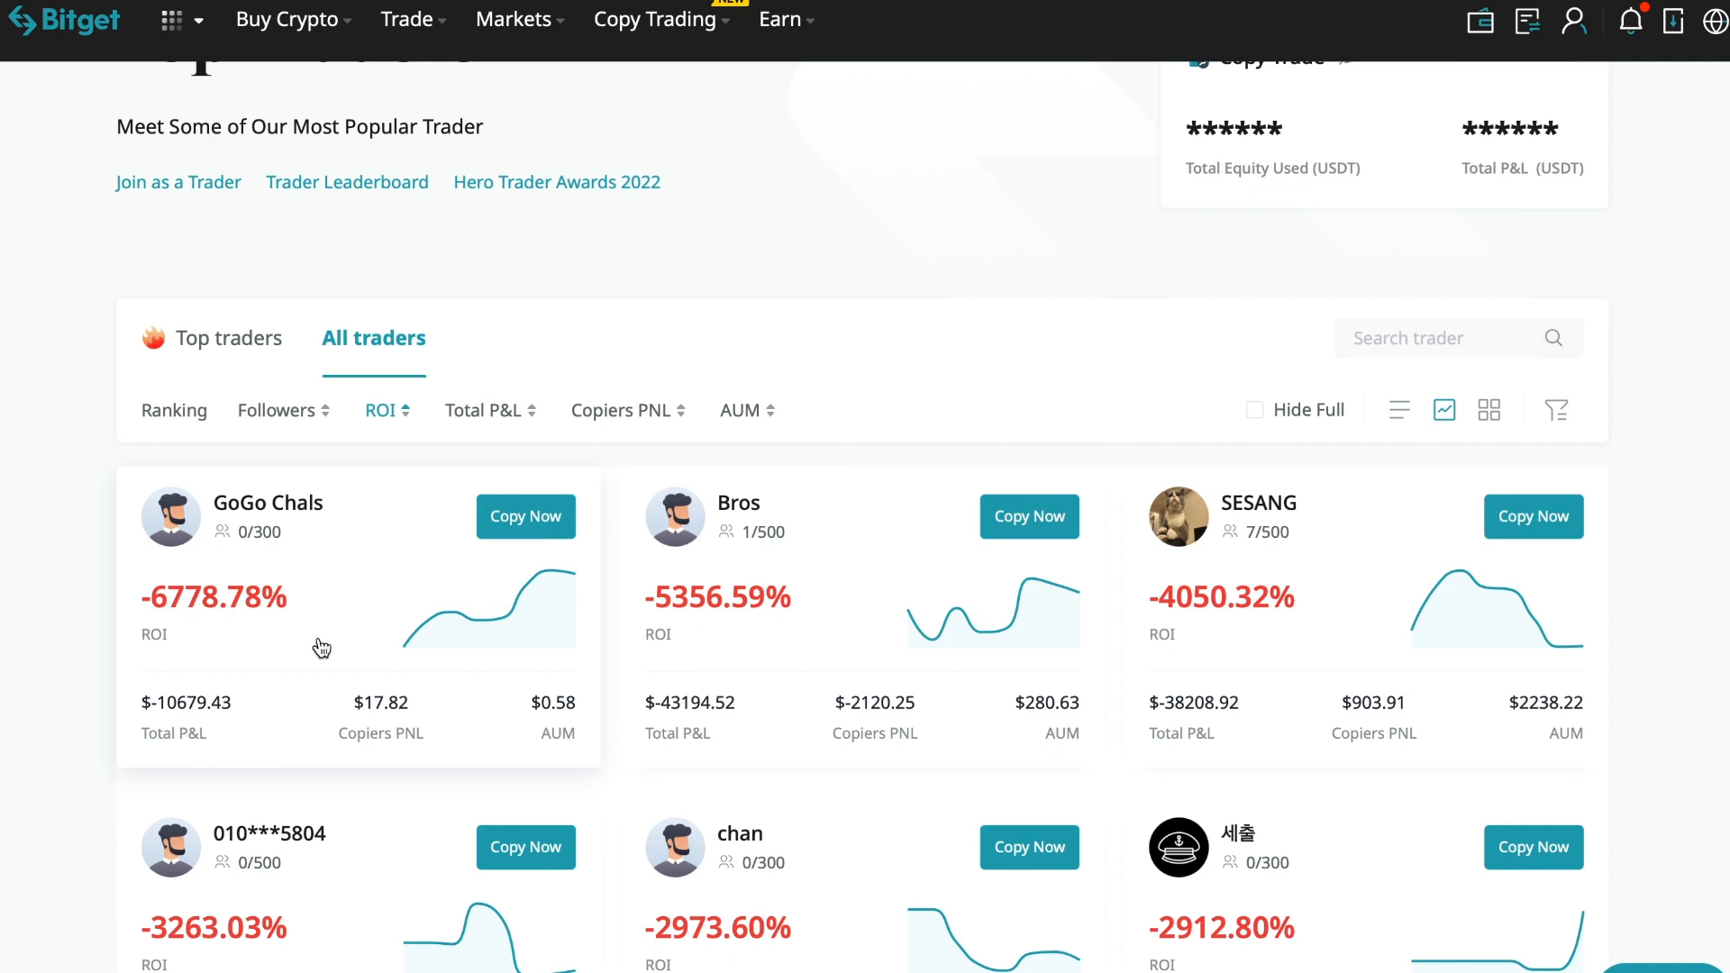
mouse_move(358, 645)
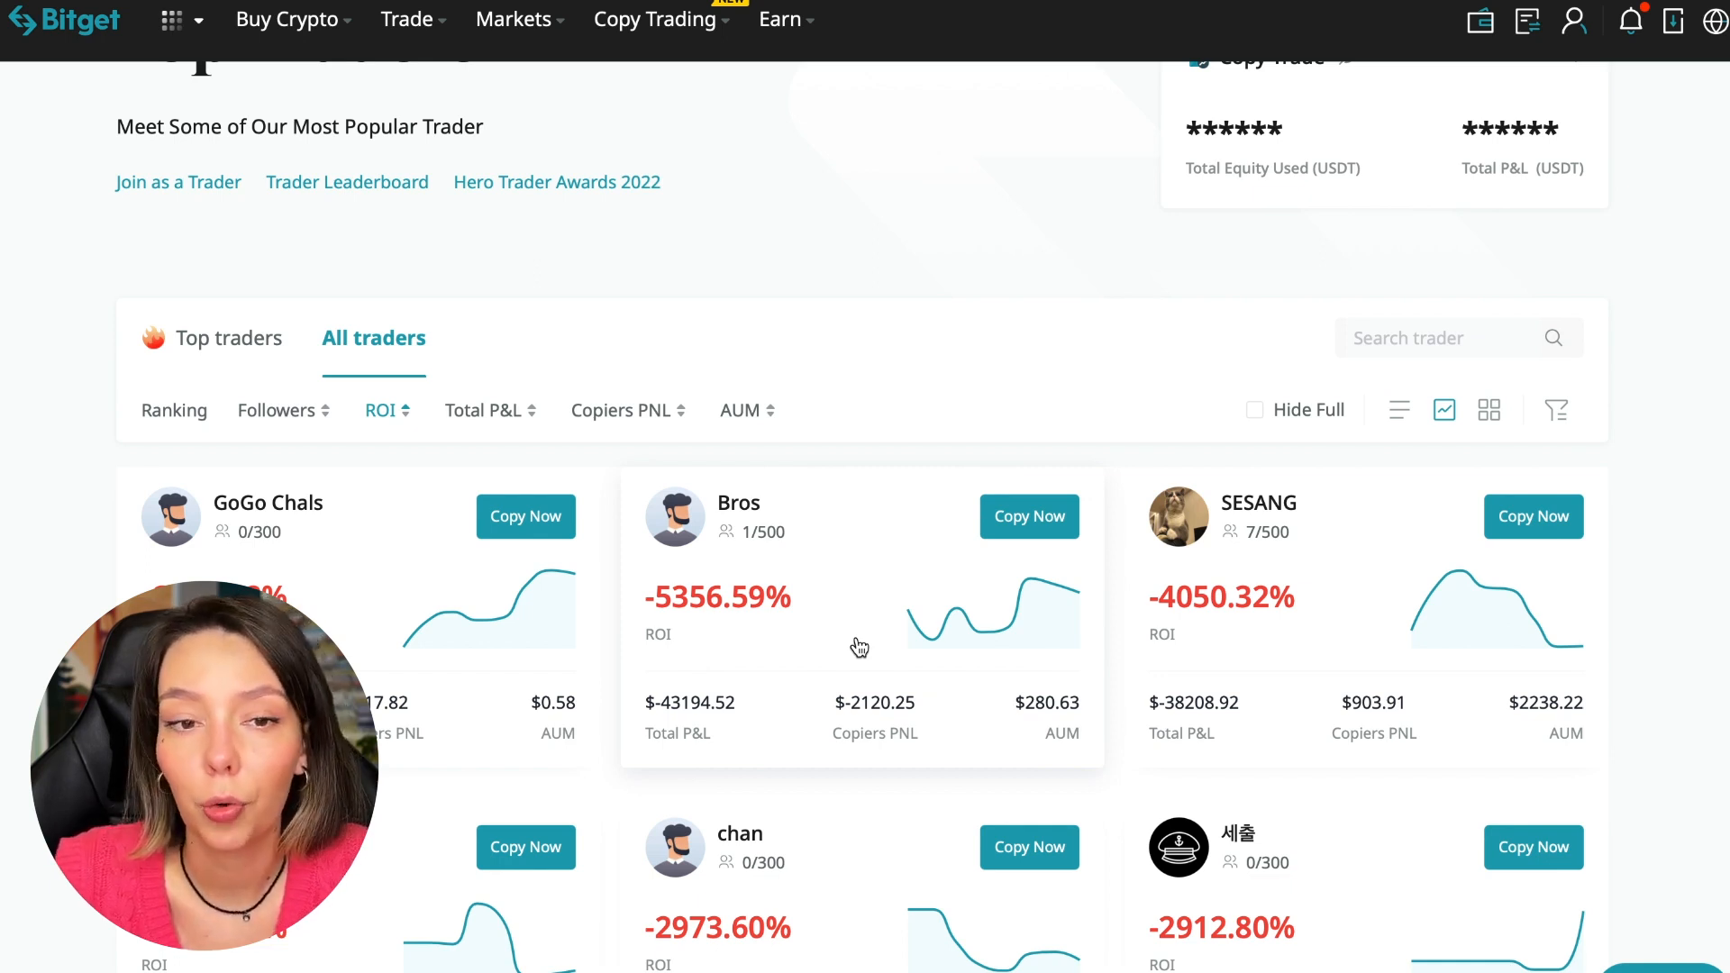
mouse_move(910, 392)
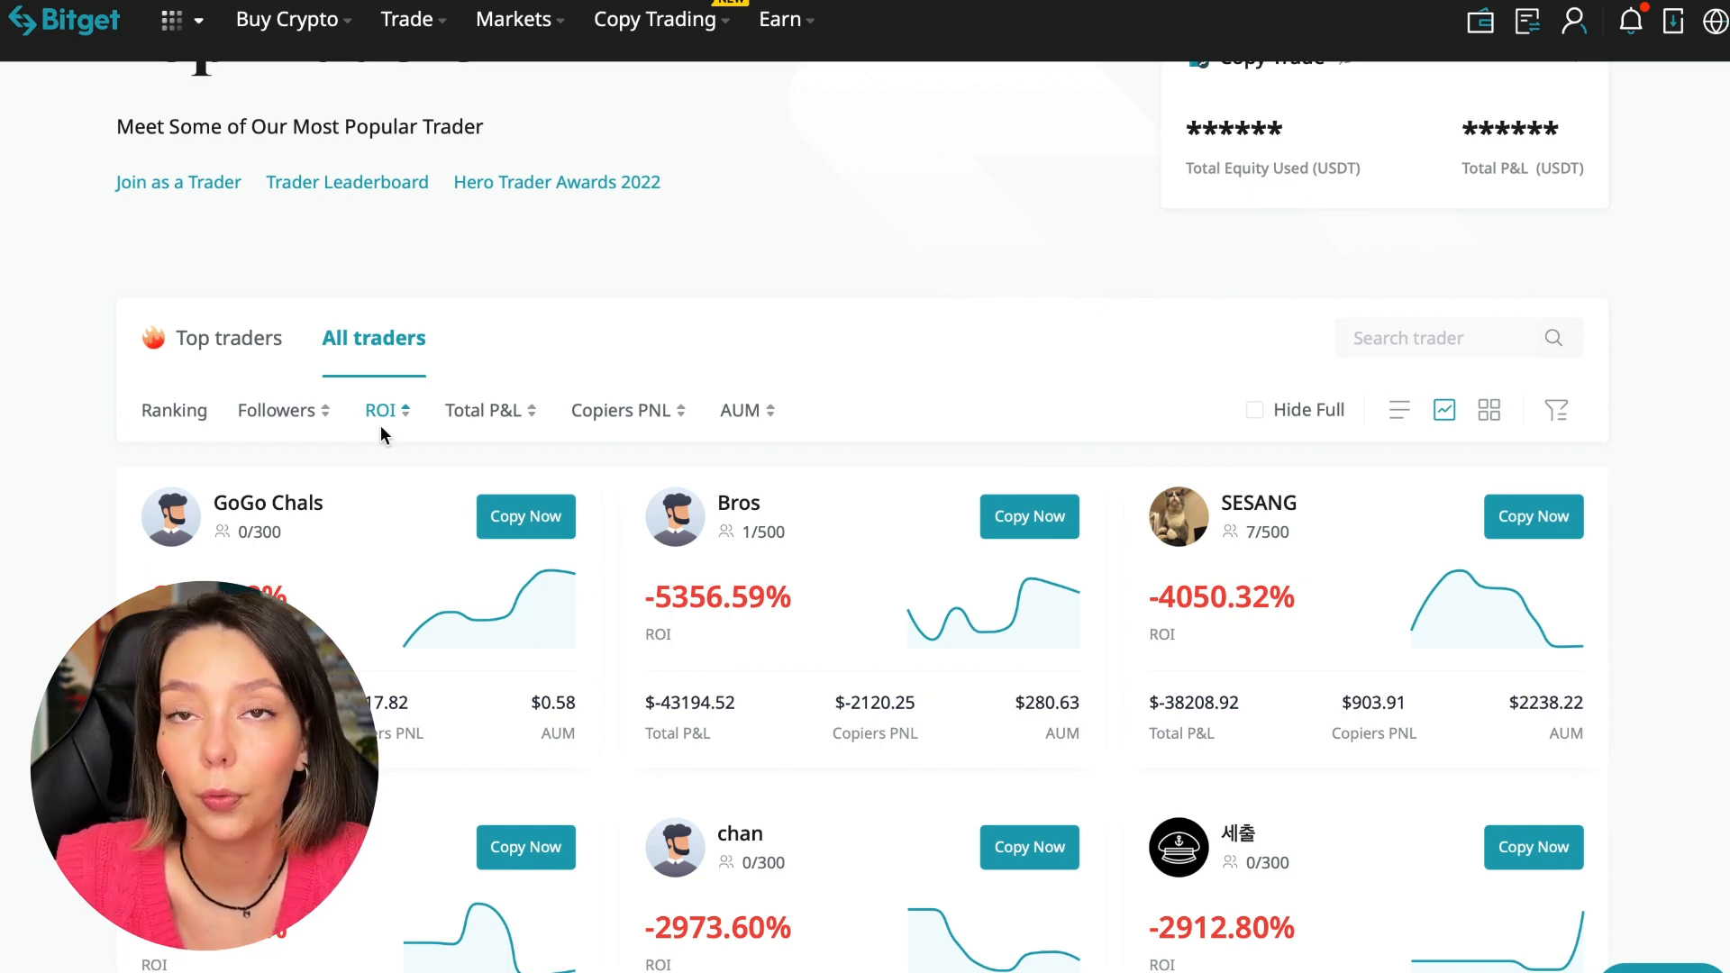
Sort the All traders list by Total P&L, then Copiers PNL, then AUM
scroll("down", 3)
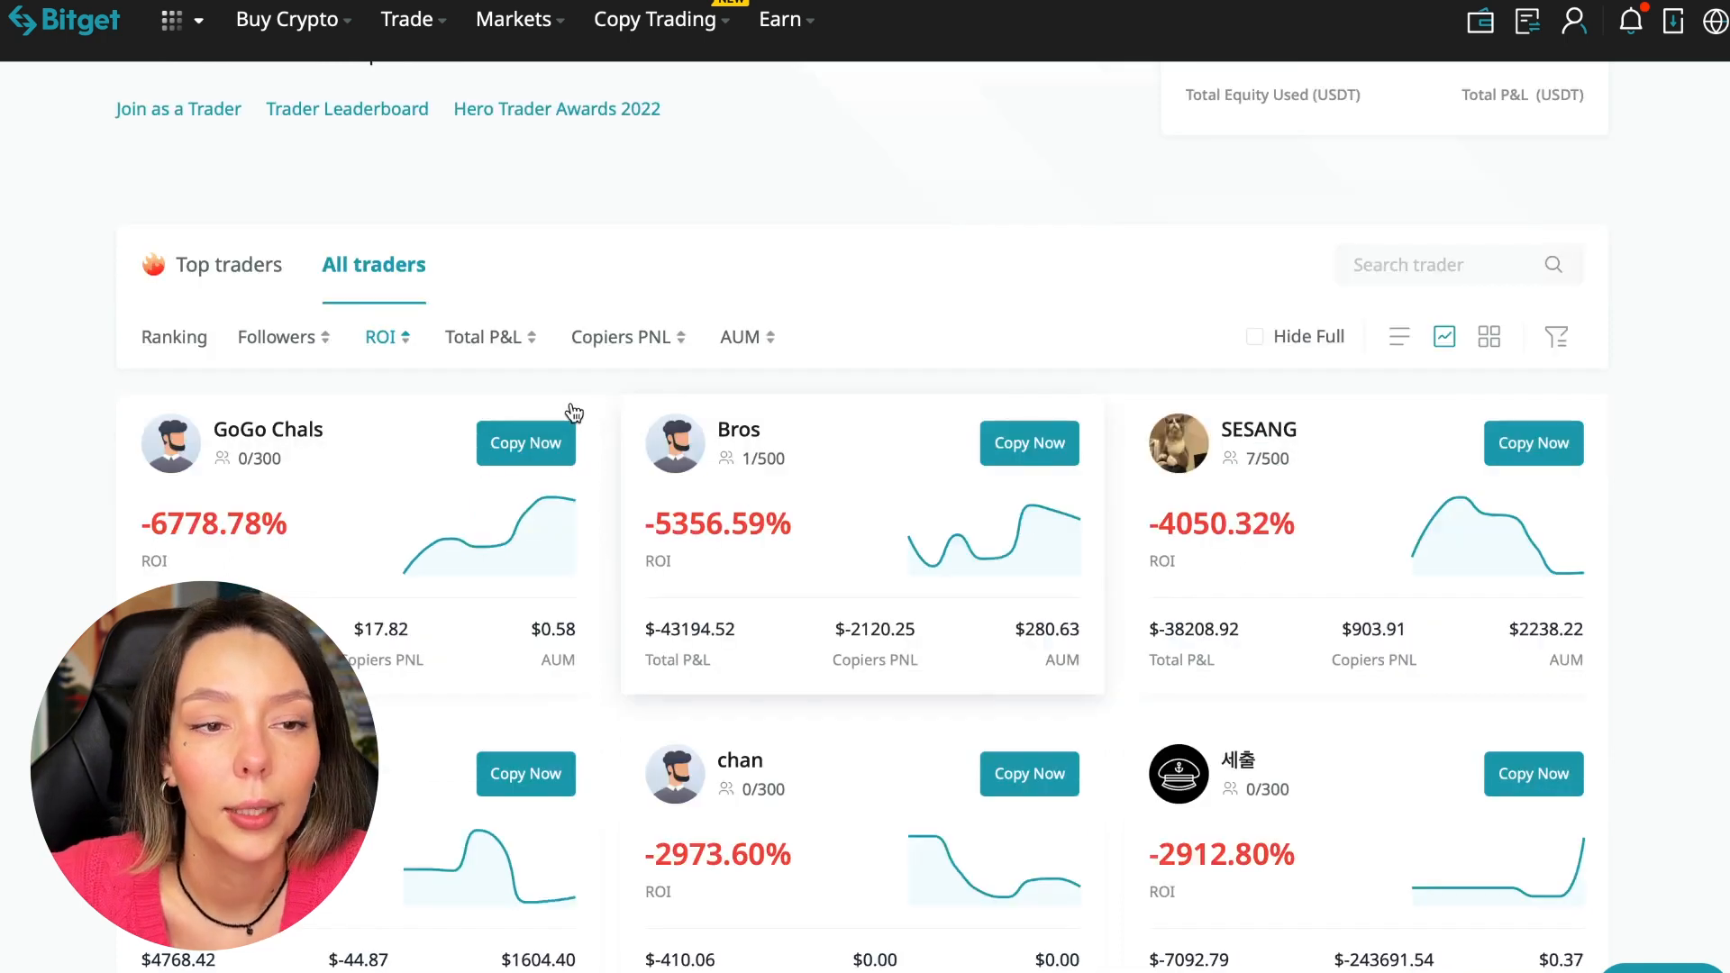
left_click(482, 336)
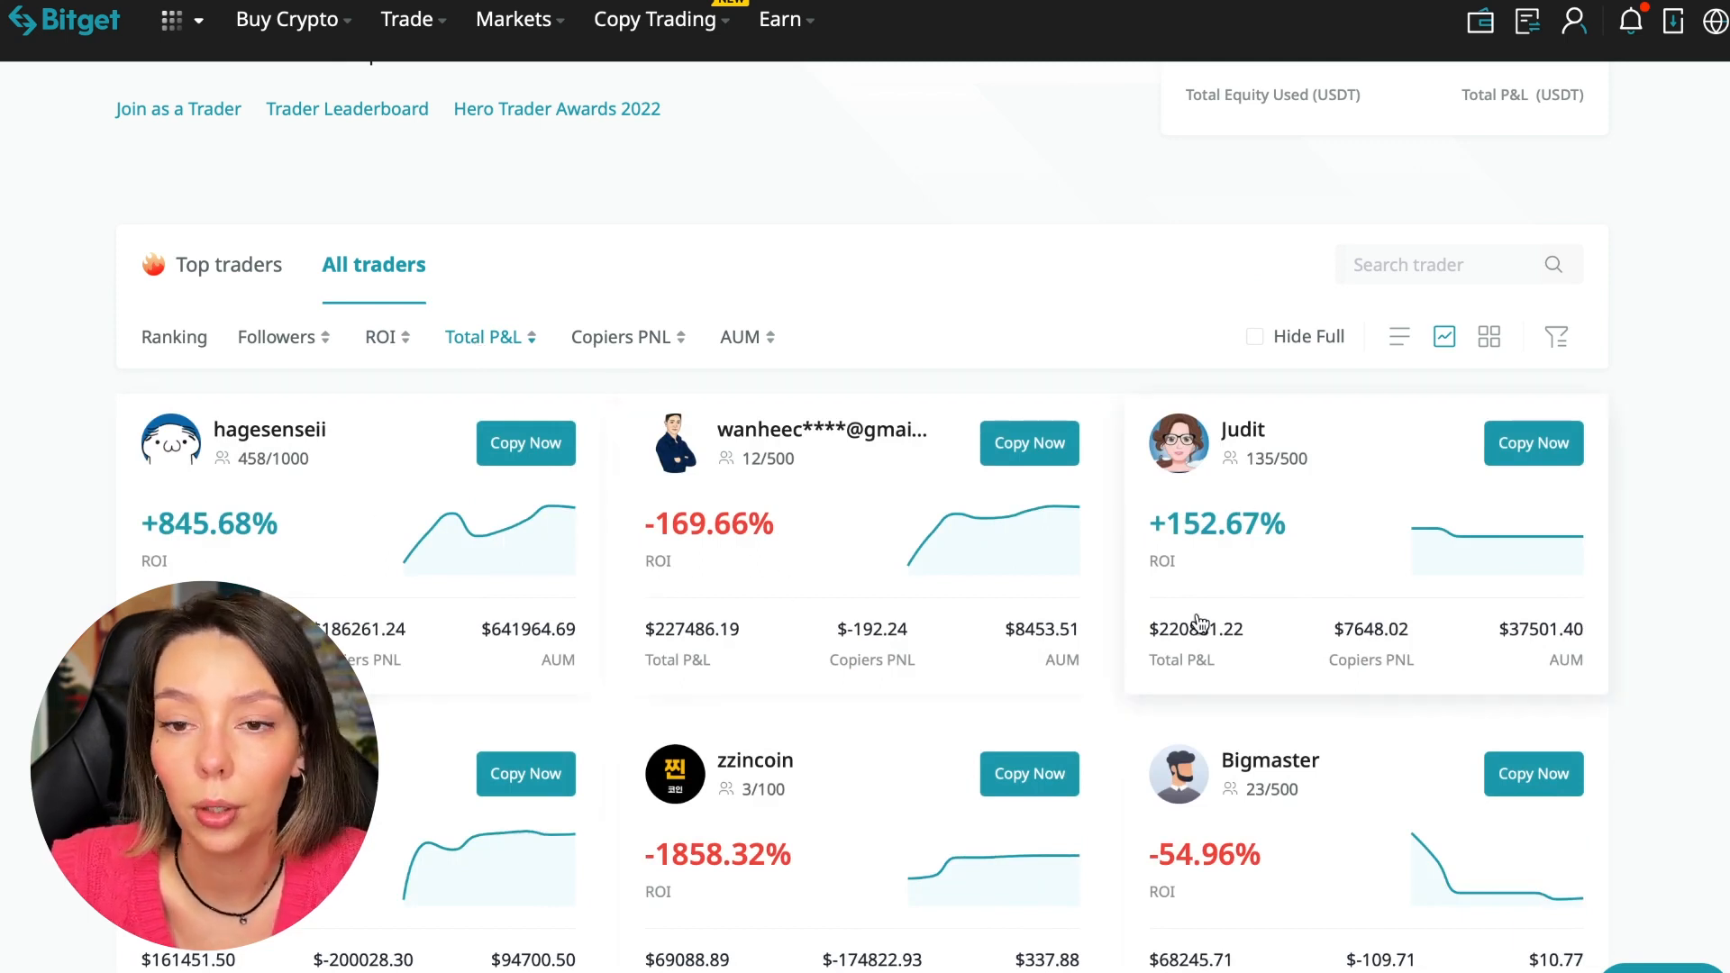
scroll("down", 3)
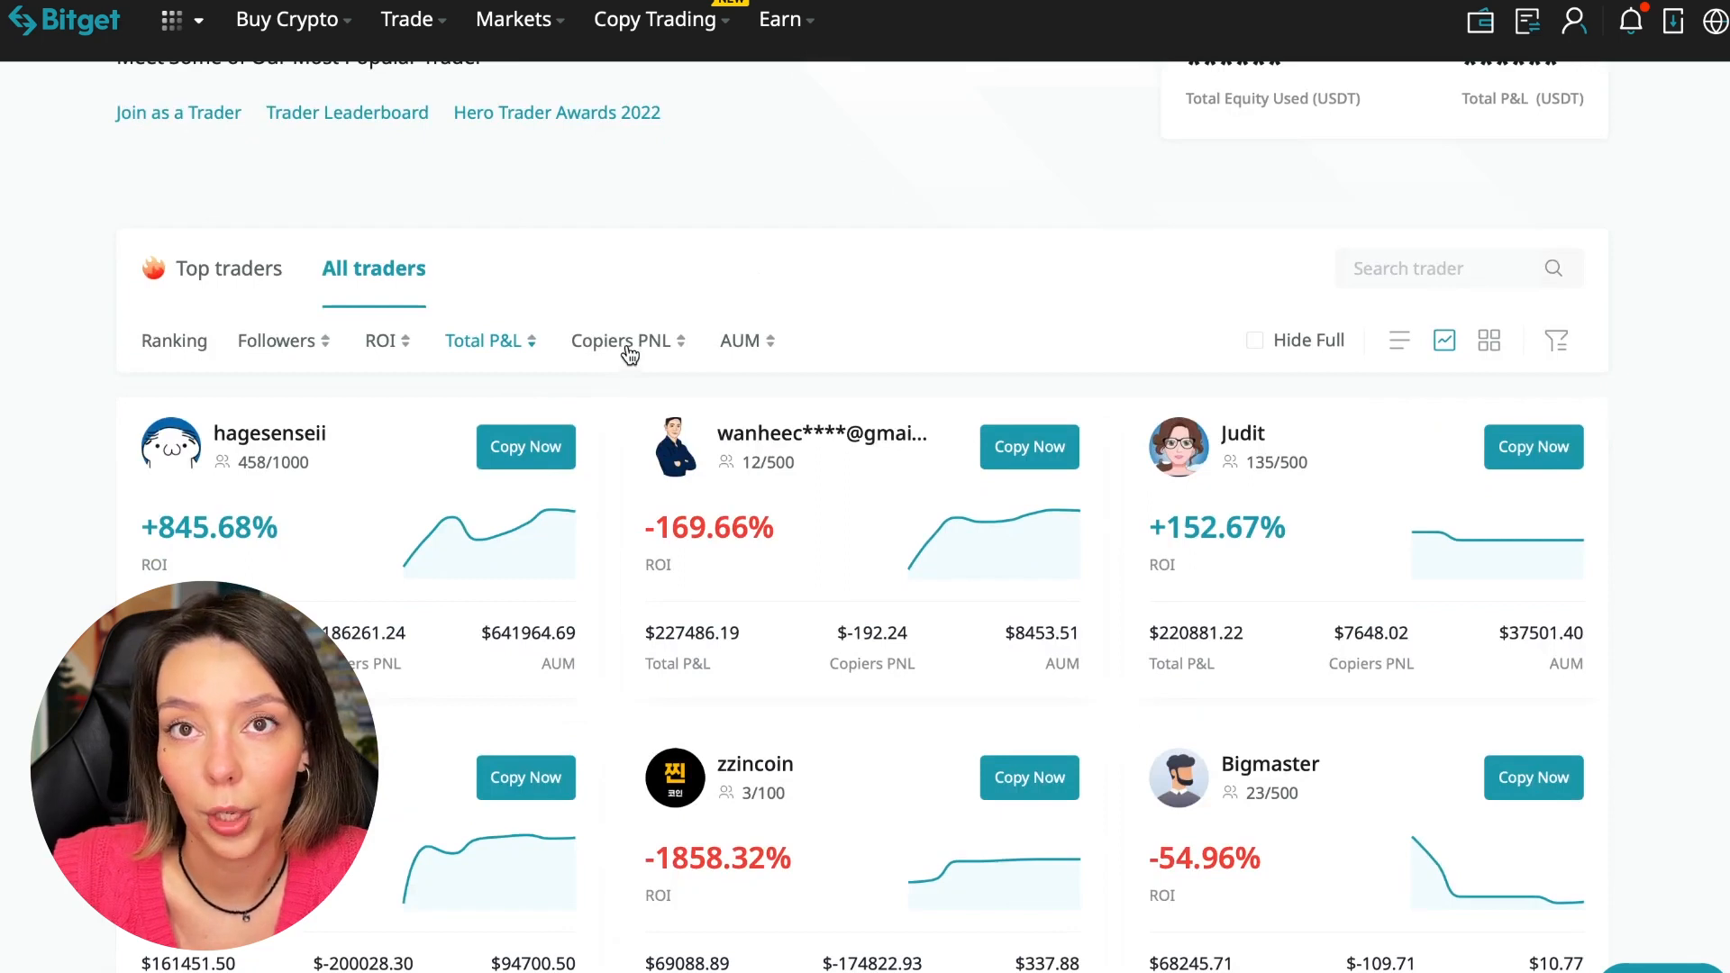
left_click(619, 339)
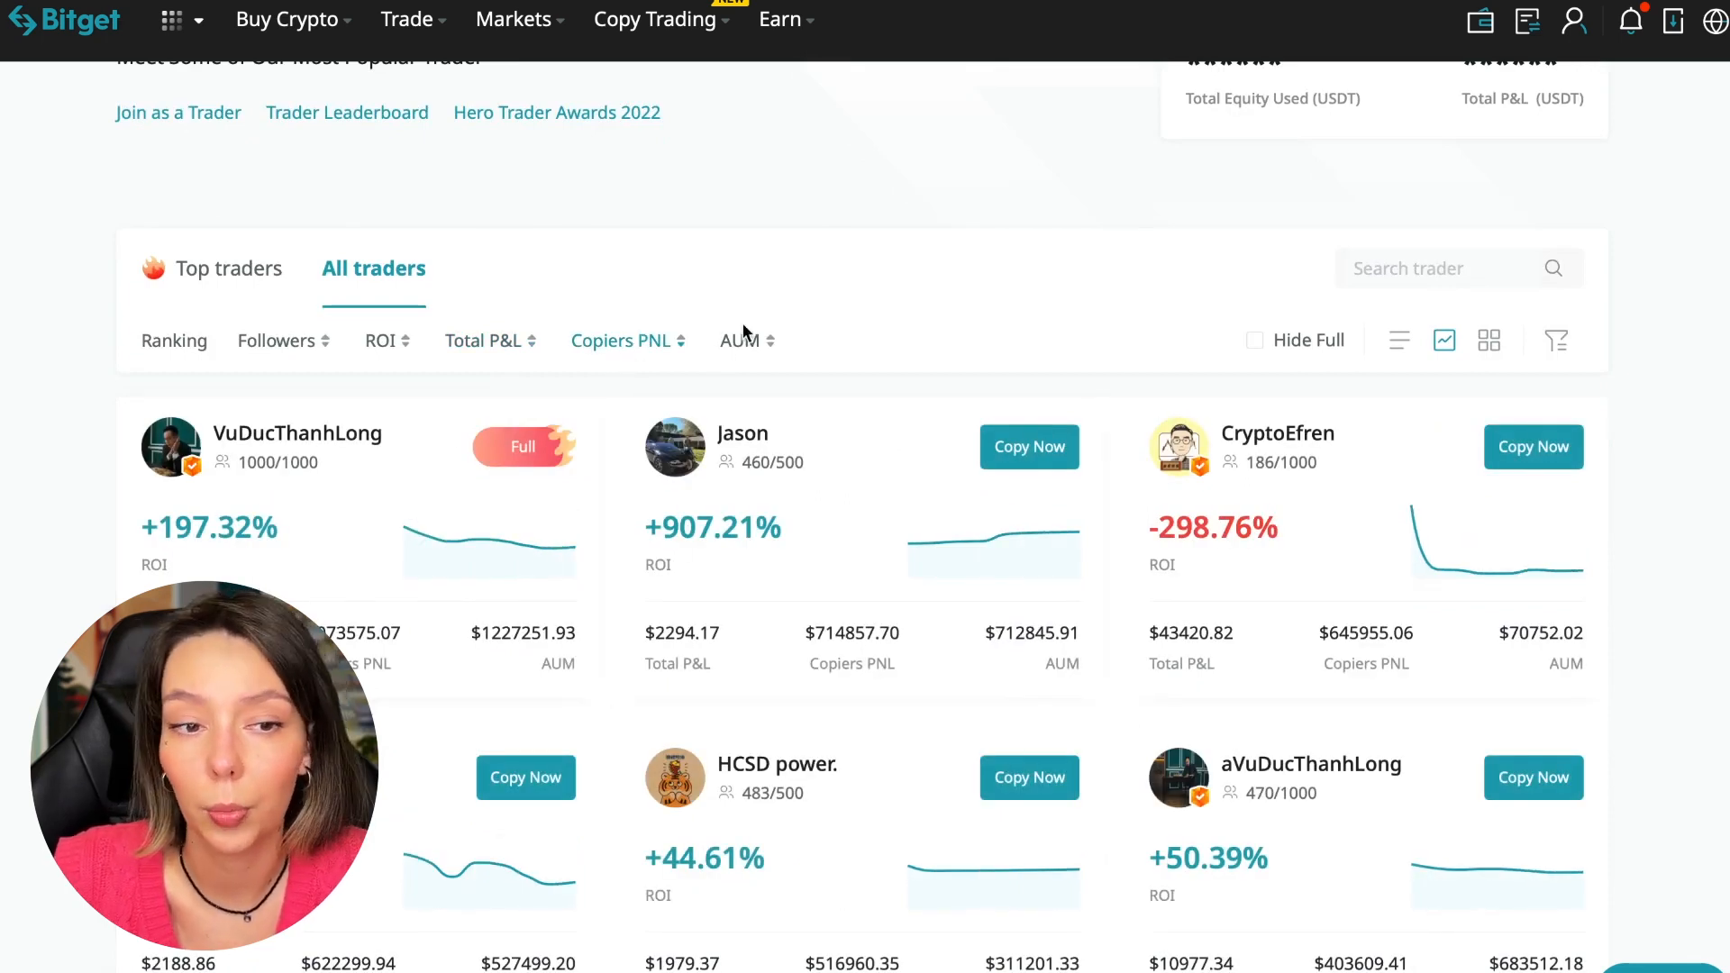
left_click(747, 340)
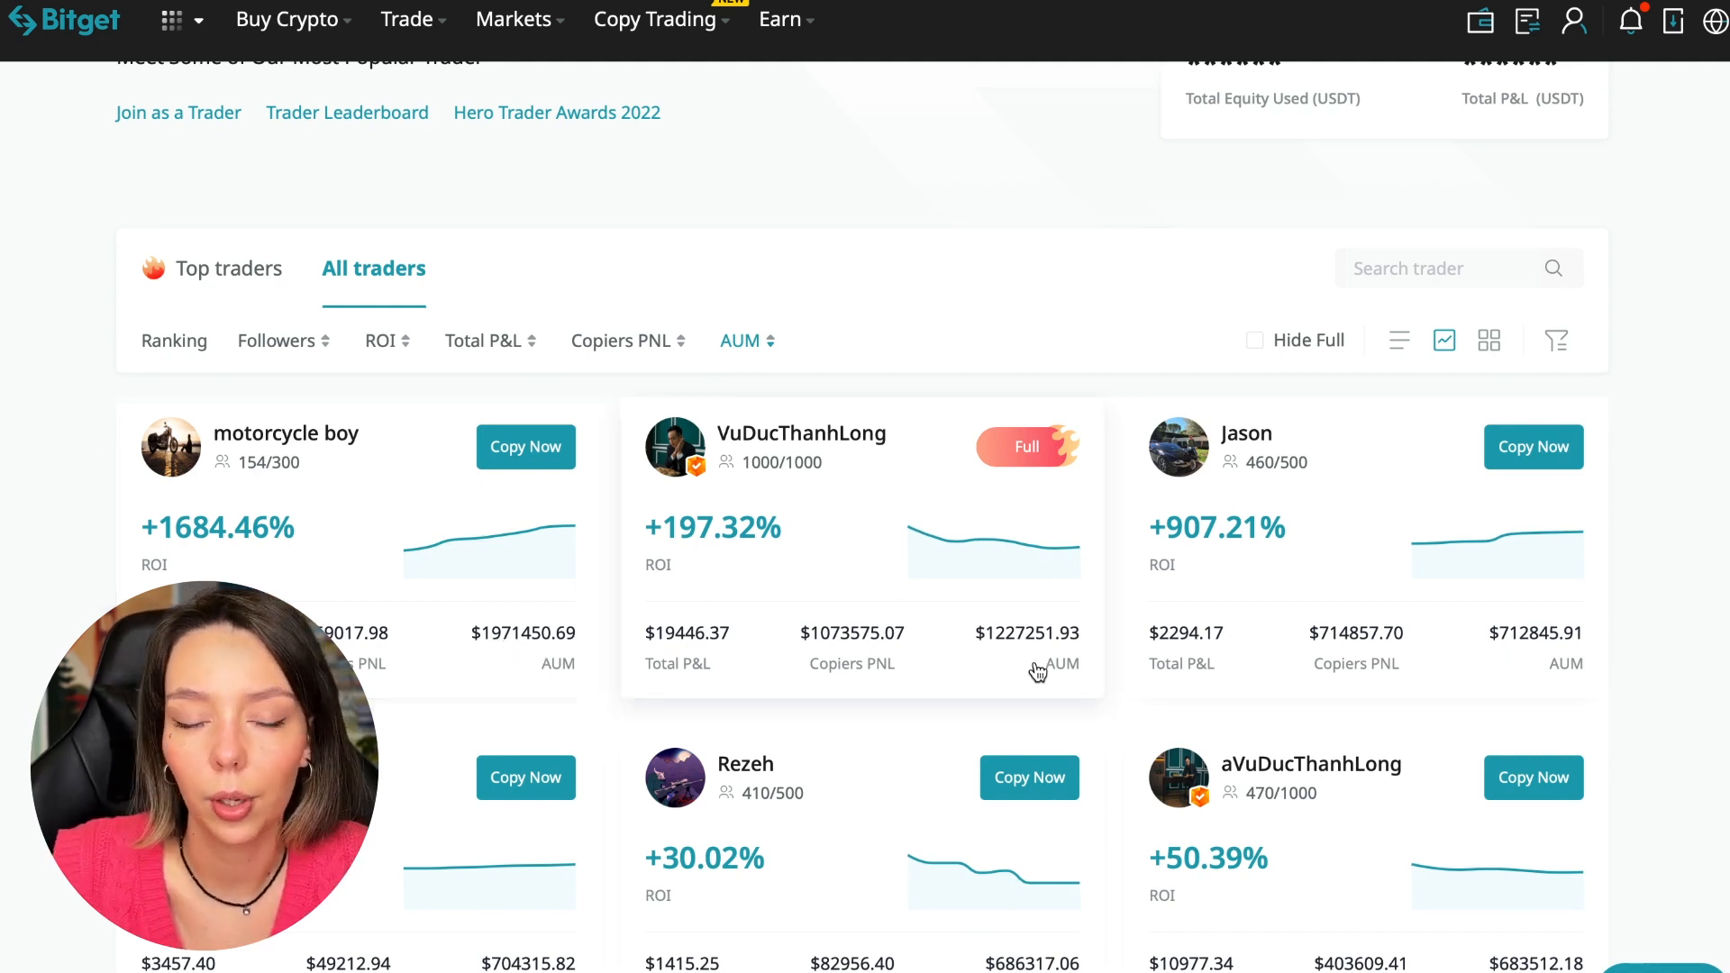
mouse_move(1004, 649)
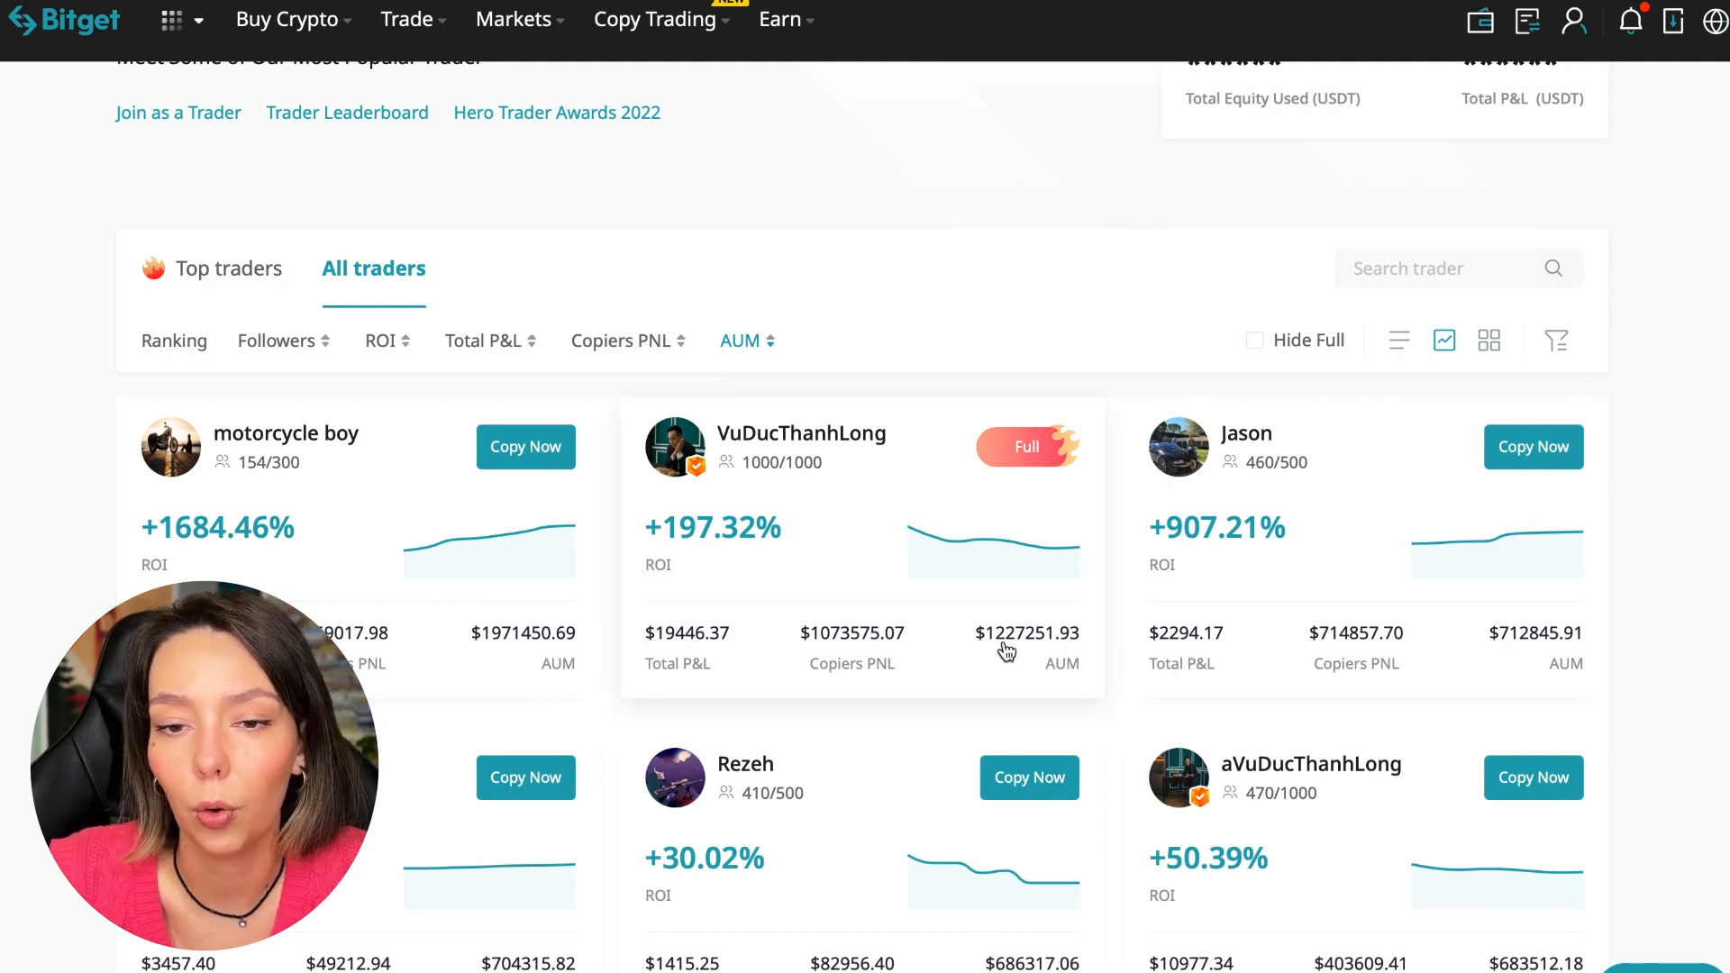
scroll("down", 3)
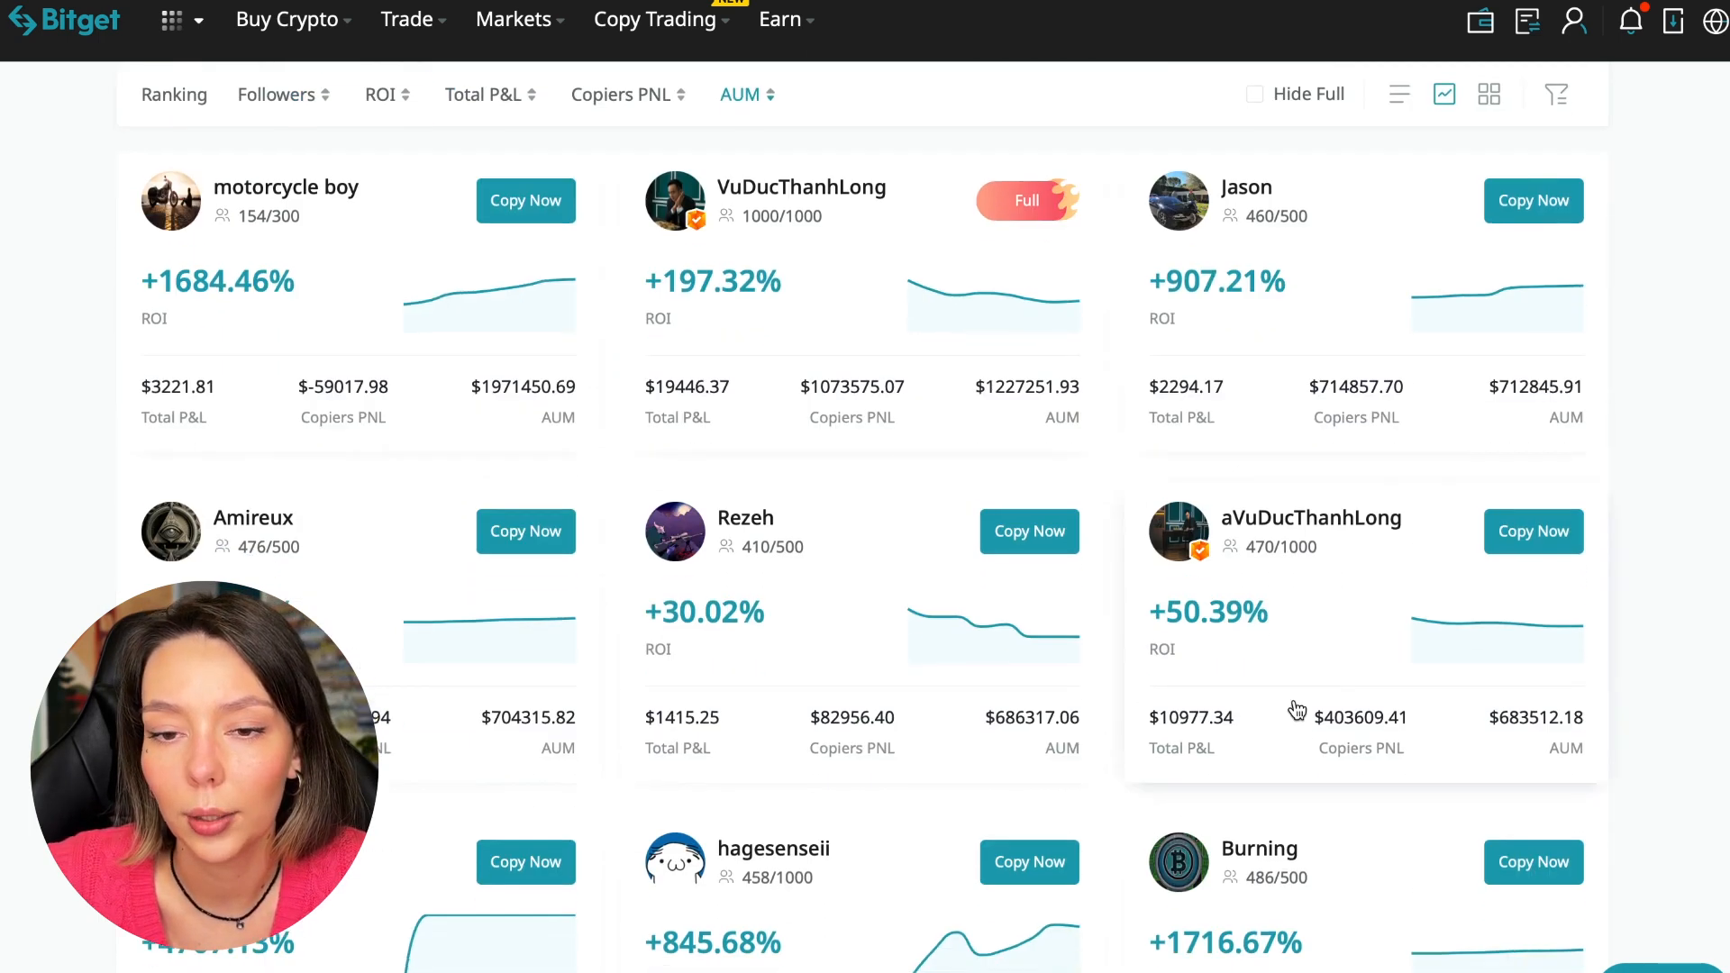
scroll("down", 3)
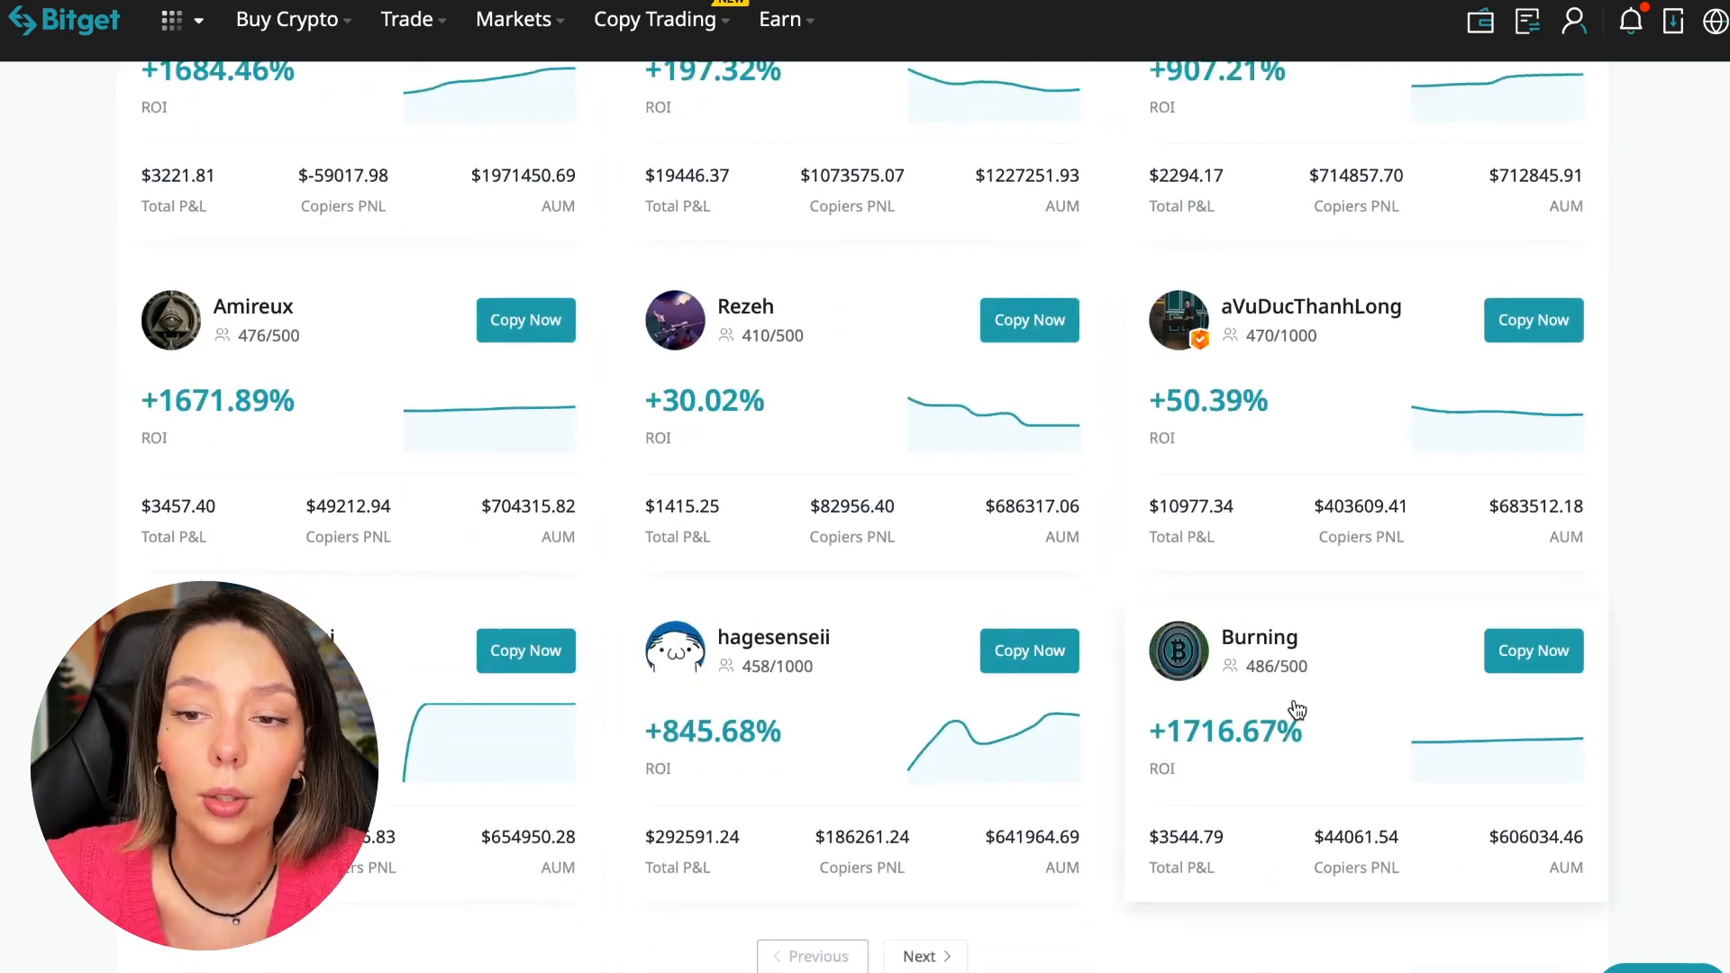
scroll("down", 3)
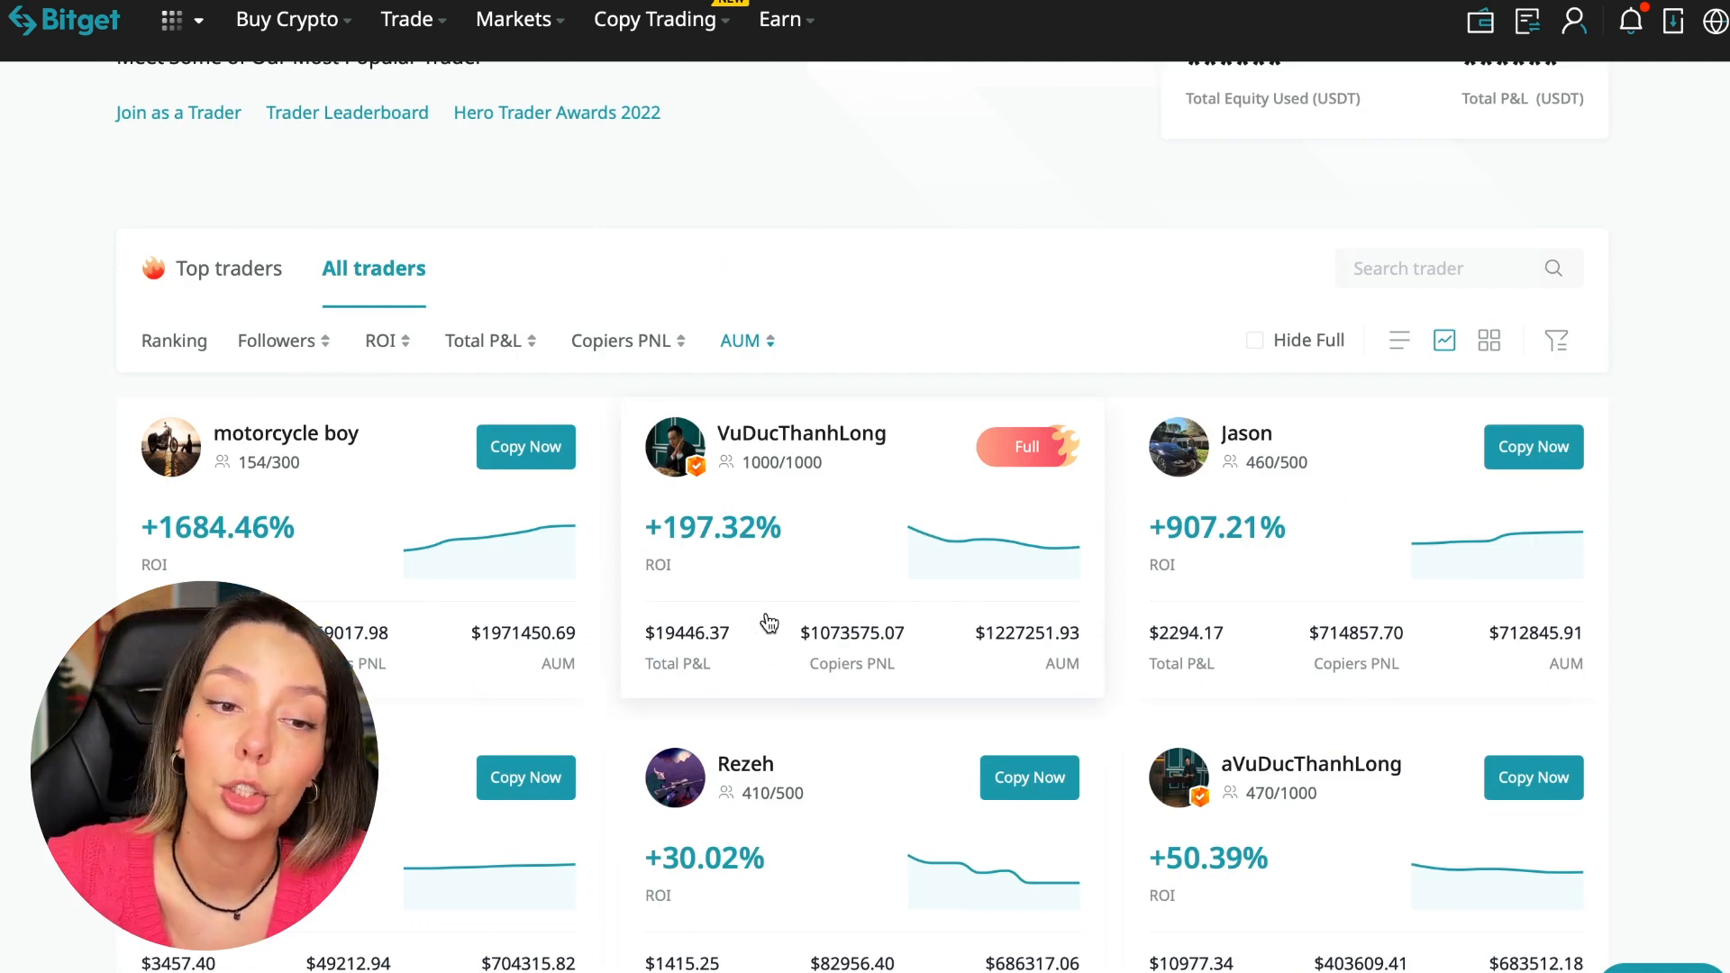
mouse_move(888, 475)
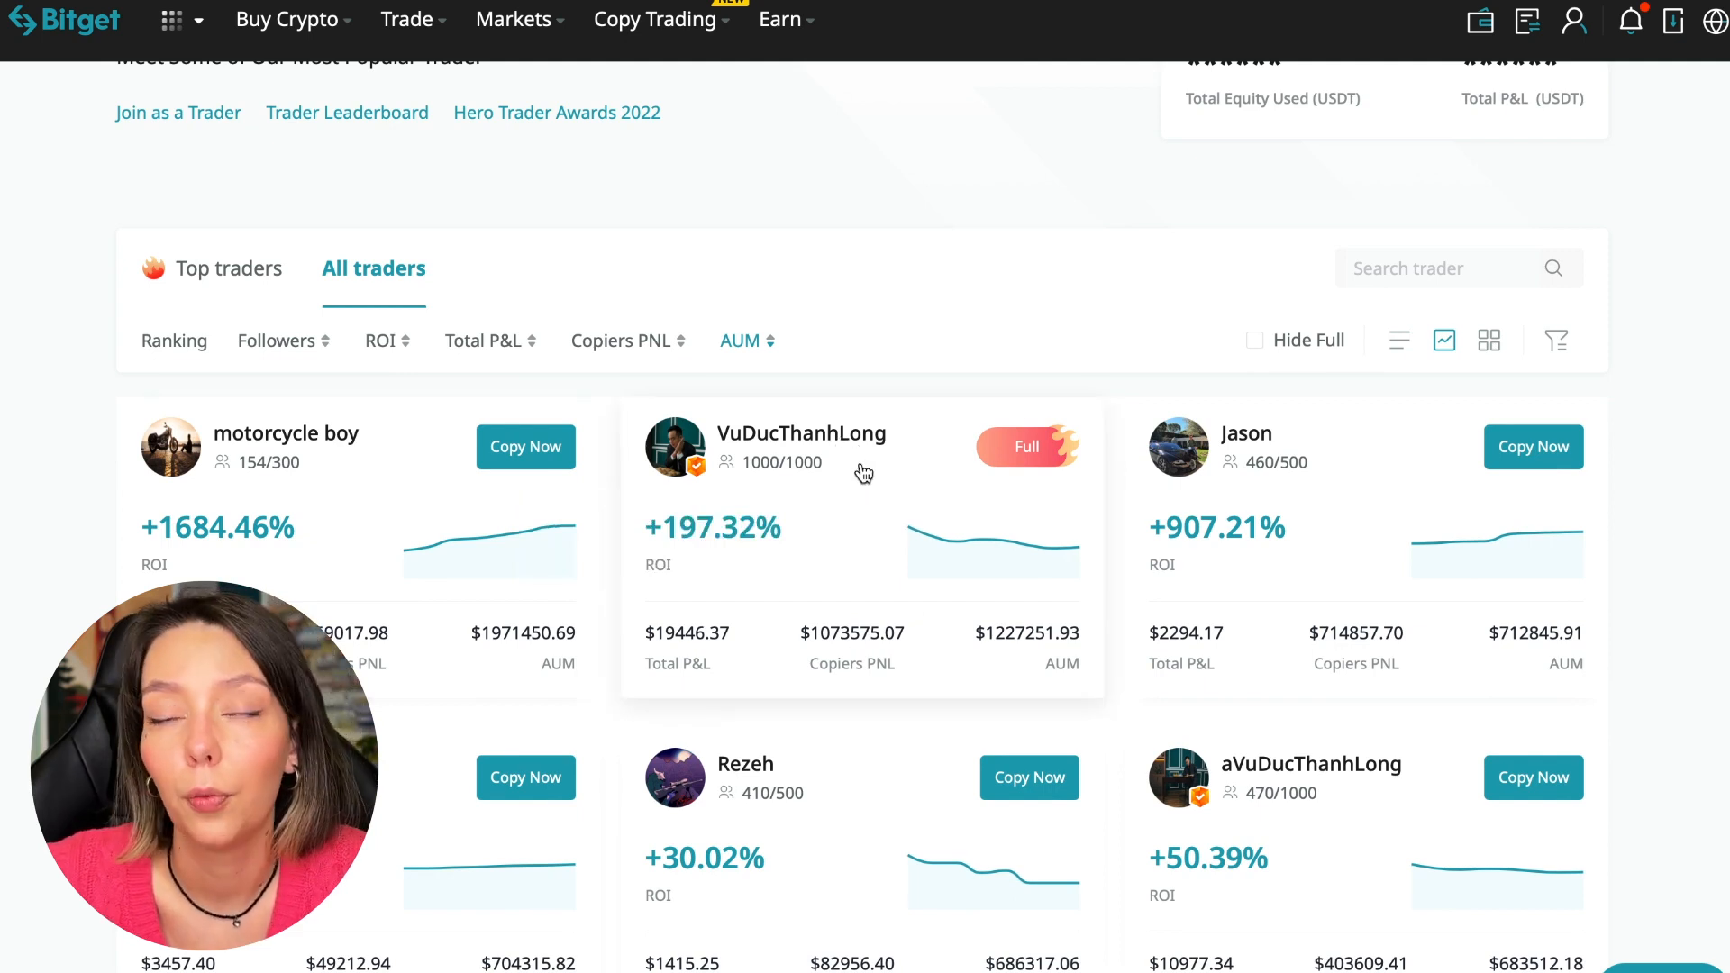
left_click(802, 433)
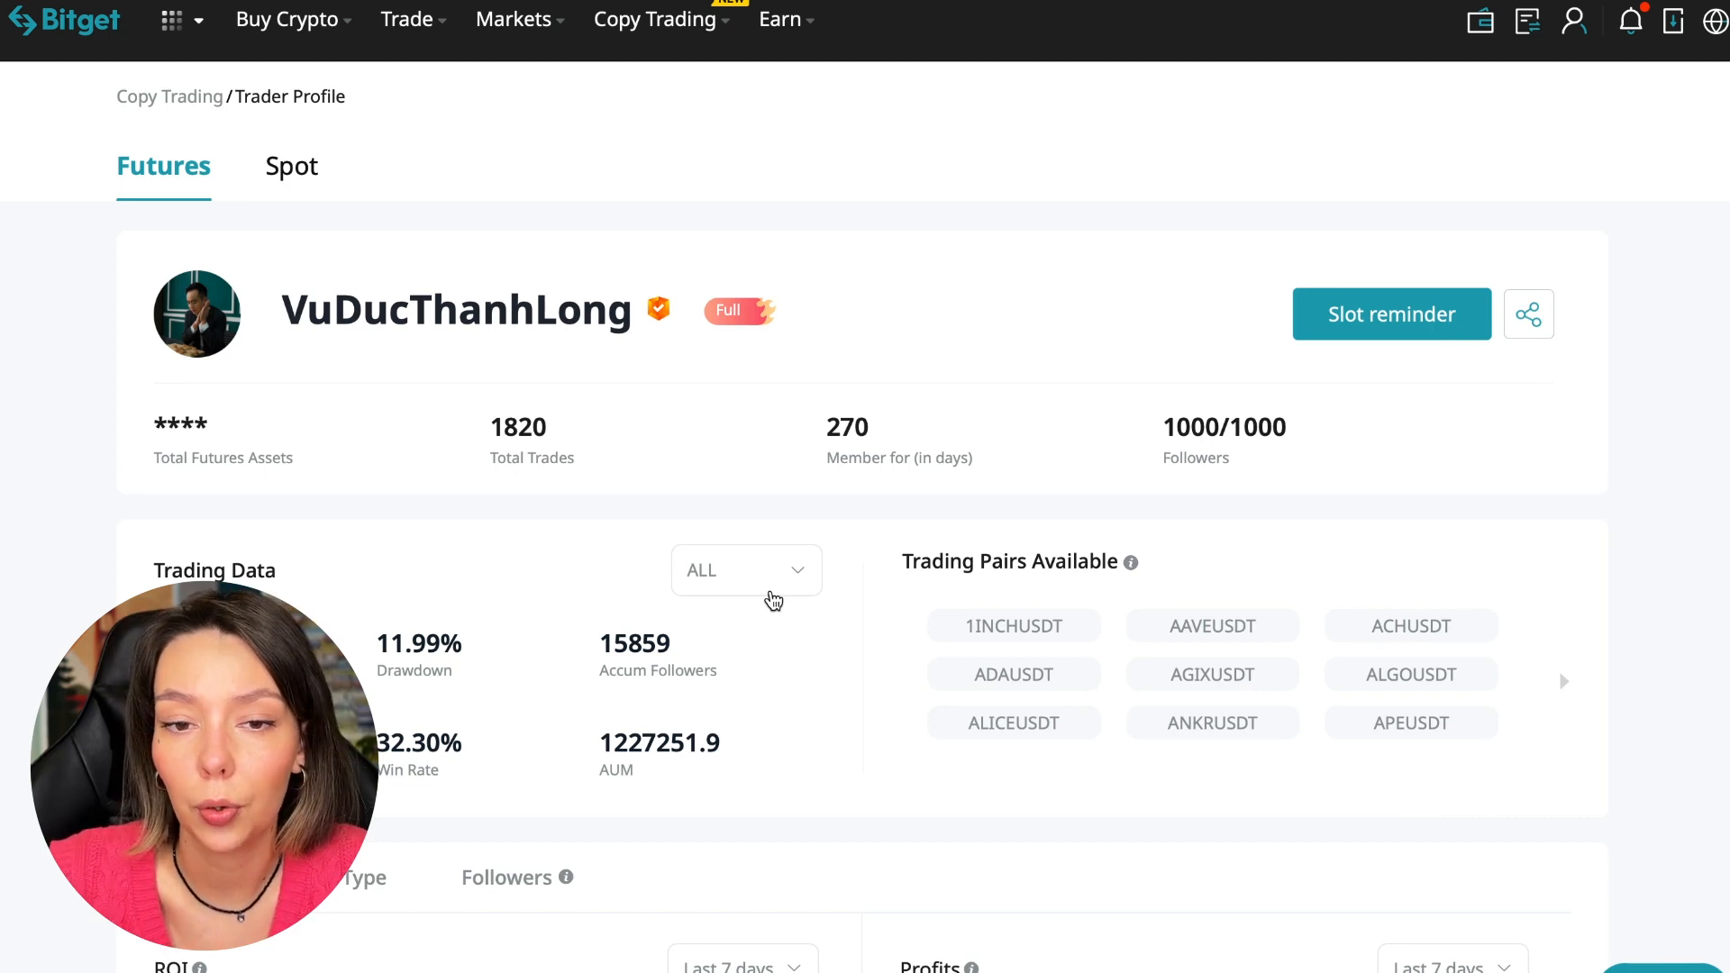
left_click(1391, 313)
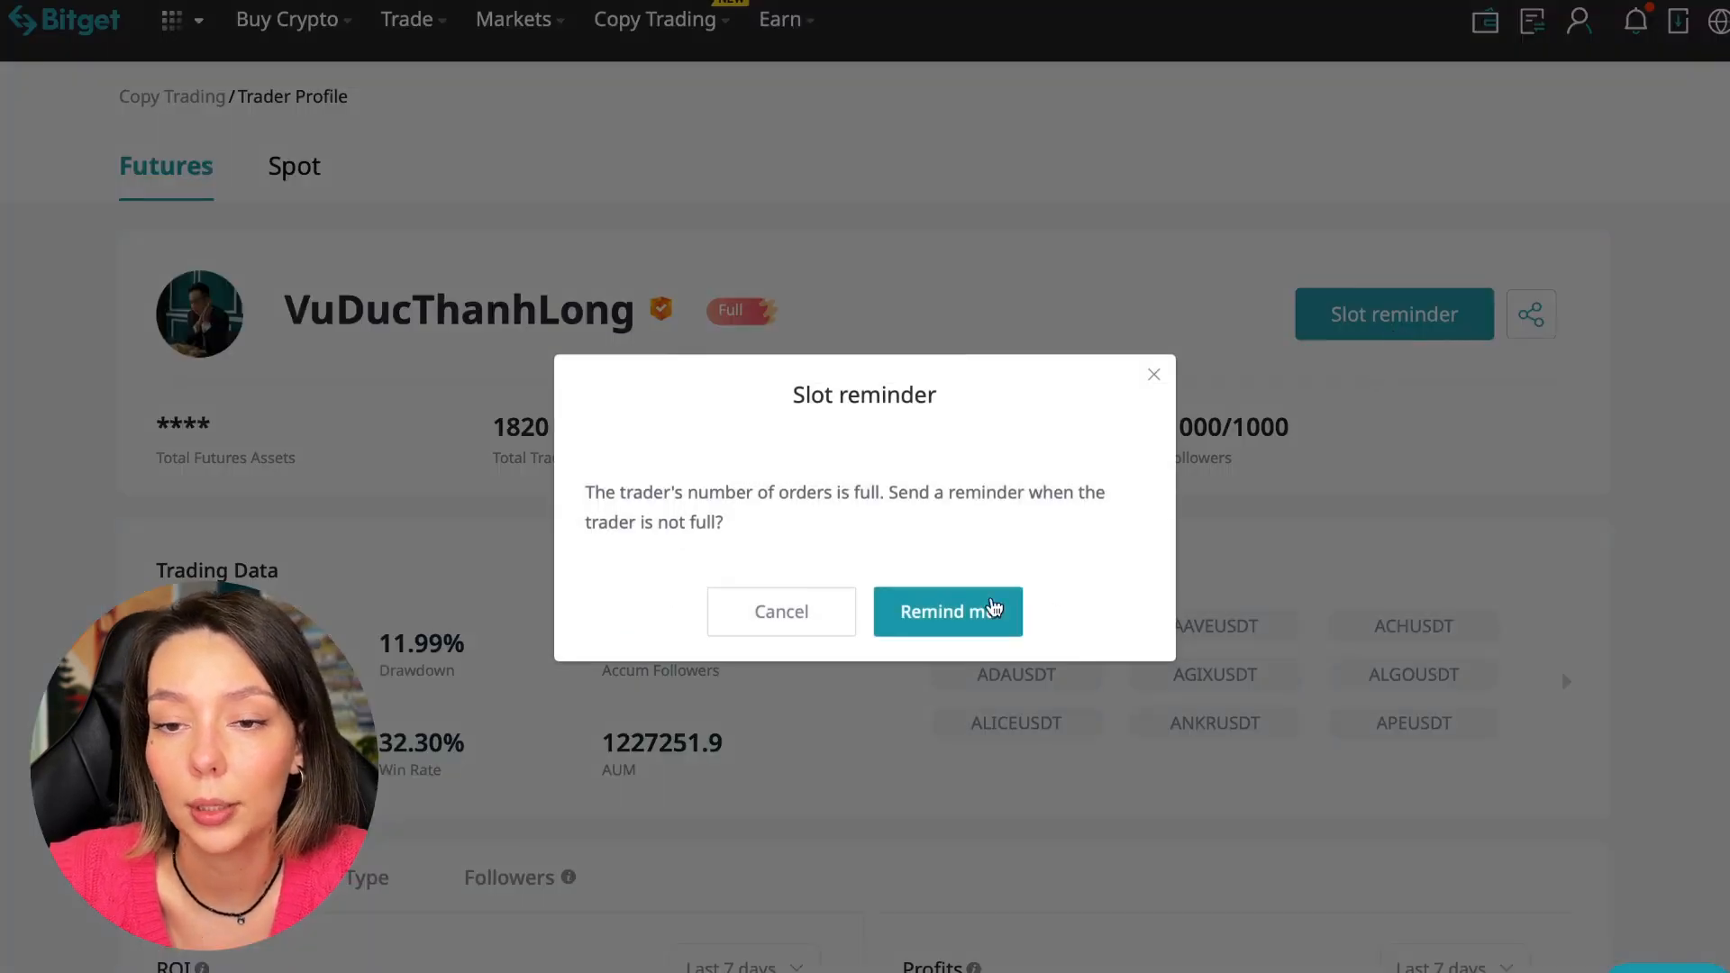
left_click(947, 611)
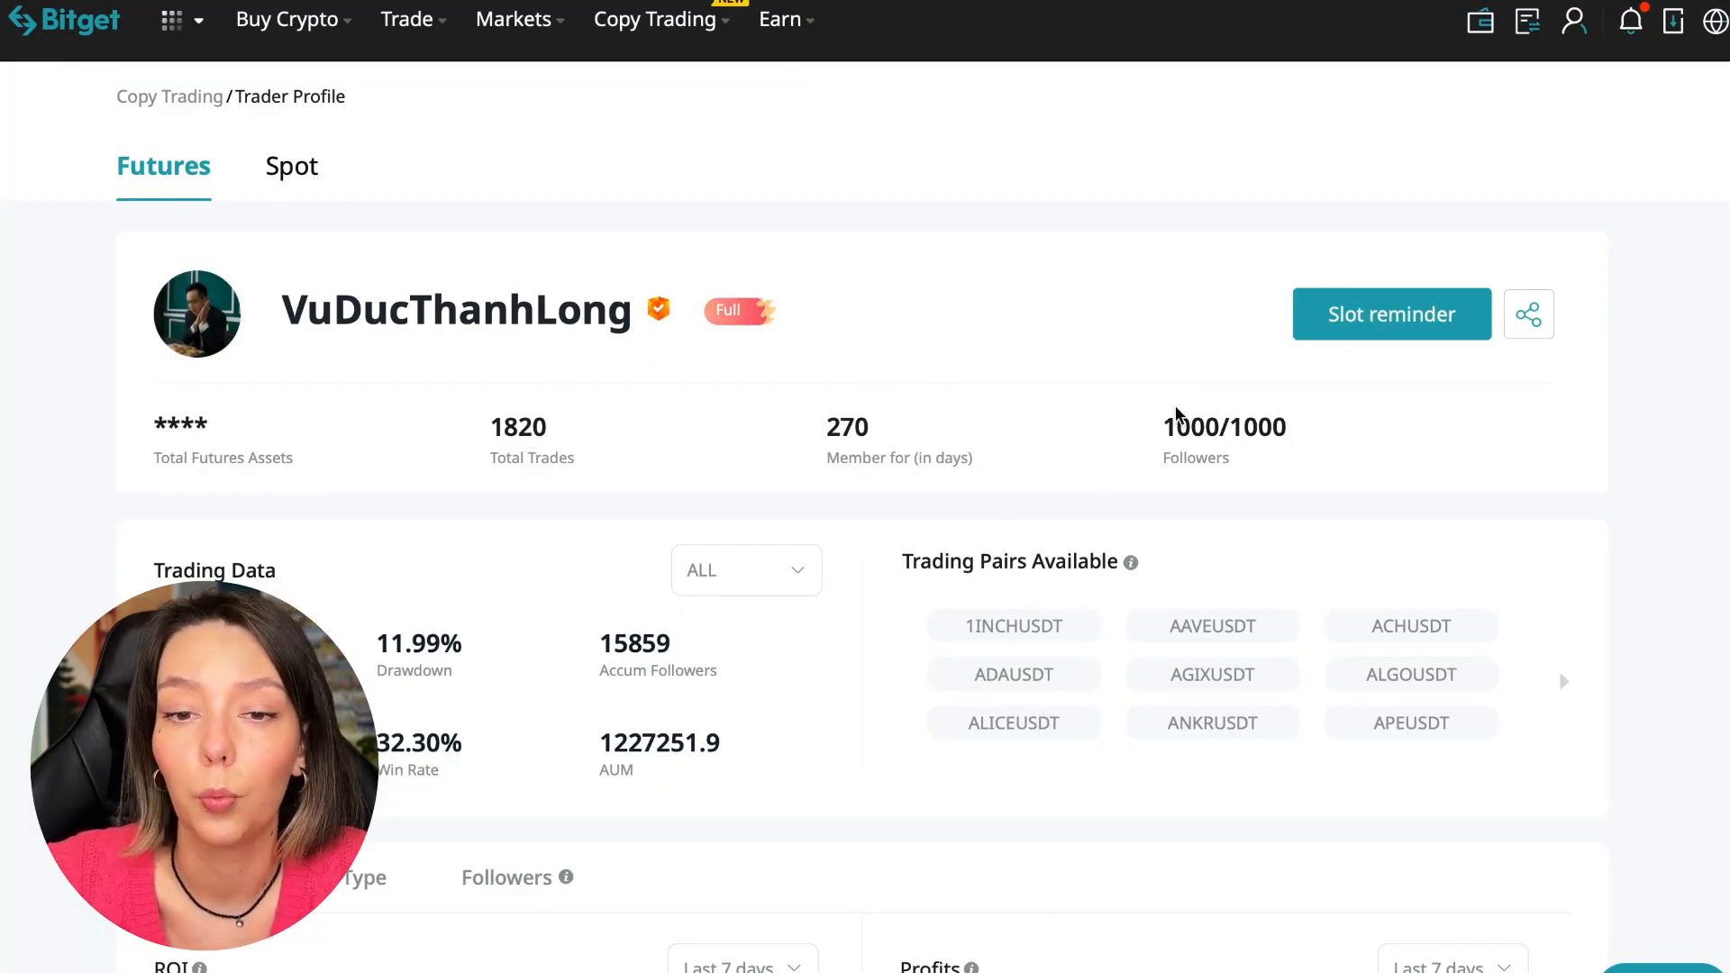
mouse_move(479, 565)
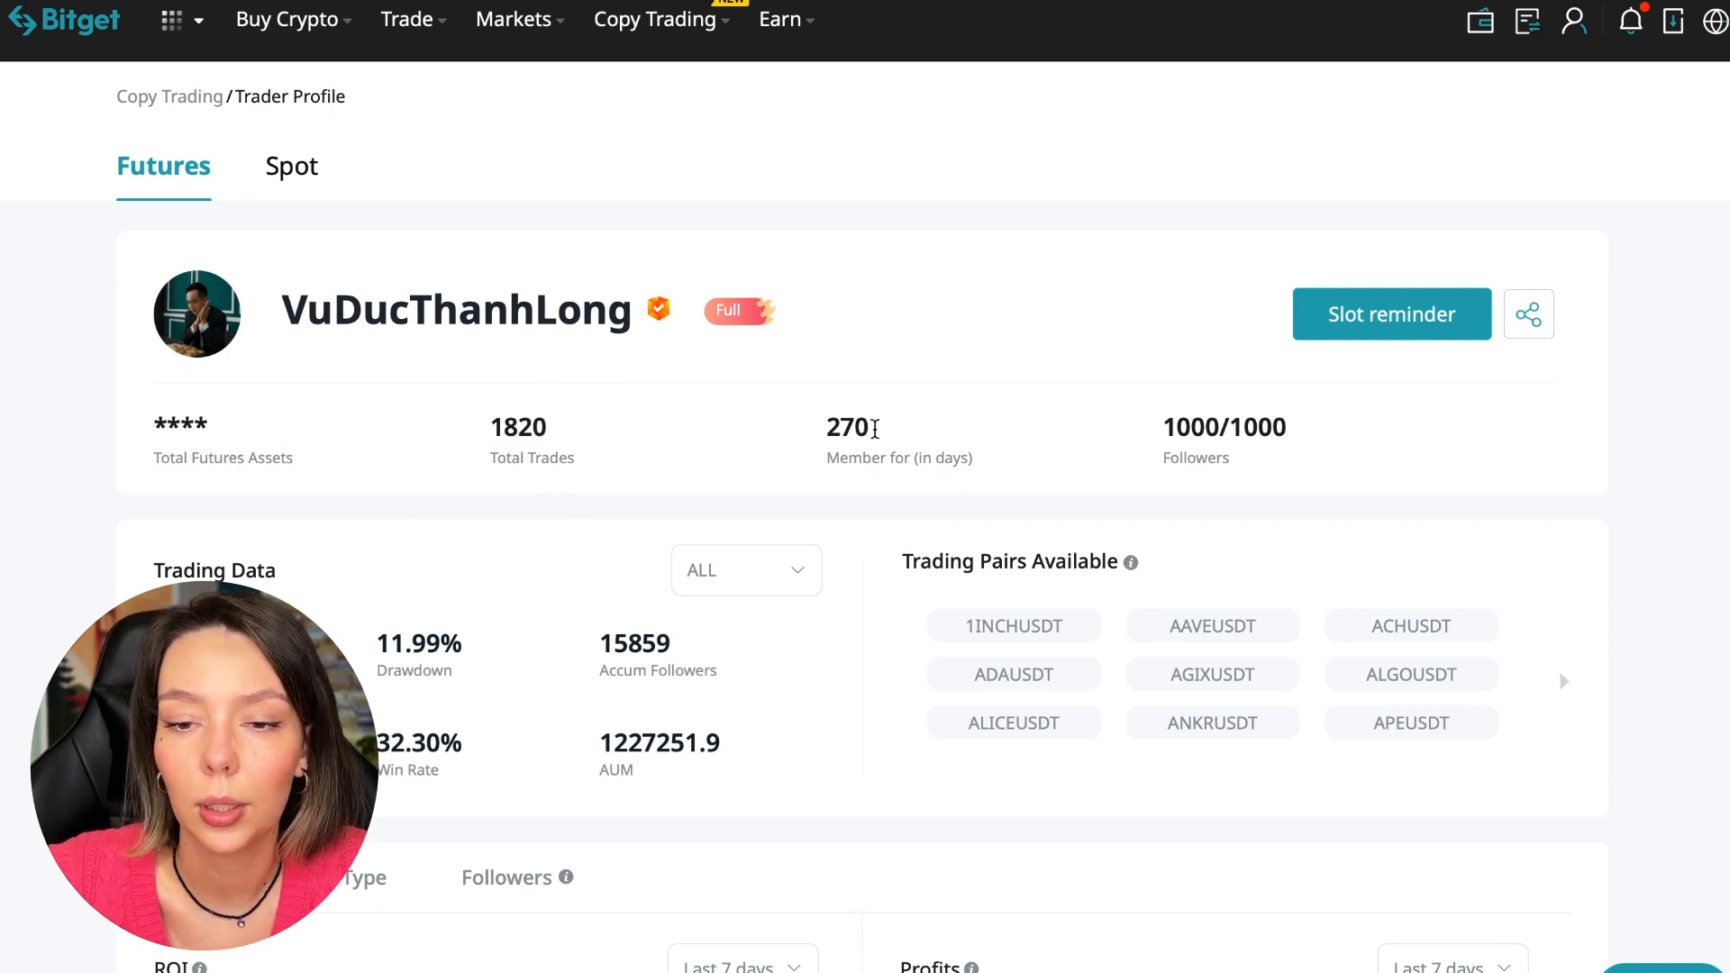
scroll("down", 3)
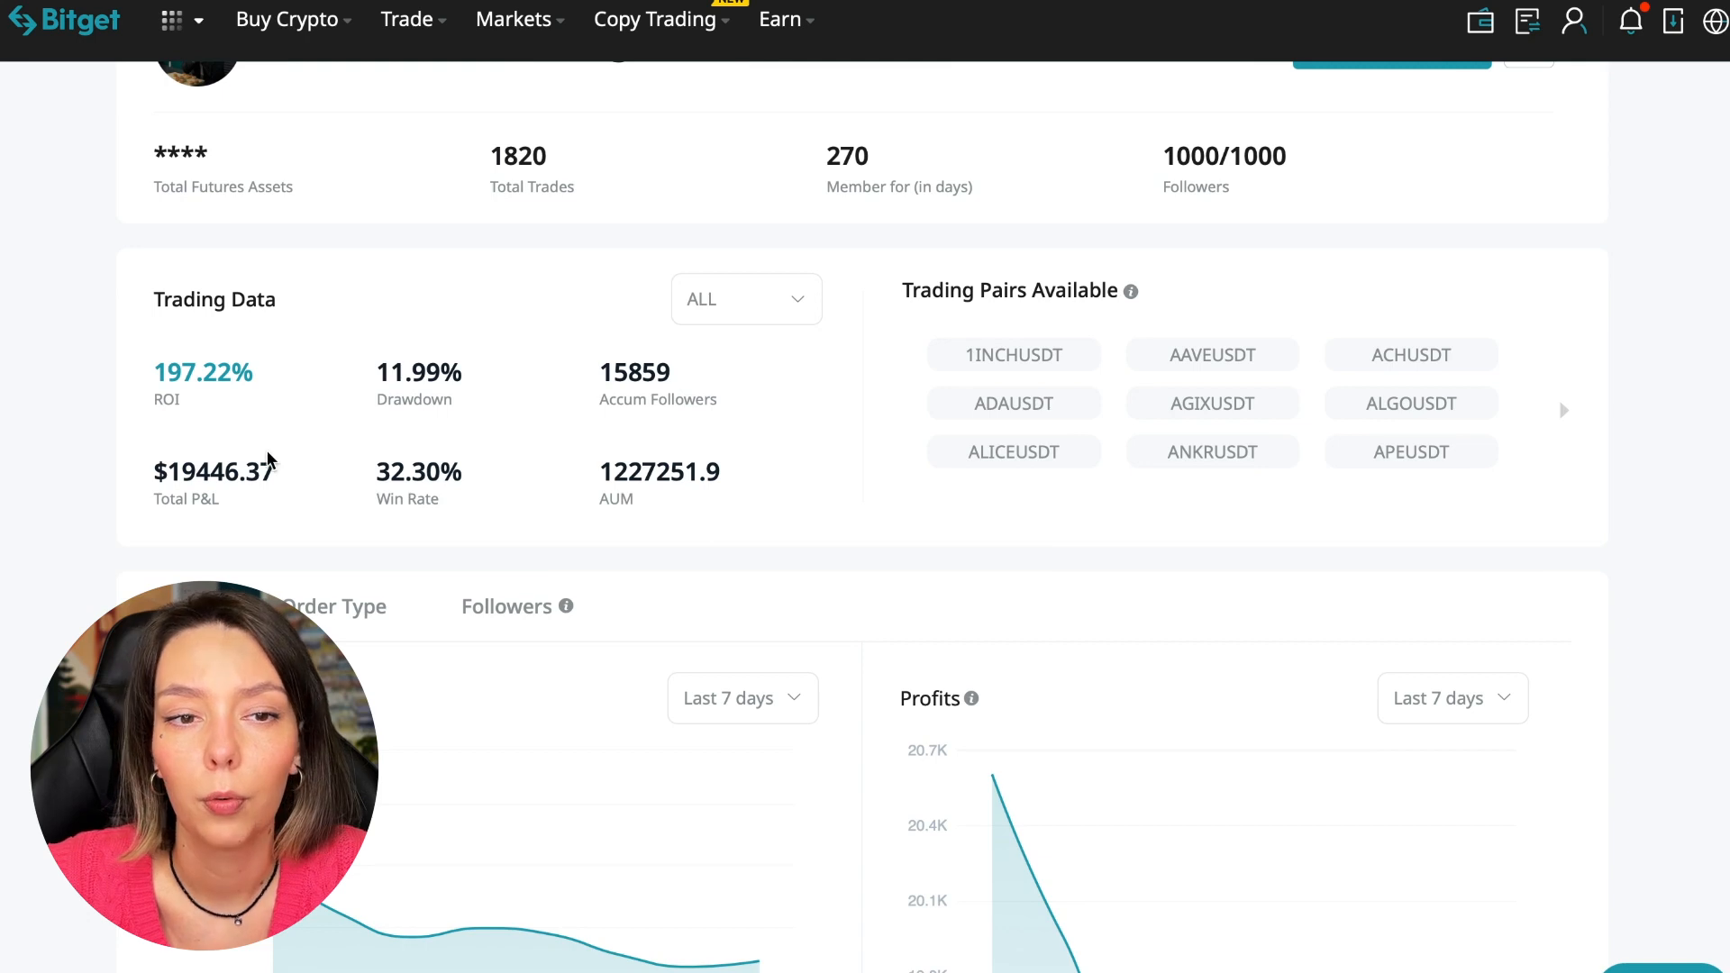
mouse_move(491, 394)
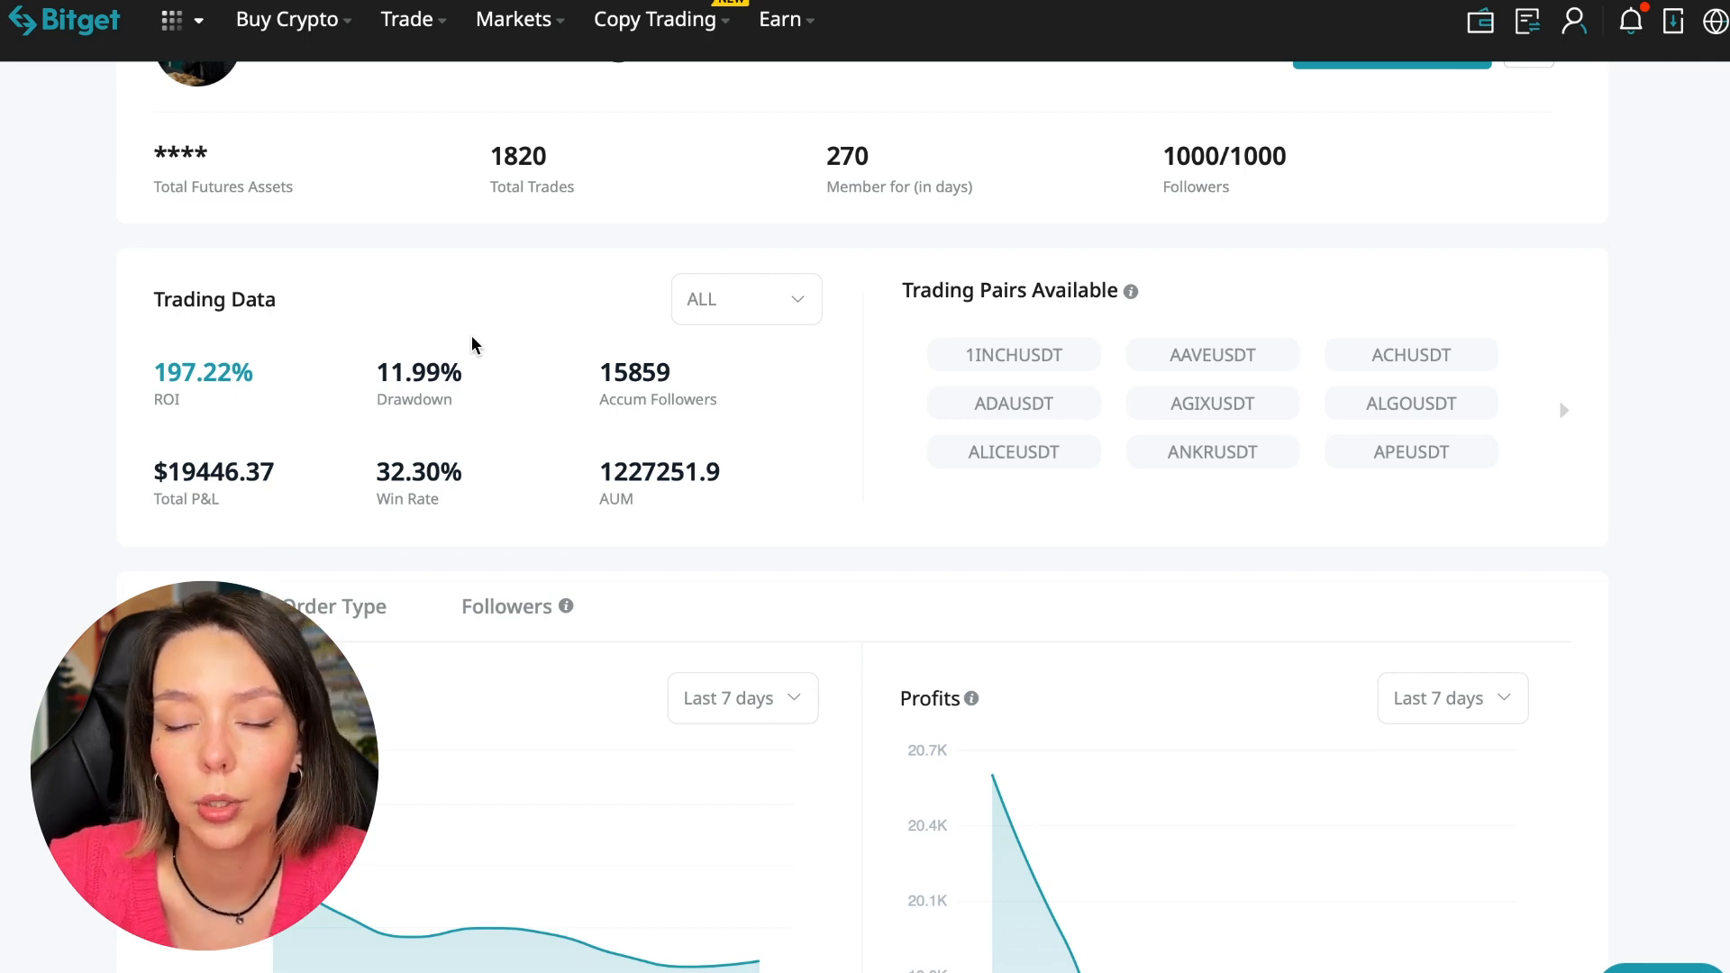
mouse_move(765, 451)
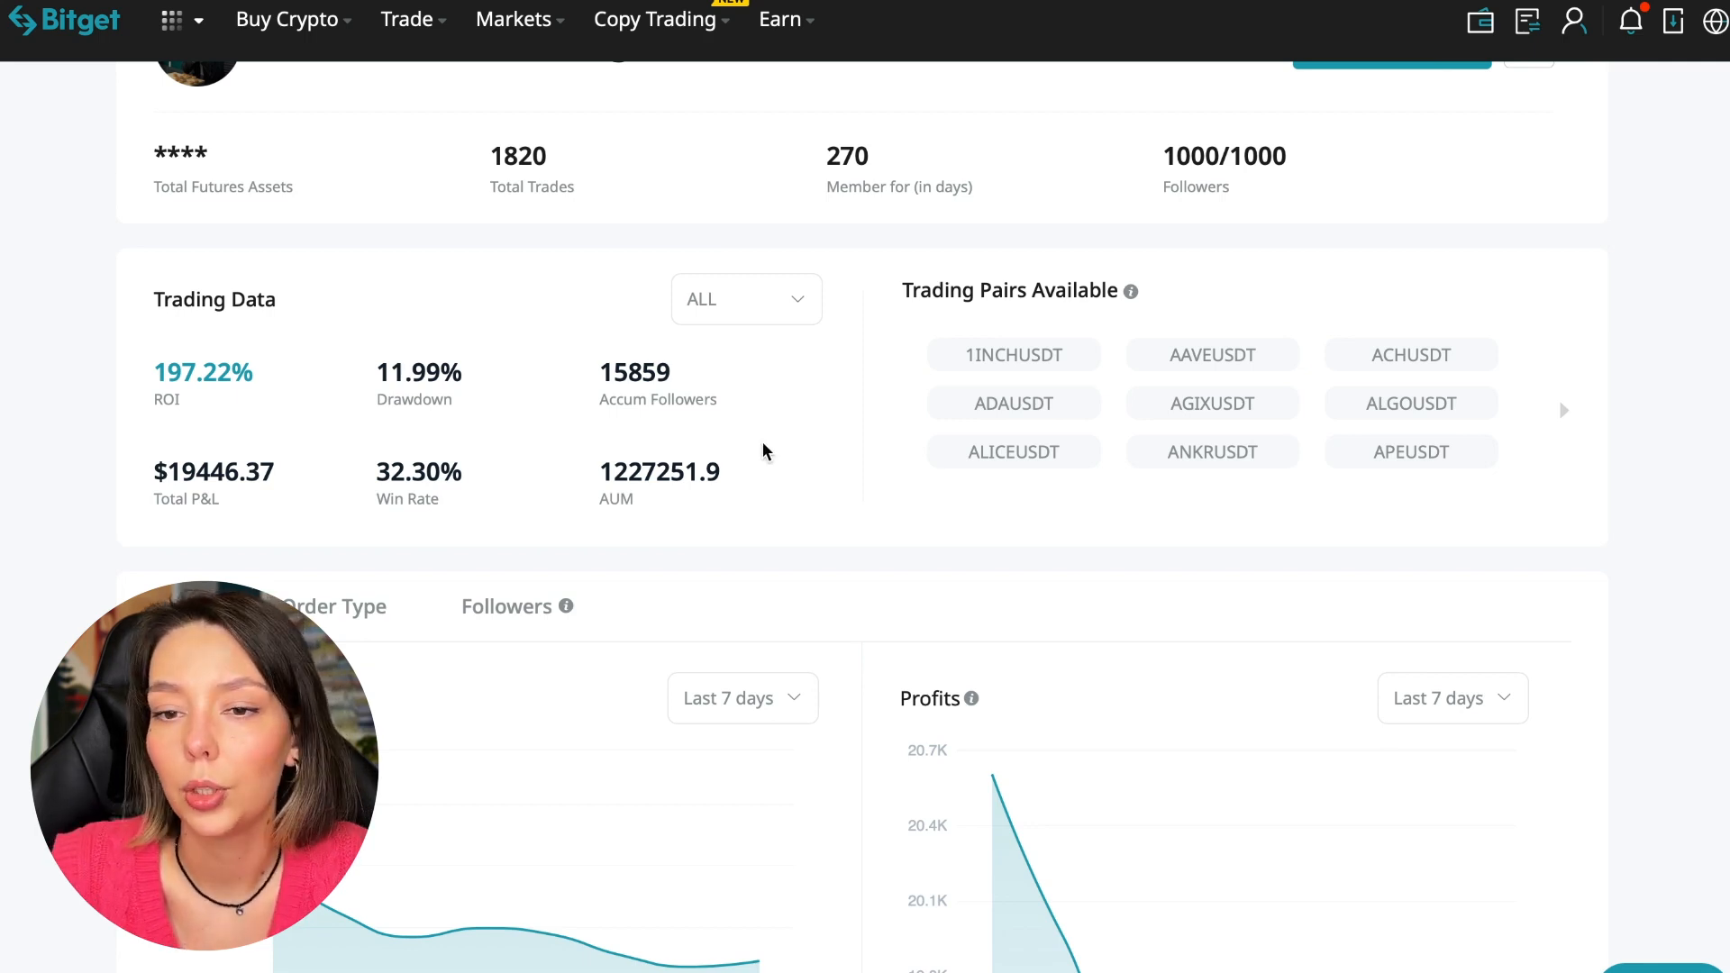
mouse_move(640, 423)
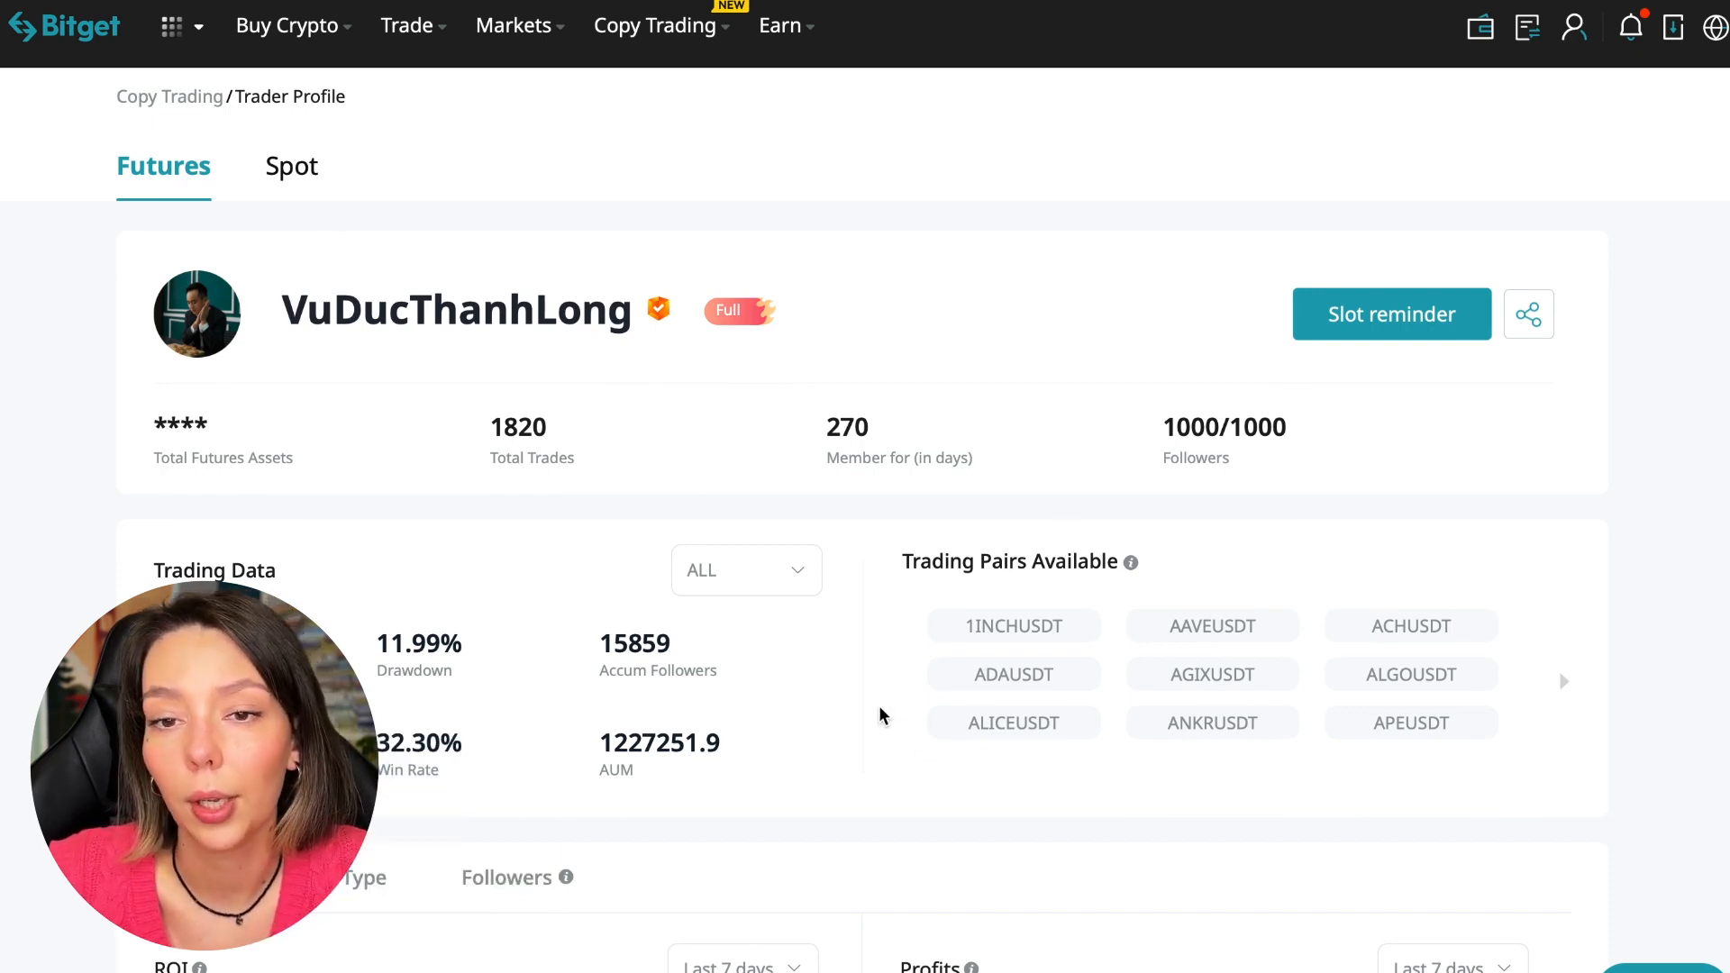
scroll("down", 3)
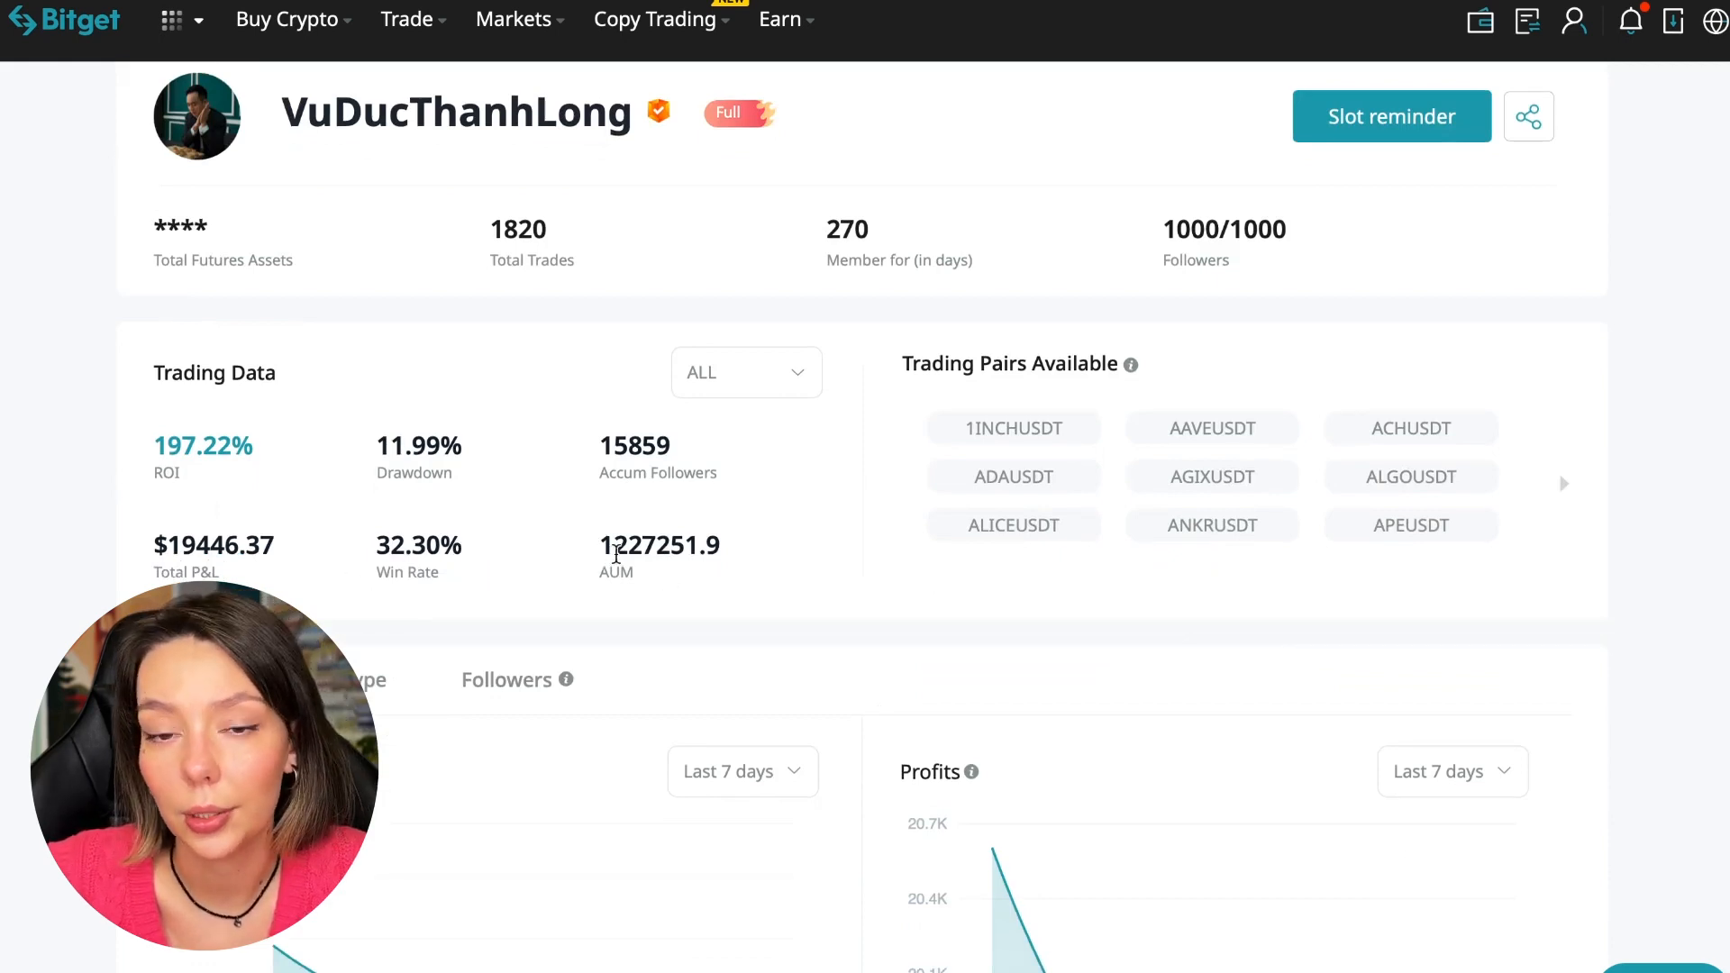
double_click(630, 545)
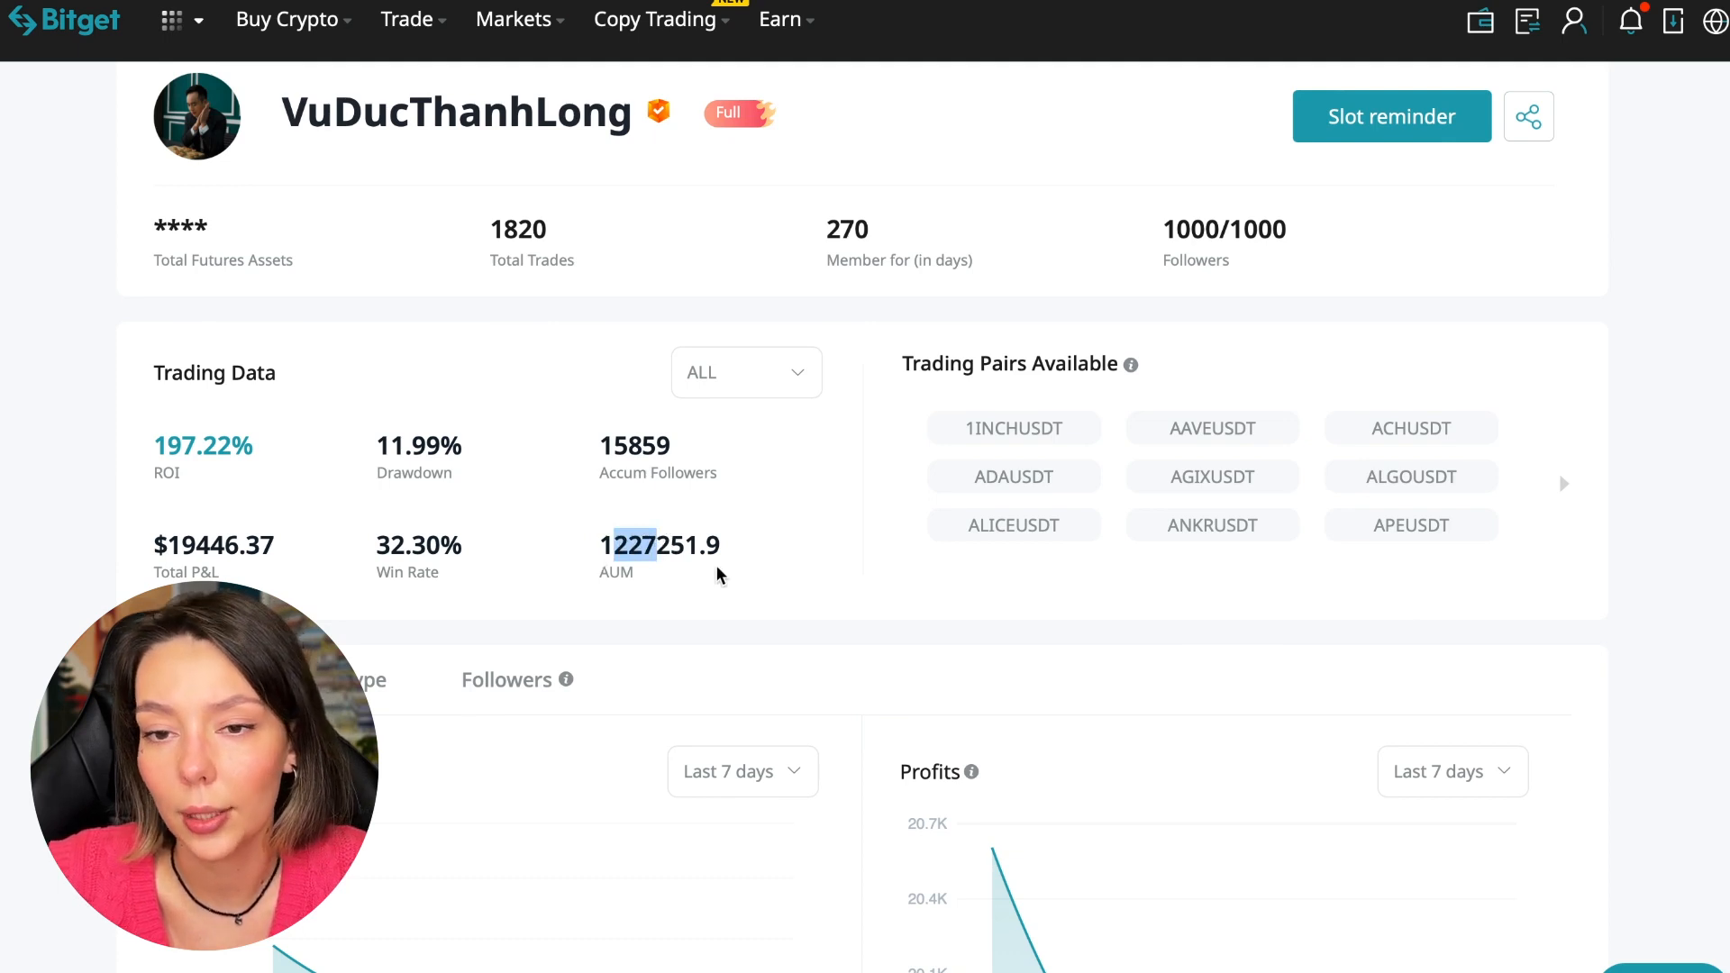
scroll("down", 3)
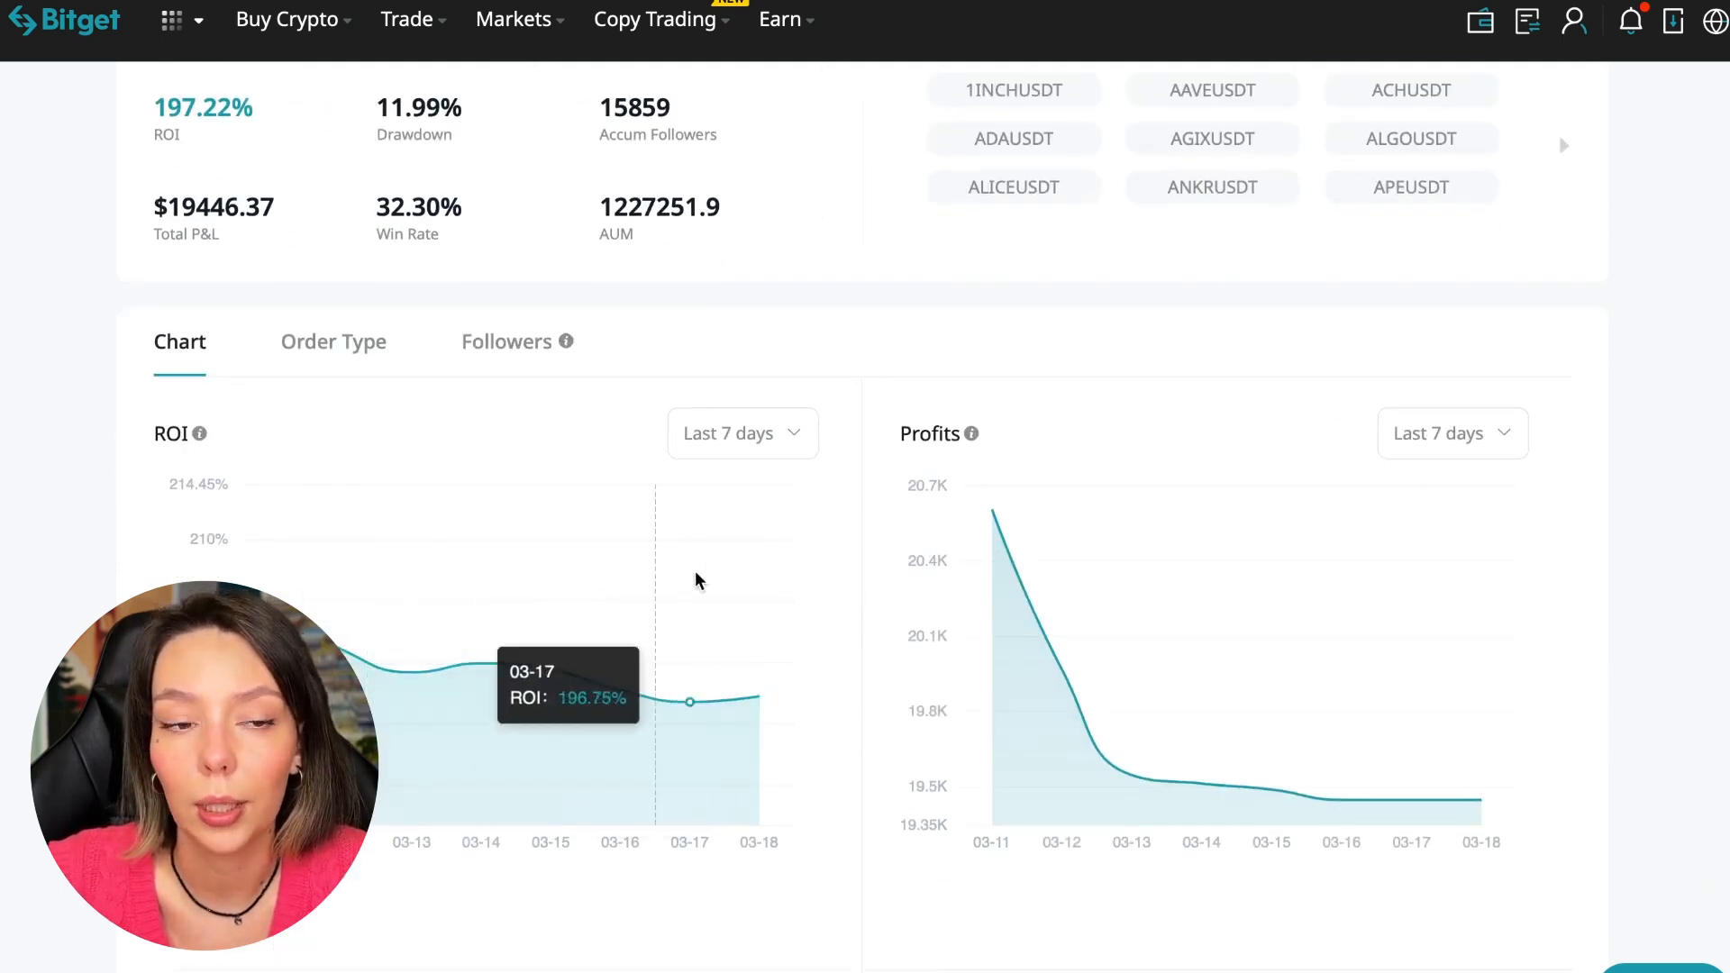
mouse_move(722, 687)
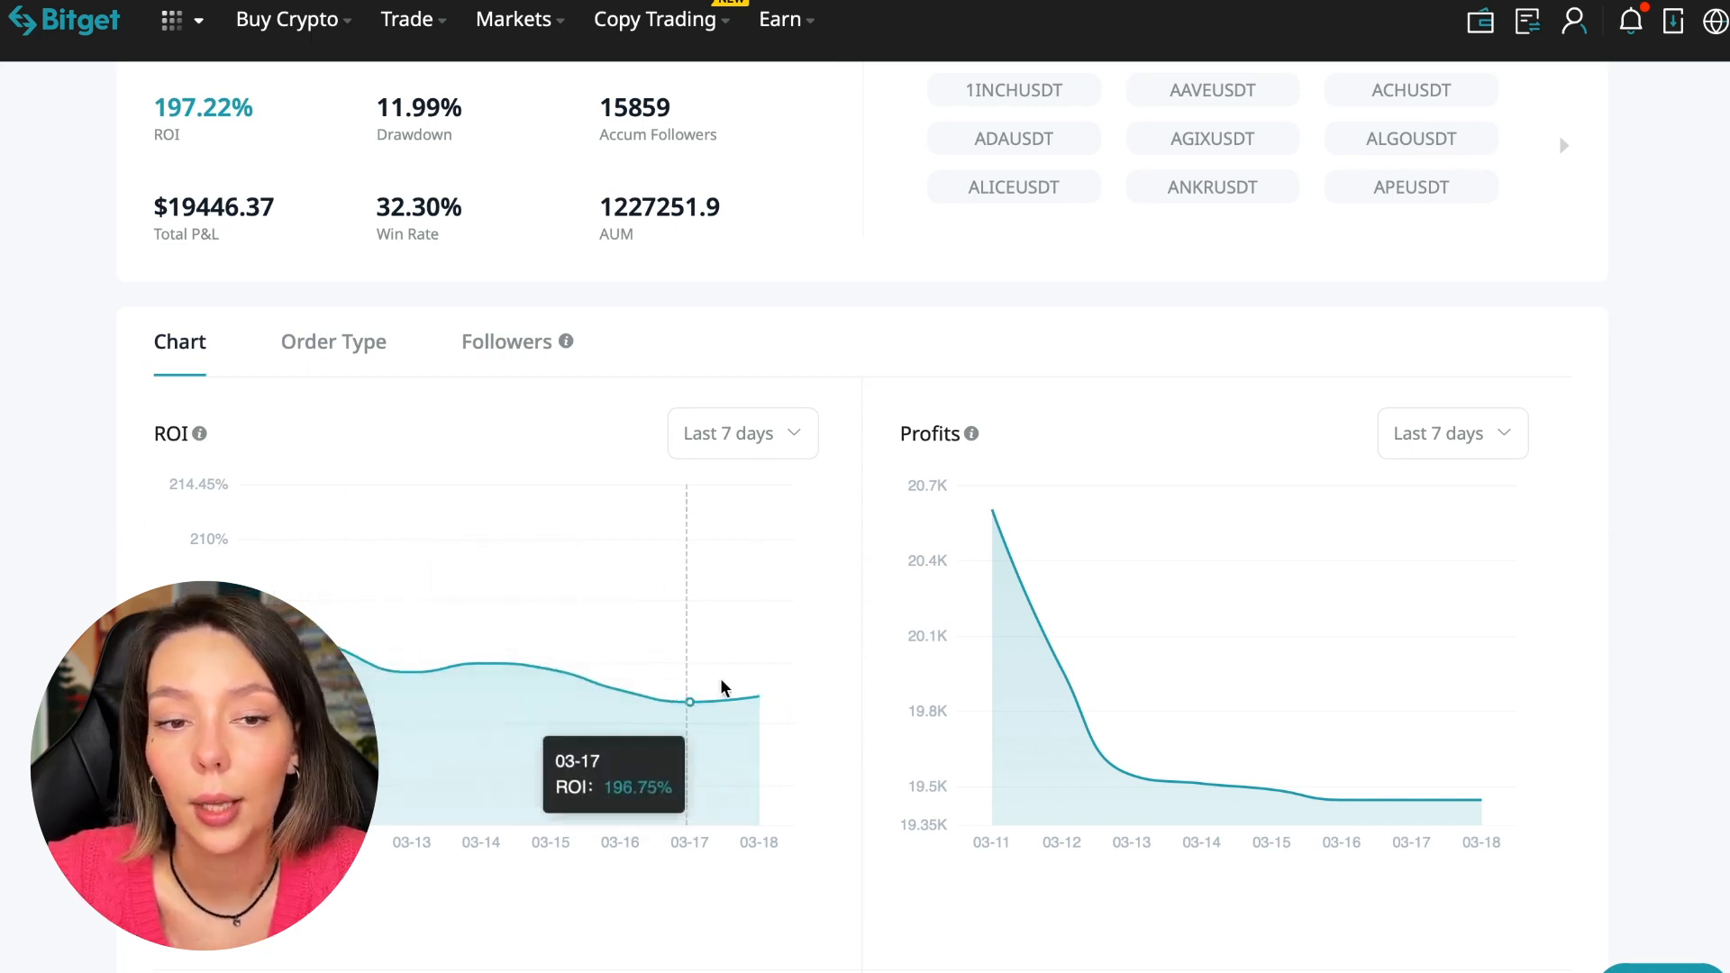
left_click(741, 433)
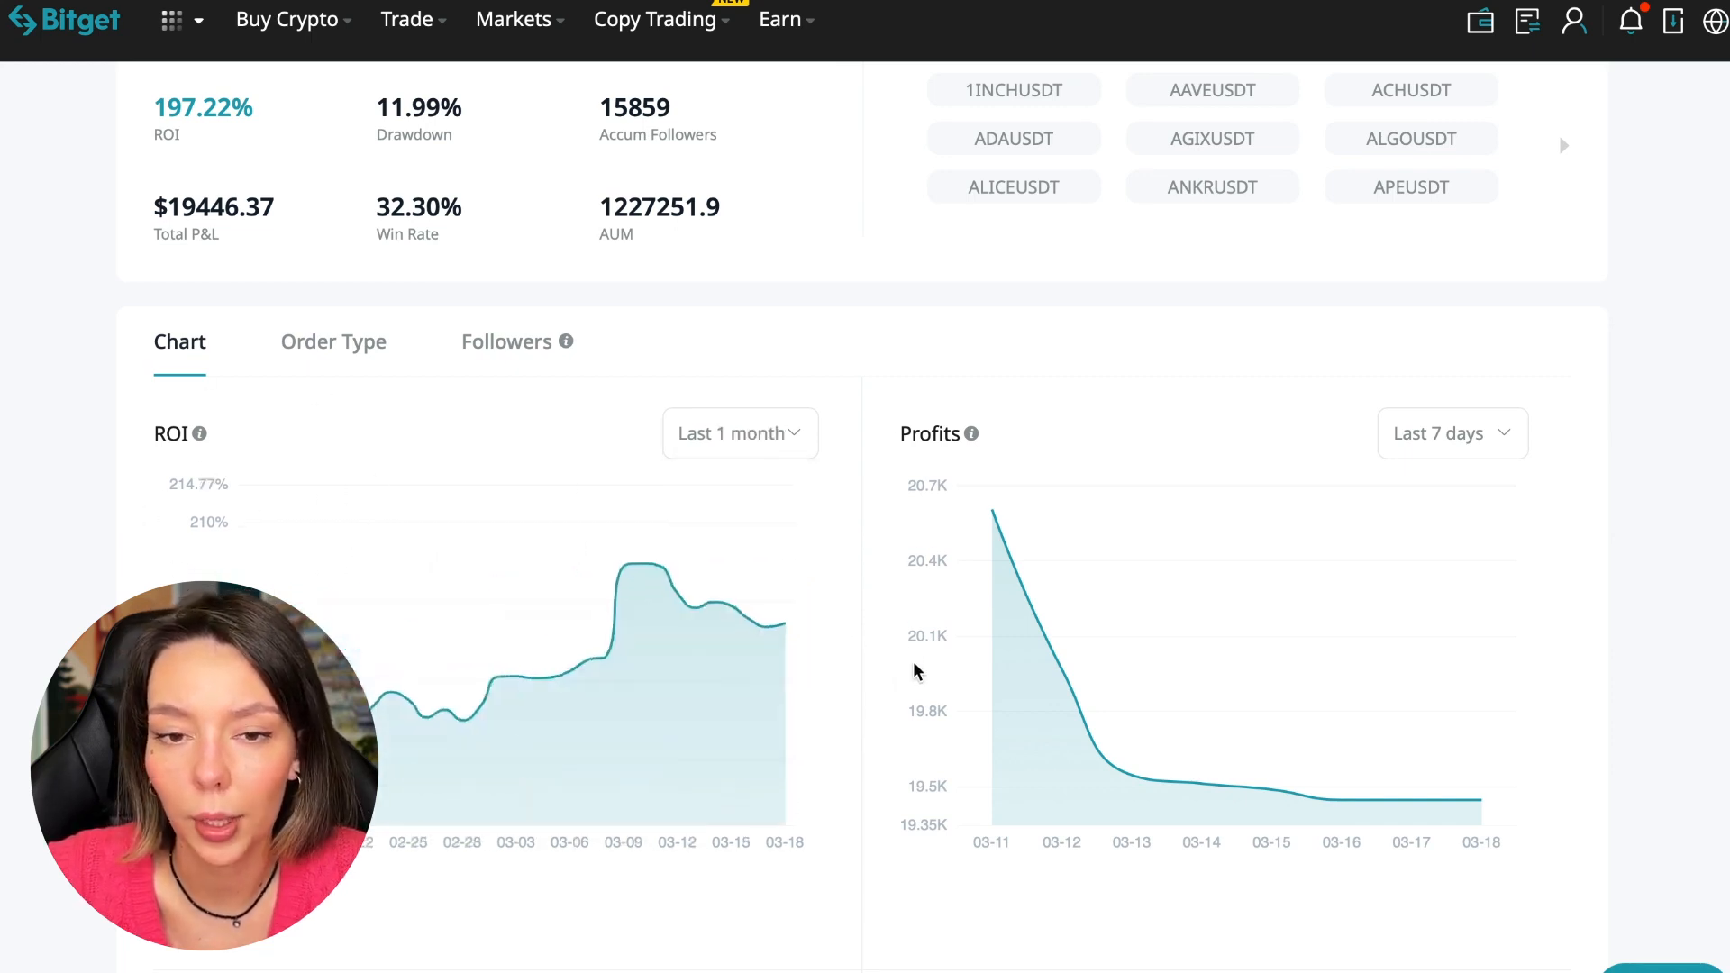
mouse_move(605, 728)
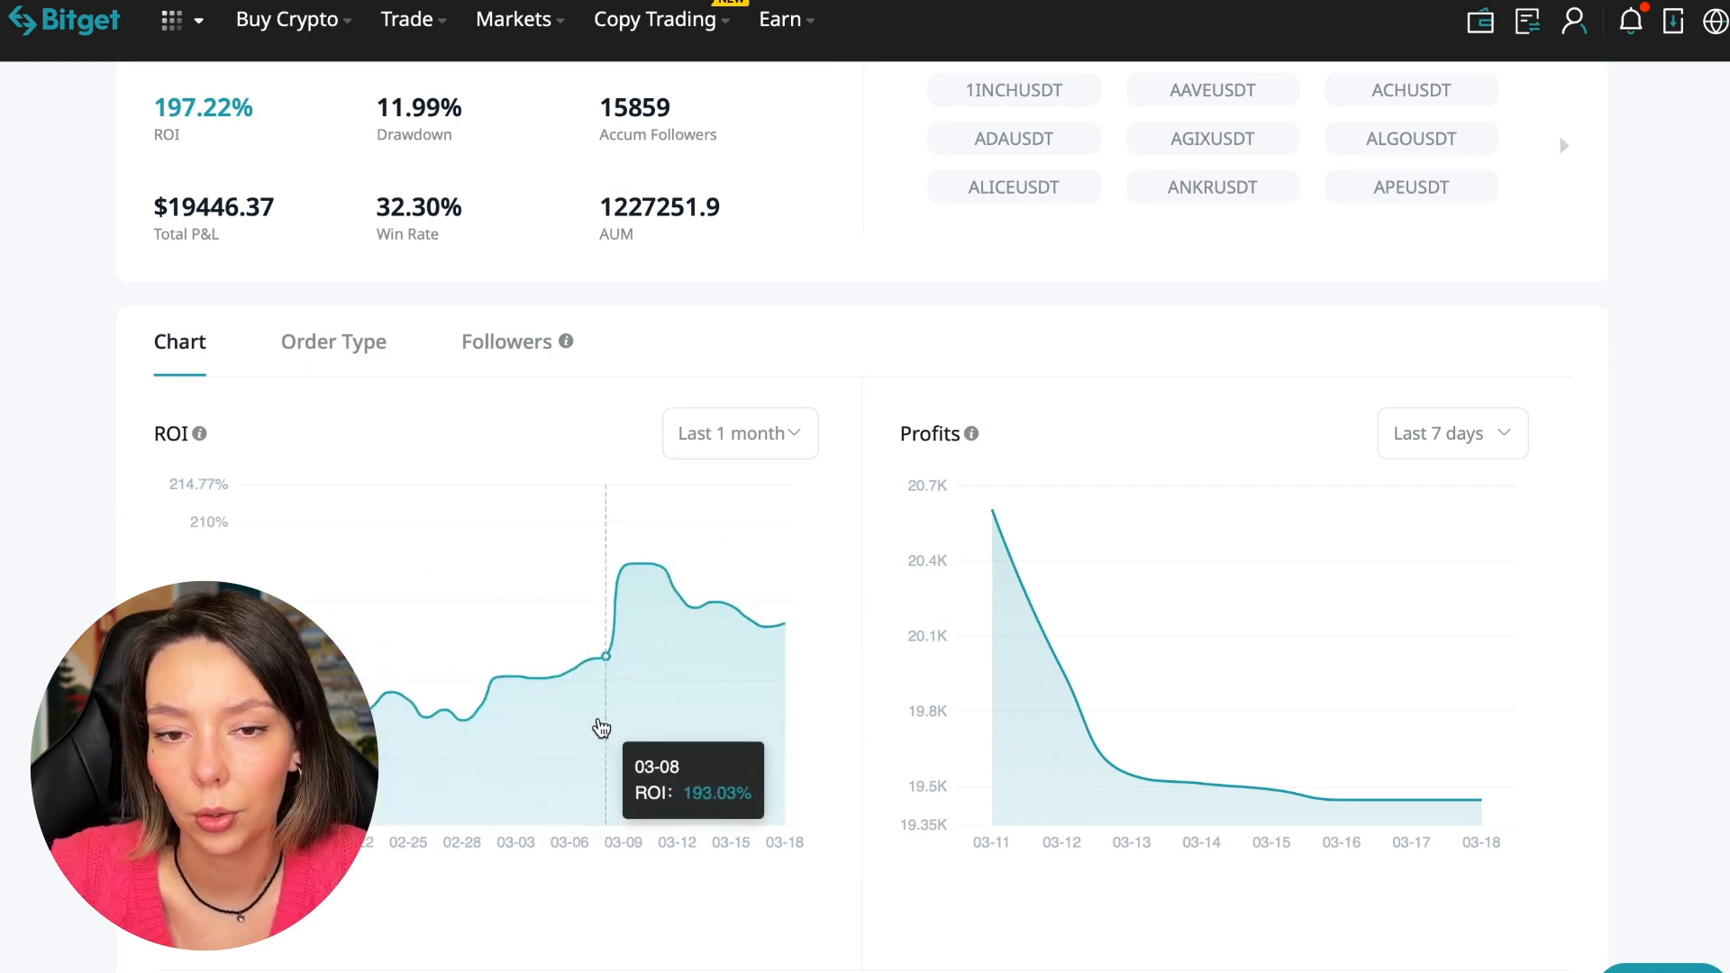
mouse_move(566, 698)
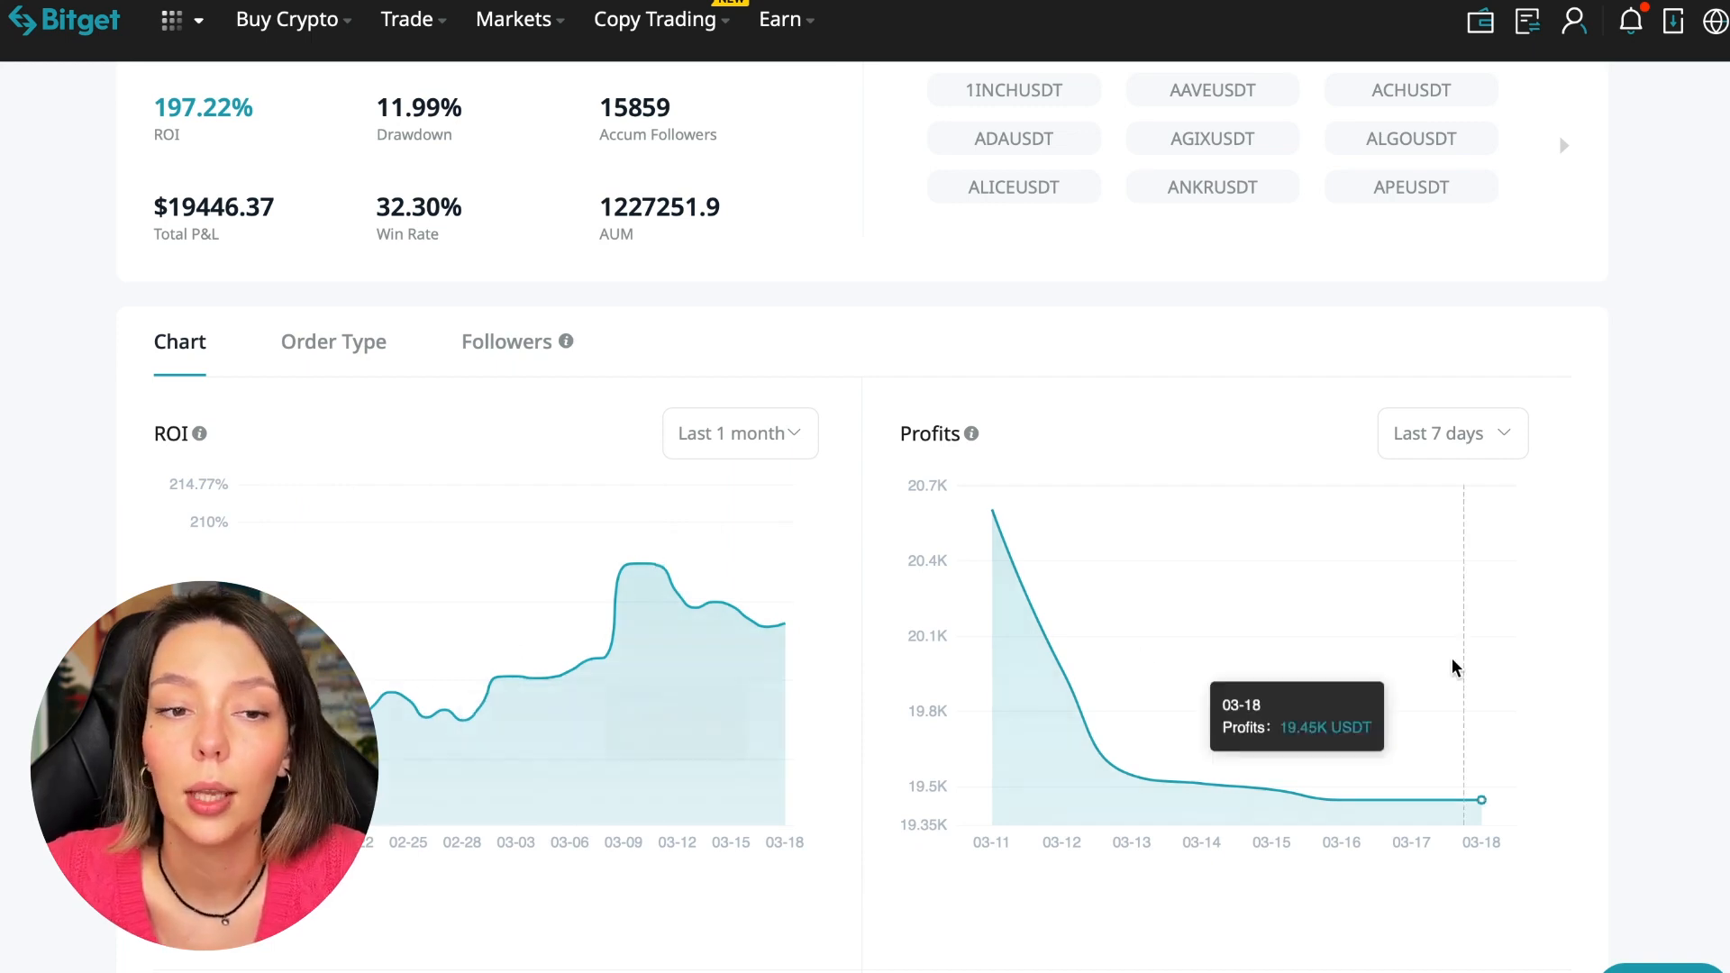
left_click(1451, 433)
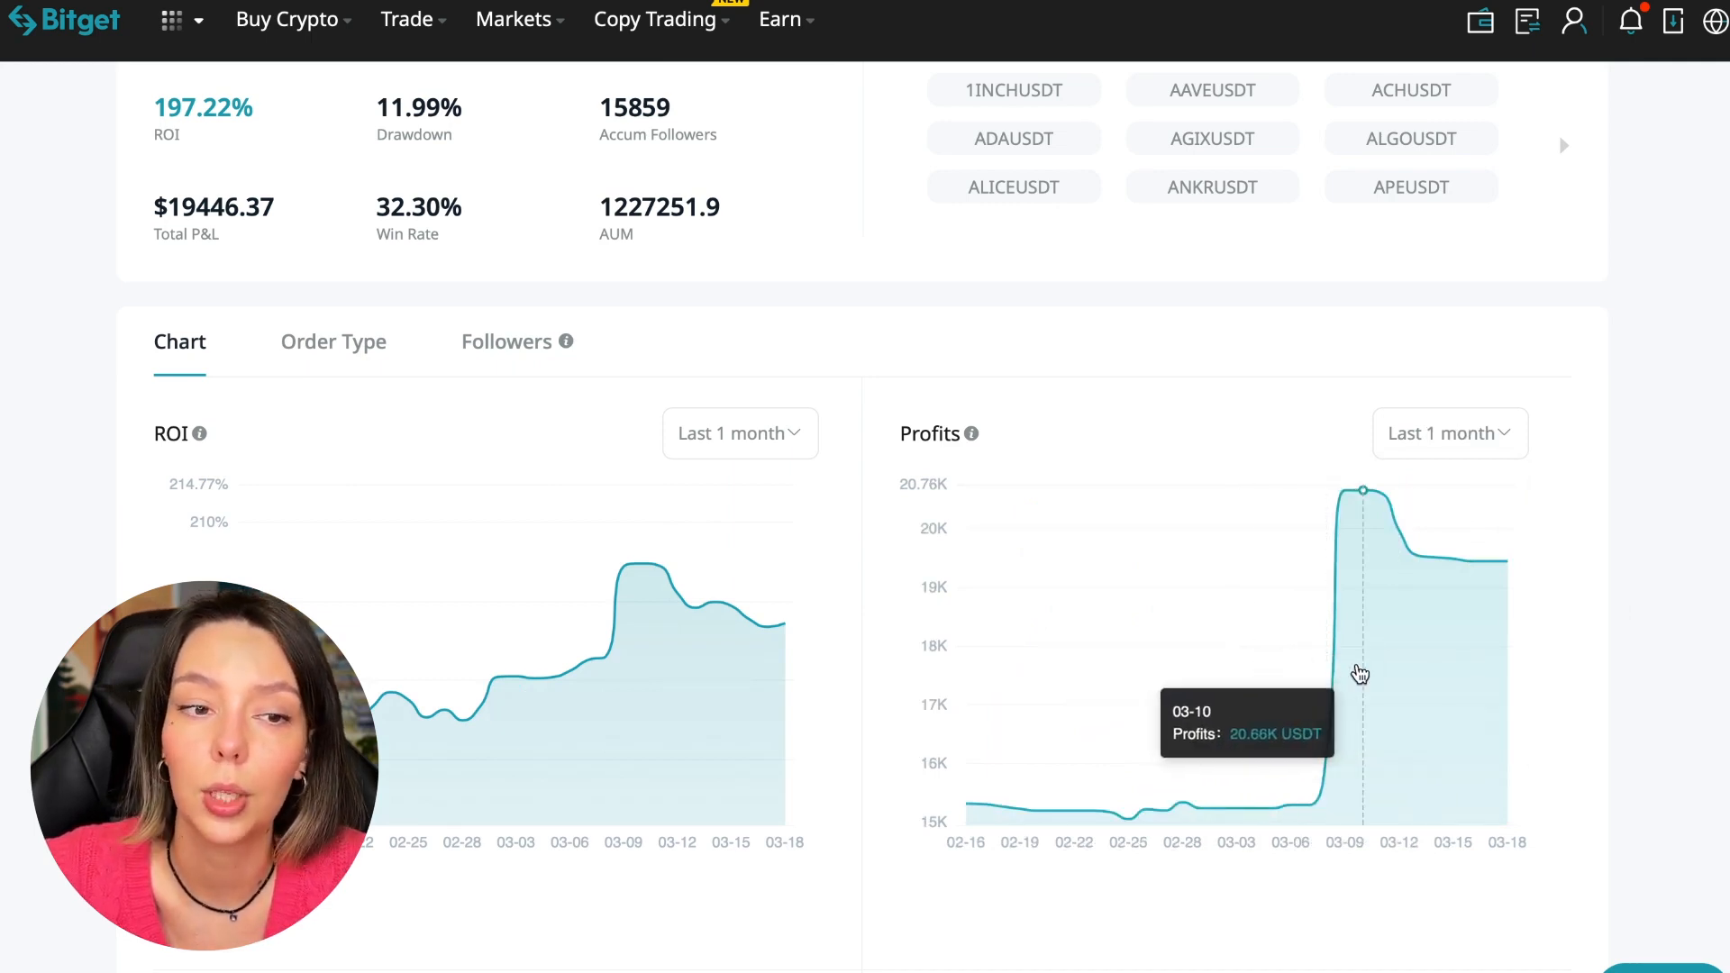
mouse_move(1303, 630)
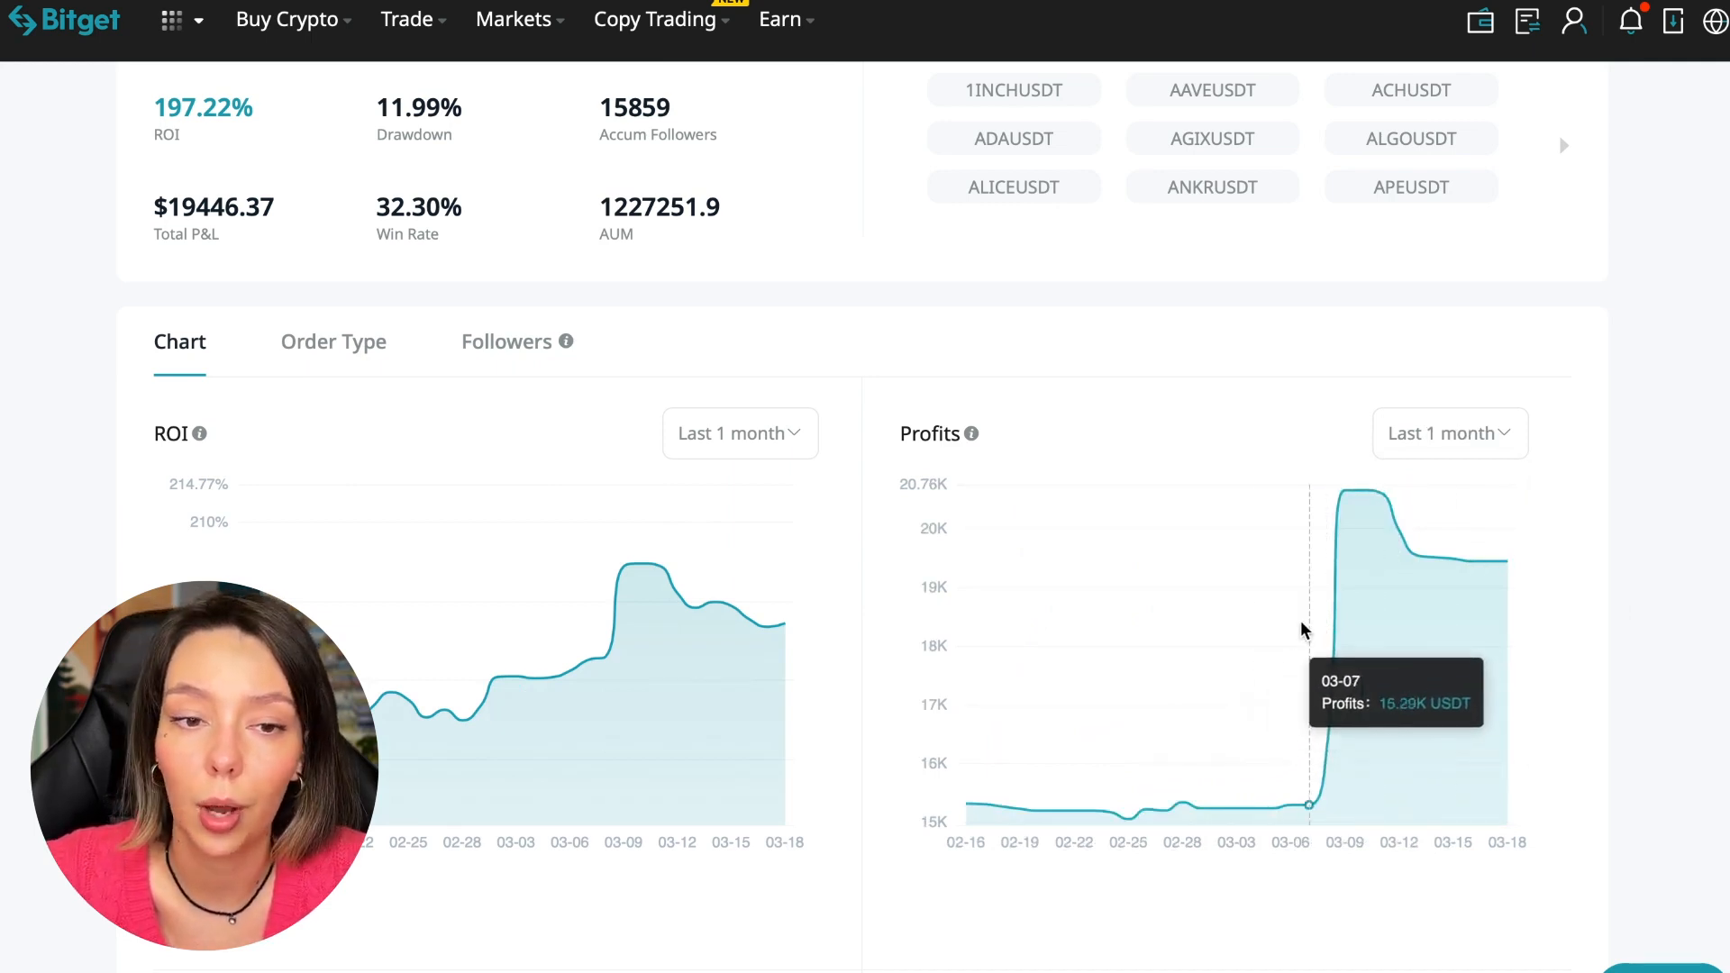
mouse_move(1338, 758)
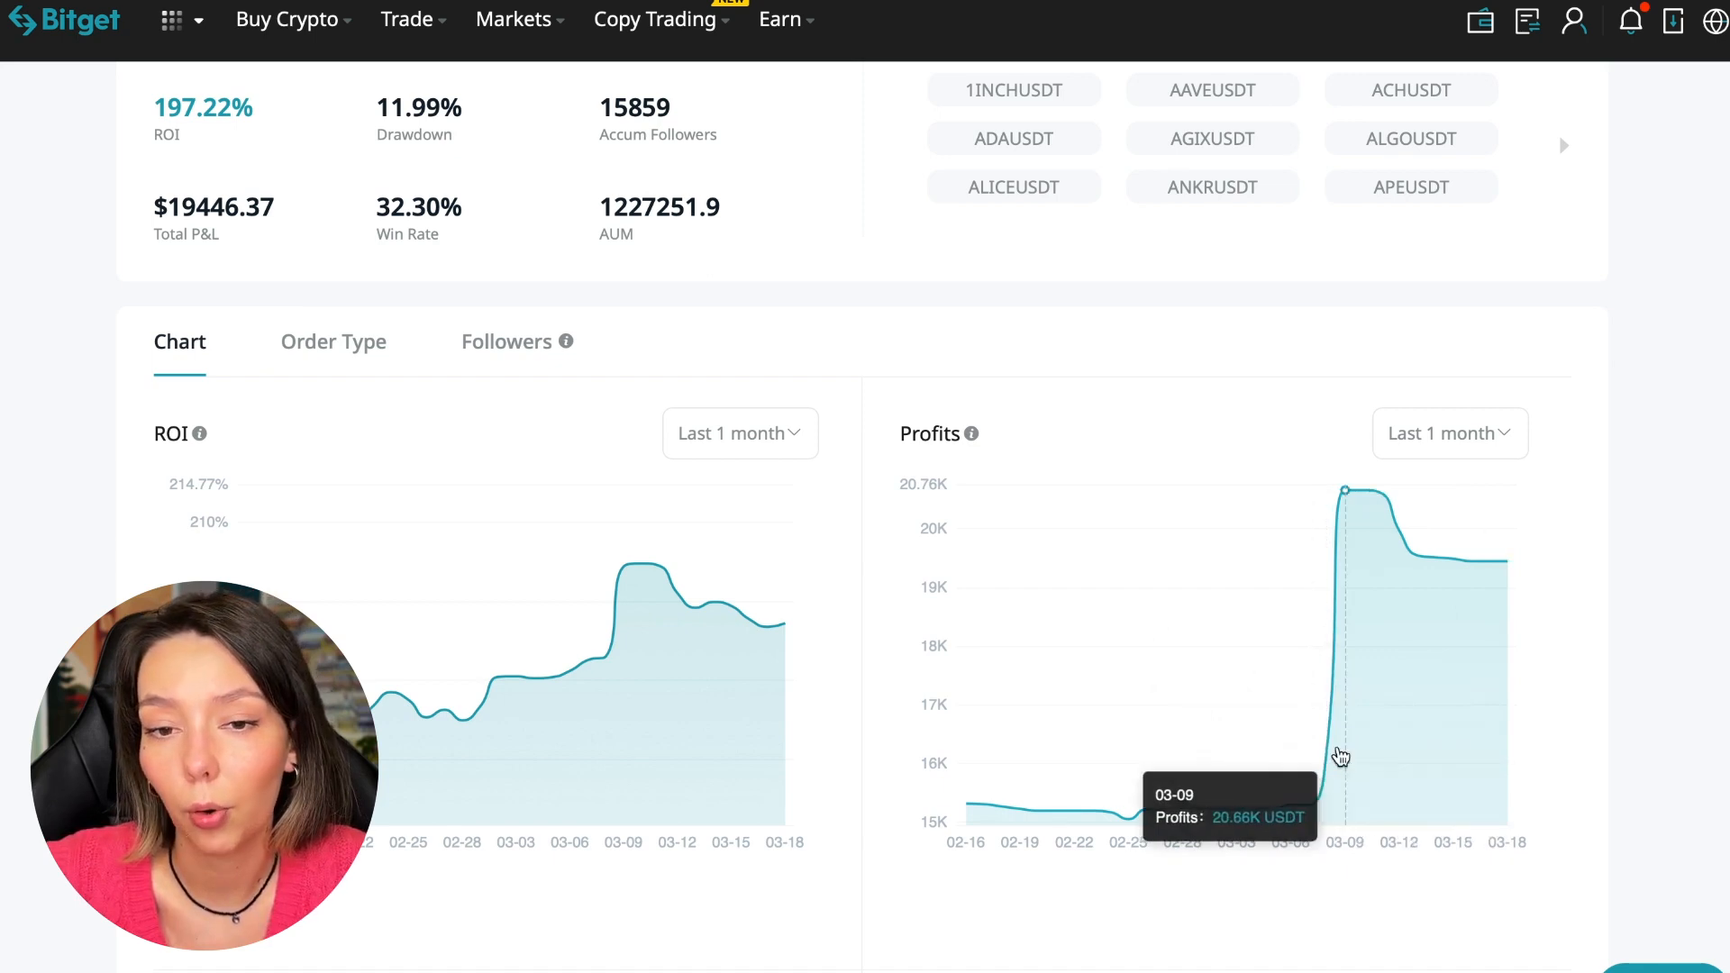
mouse_move(1446, 562)
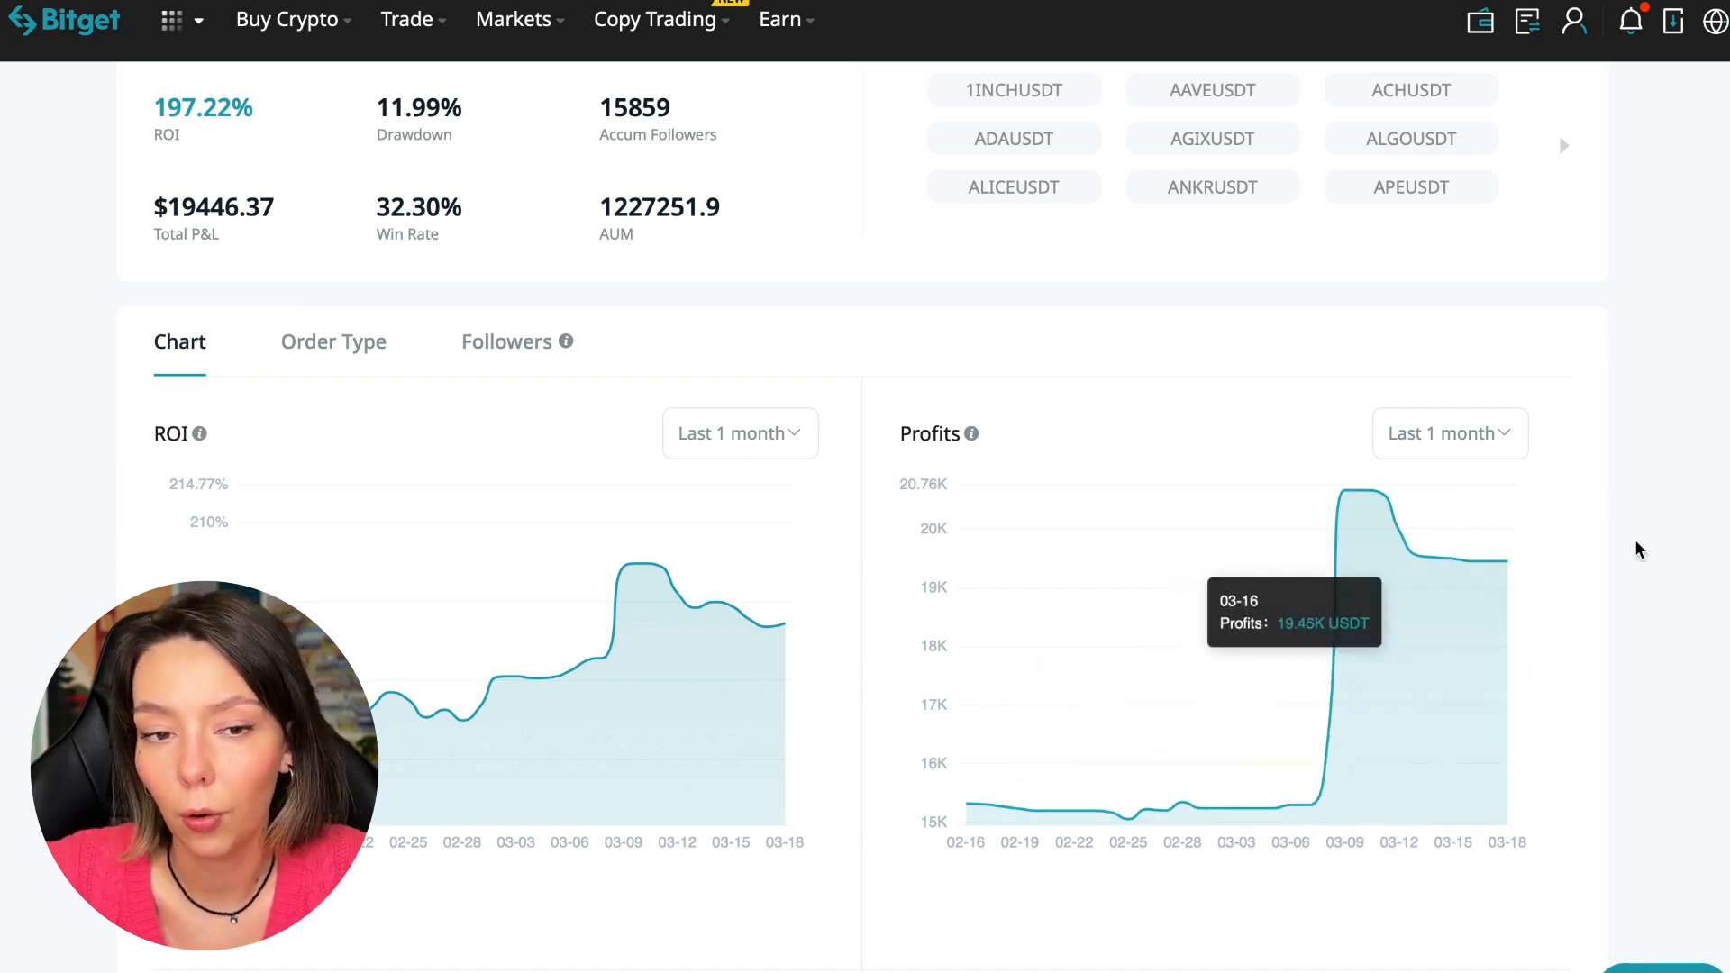
Scroll down to Preferred Trading Pairs (BTCUSDT 52.38%) and Position Hold Duration
scroll("down", 3)
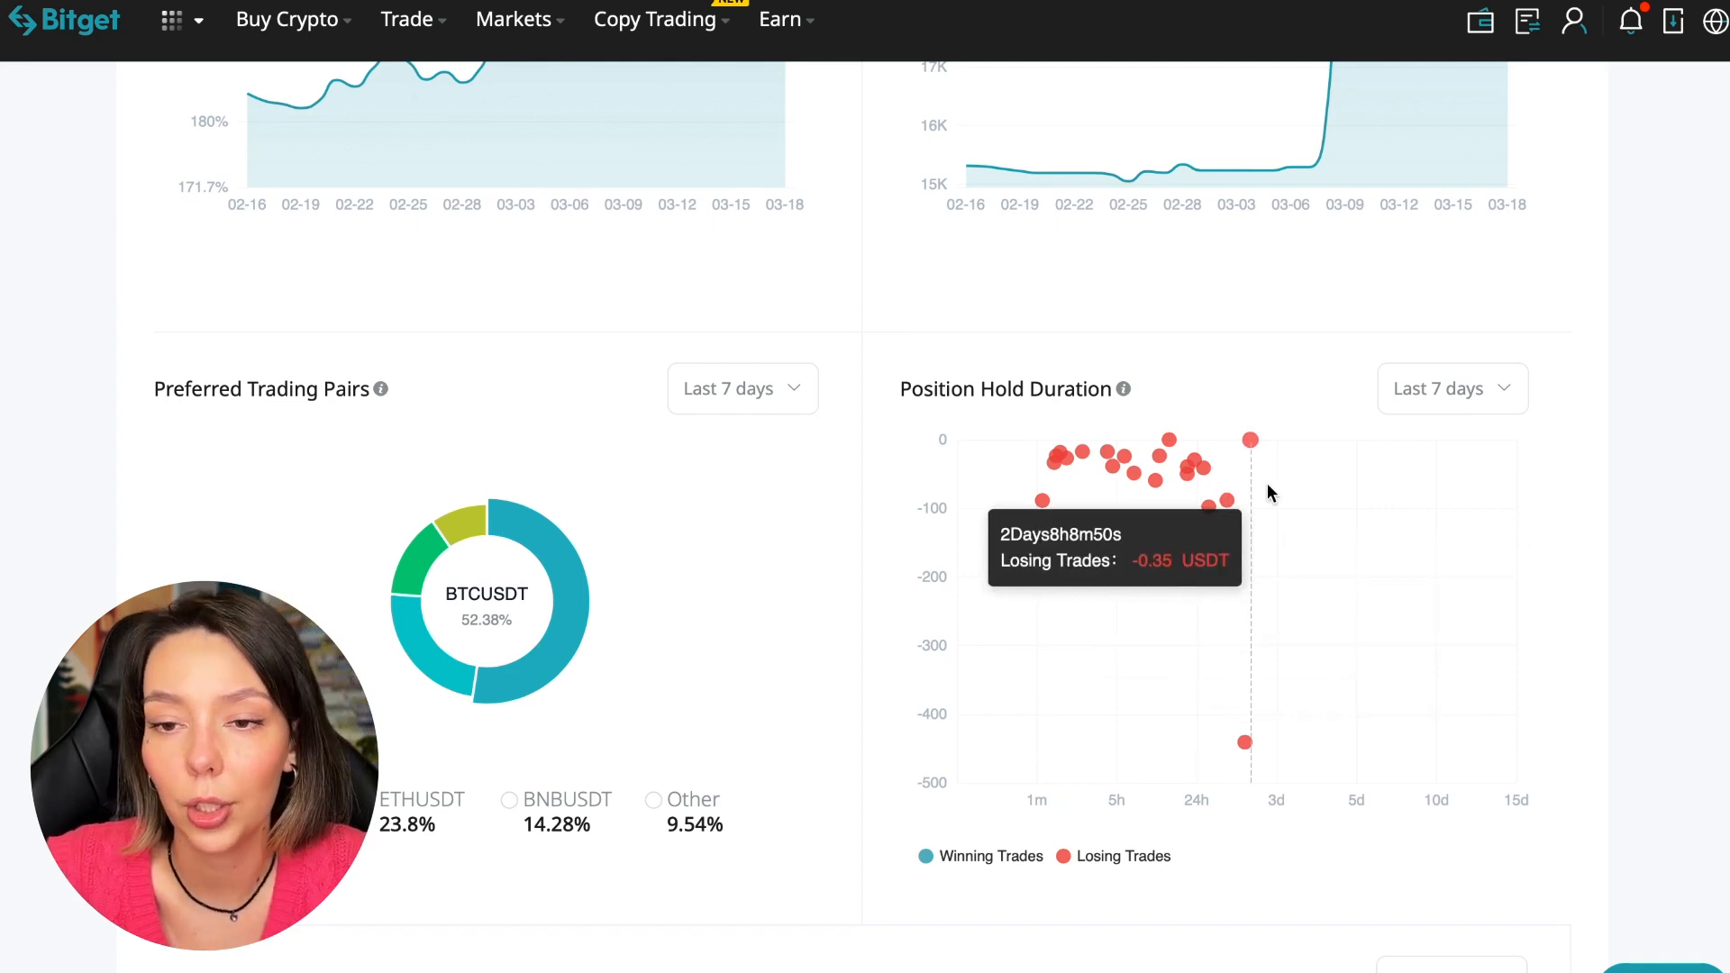
mouse_move(1209, 510)
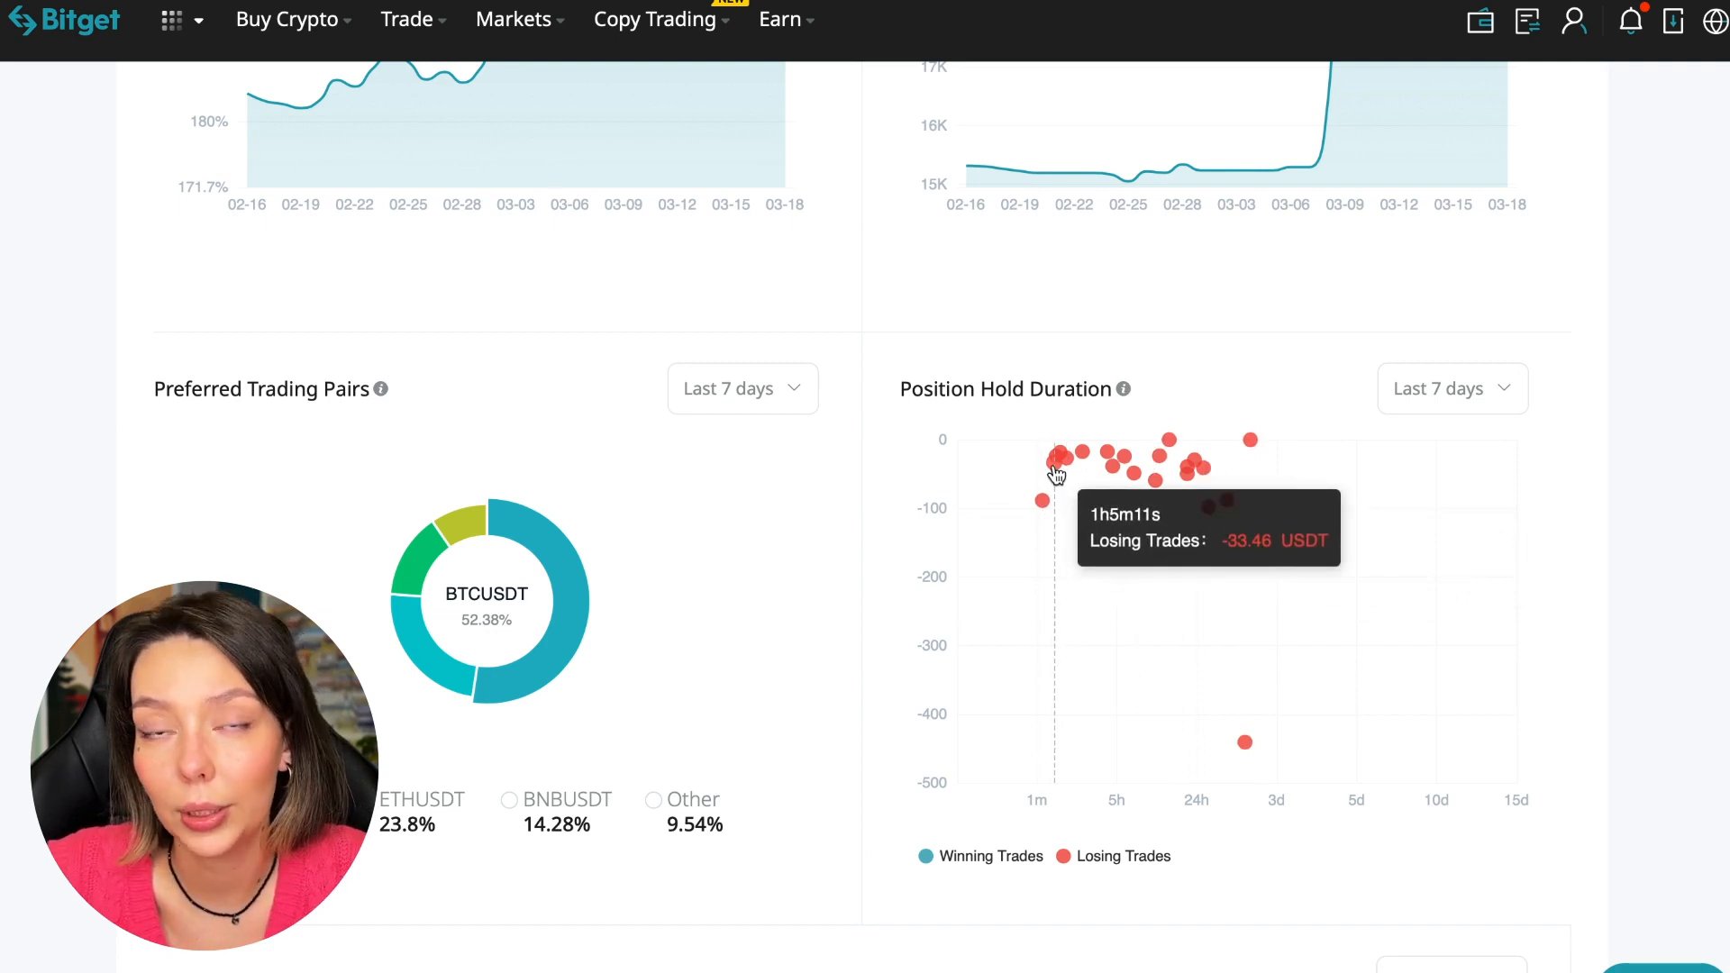
mouse_move(1083, 471)
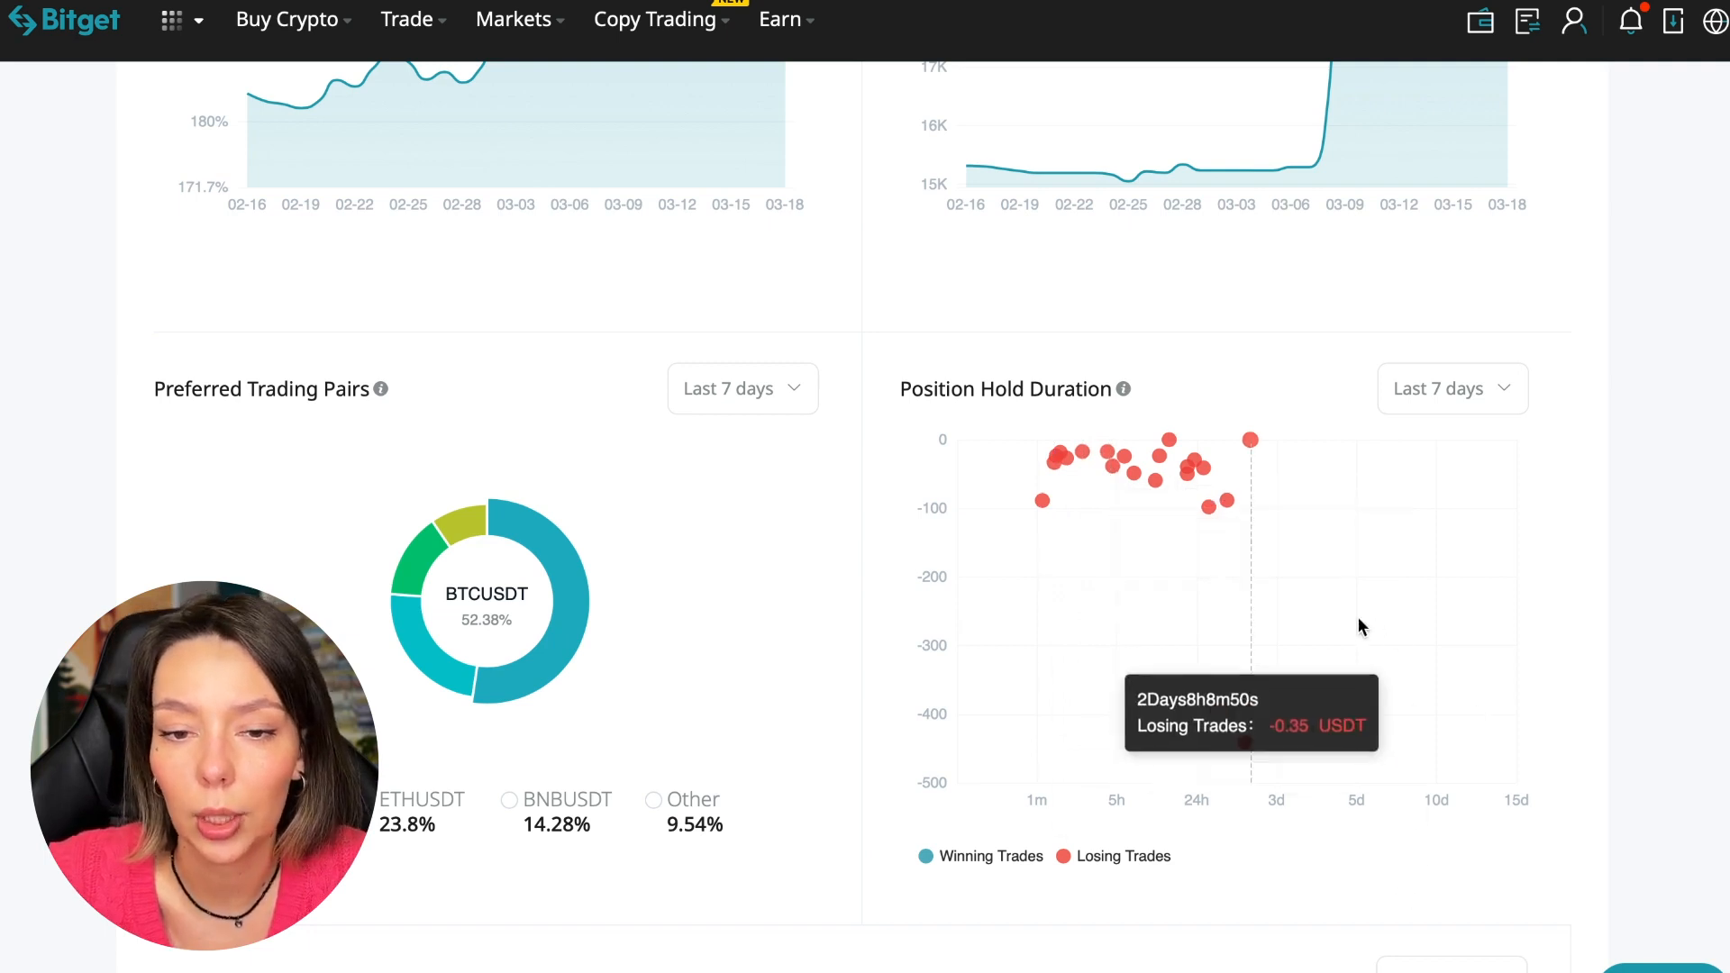
mouse_move(1188, 545)
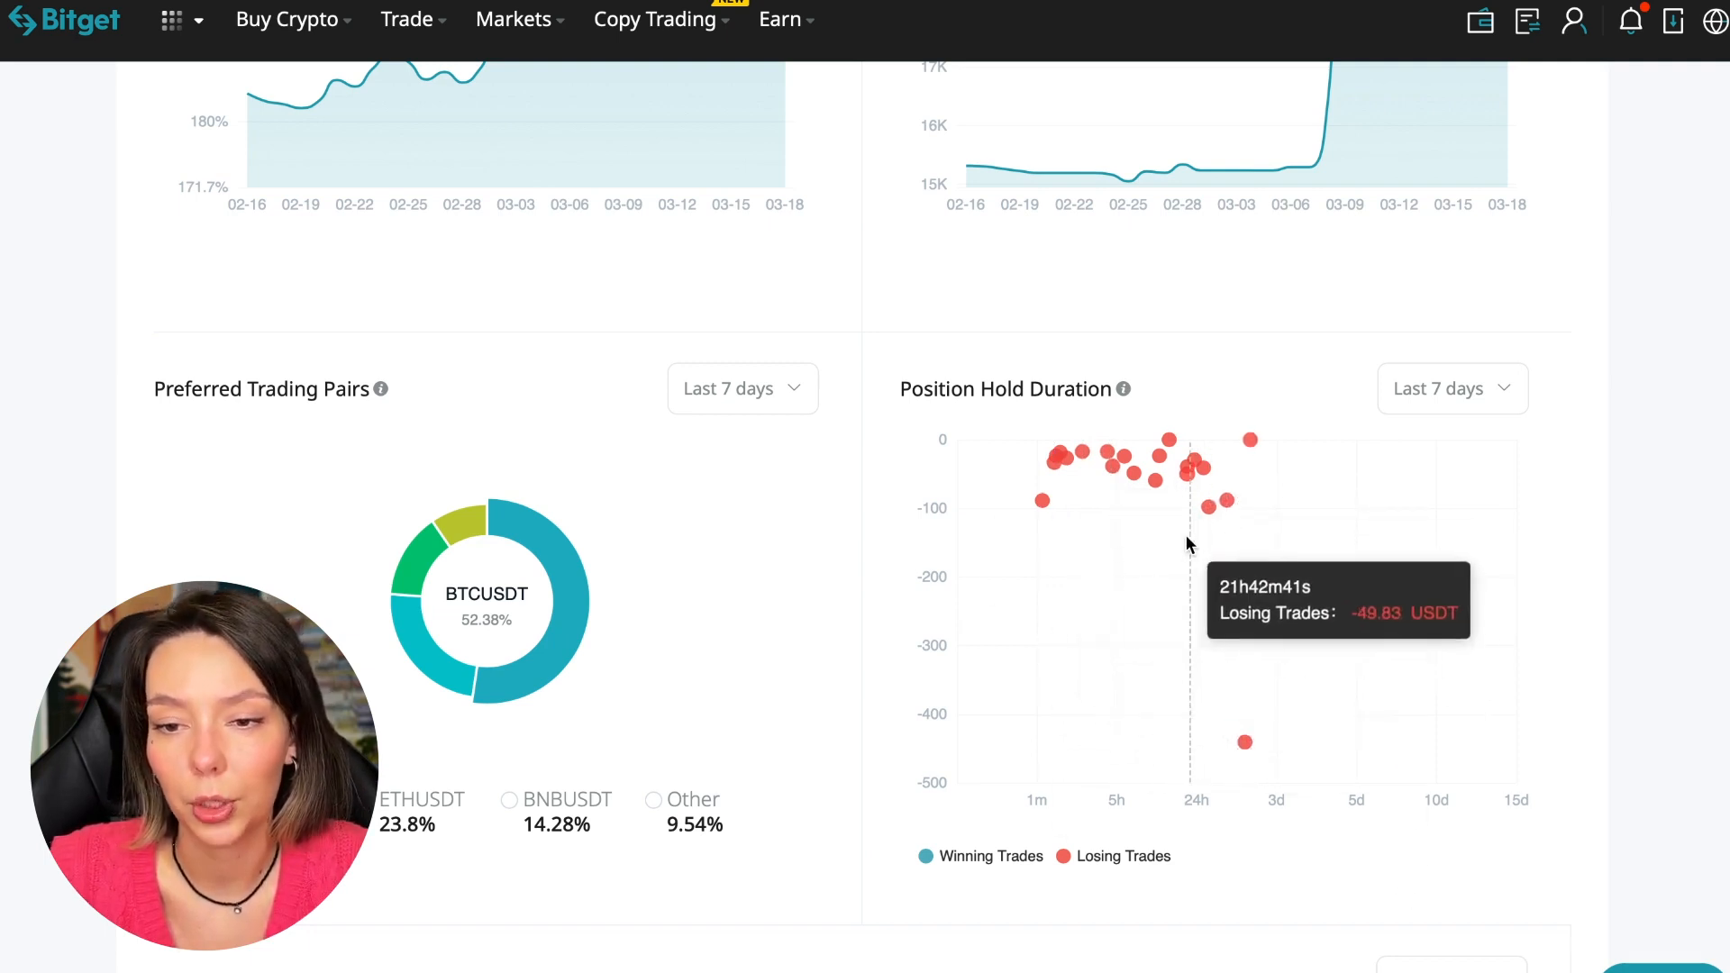
mouse_move(1245, 438)
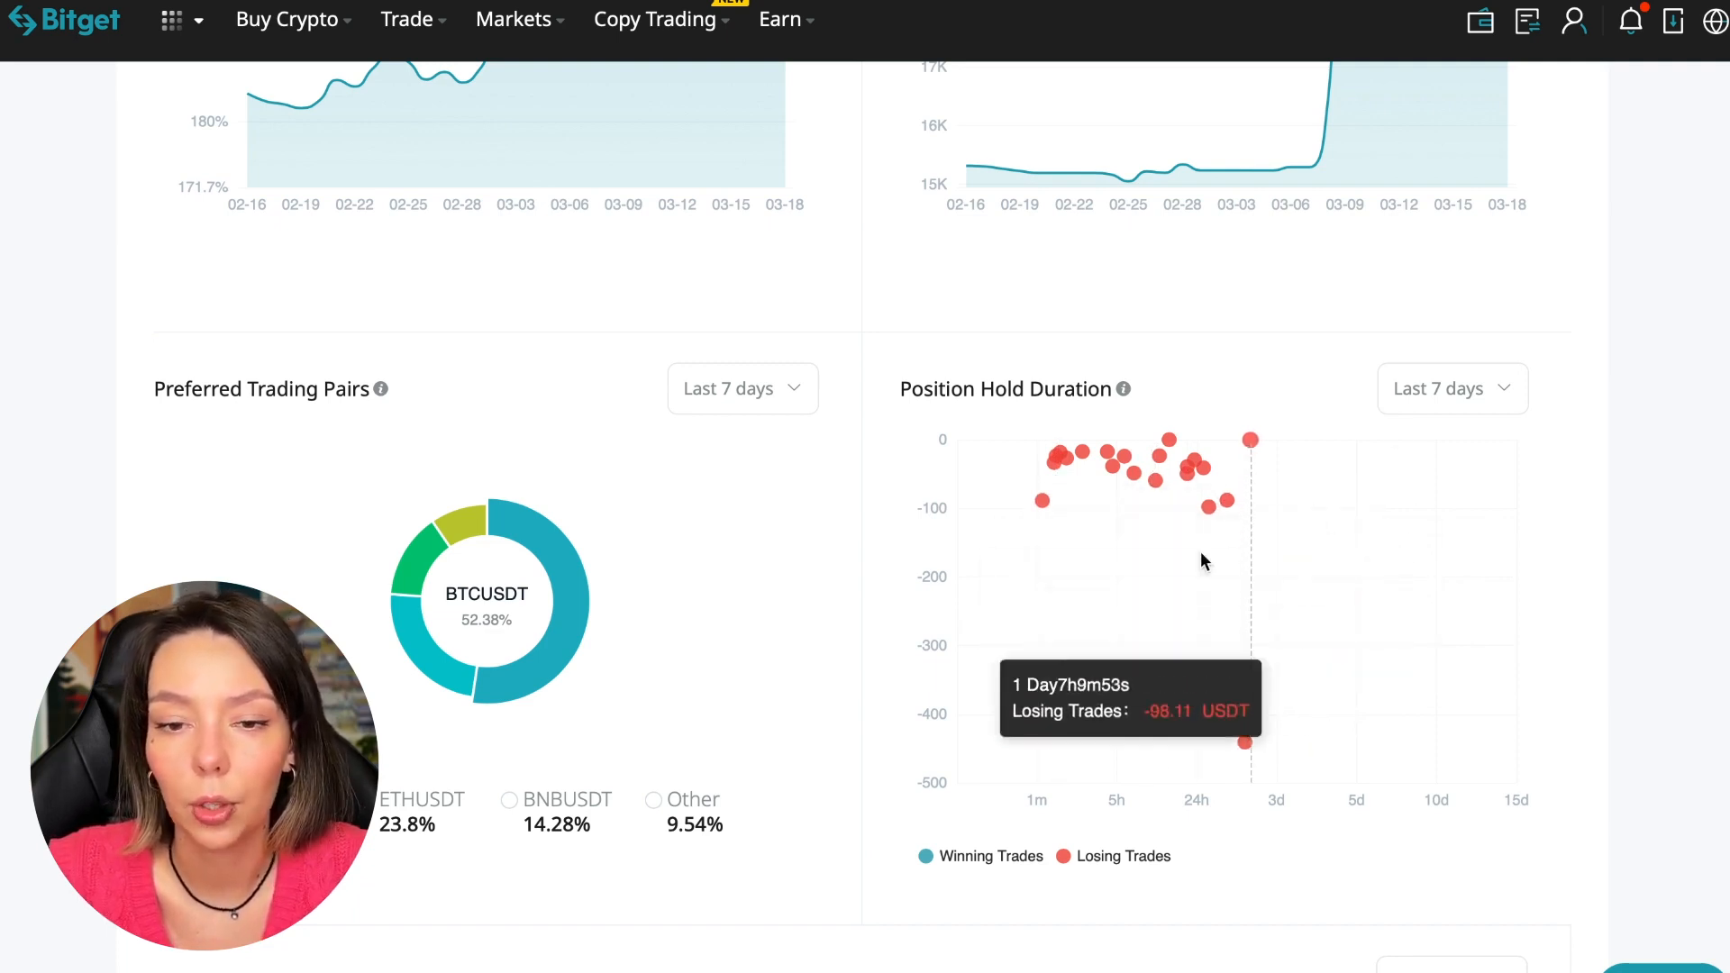
mouse_move(1250, 439)
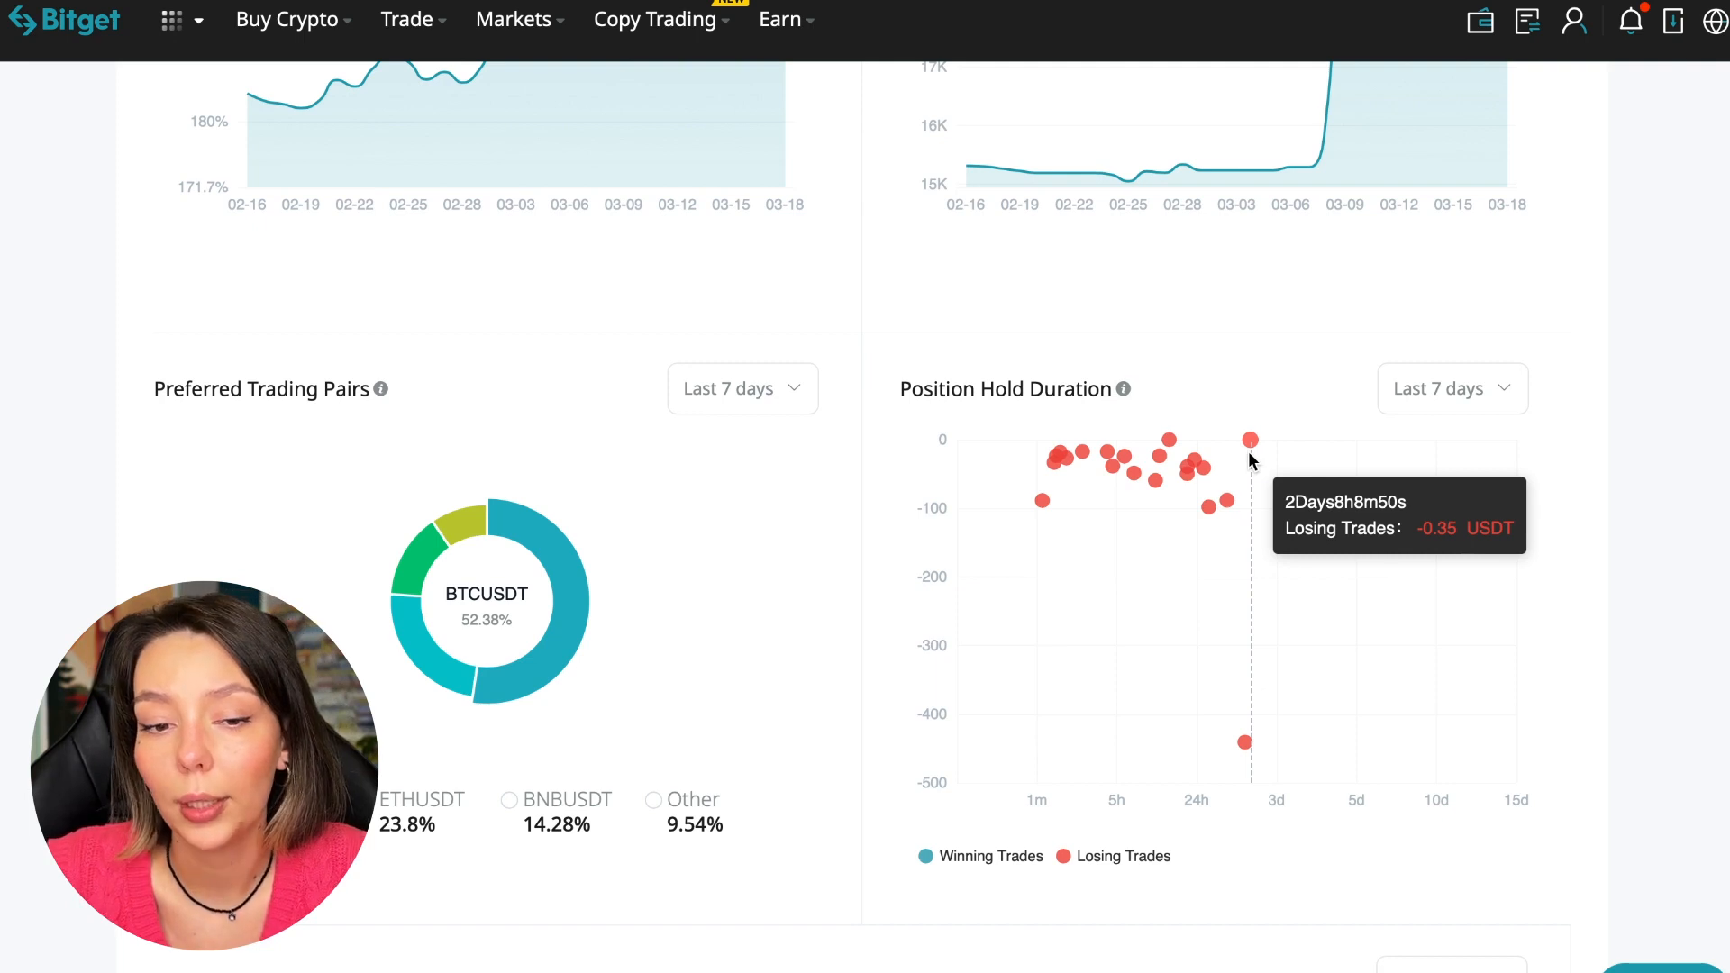
mouse_move(1037, 465)
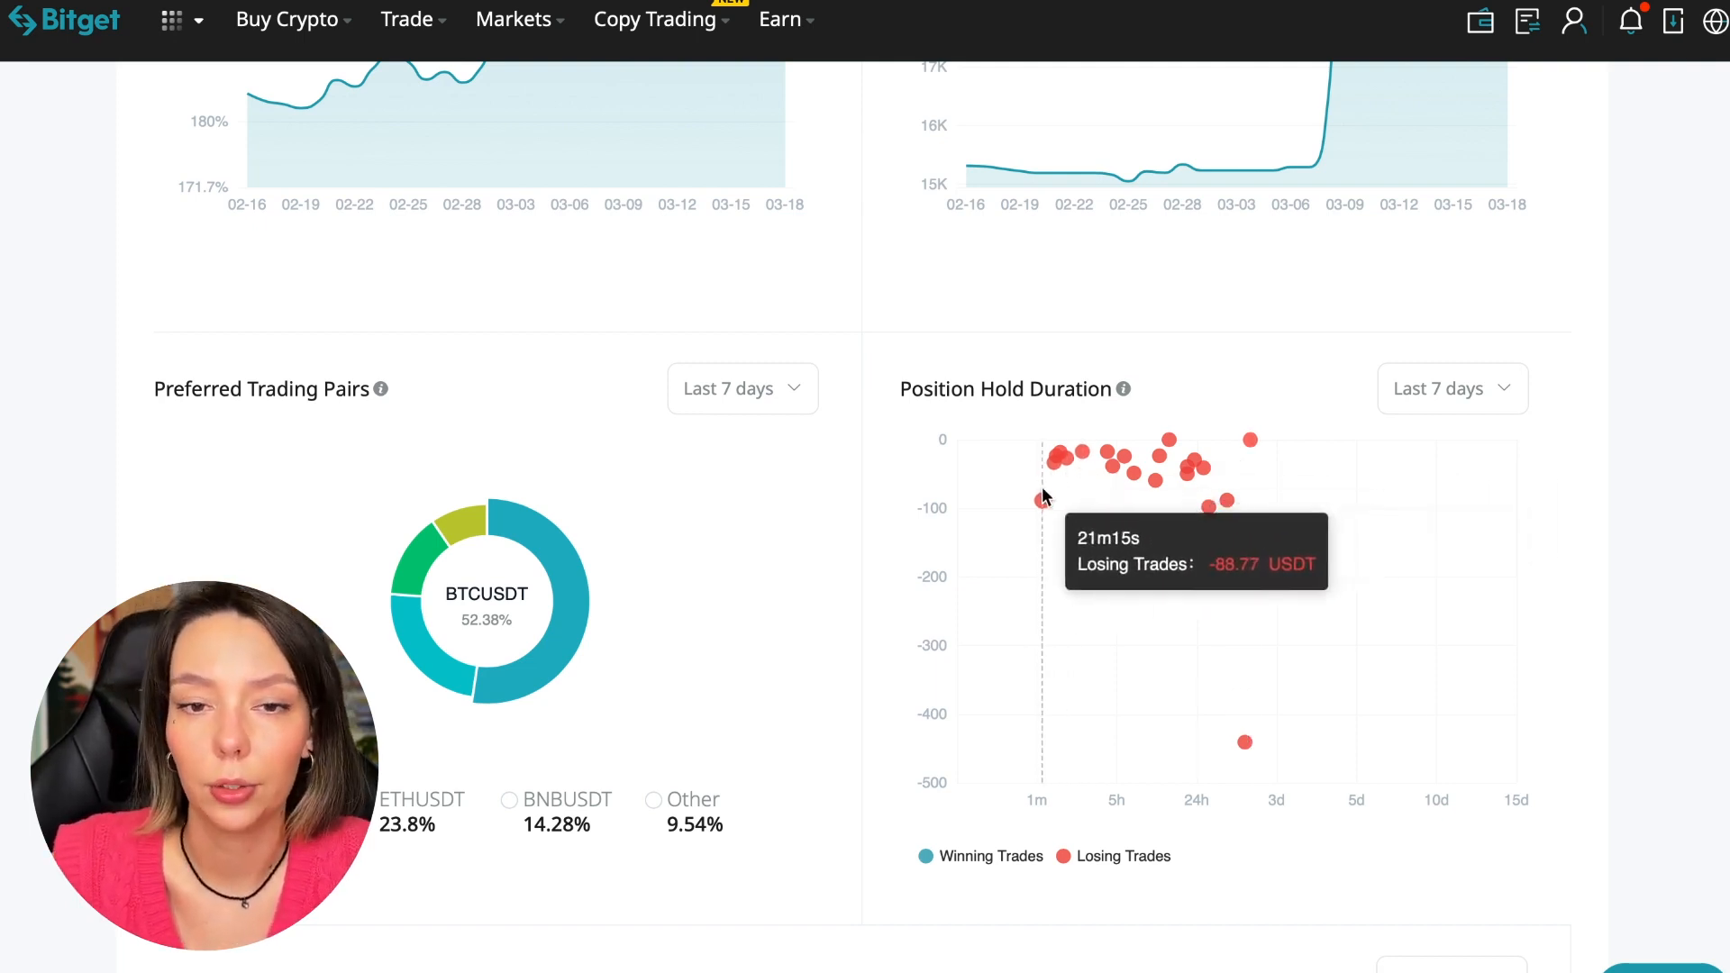
mouse_move(1666, 419)
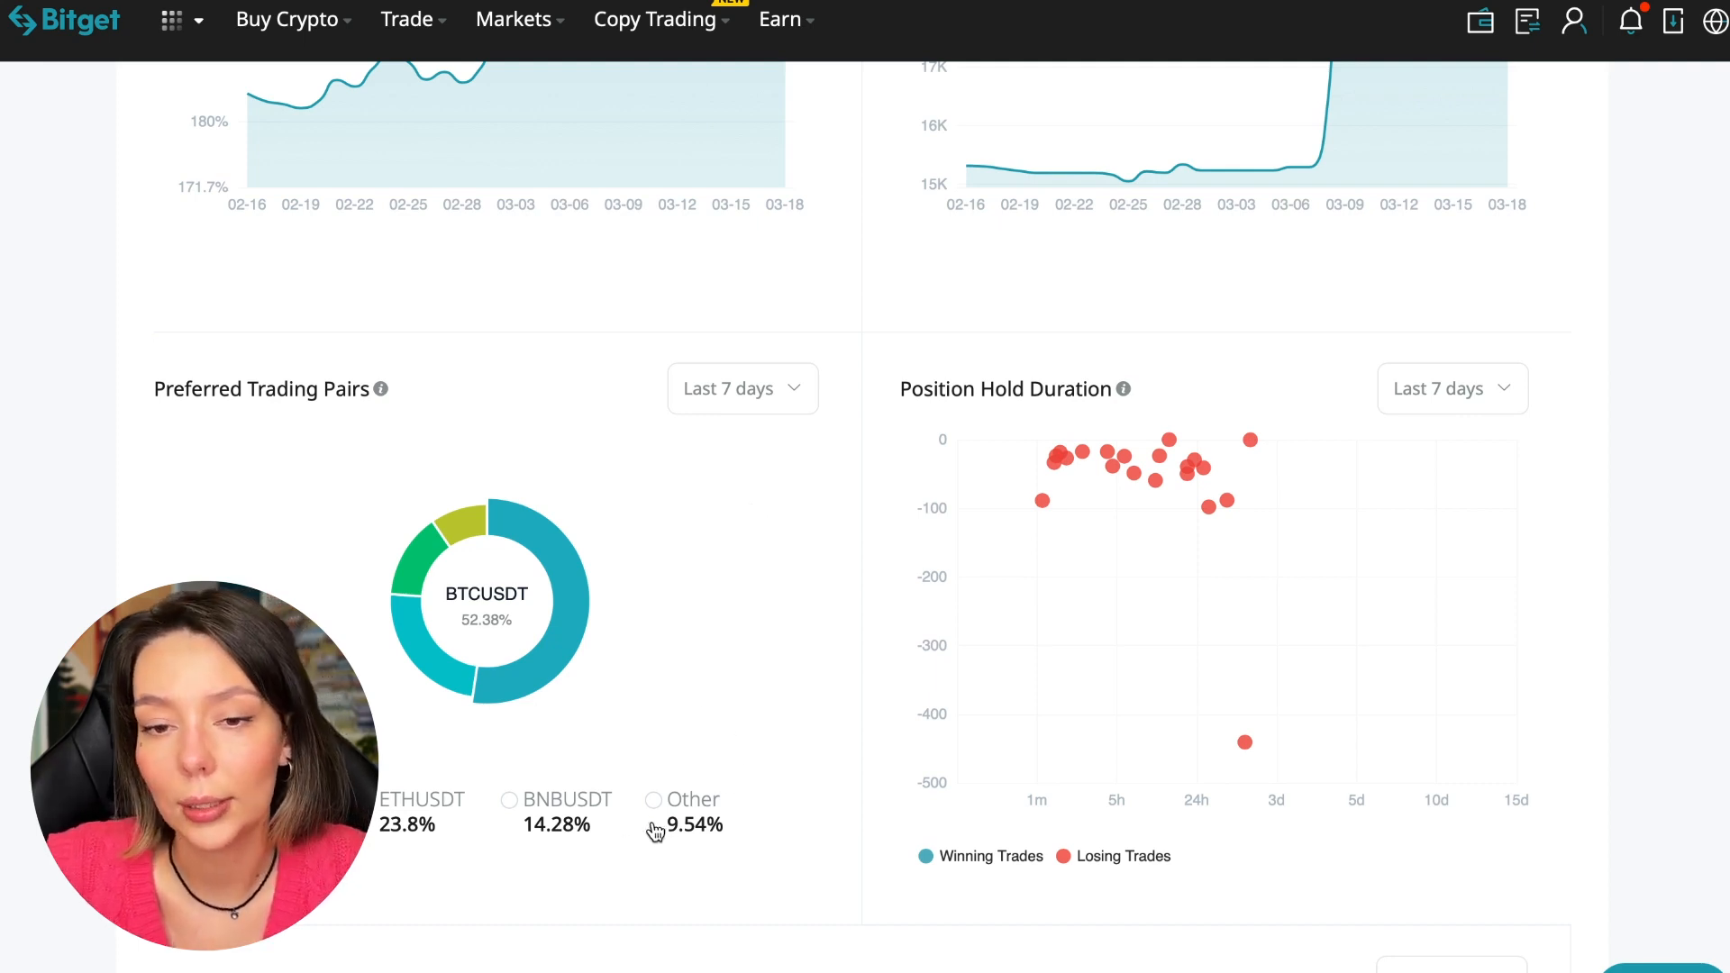
mouse_move(579, 444)
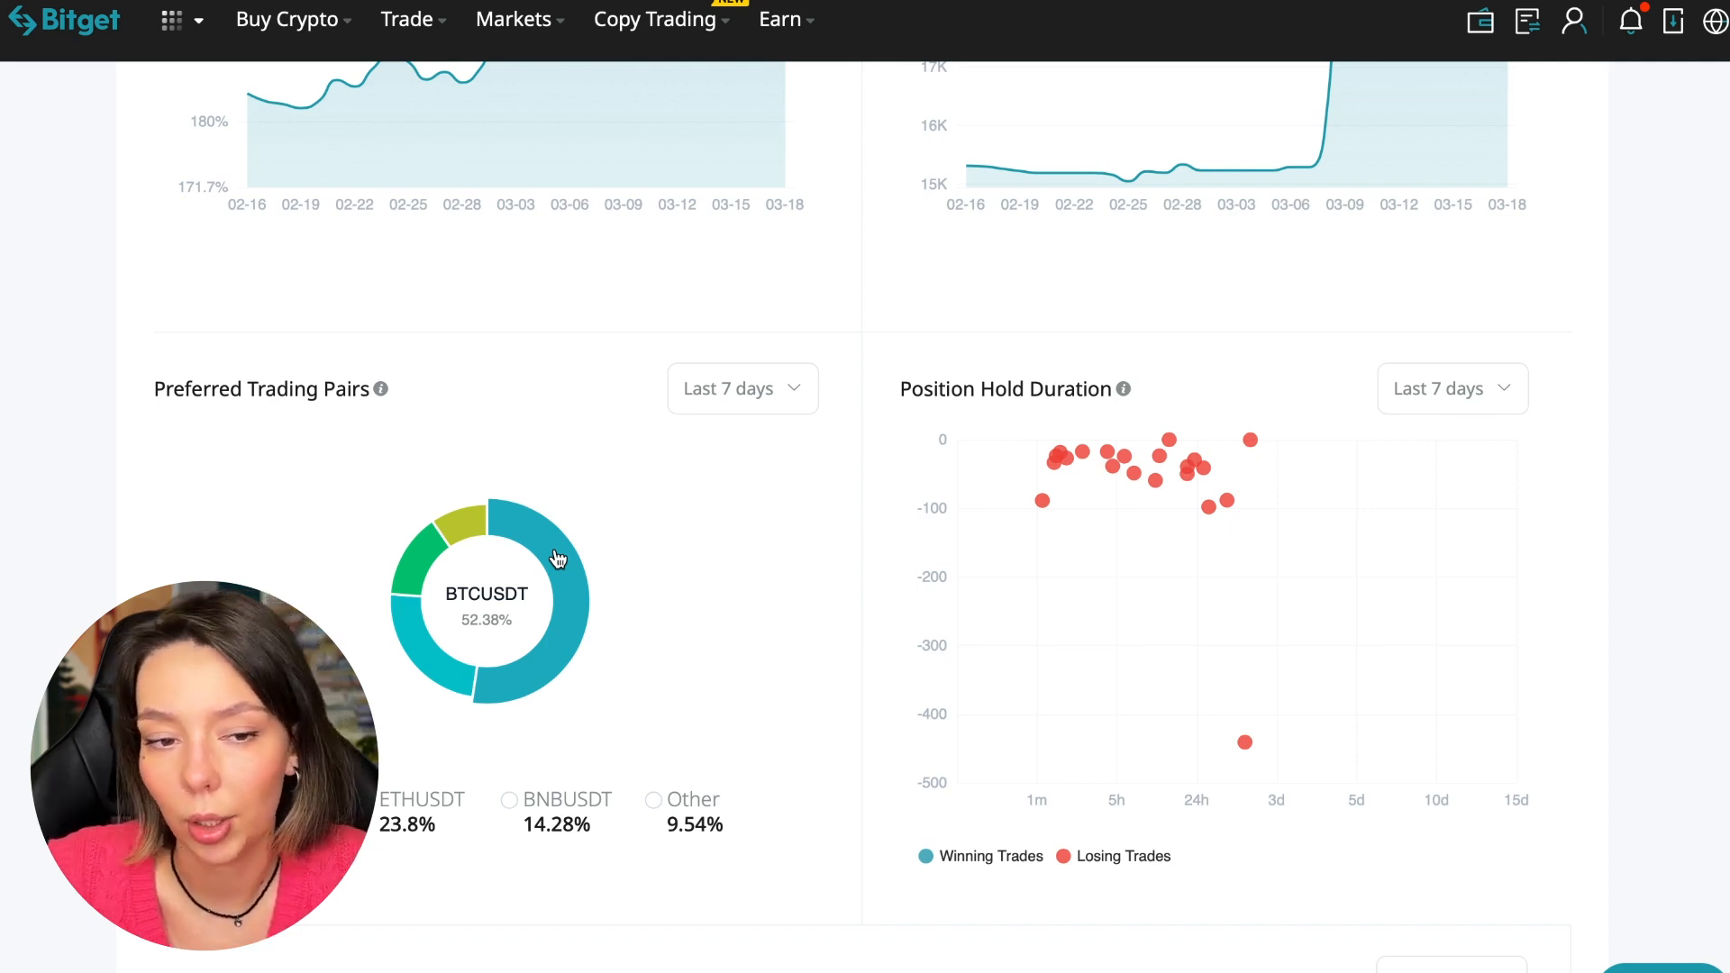
Change the Trading Volume period from Last 7 days to Last 1 month
scroll("down", 3)
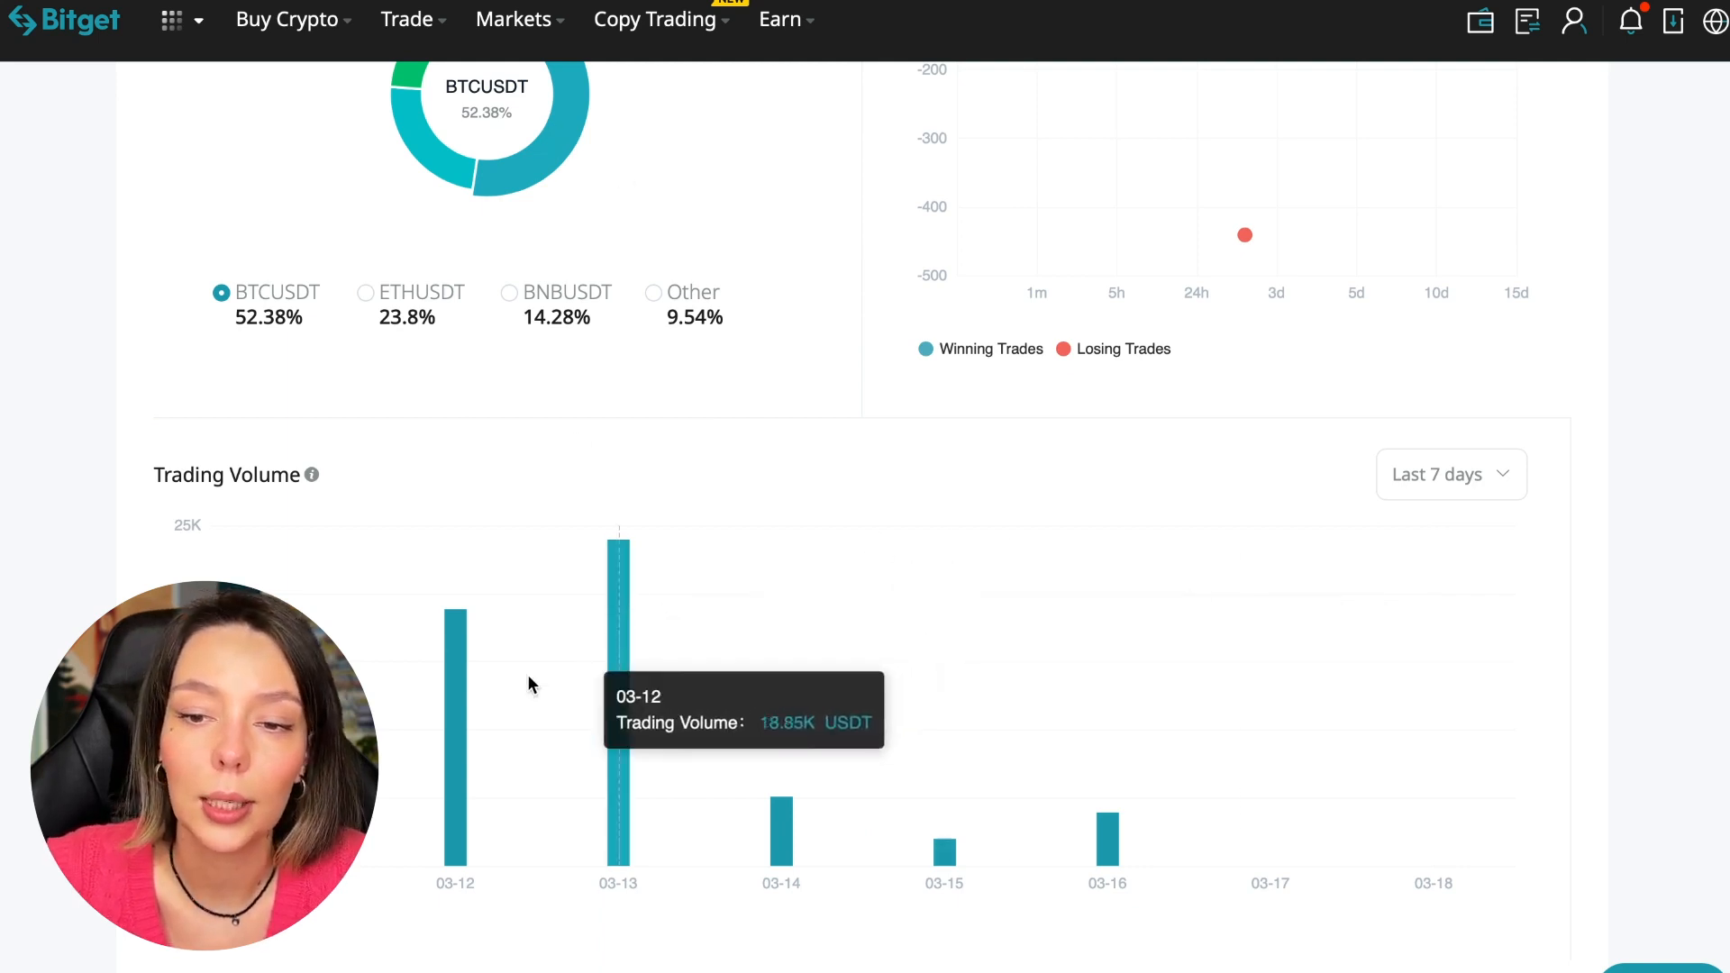
mouse_move(456, 728)
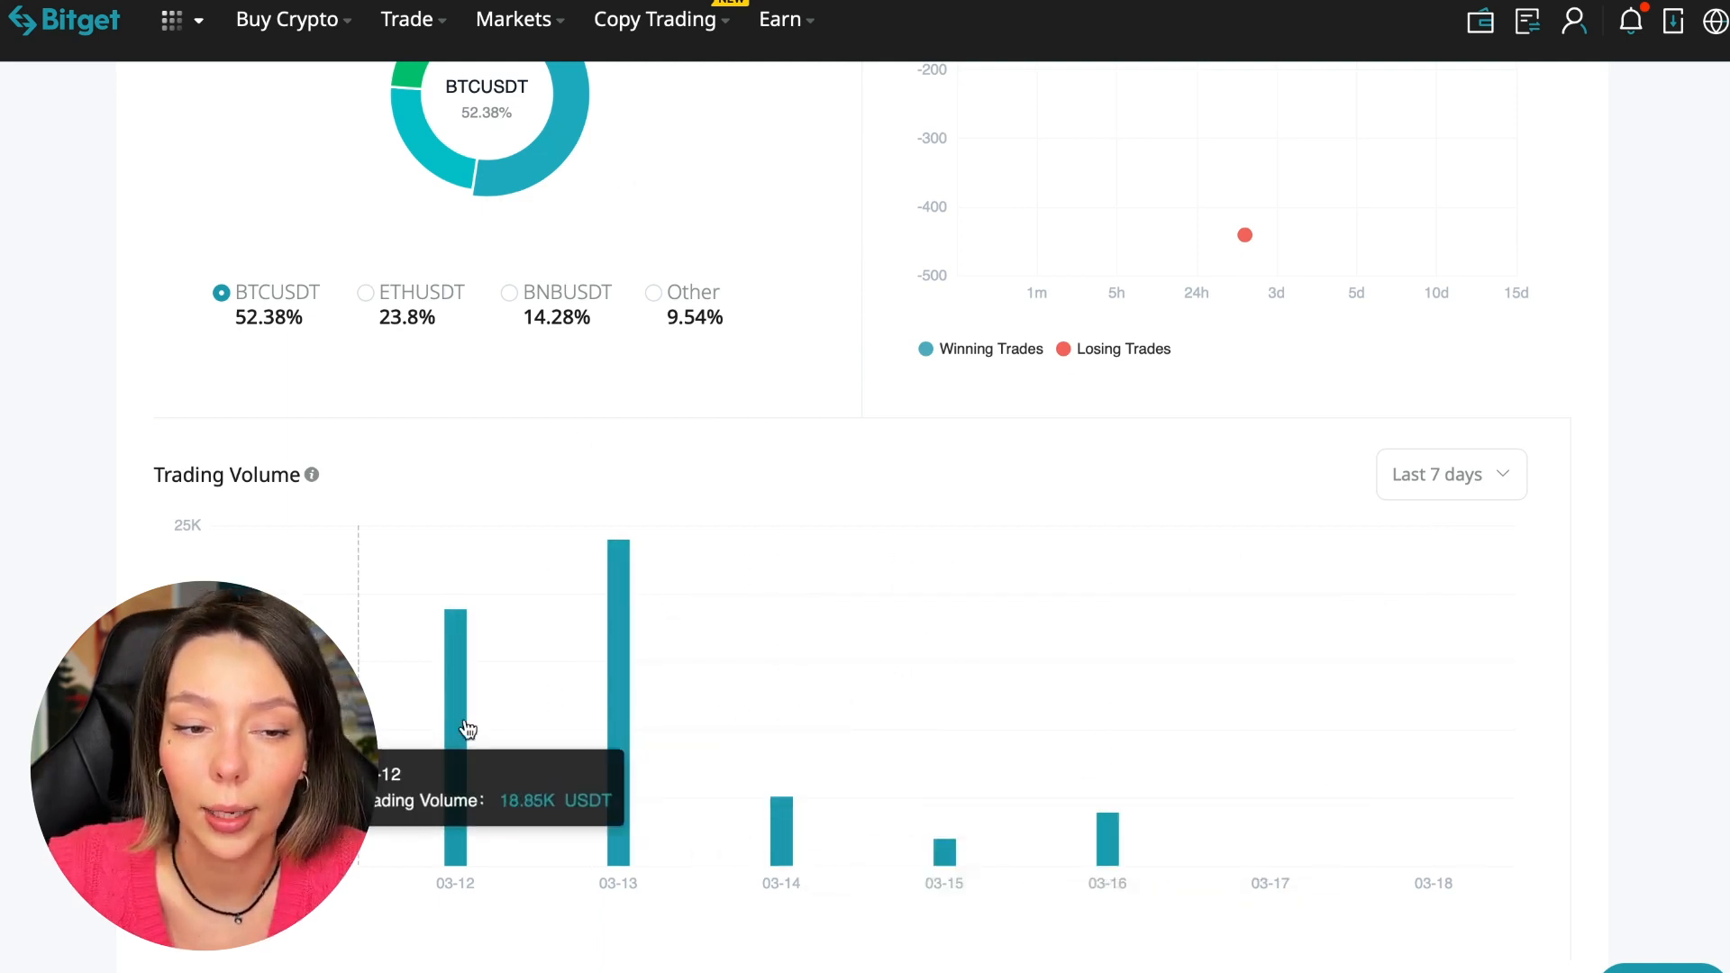
left_click(1449, 474)
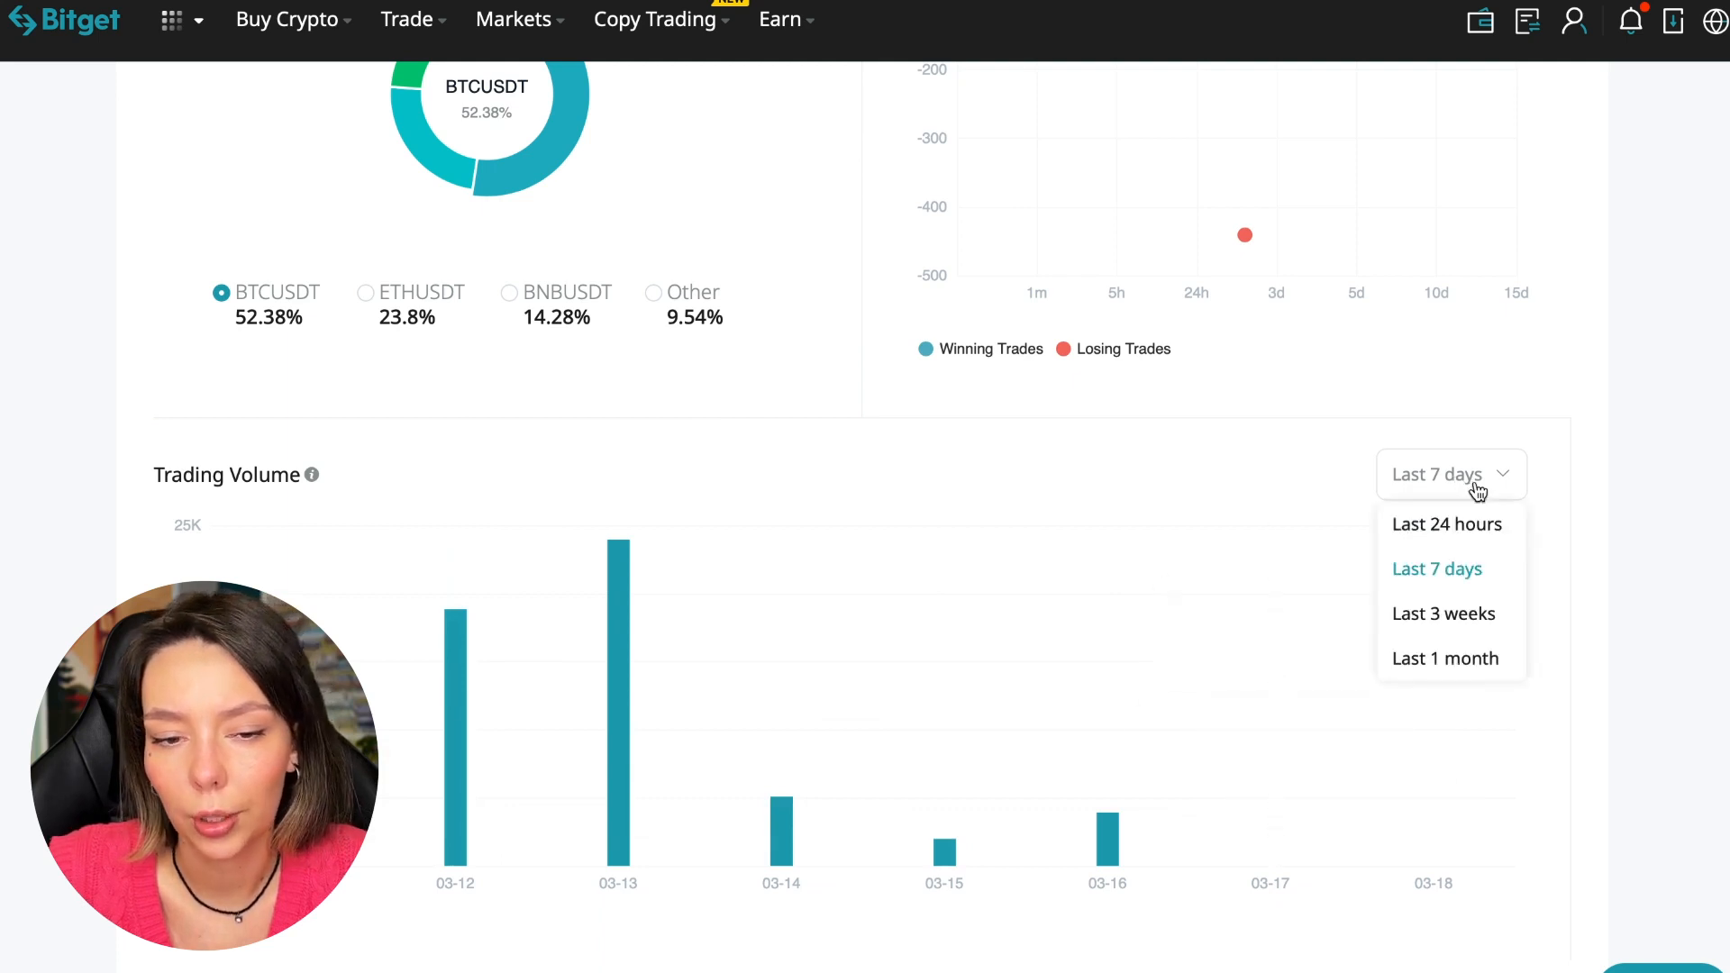
left_click(1445, 658)
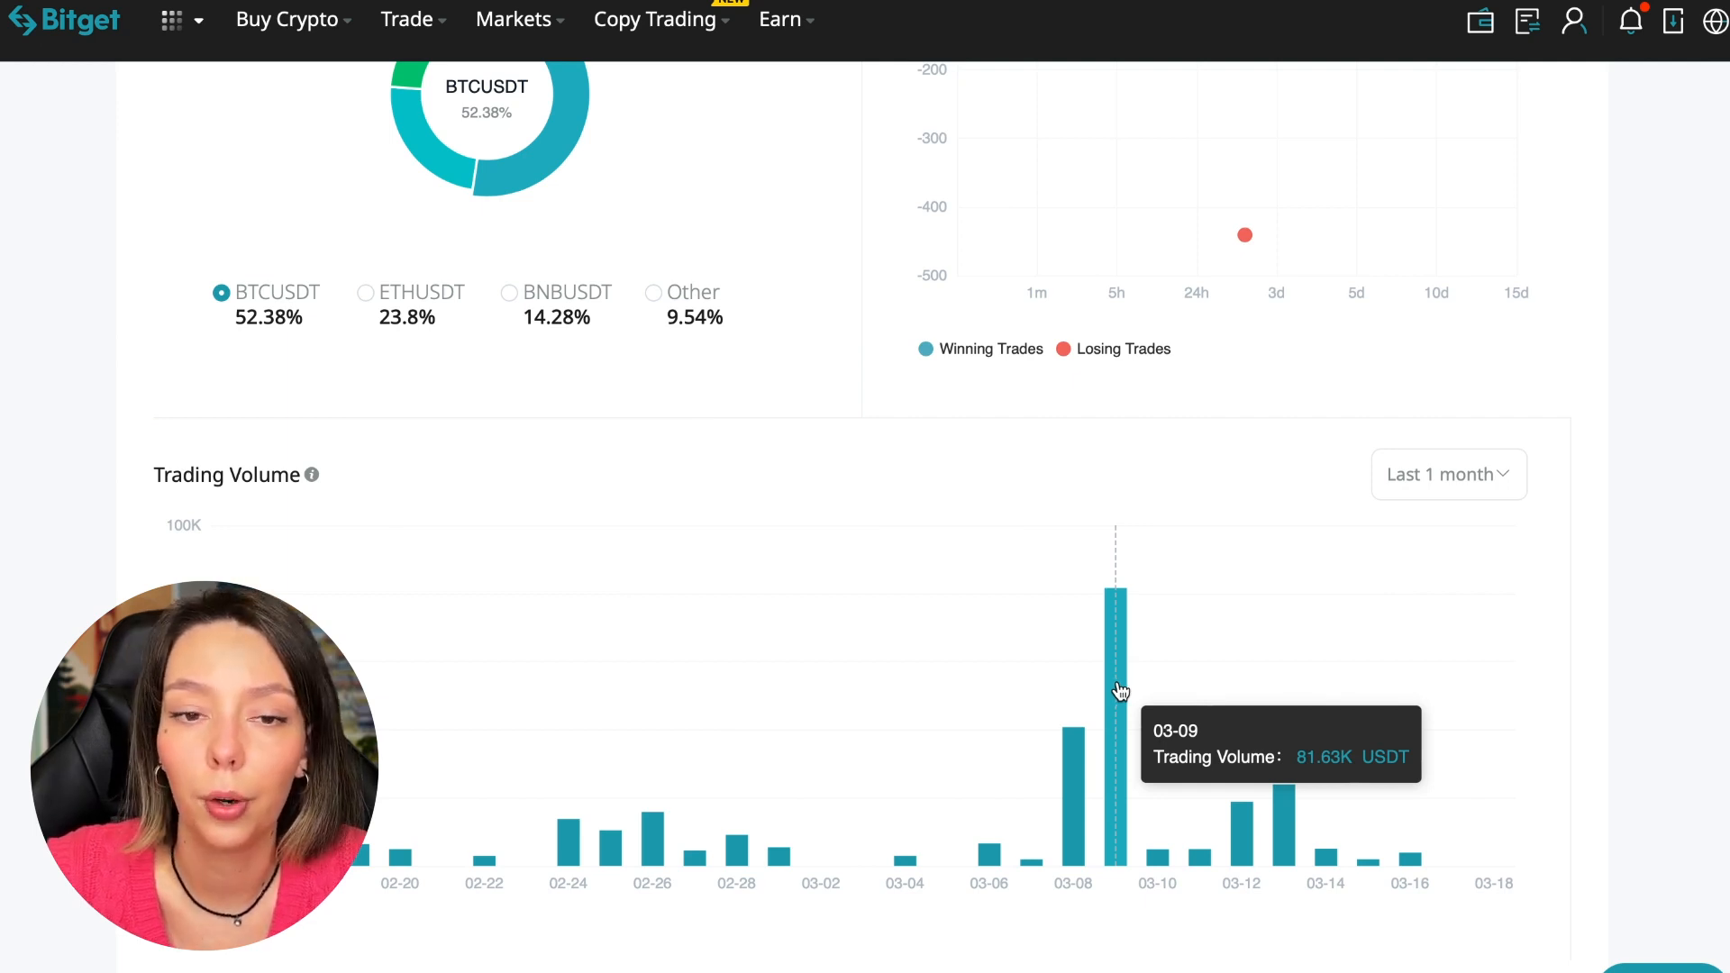
scroll("down", 3)
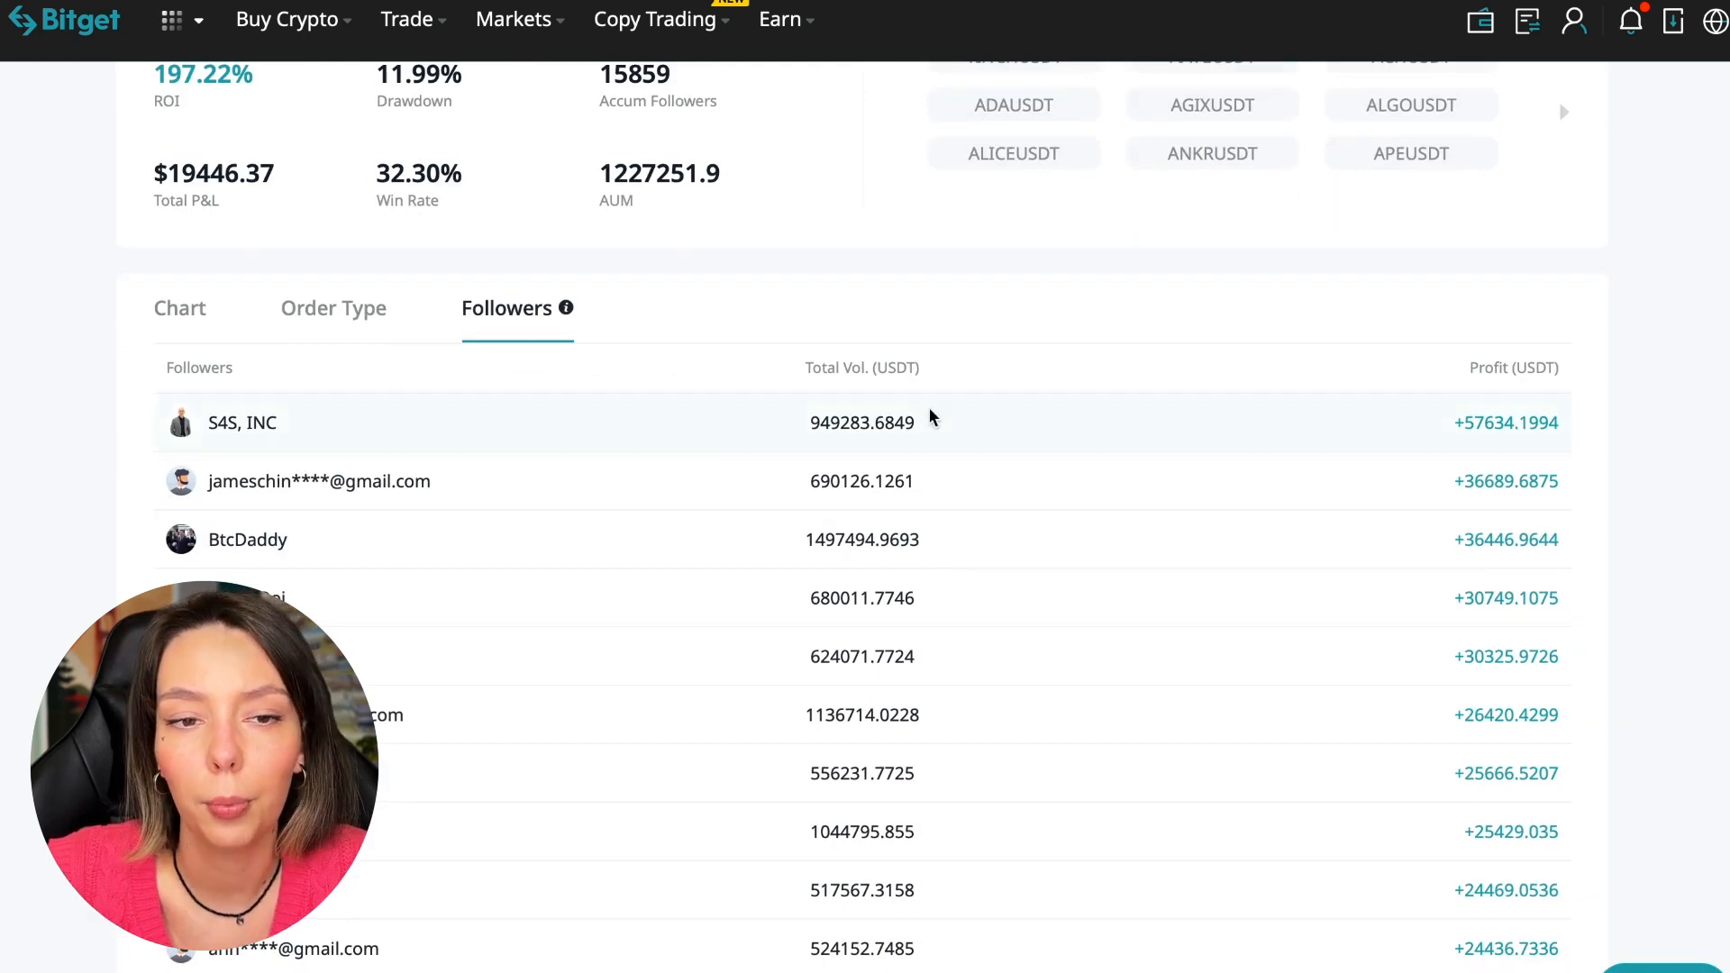
mouse_move(1484, 723)
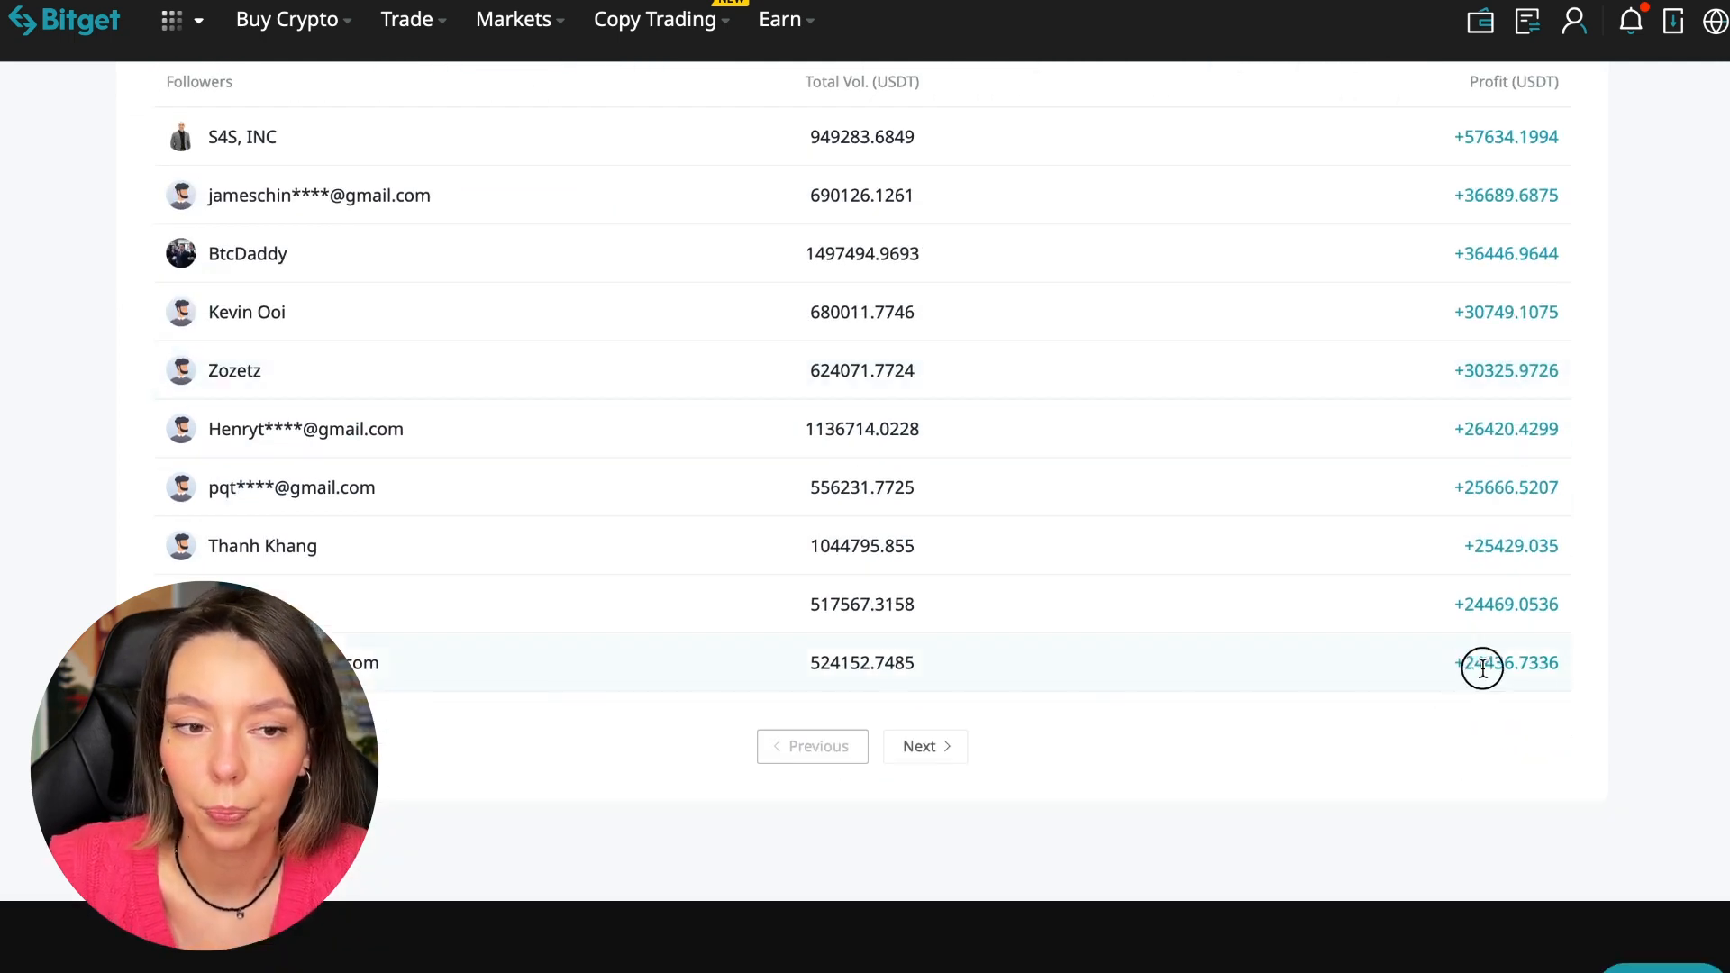
scroll("up", 3)
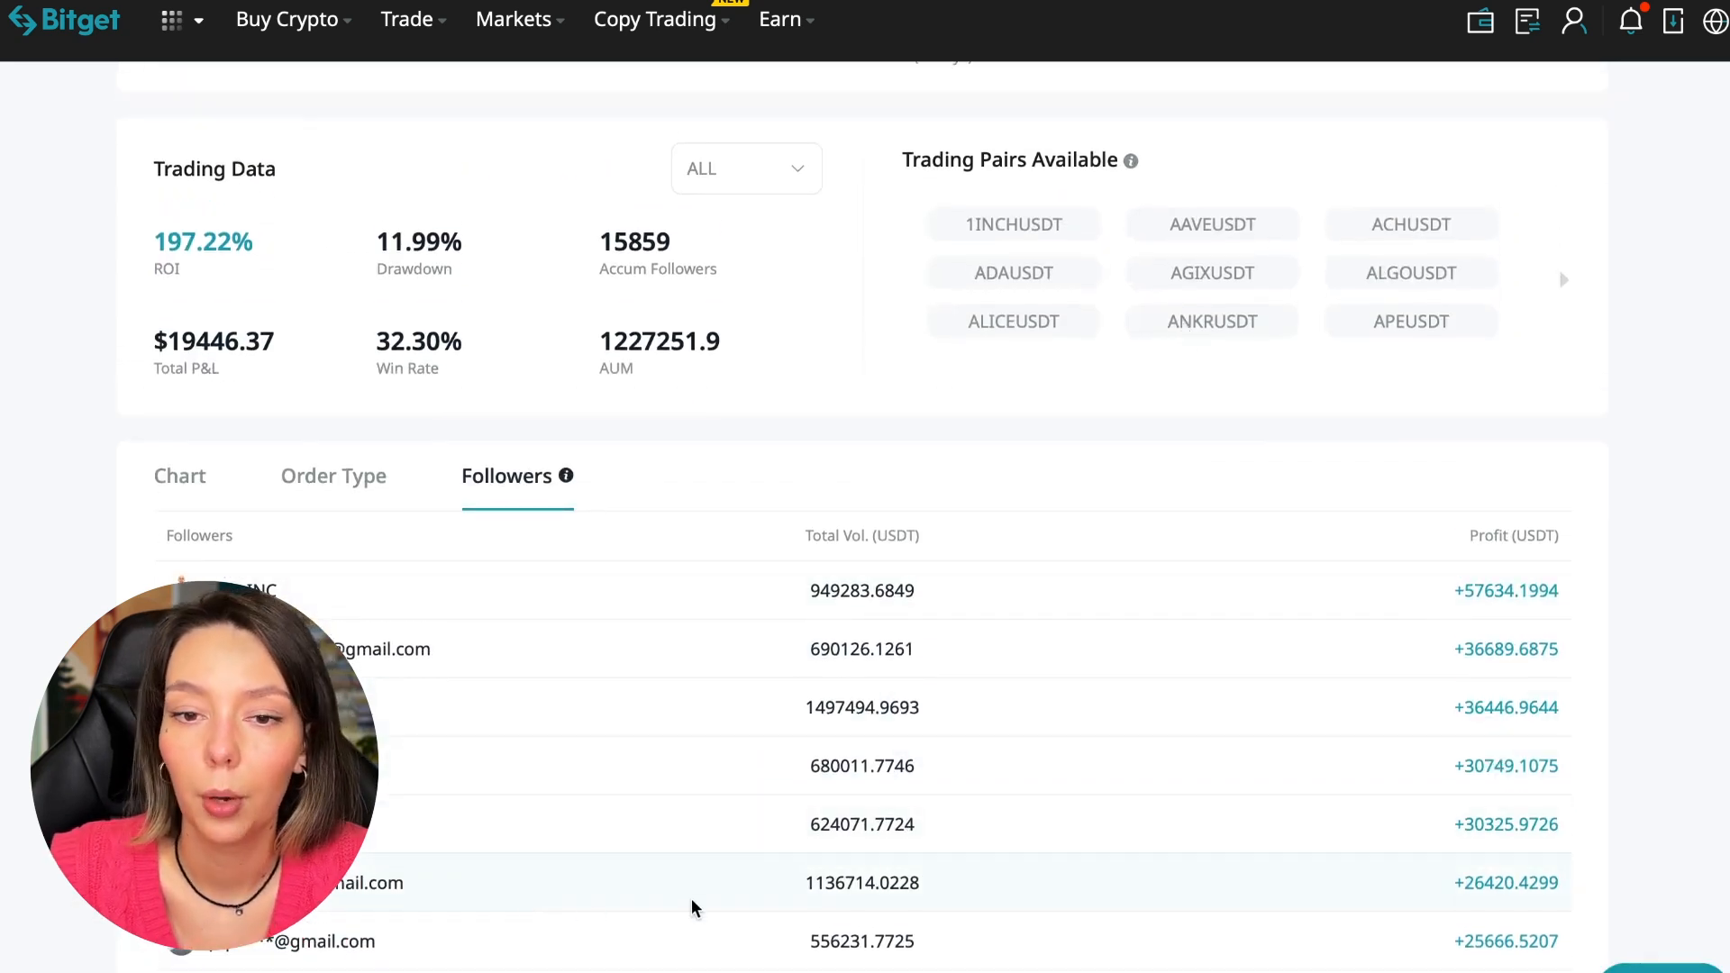
left_click(332, 476)
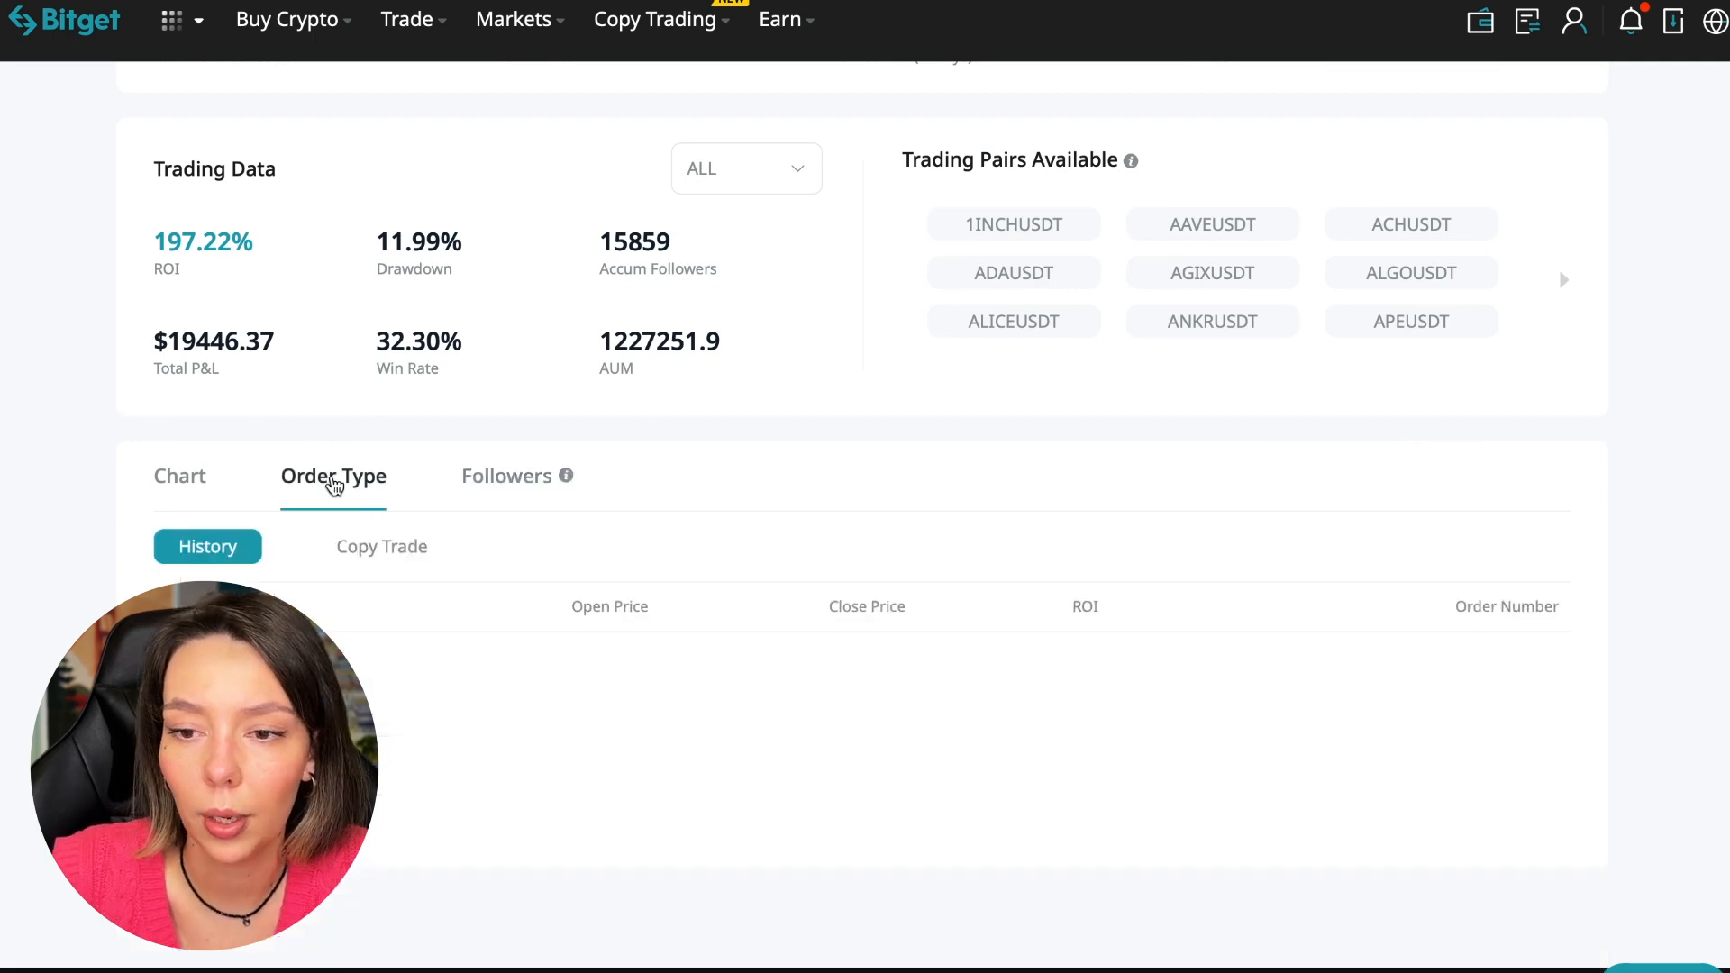
scroll("down", 3)
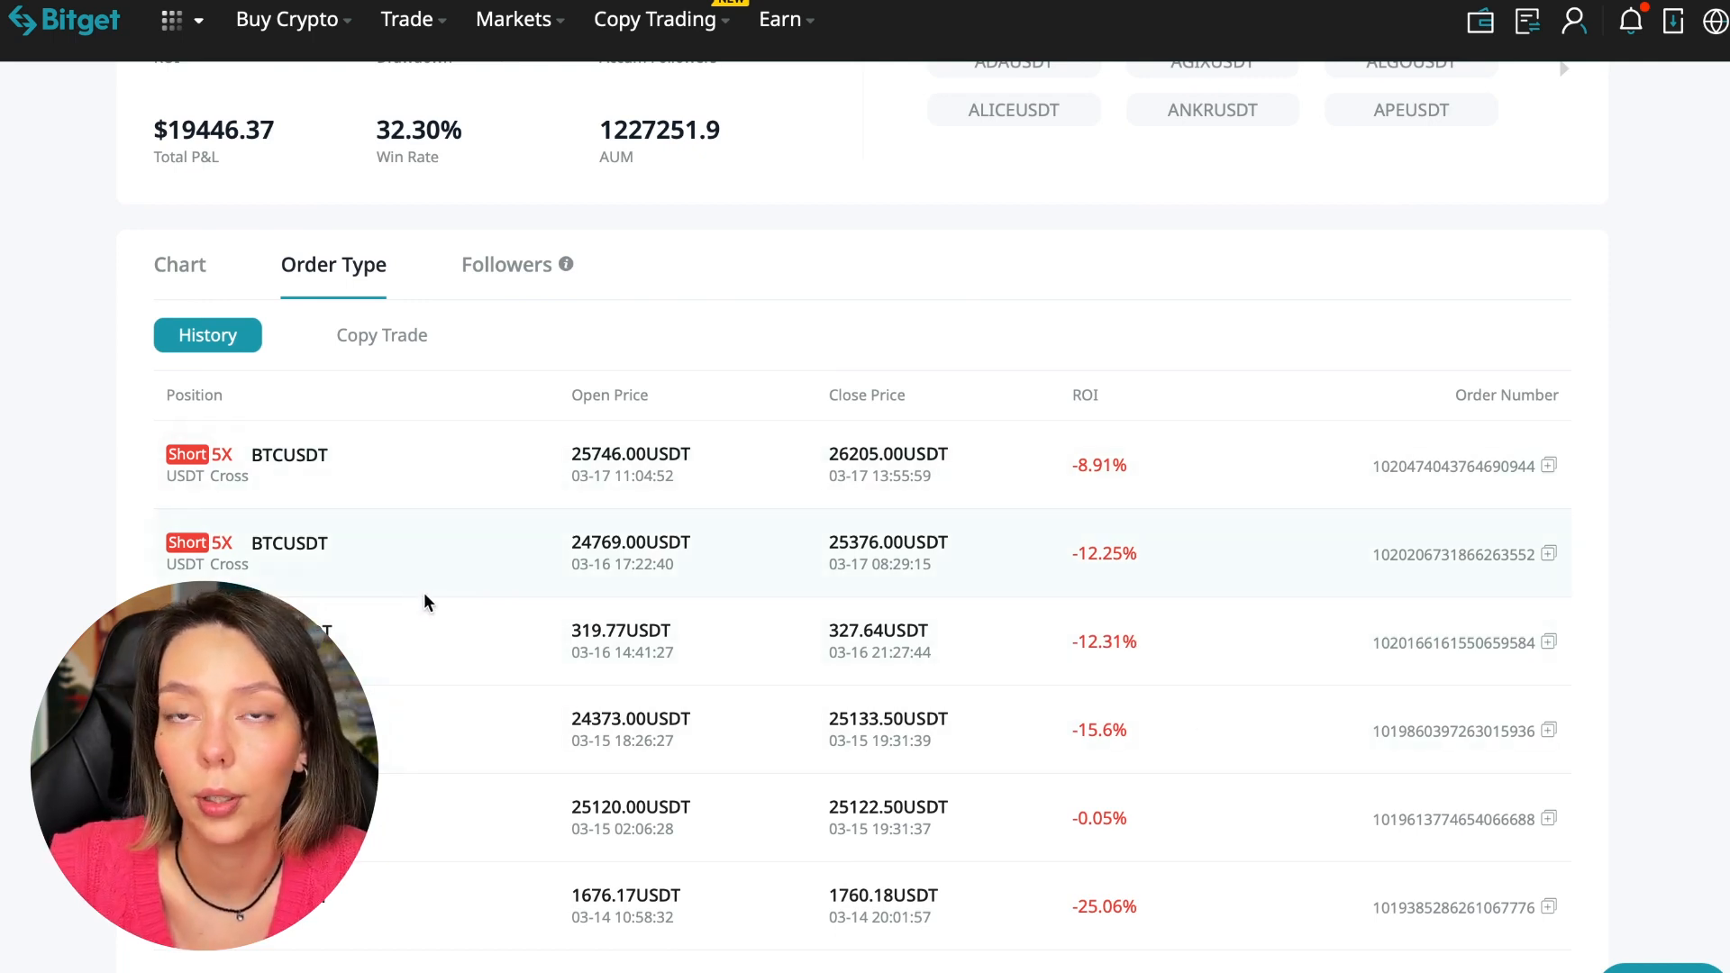
scroll("down", 3)
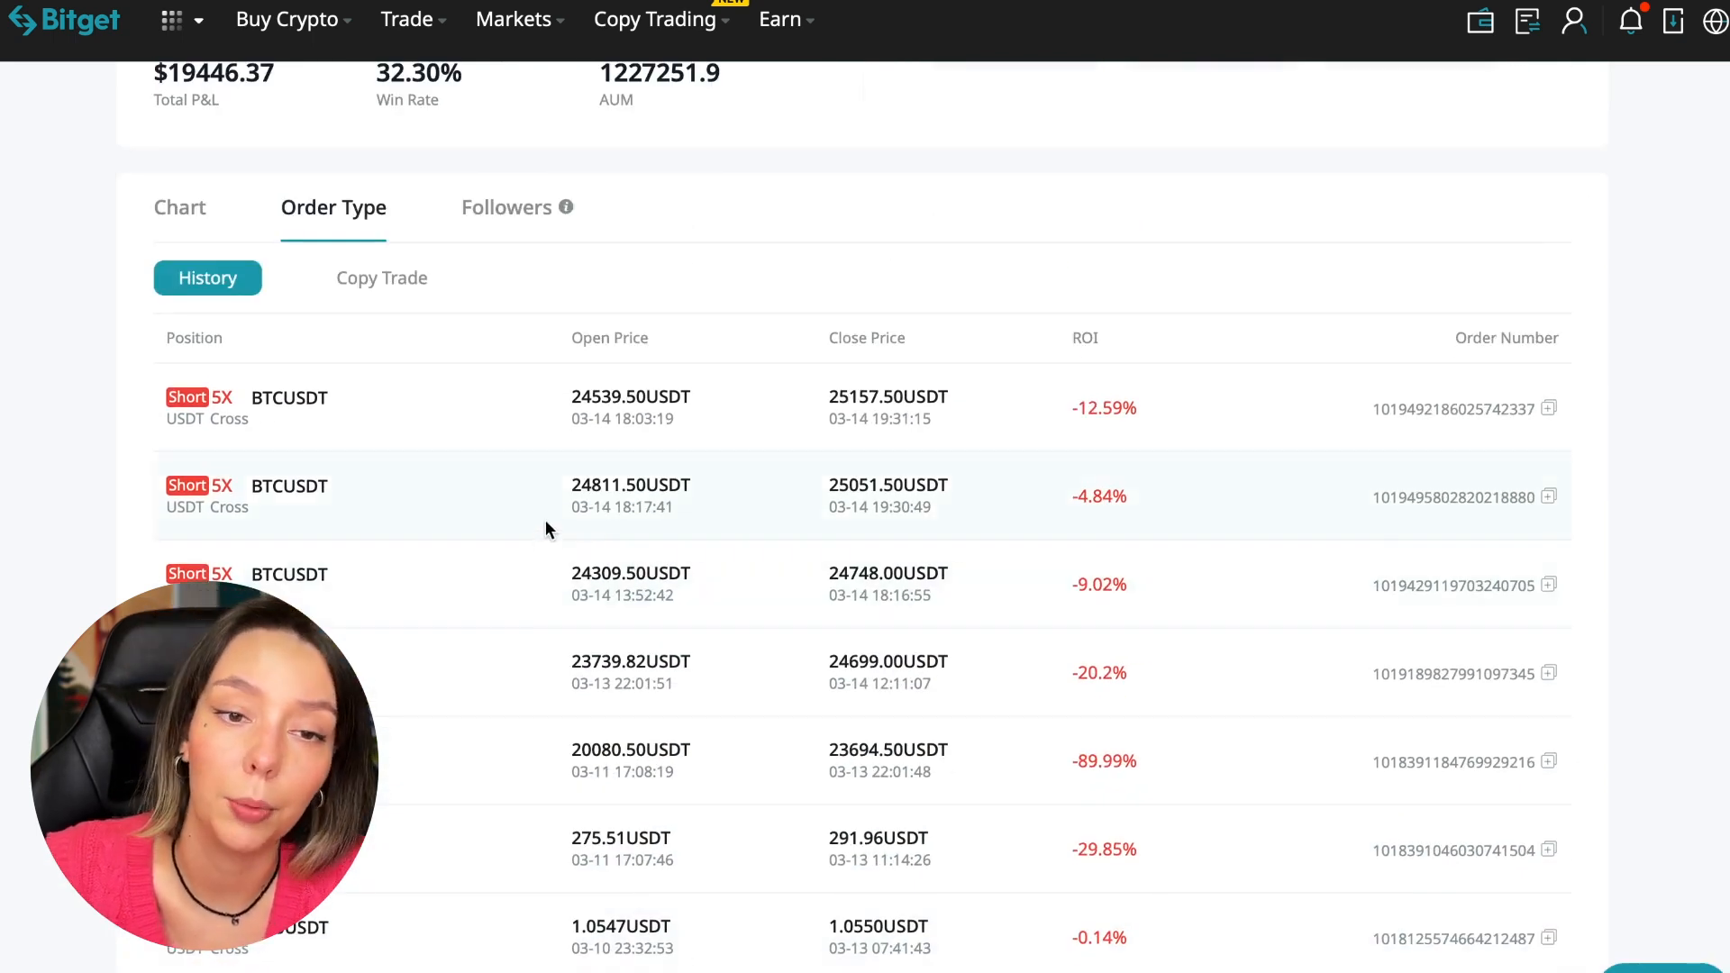
mouse_move(406, 571)
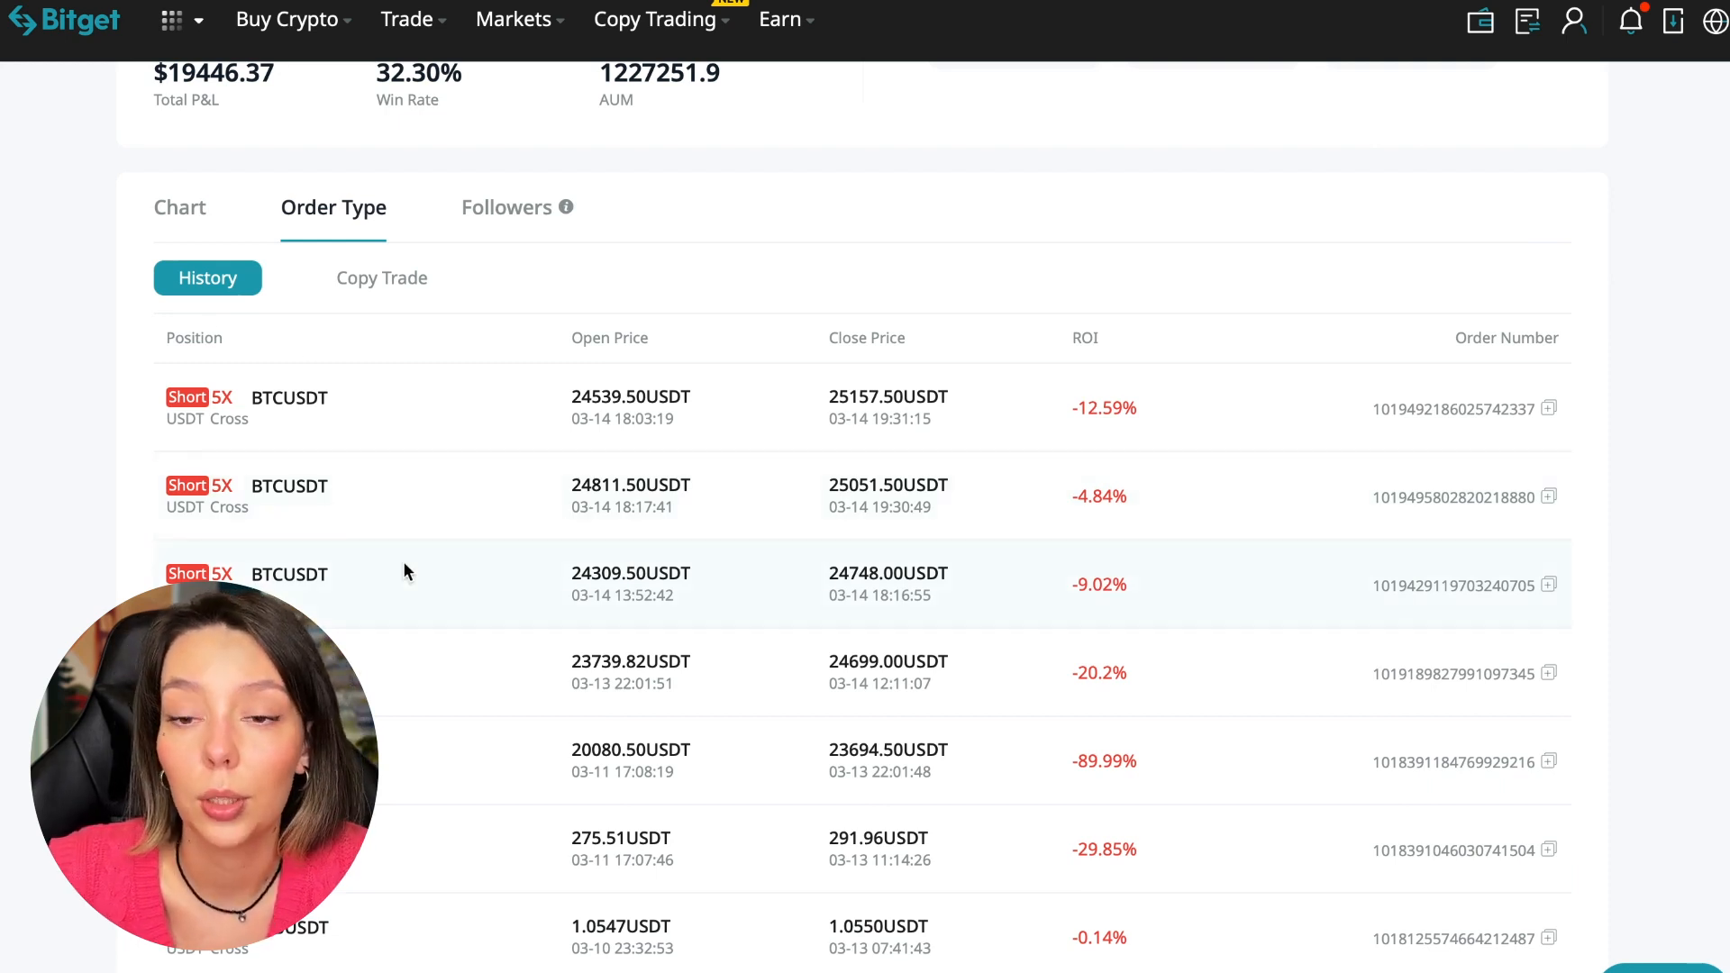
scroll("down", 3)
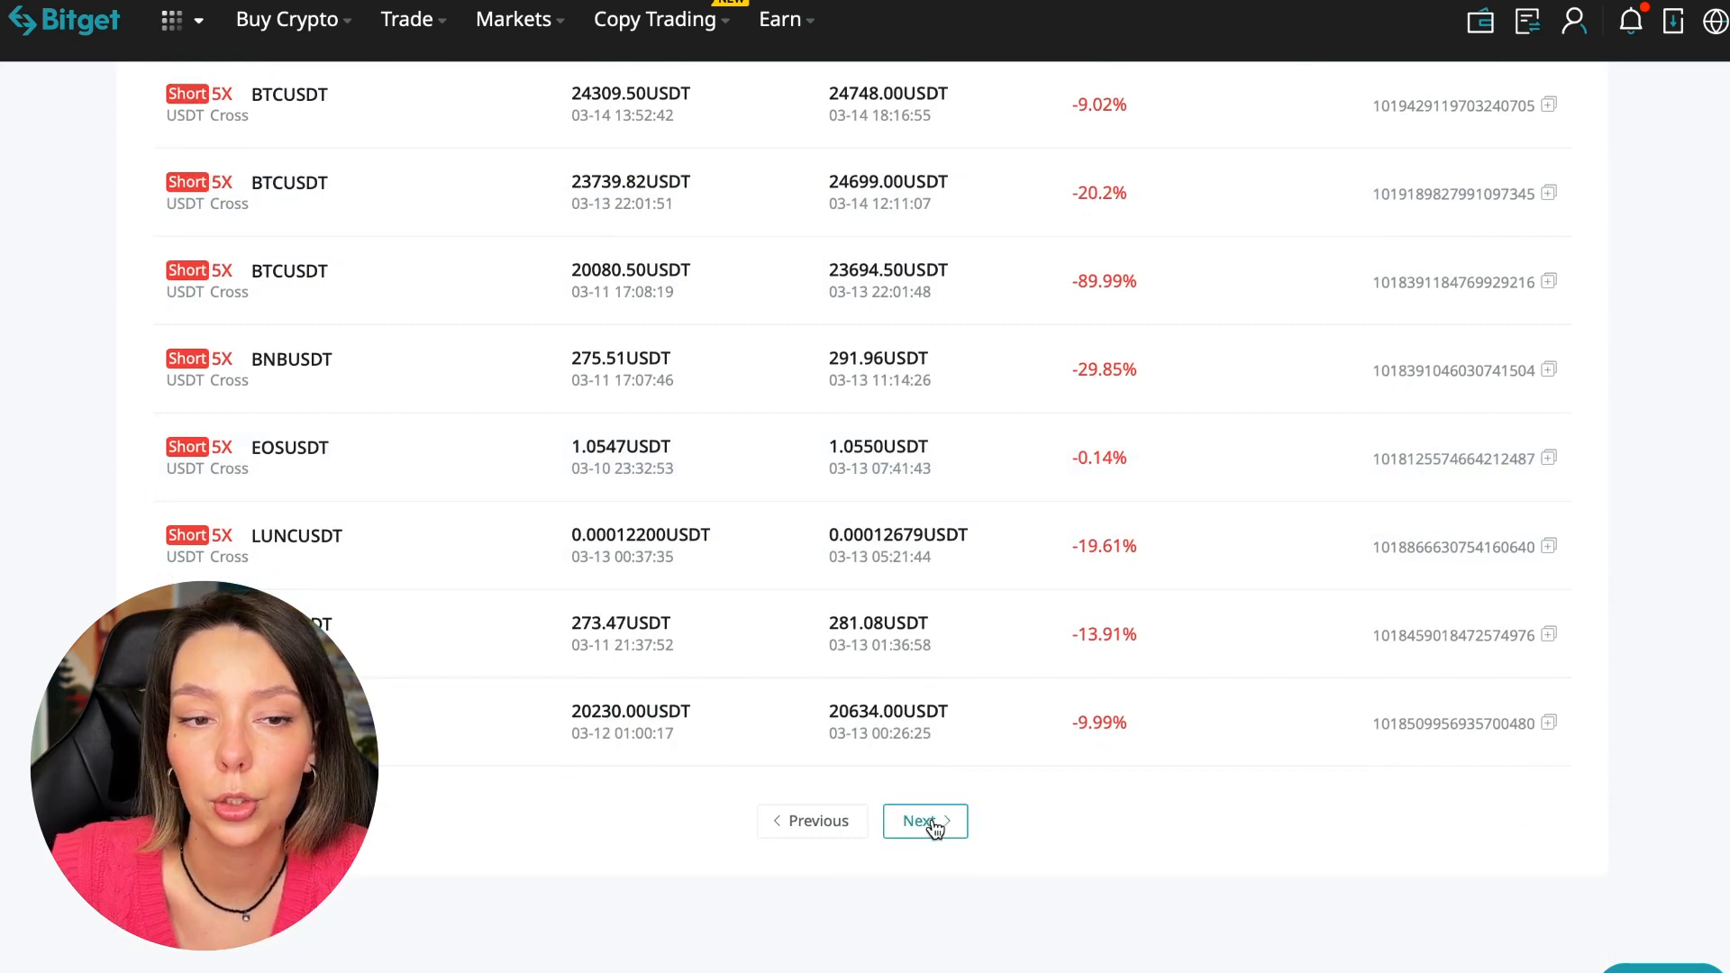
left_click(923, 820)
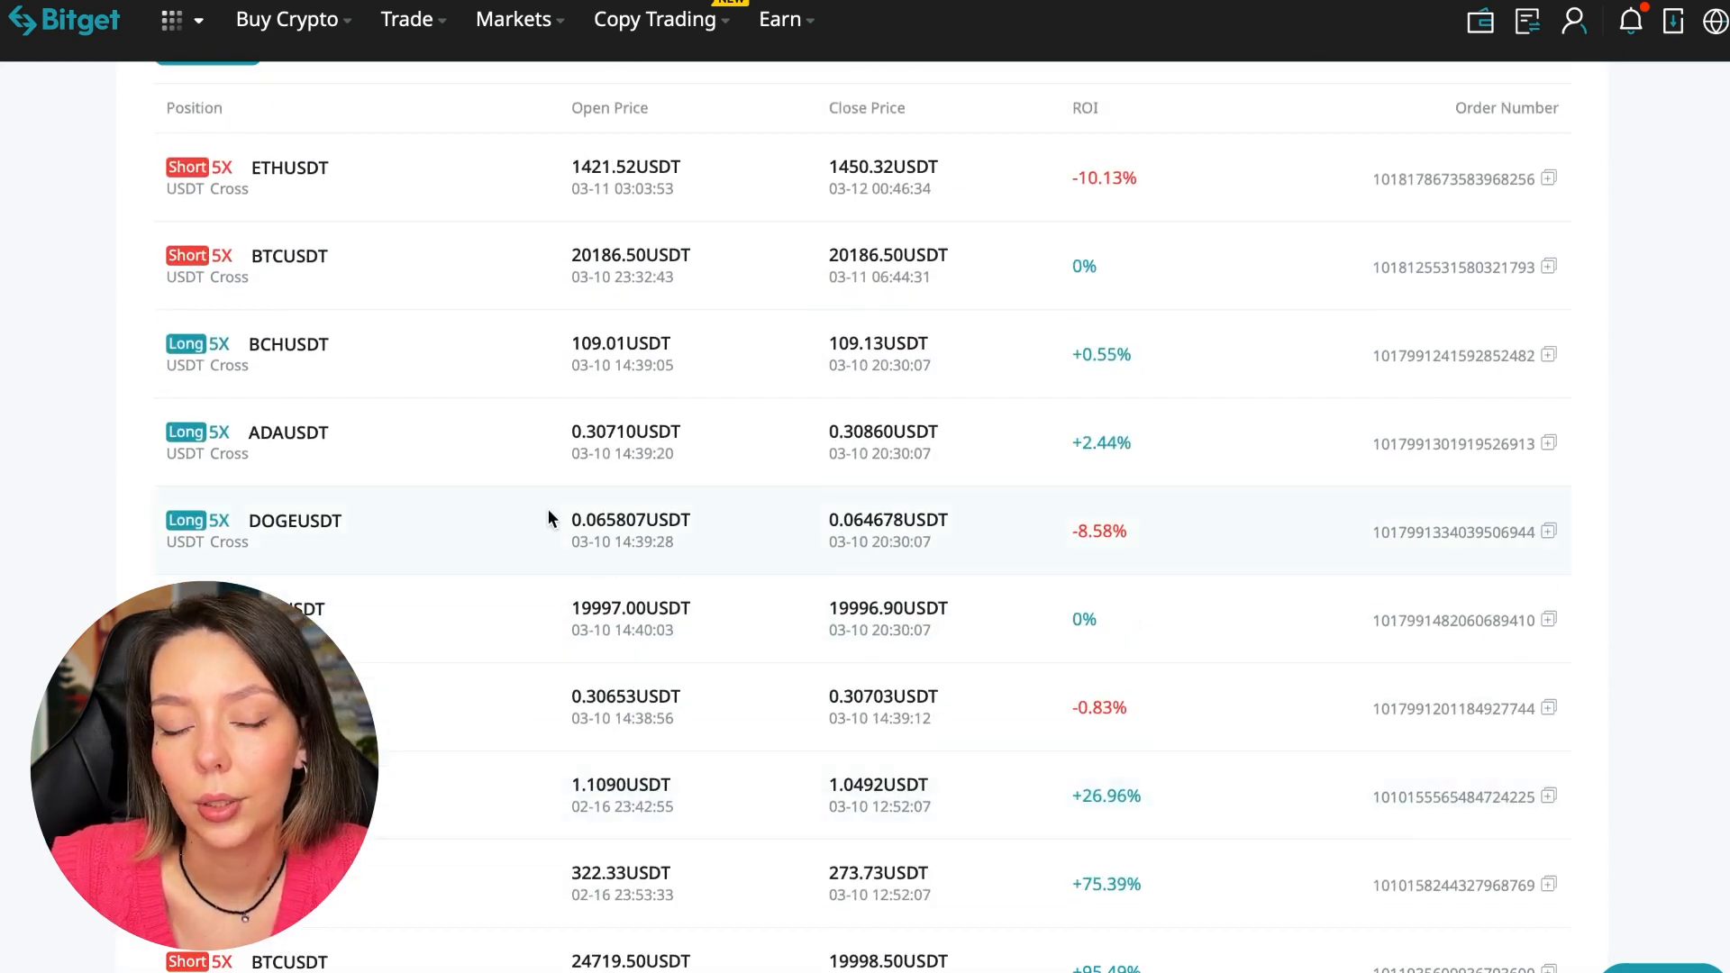
scroll("down", 3)
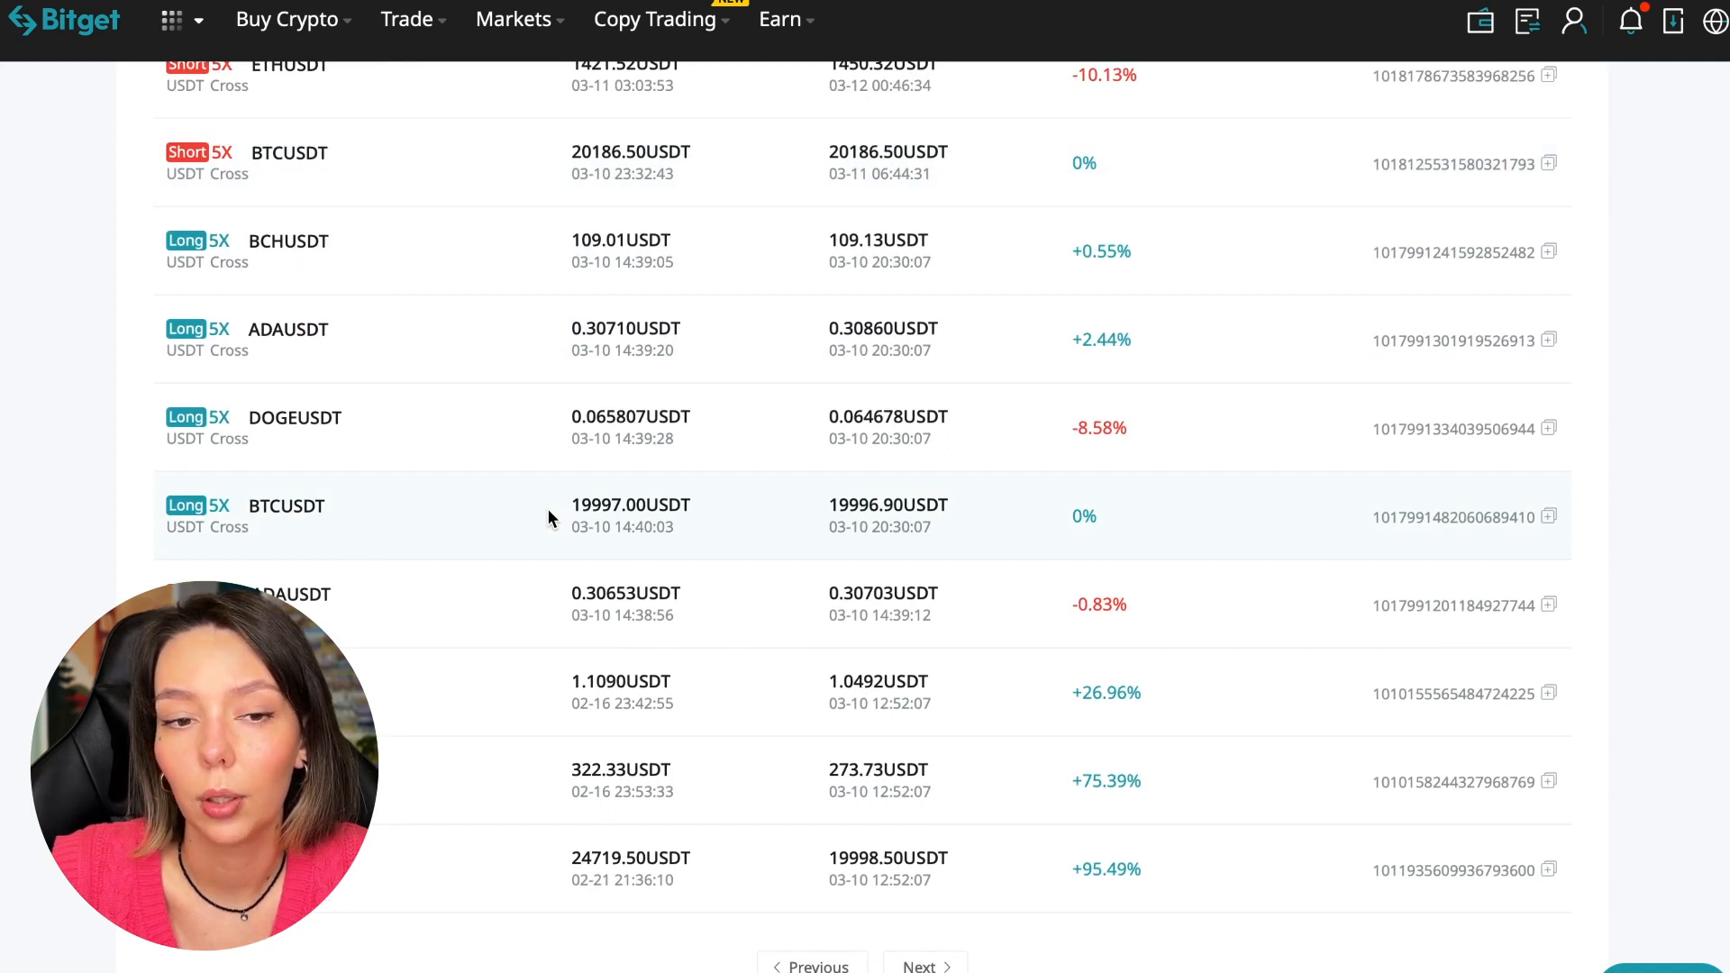
scroll("down", 3)
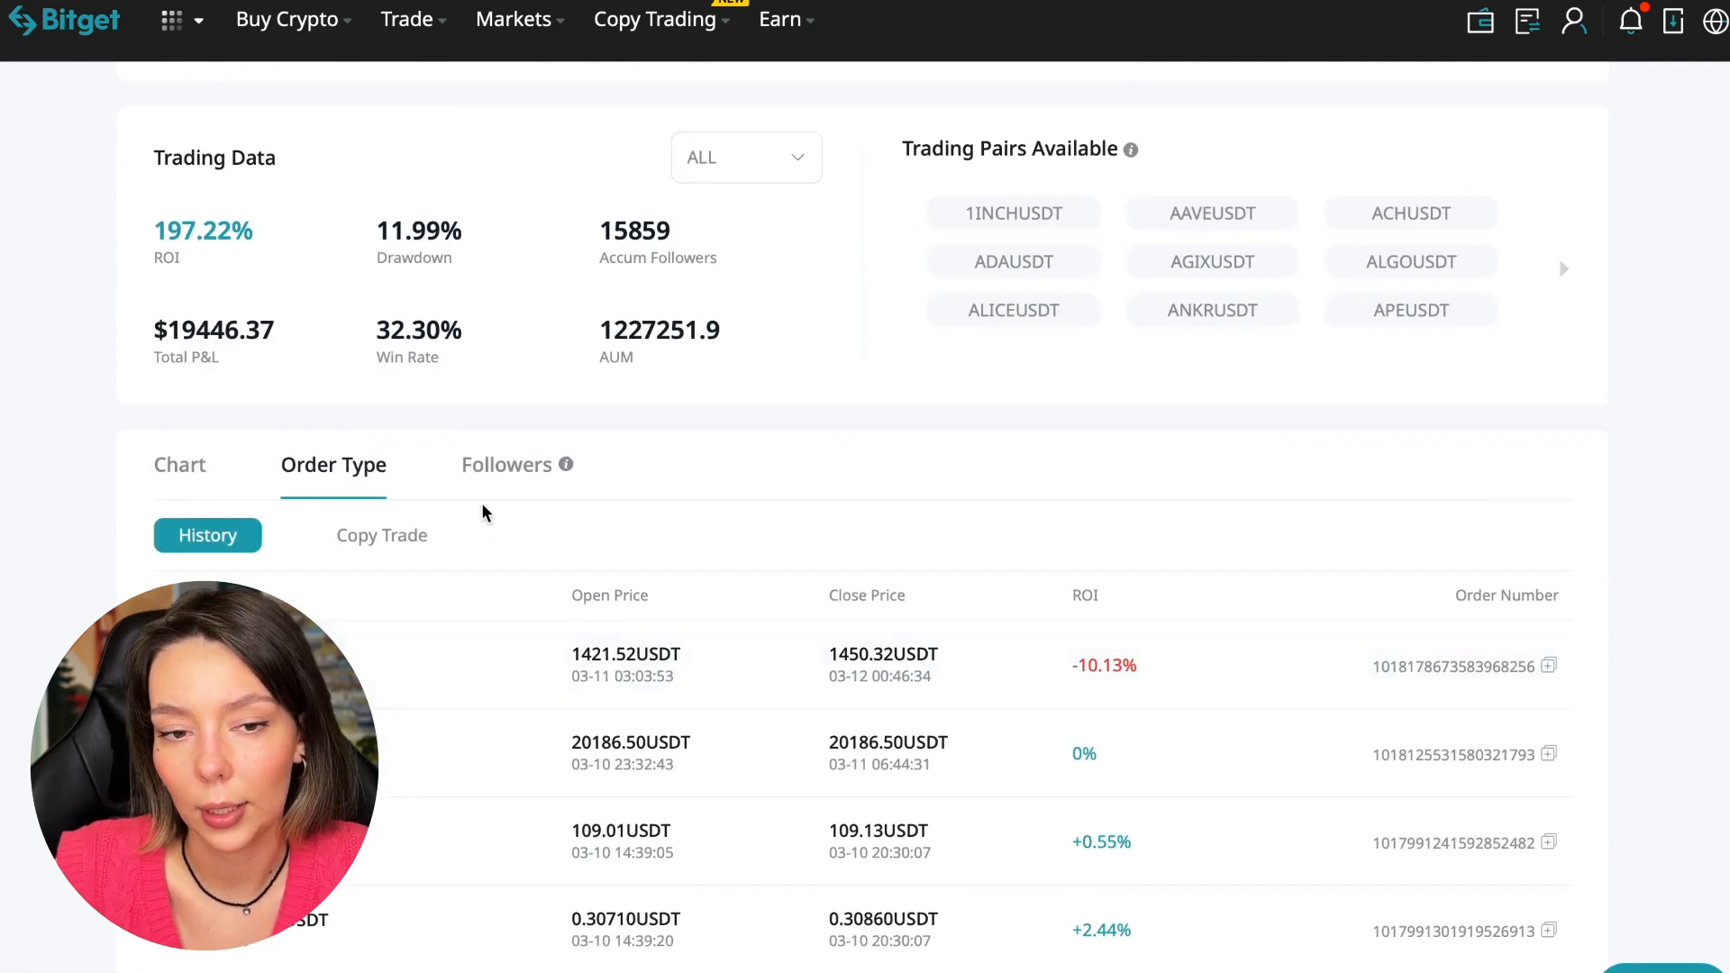
left_click(380, 535)
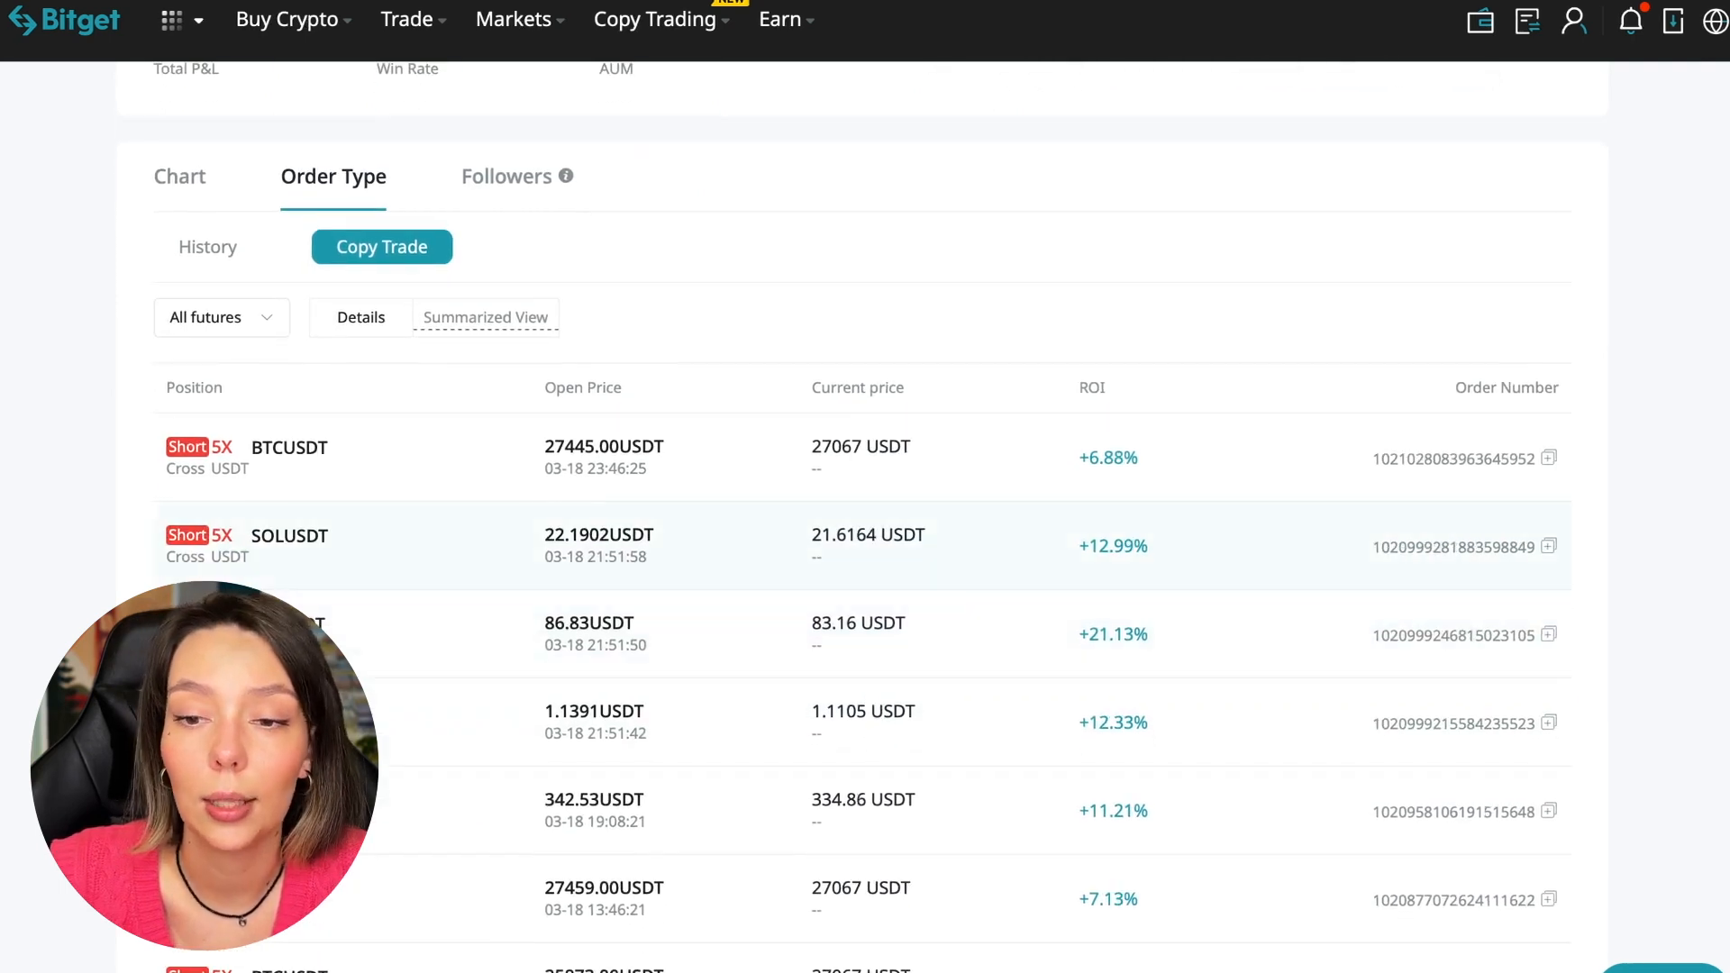
scroll("down", 3)
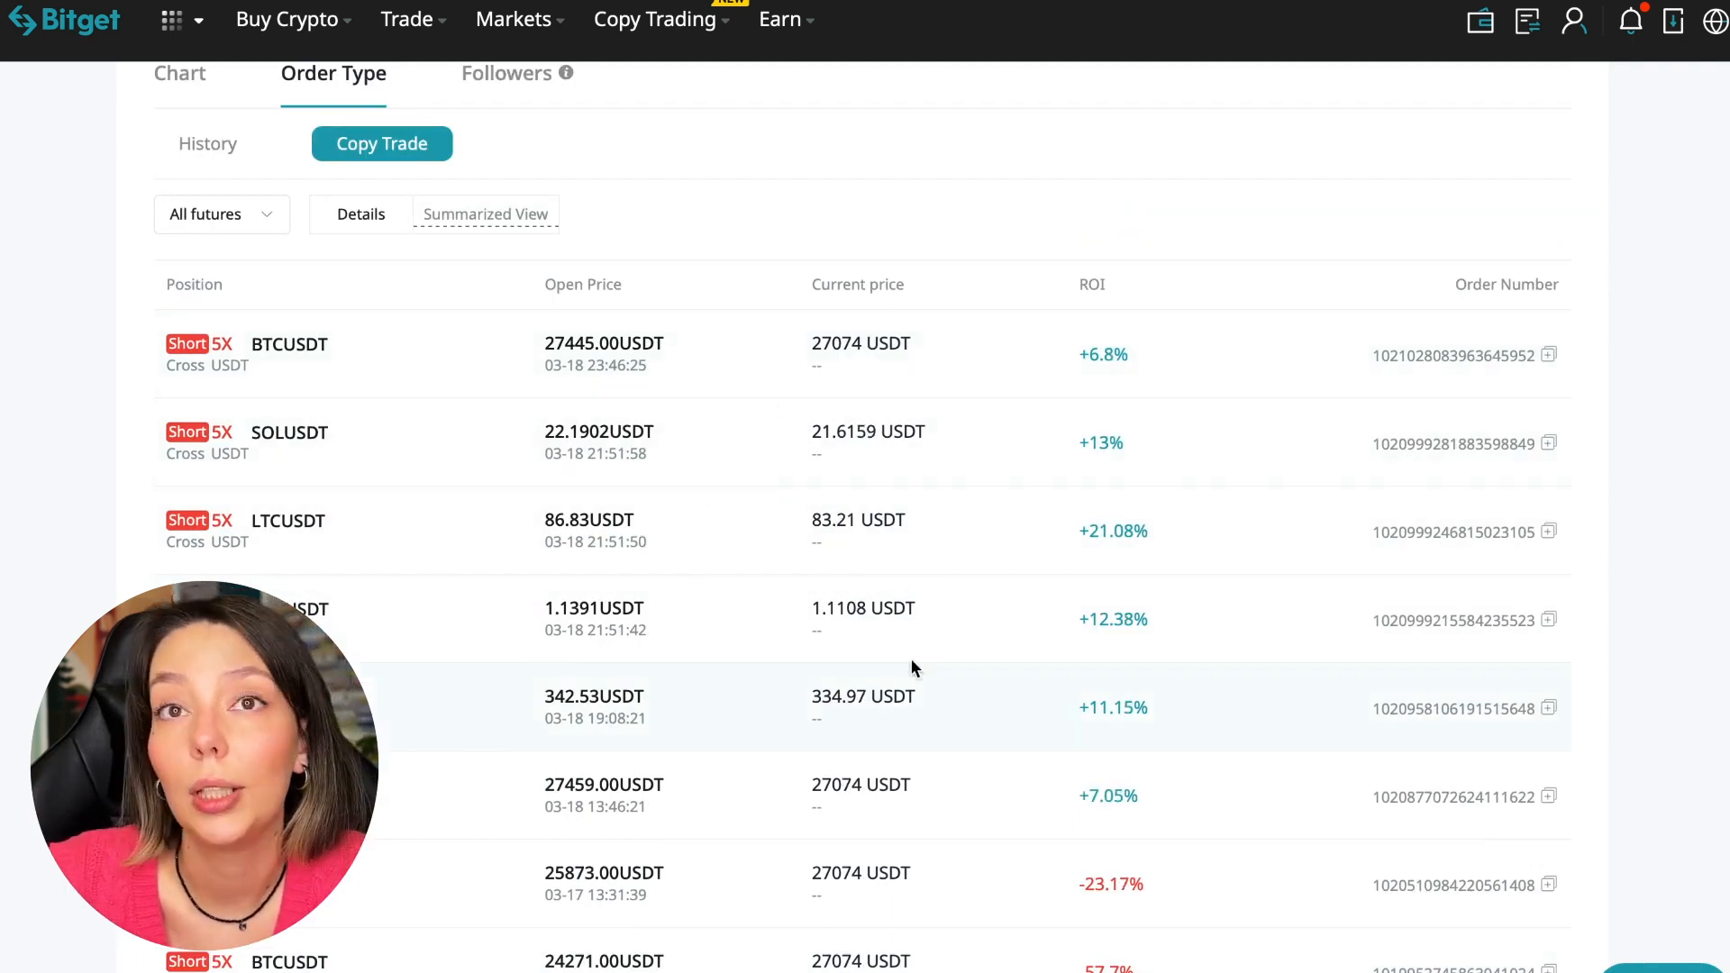
scroll("up", 3)
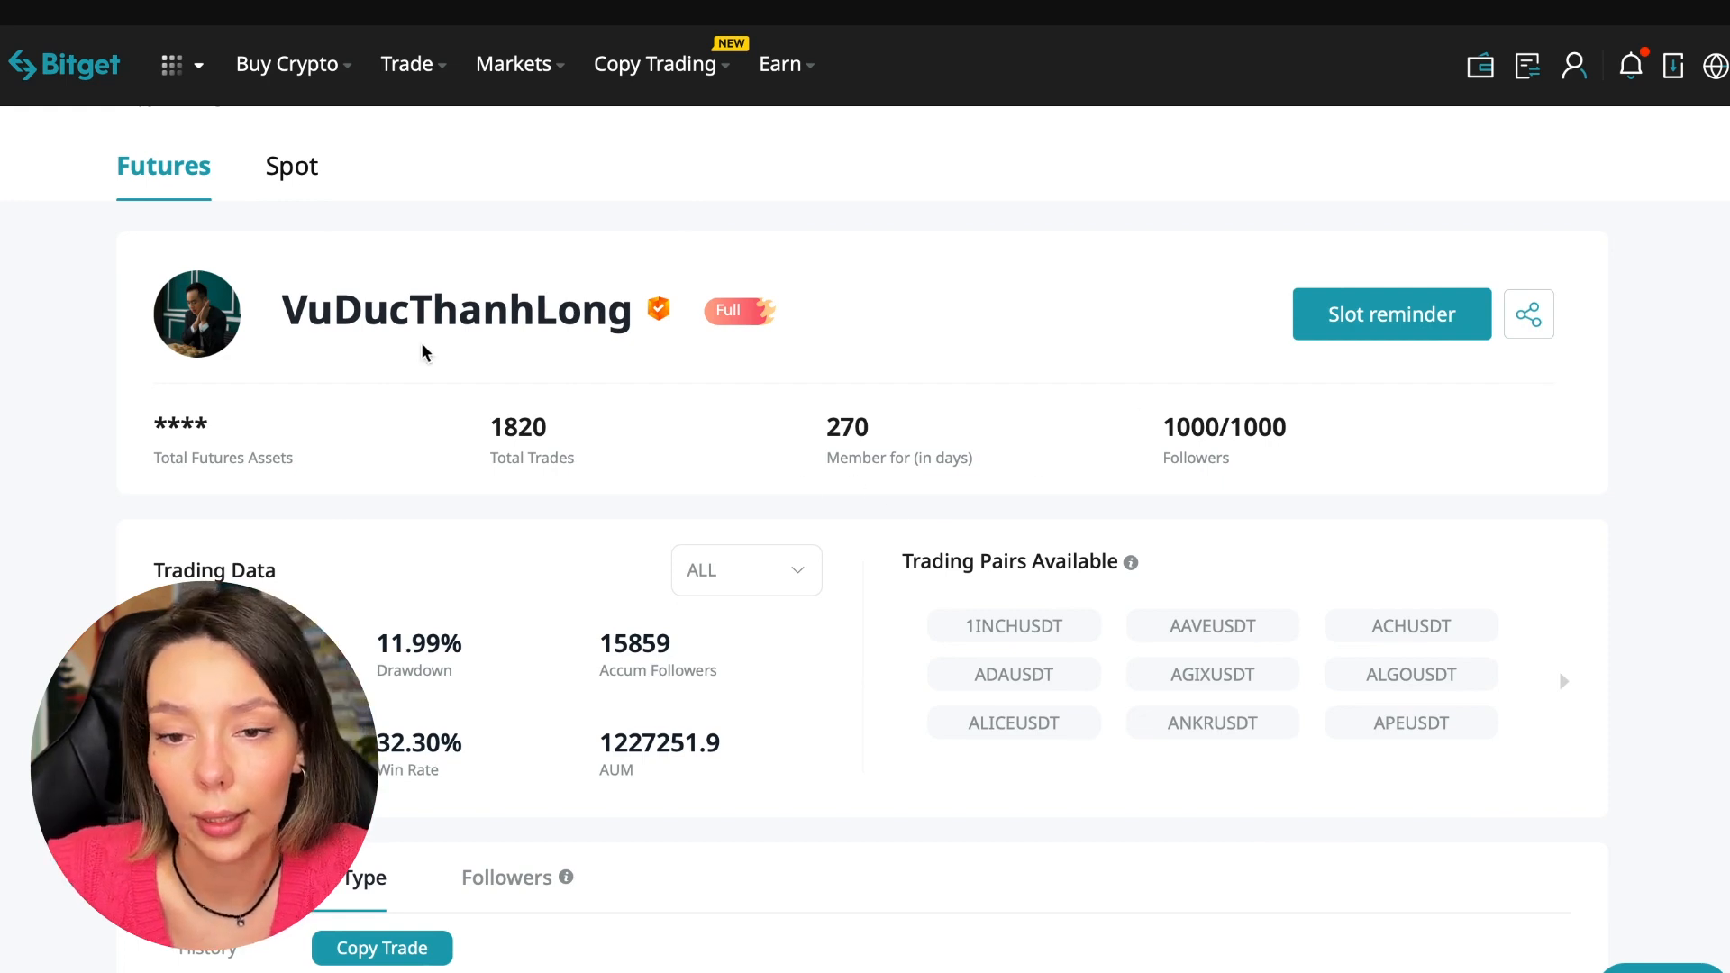
mouse_move(941, 711)
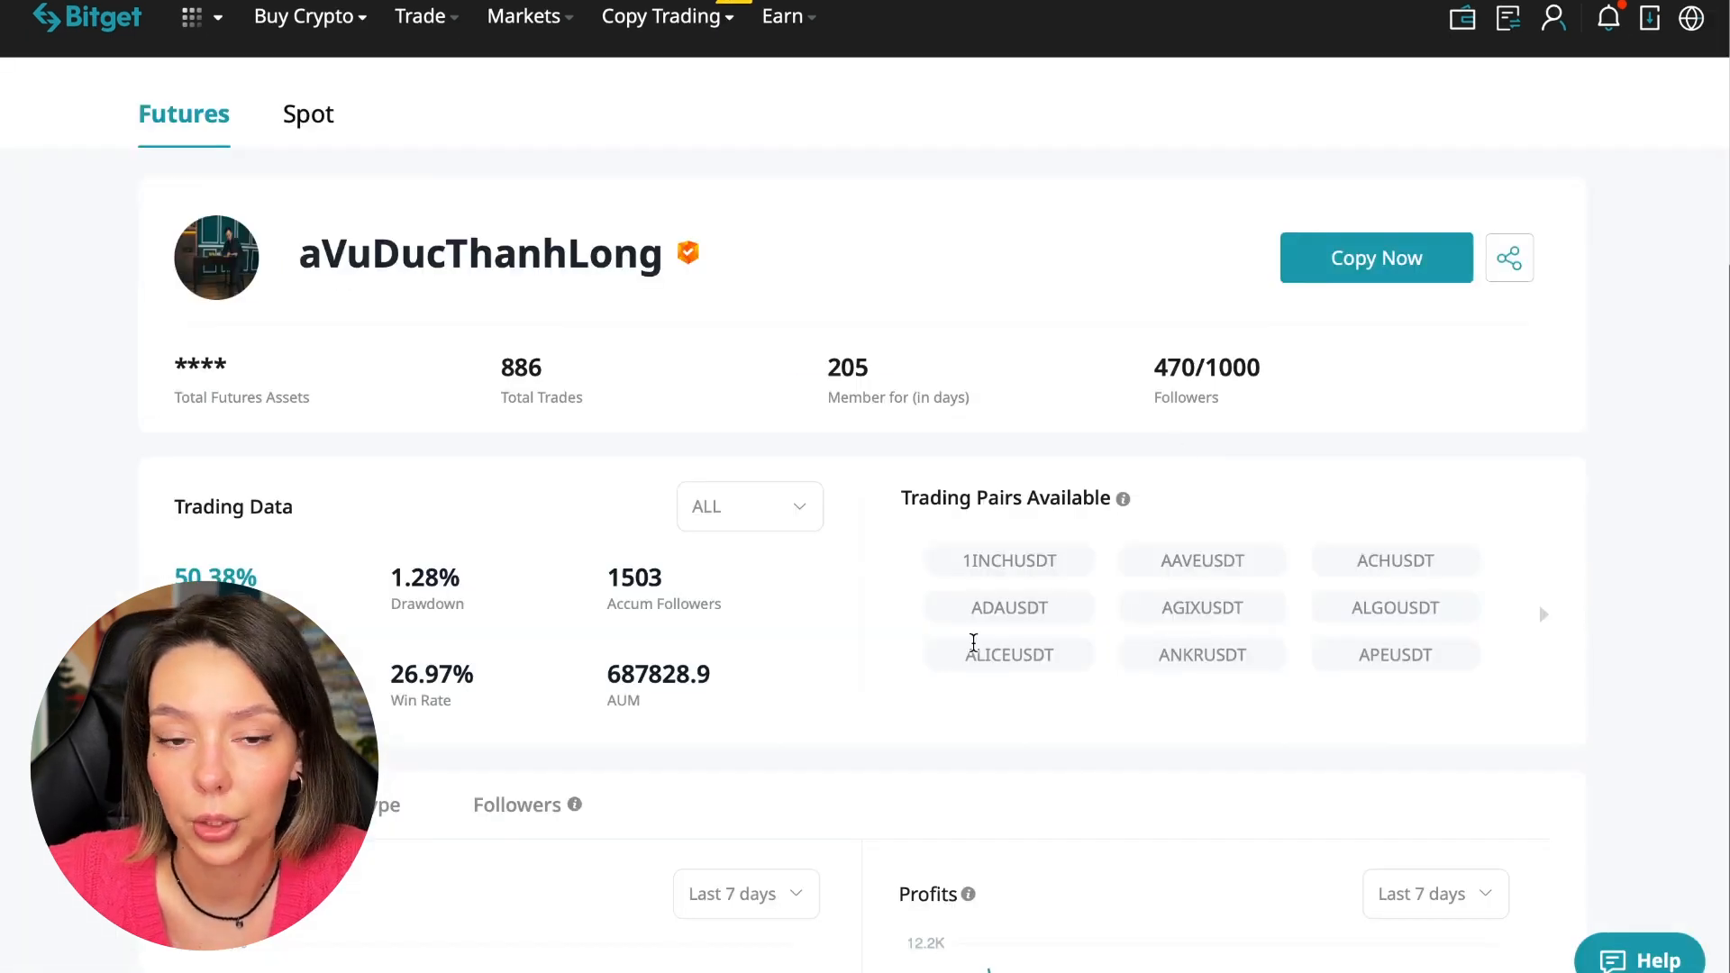
mouse_move(1368, 270)
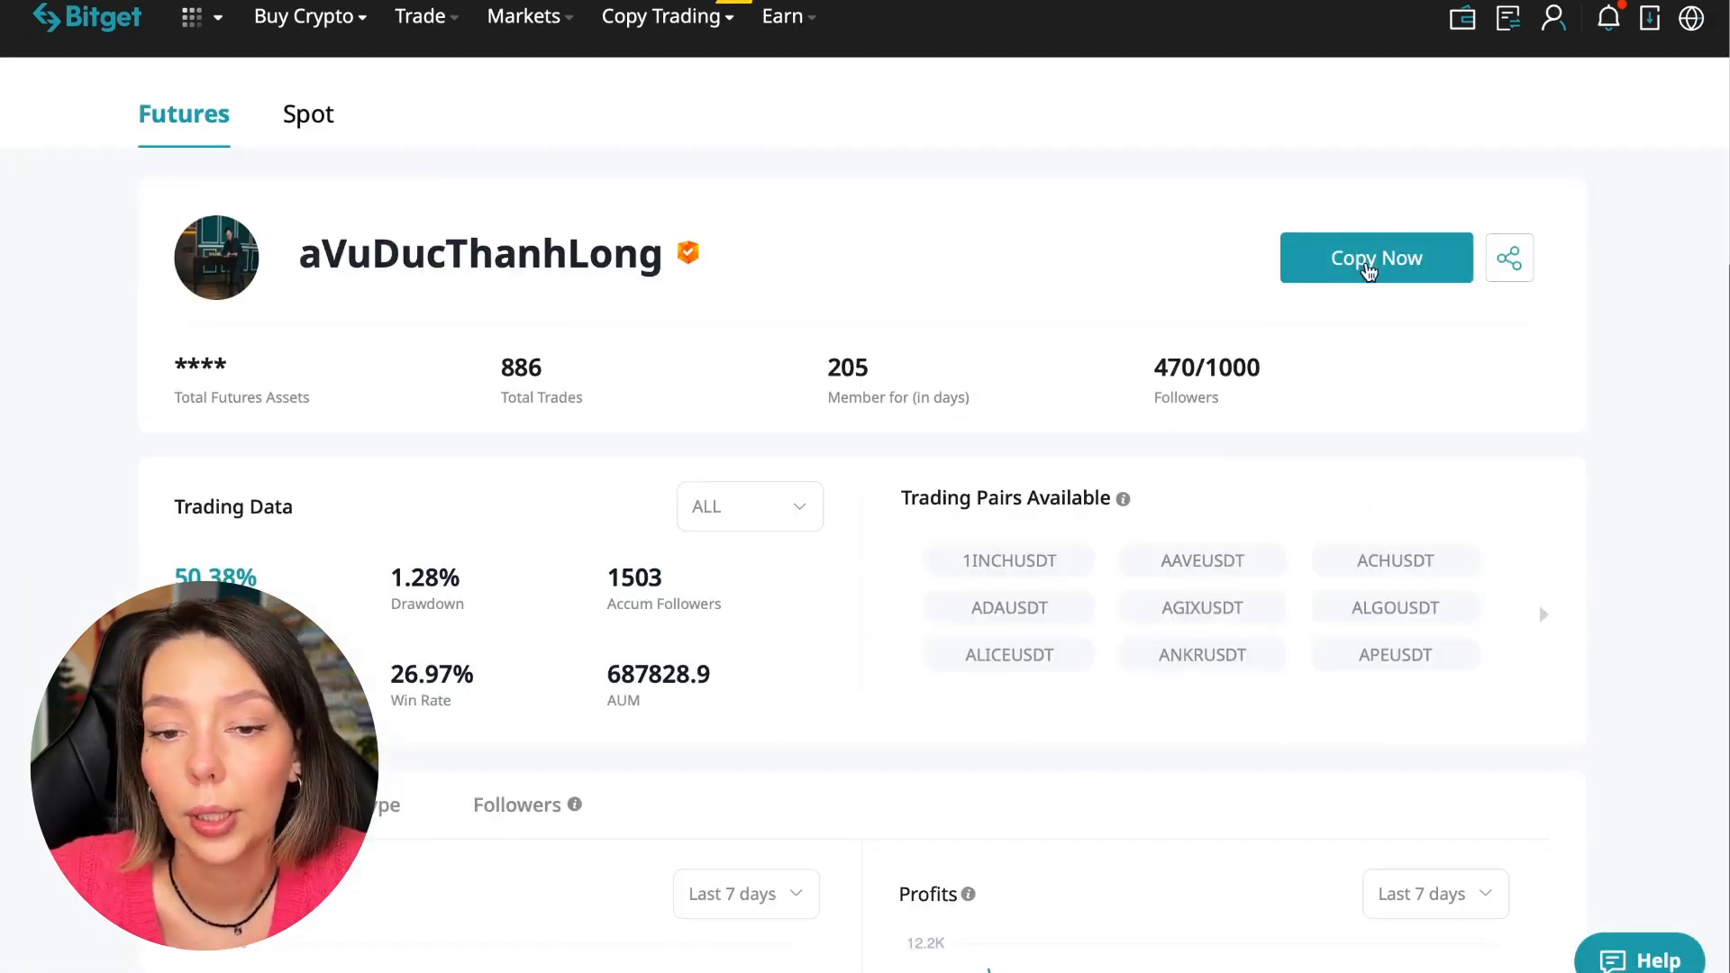
Start Copy Now in Advanced Mode and scroll to the 10–3000 USDT amount field
left_click(1375, 257)
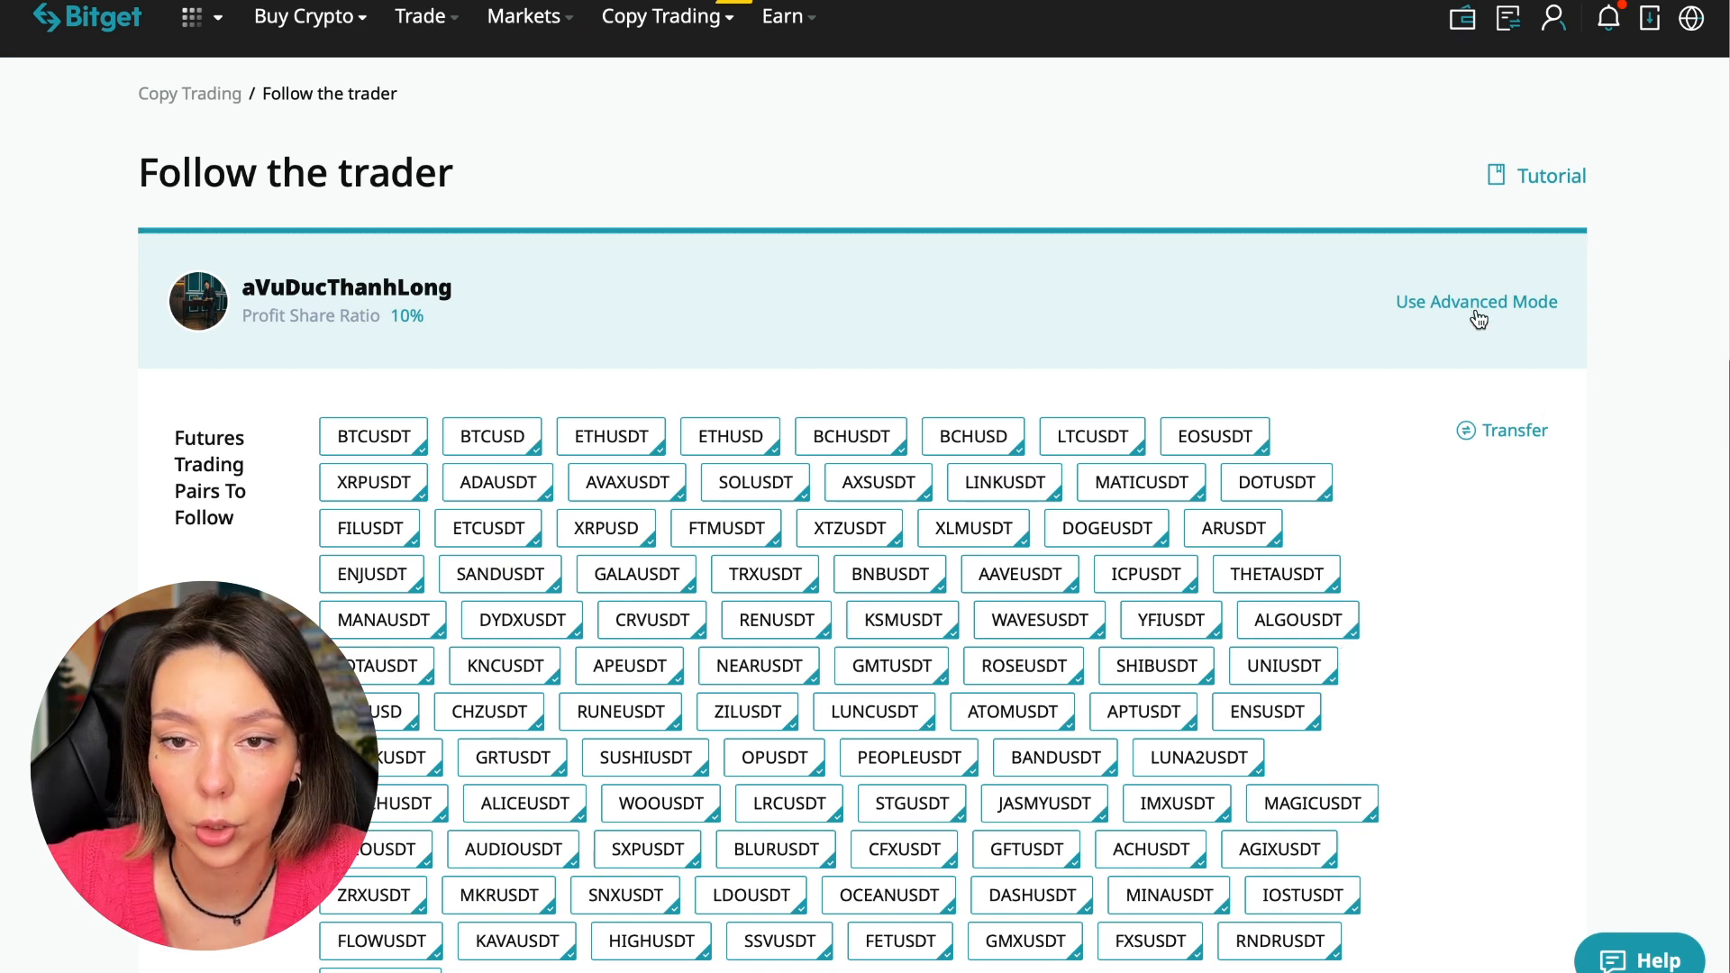
left_click(1475, 300)
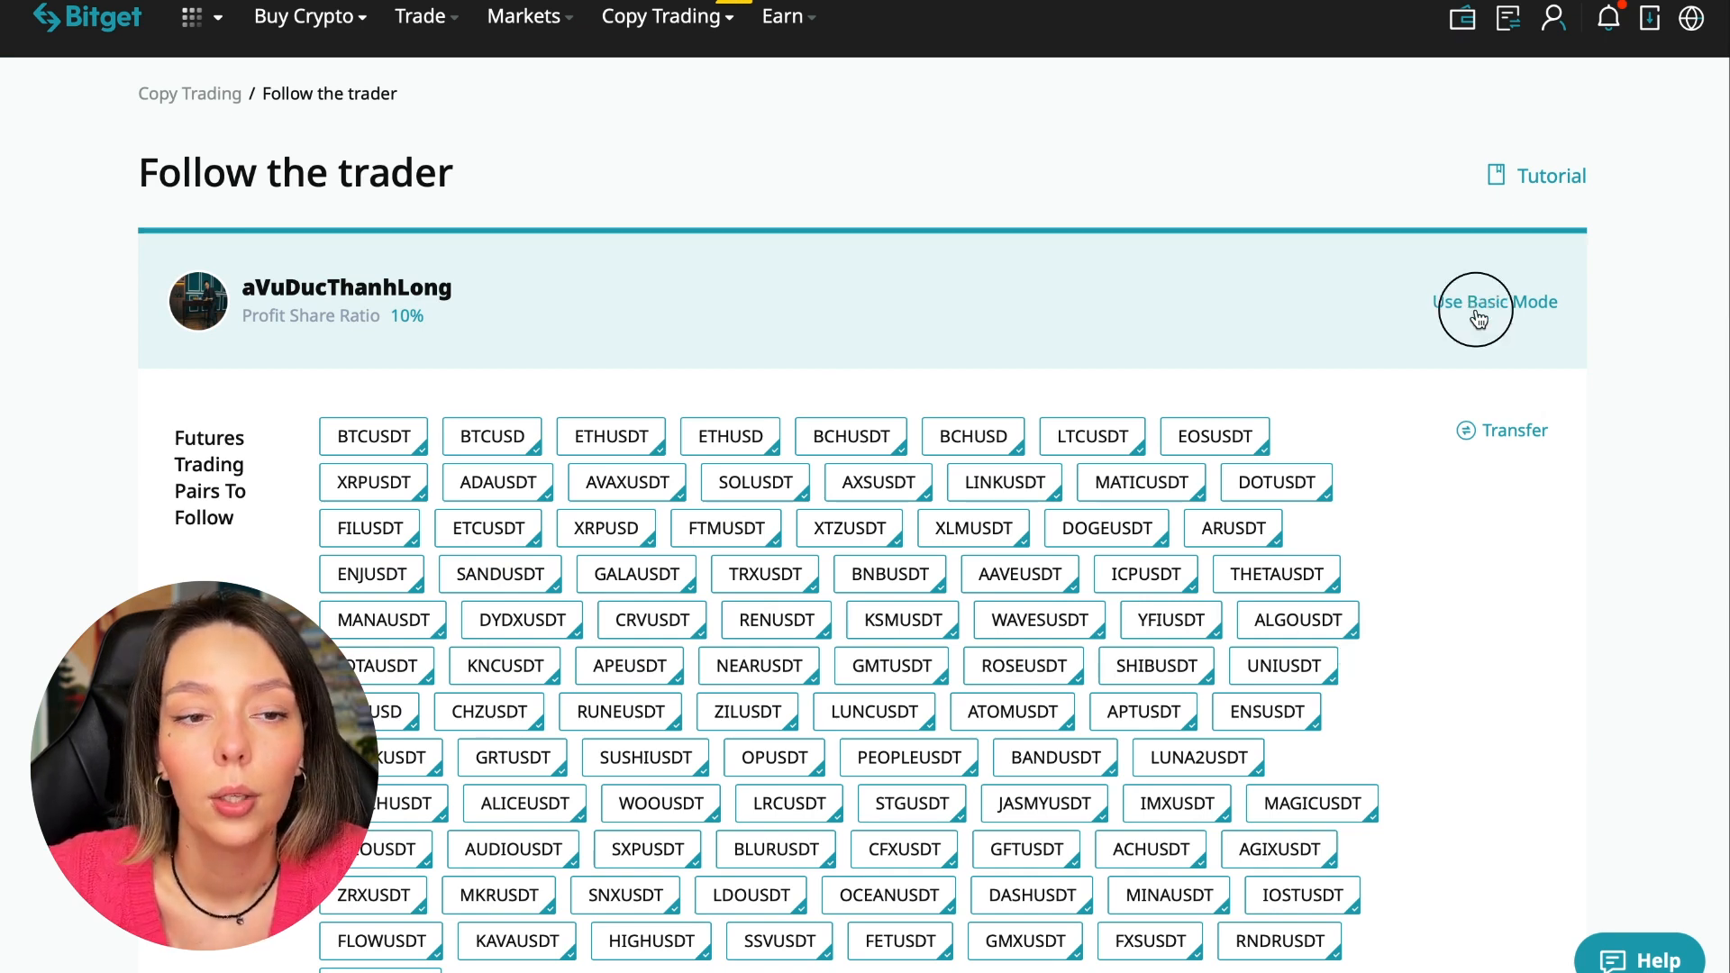
scroll("down", 3)
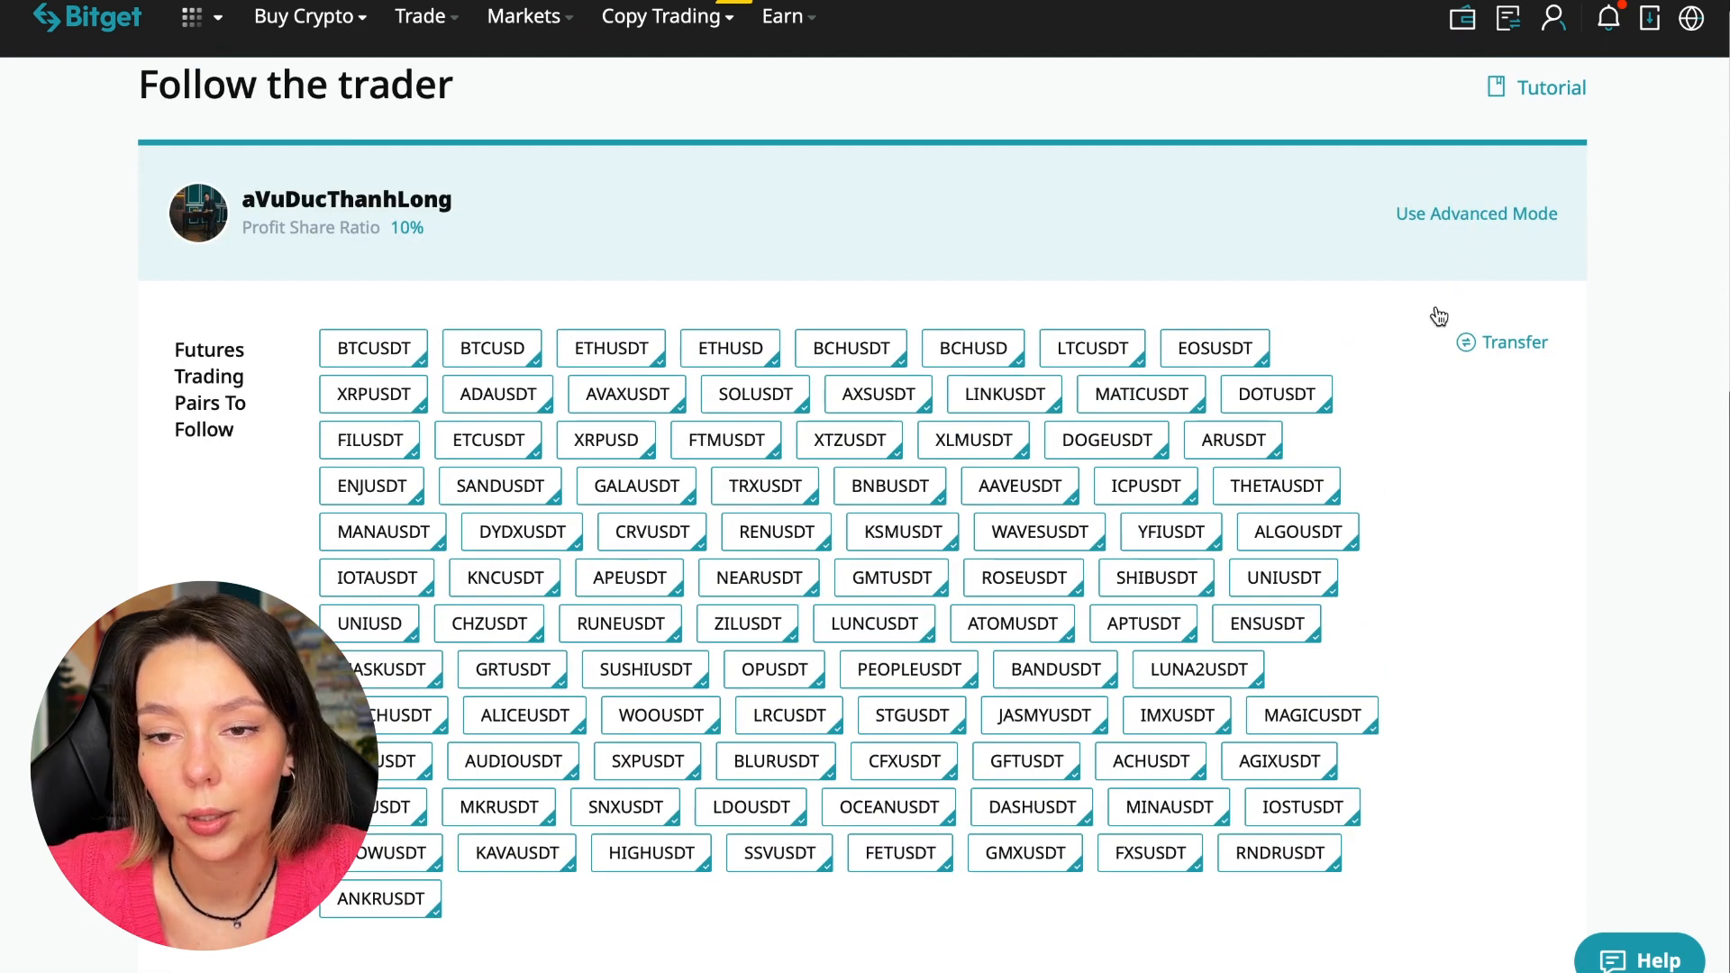
scroll("down", 3)
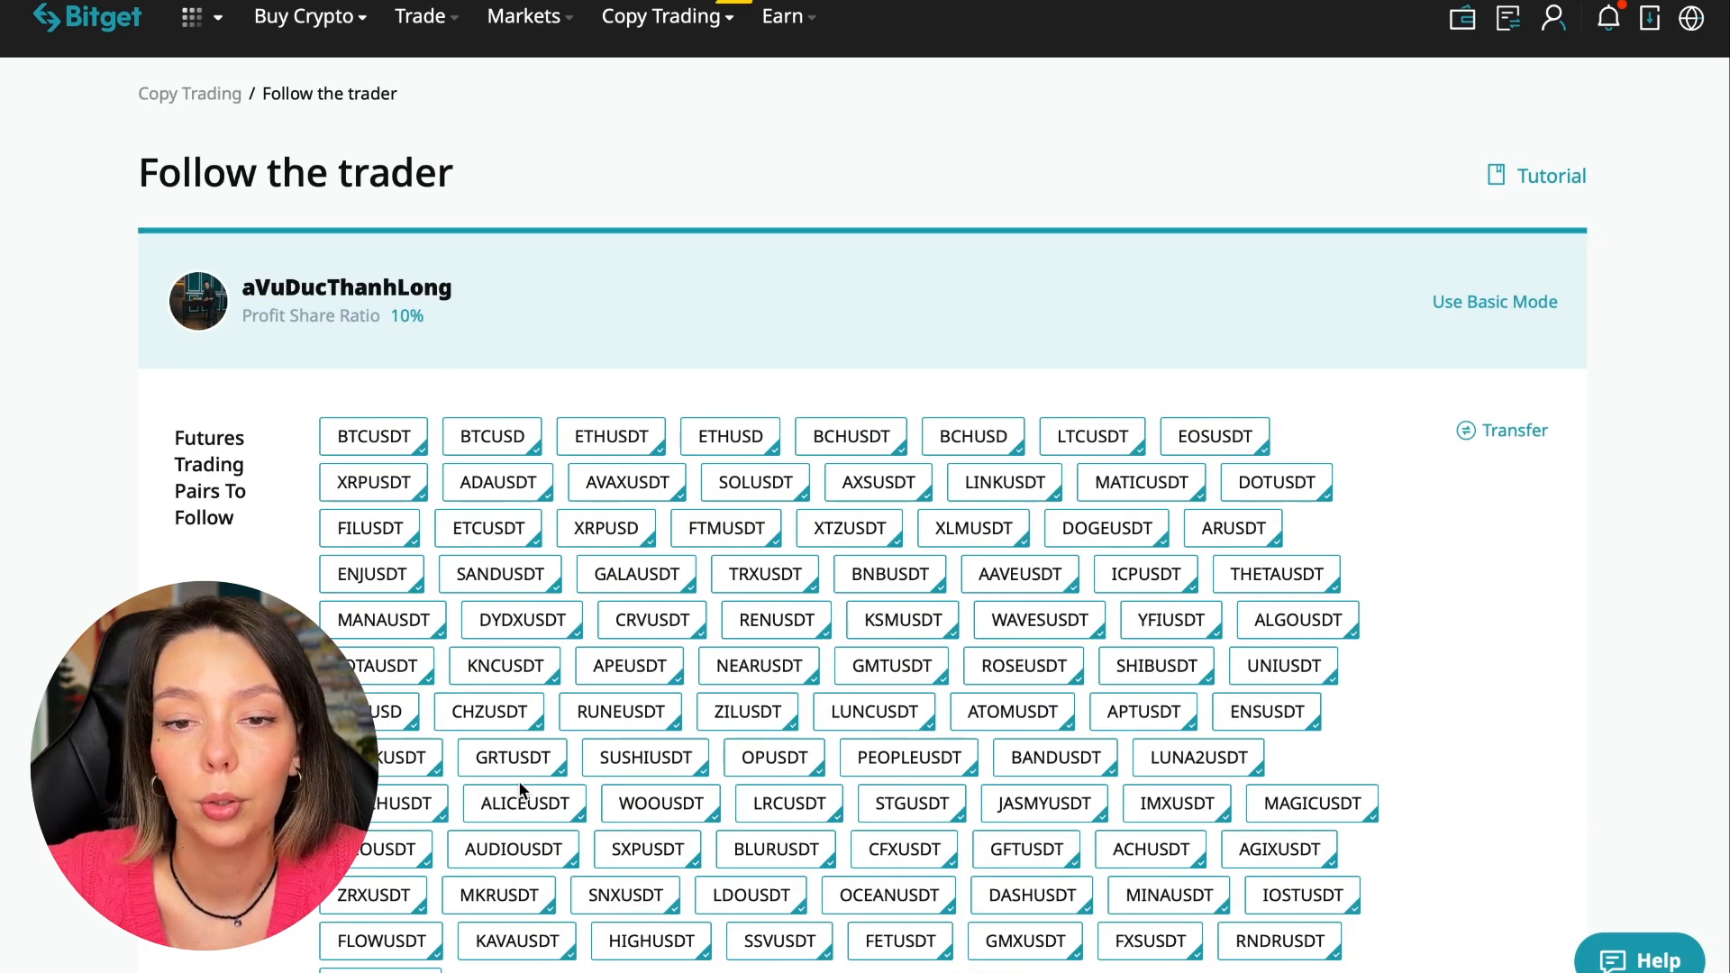
scroll("down", 3)
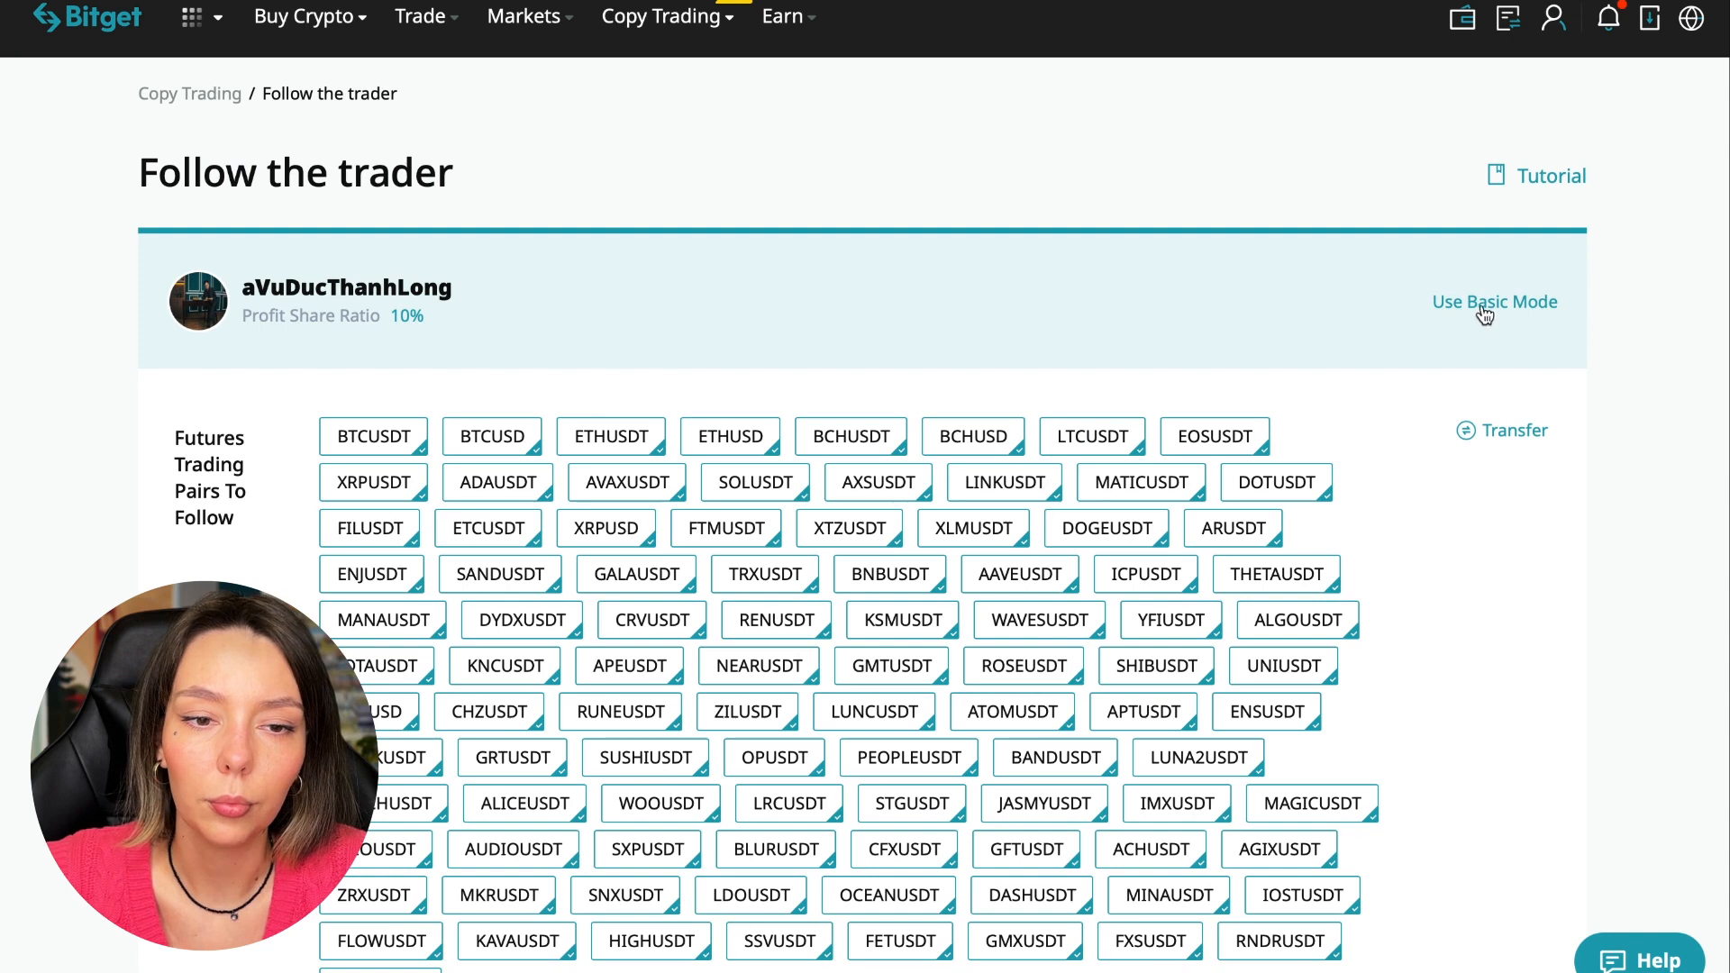
scroll("down", 3)
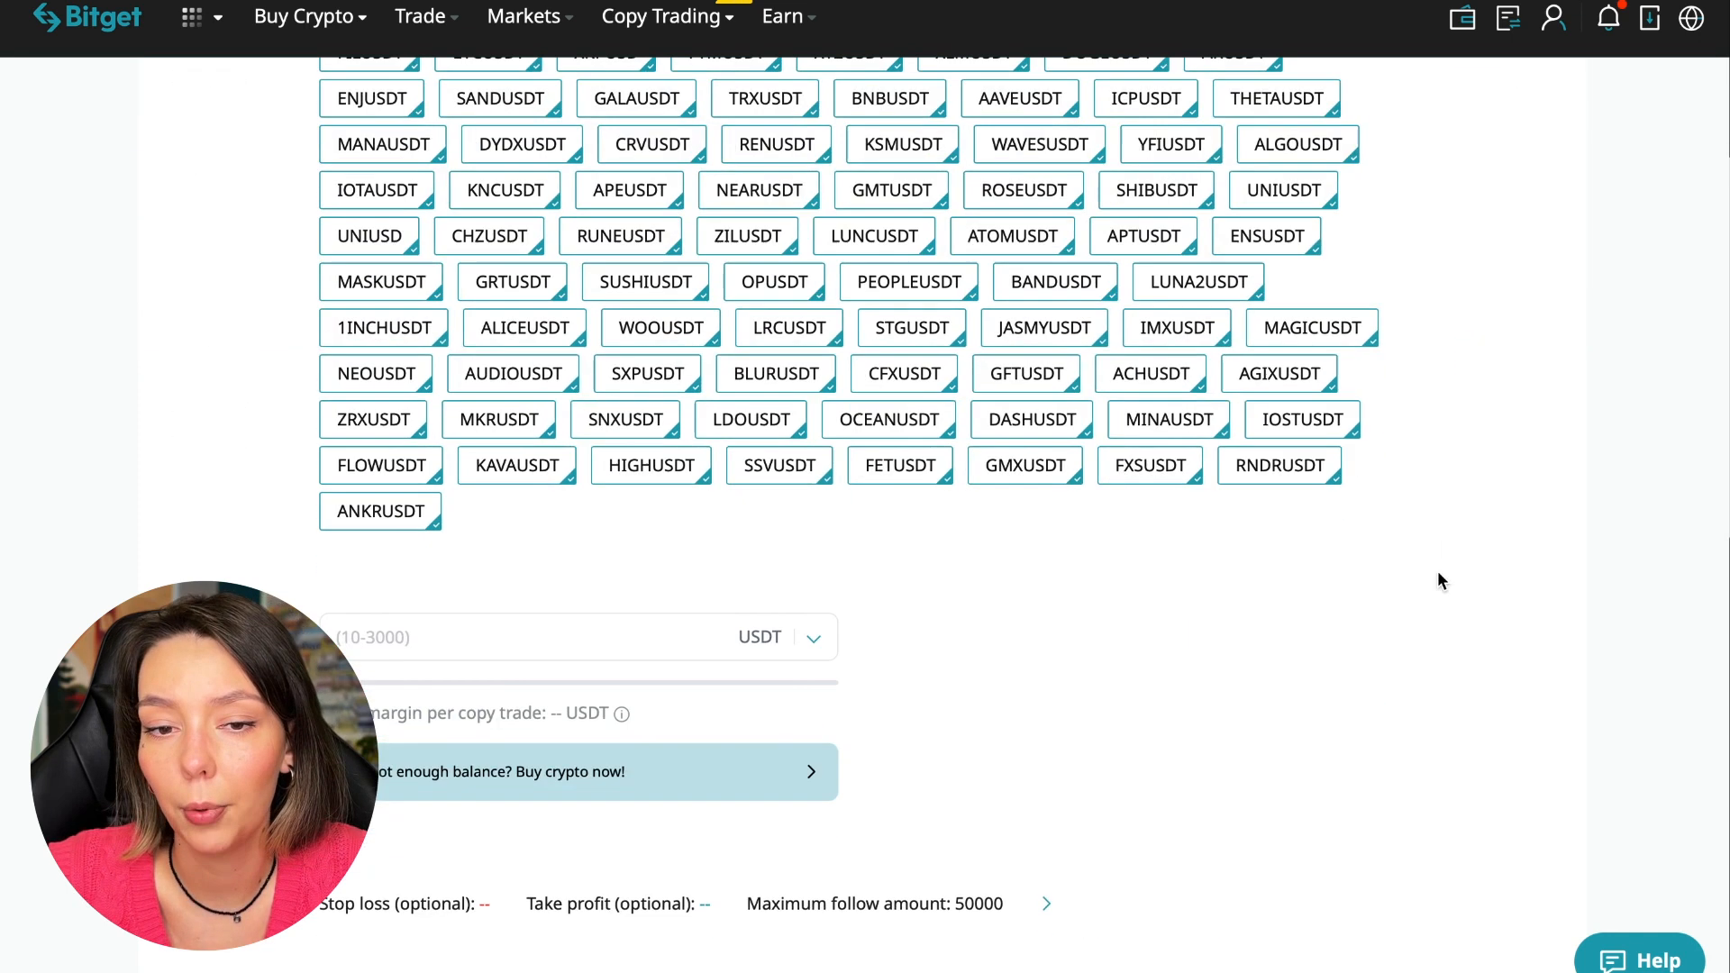
Enter a fixed margin of 10 USDT per copy trade
scroll("down", 3)
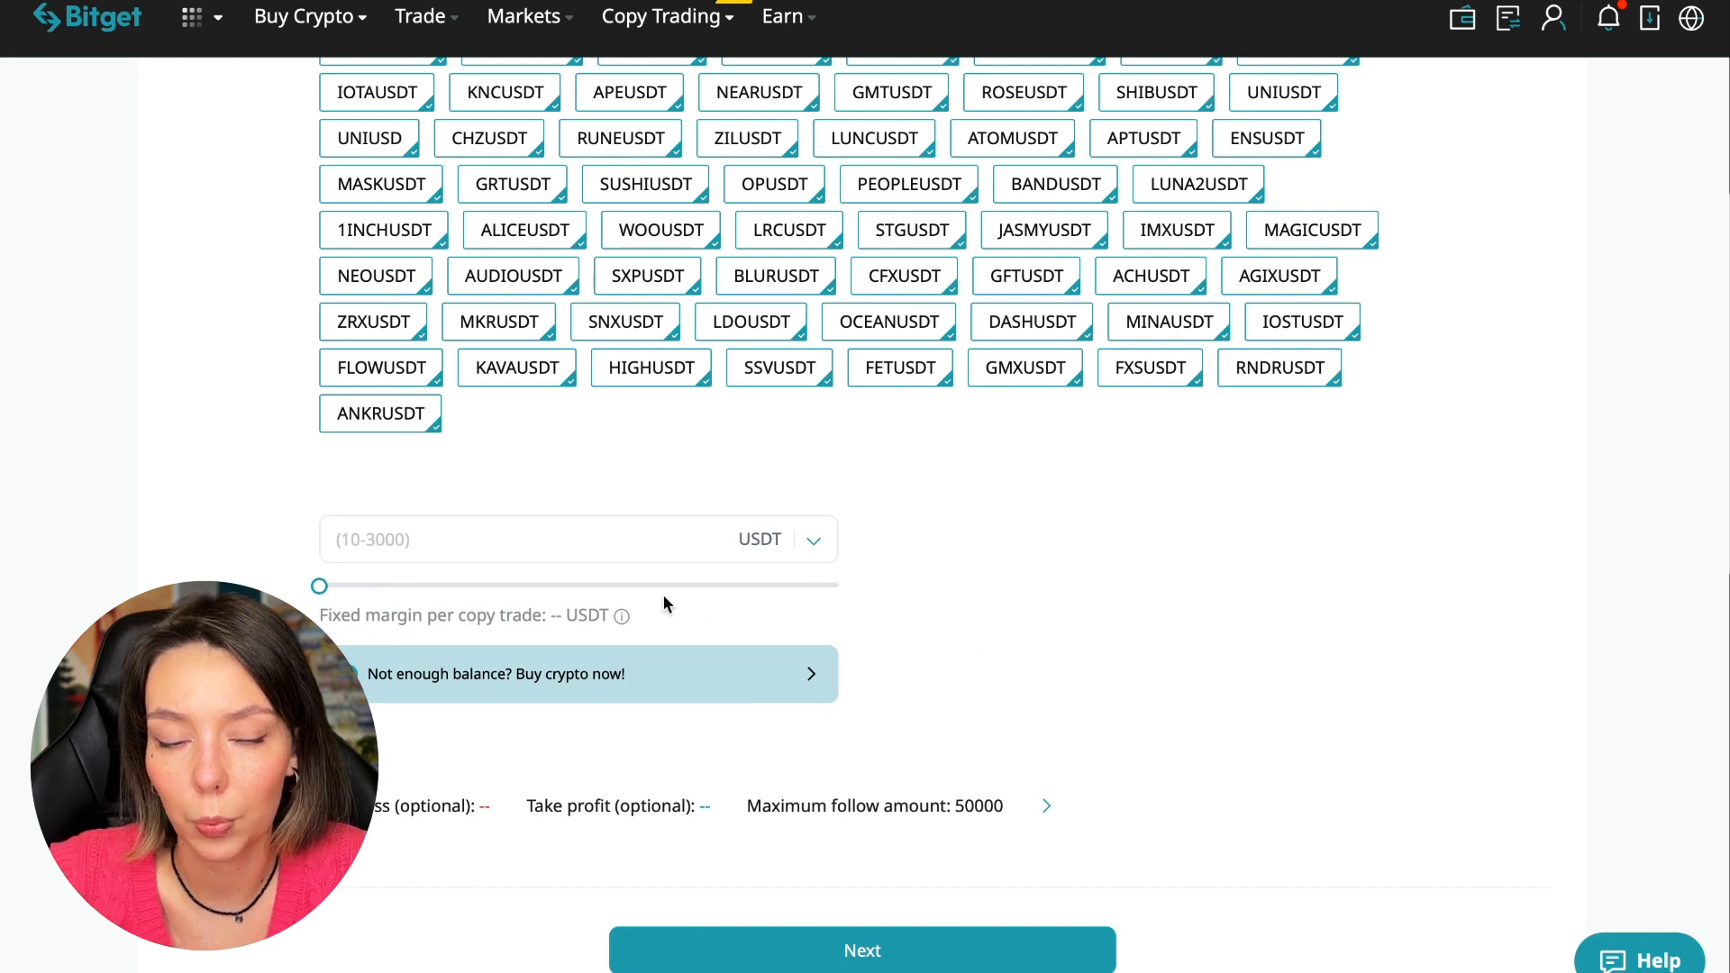
mouse_move(506, 659)
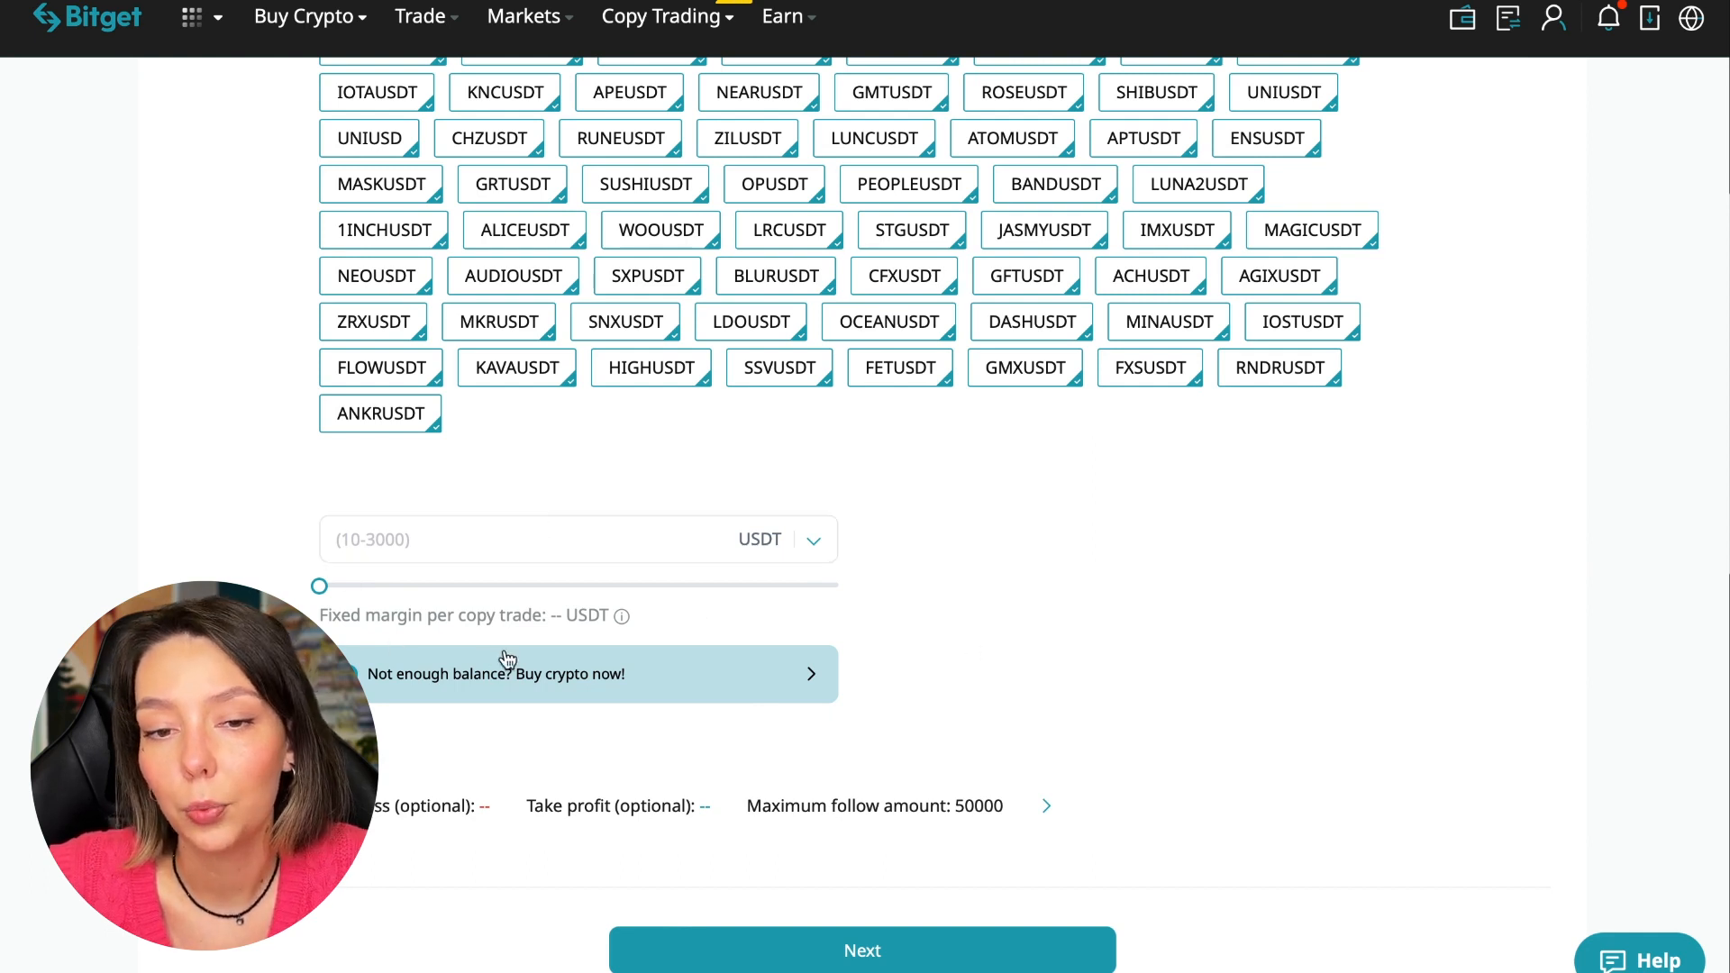
mouse_move(500, 568)
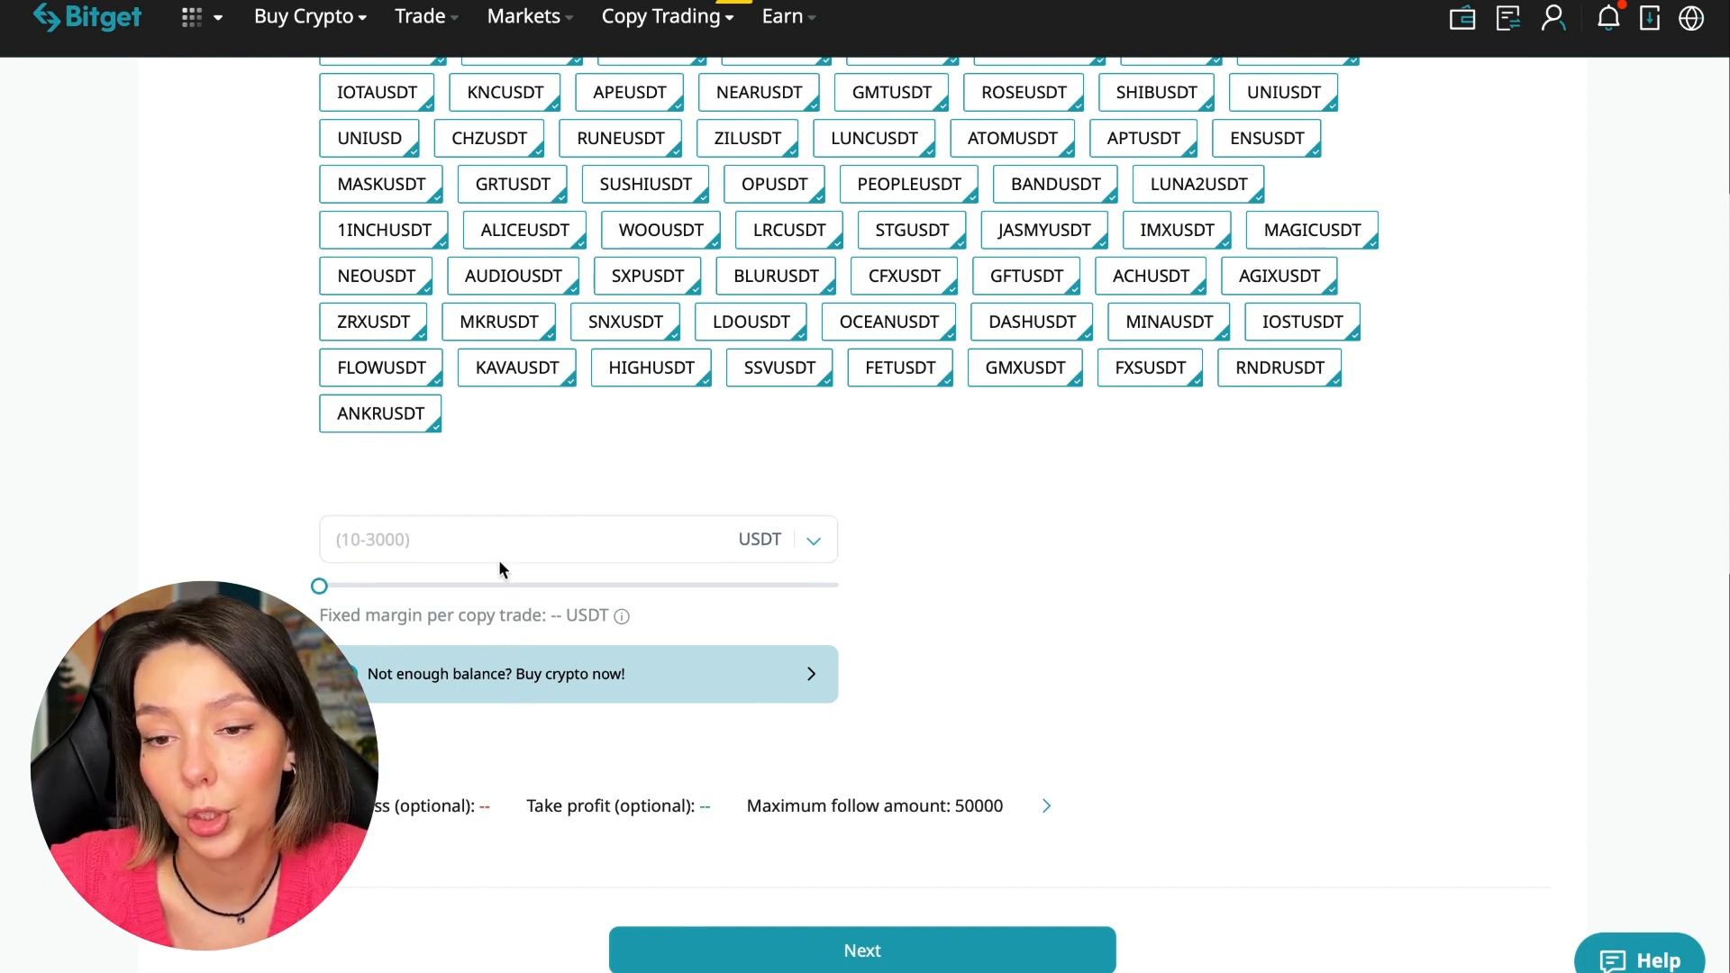
type("10")
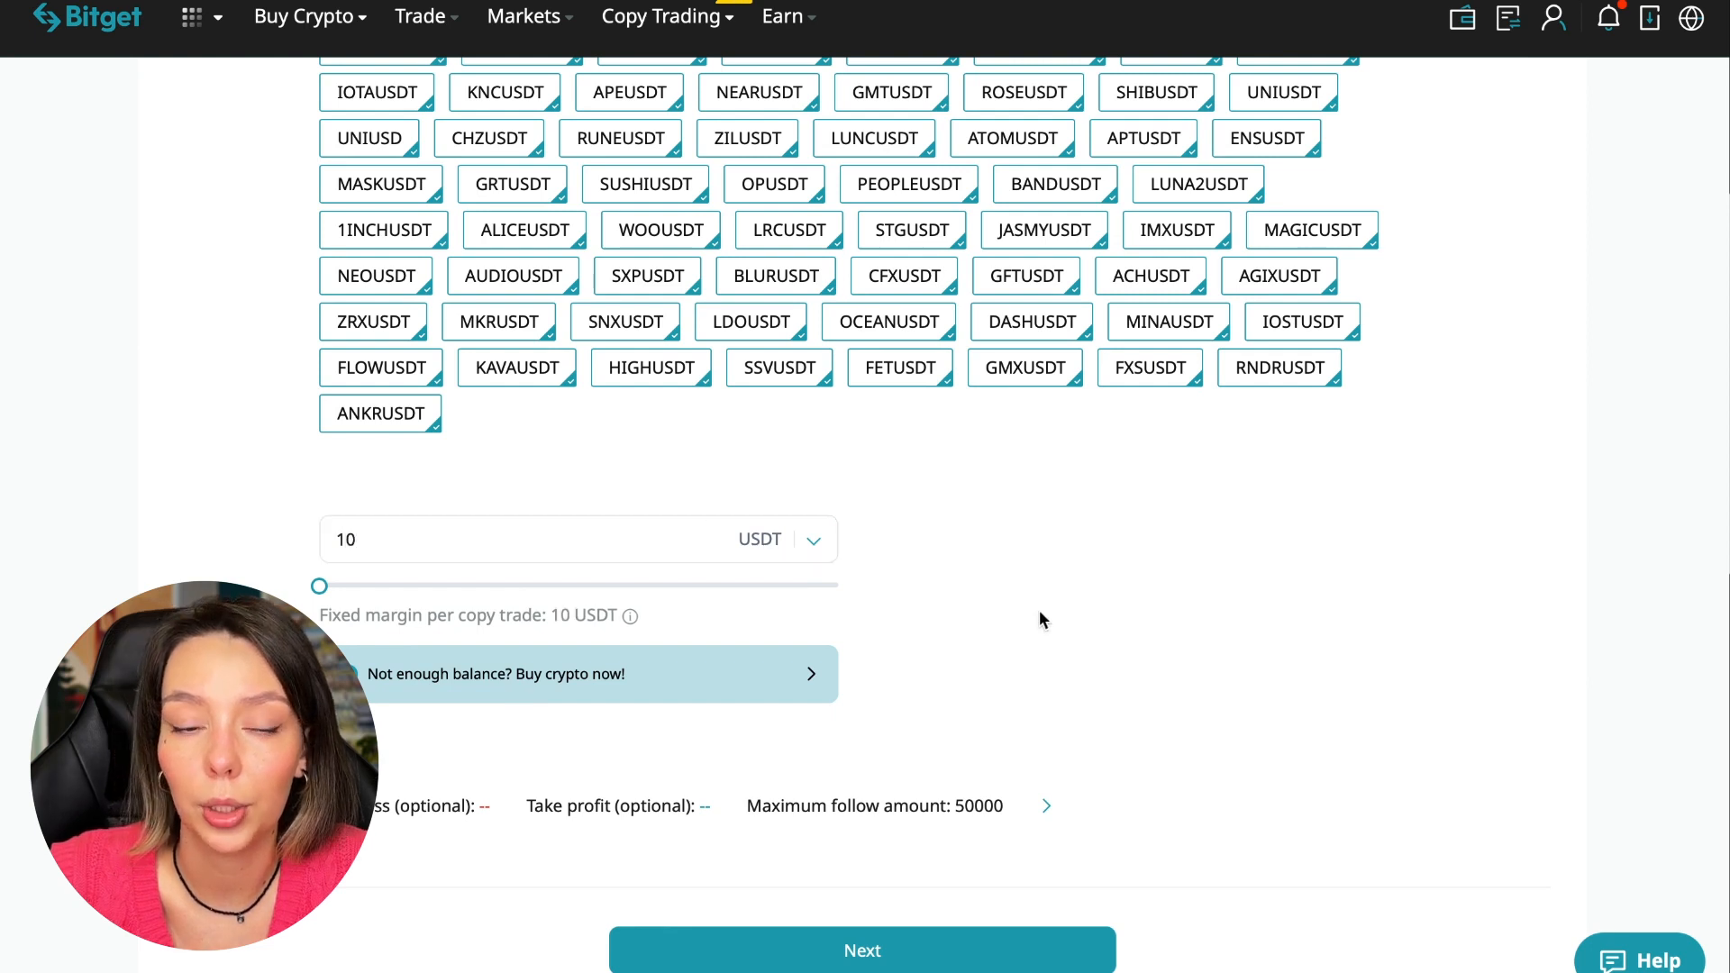
mouse_move(1110, 622)
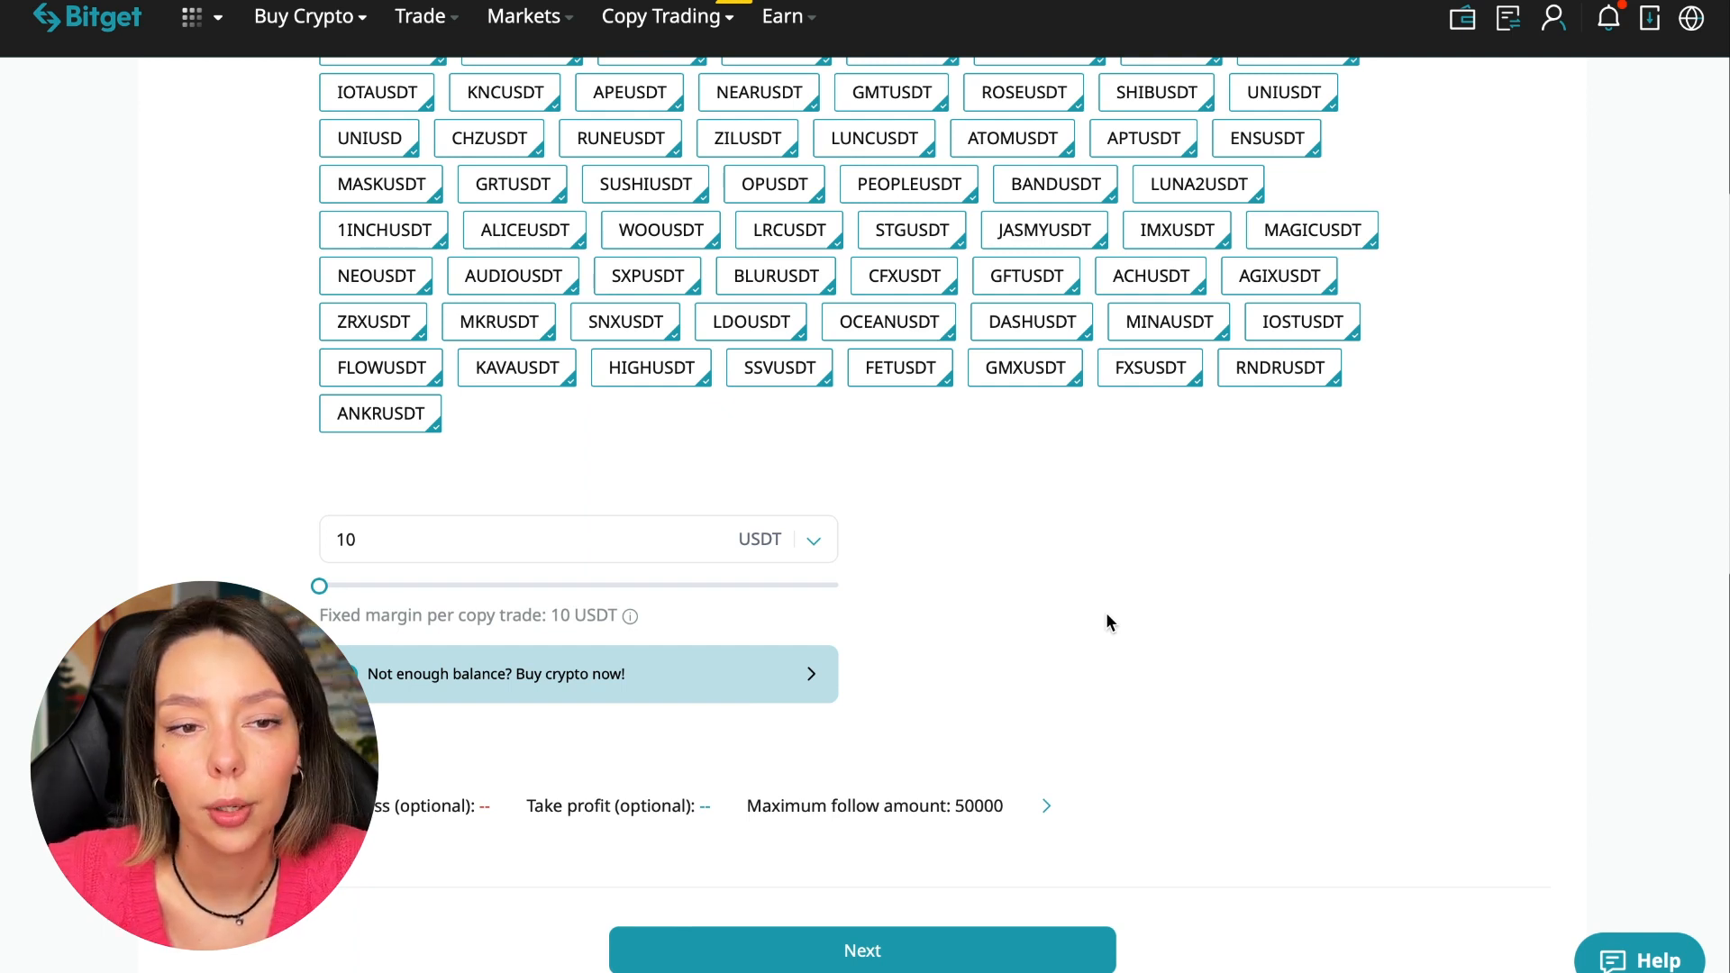
In risk management, change the maximum follow amount from 50000 to 30 USDT
left_click(1043, 806)
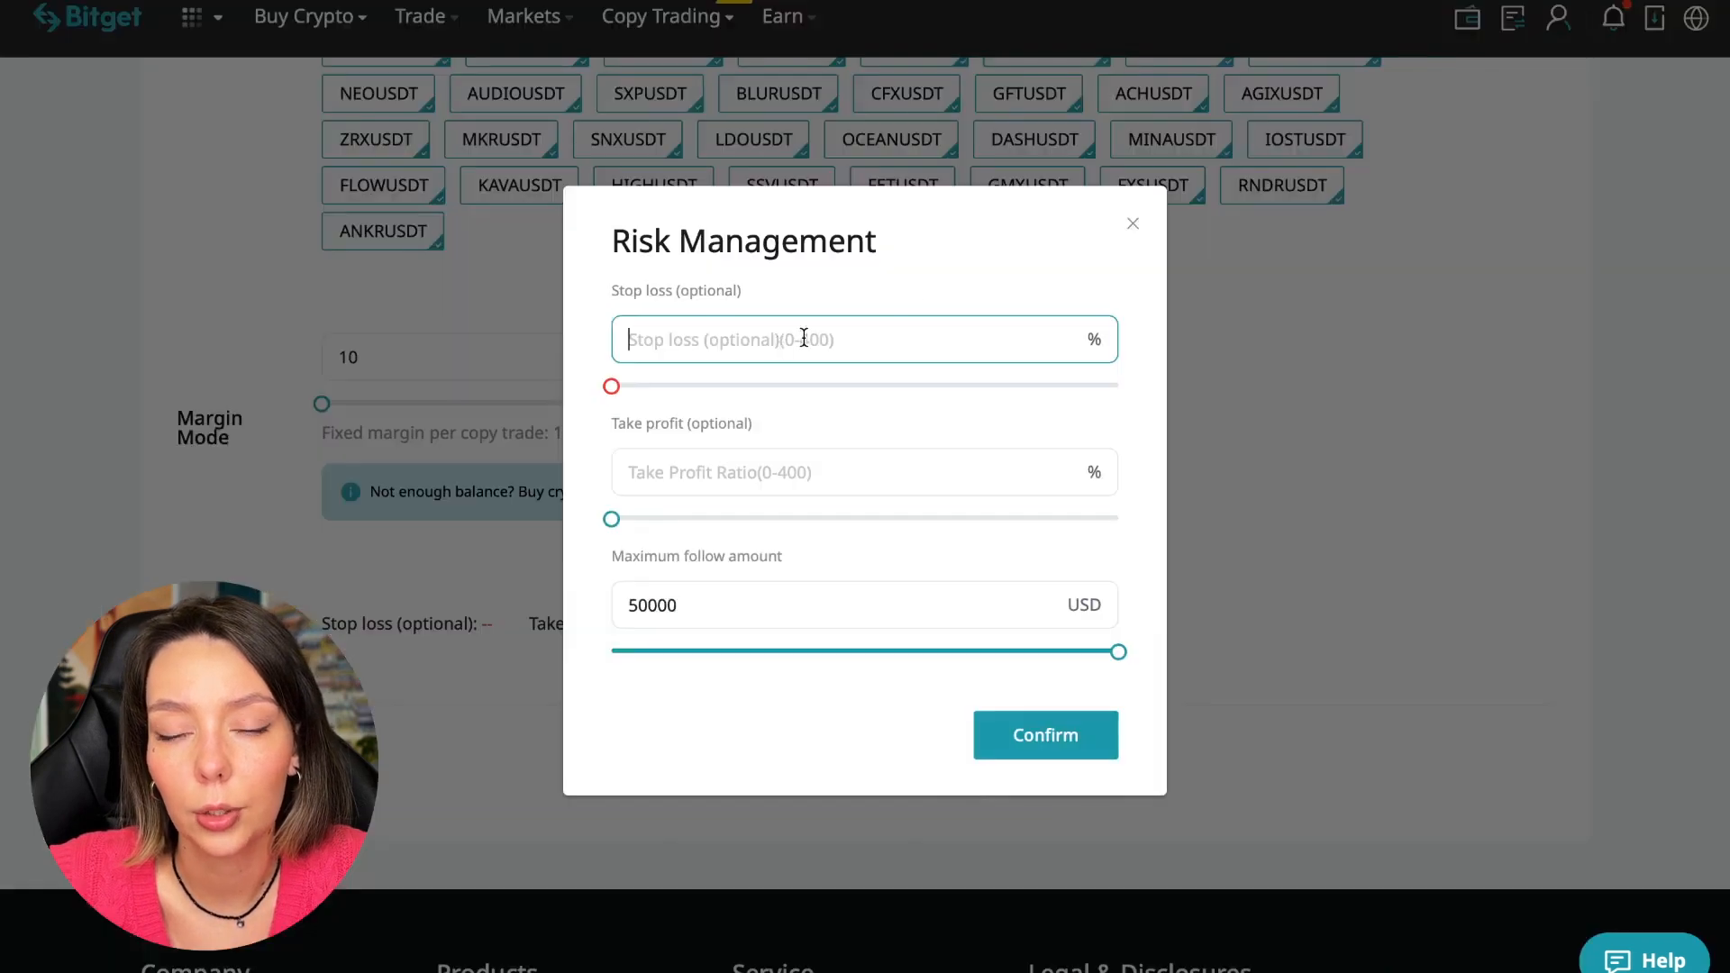
left_click(822, 472)
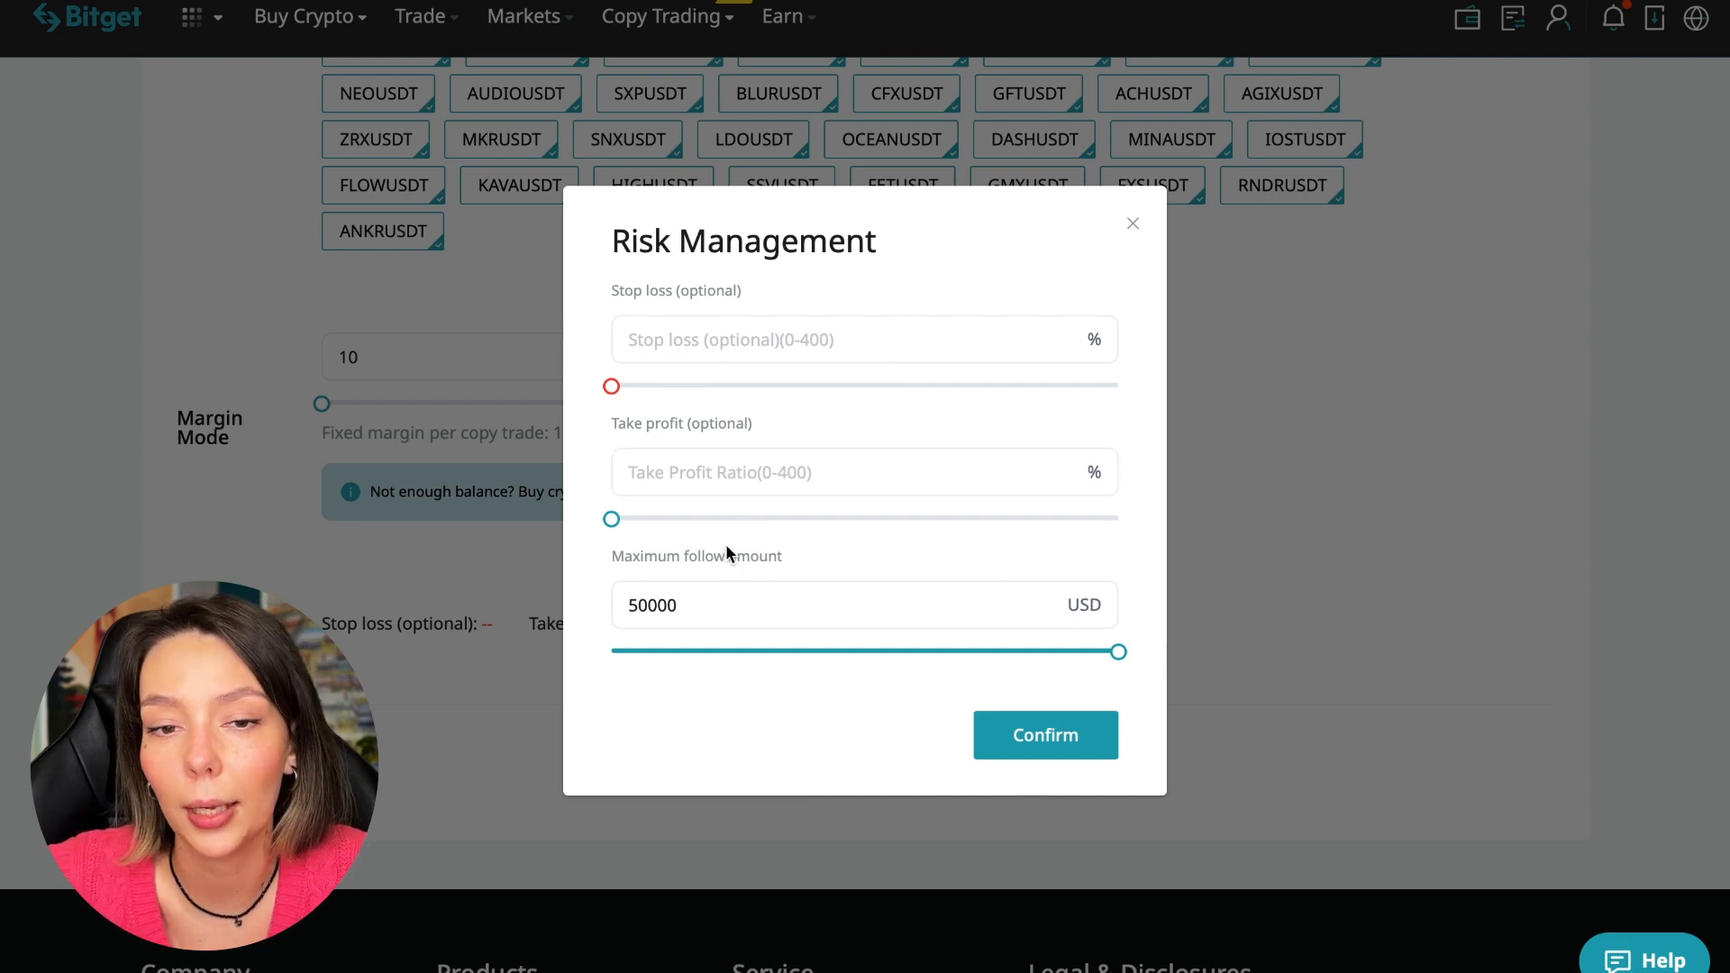
left_click(794, 604)
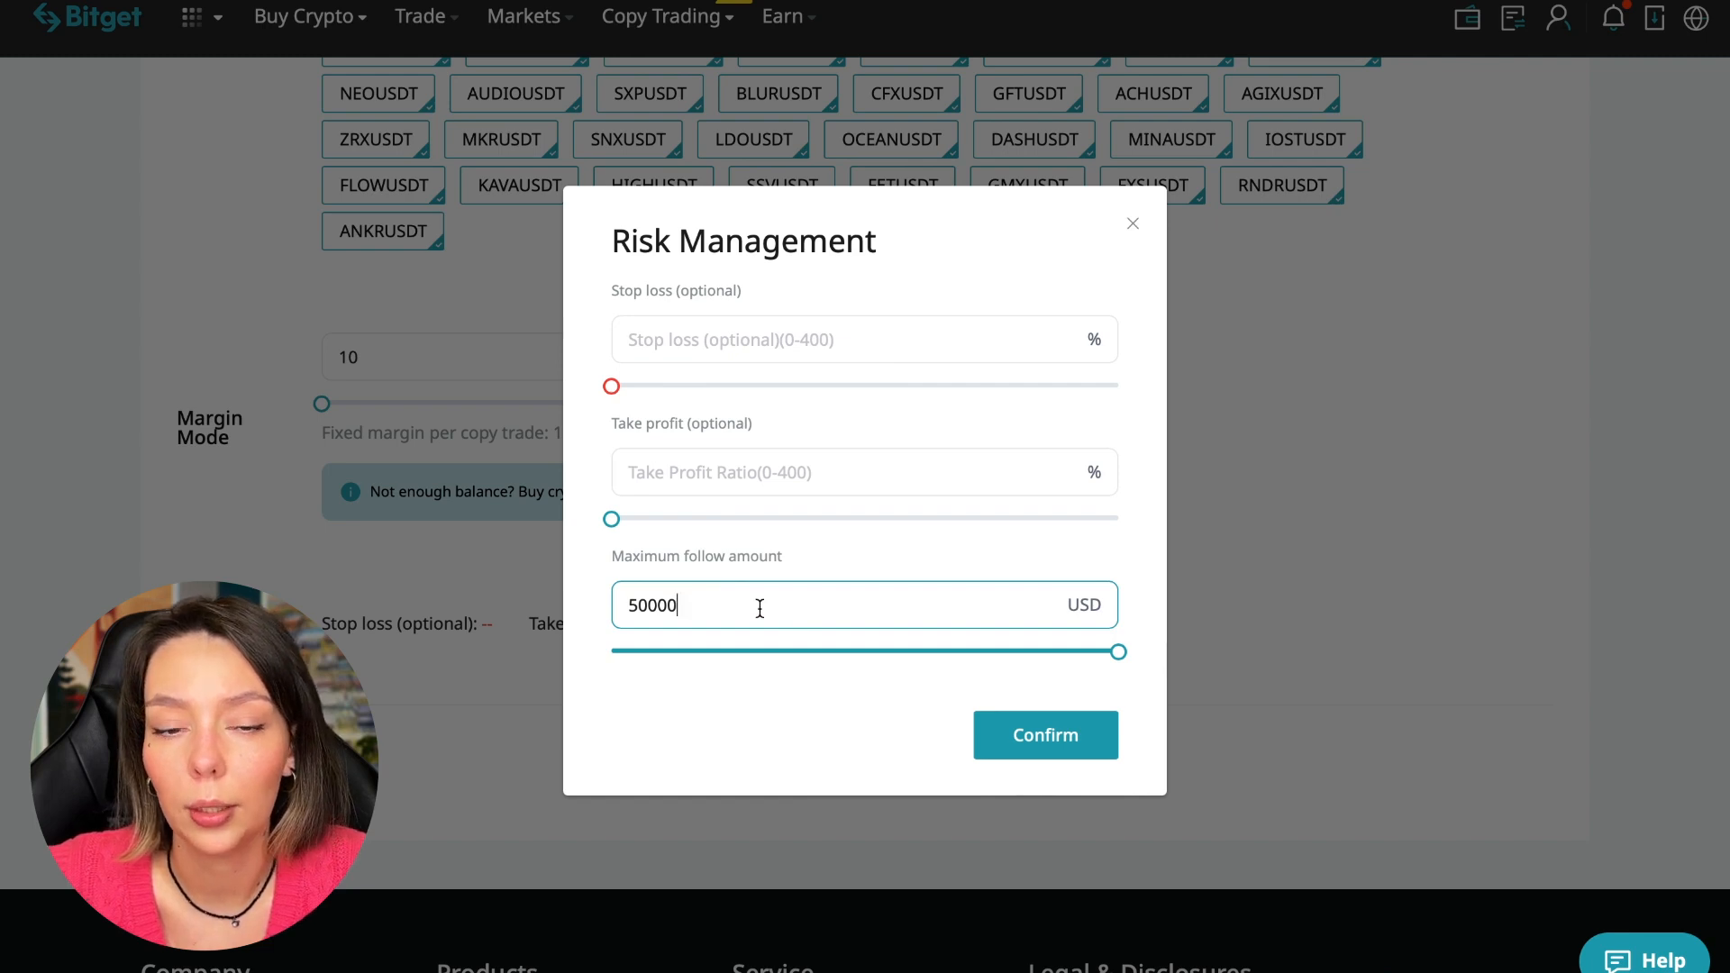
left_click_drag(1117, 650, 755, 651)
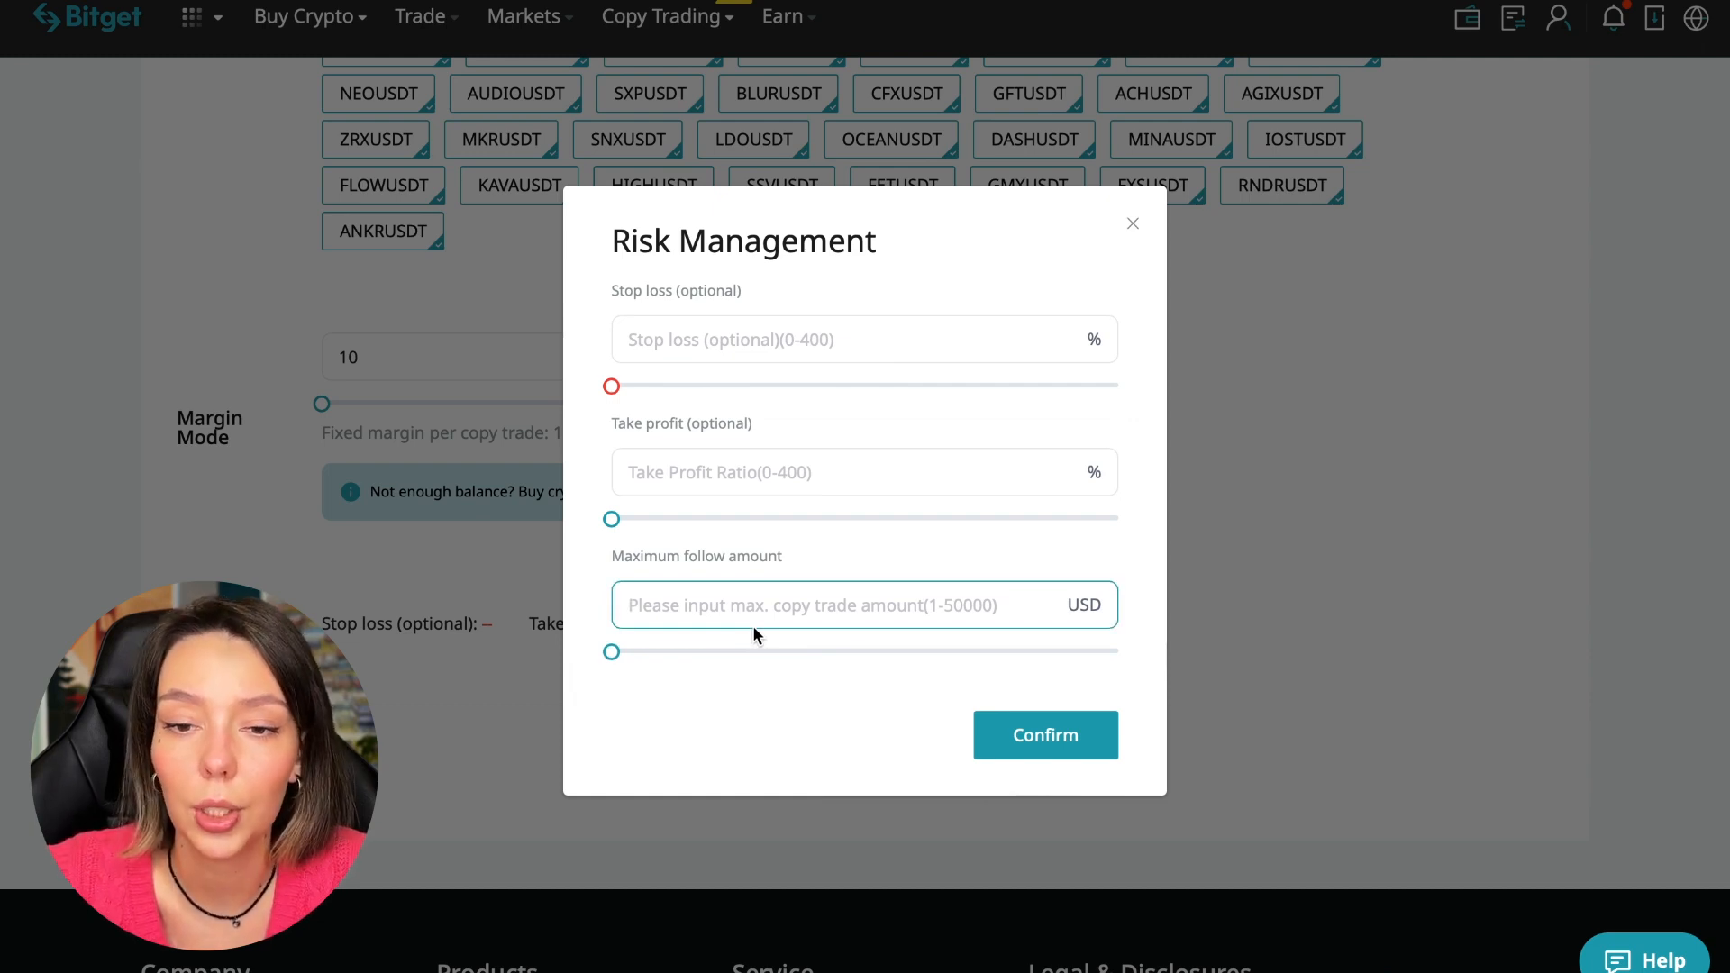
left_click(864, 605)
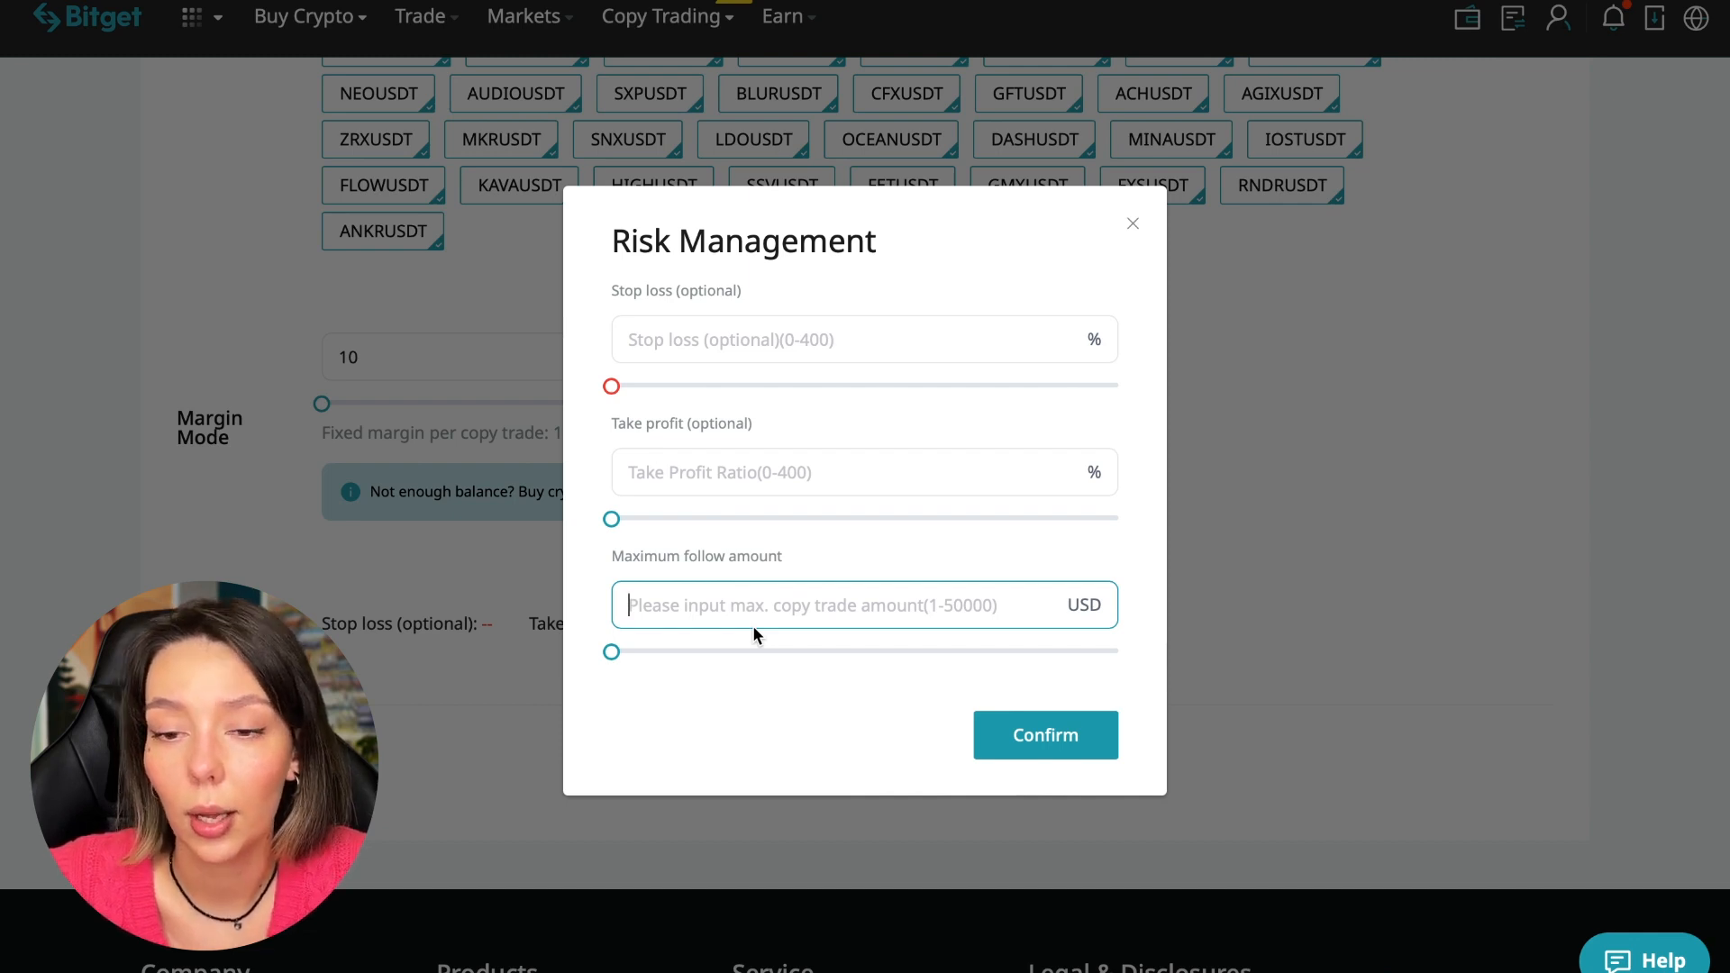
type("30")
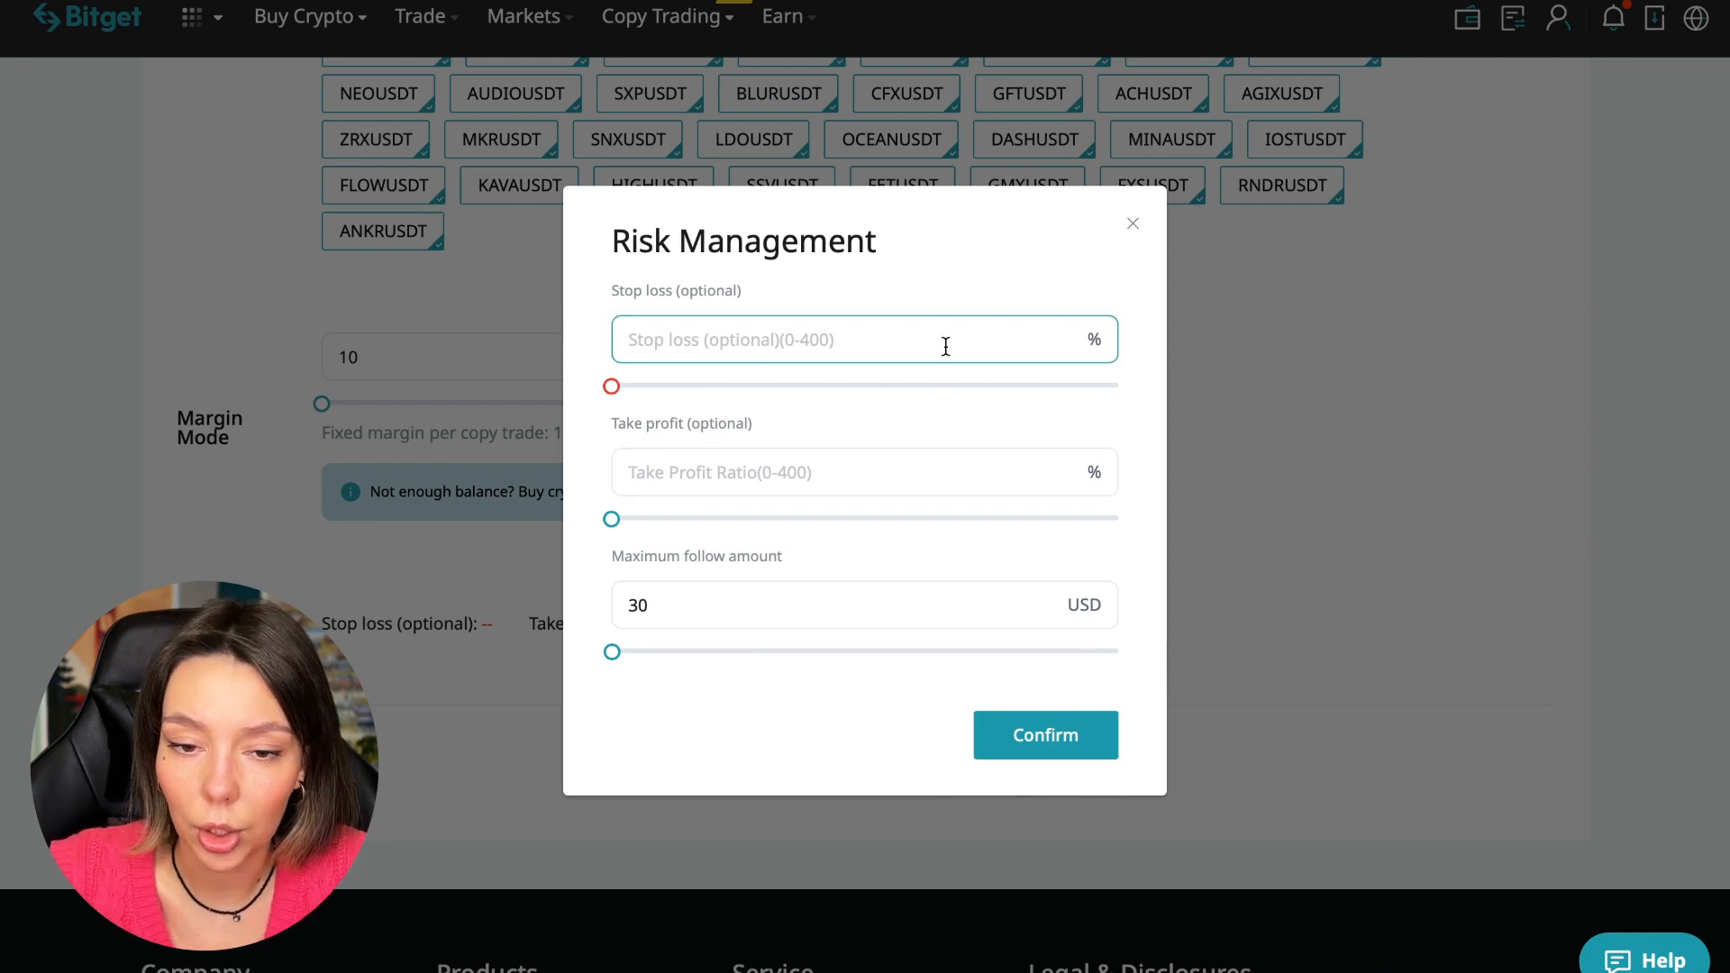
left_click(827, 338)
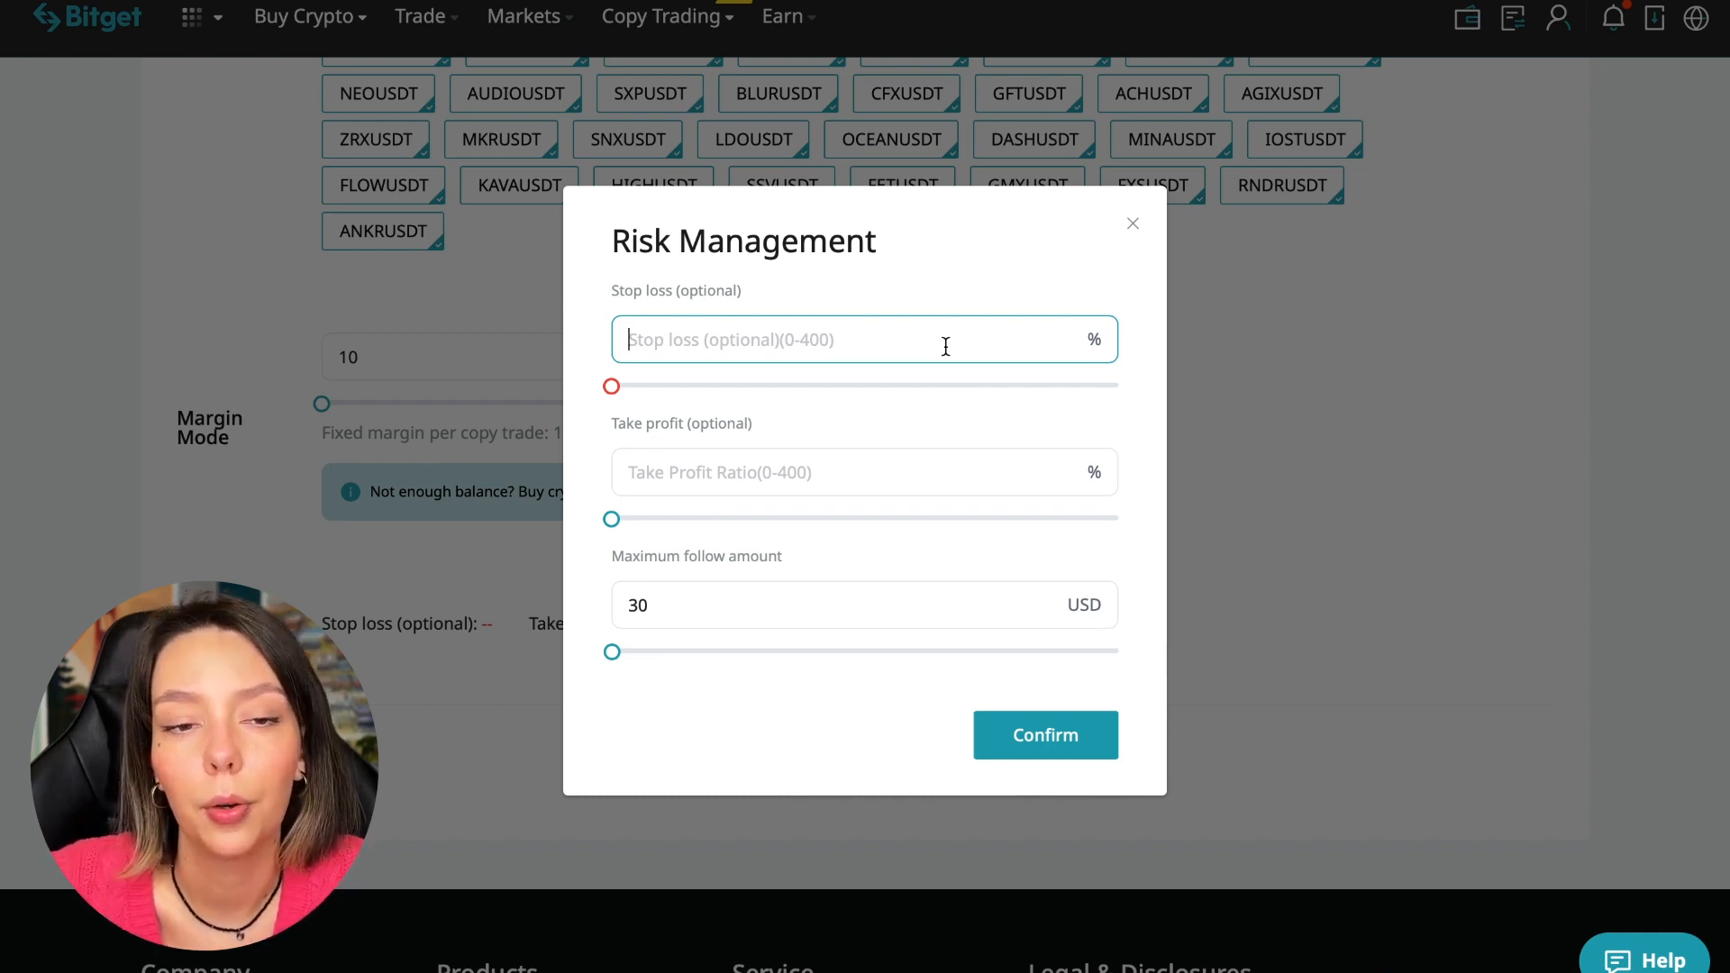
left_click(1044, 735)
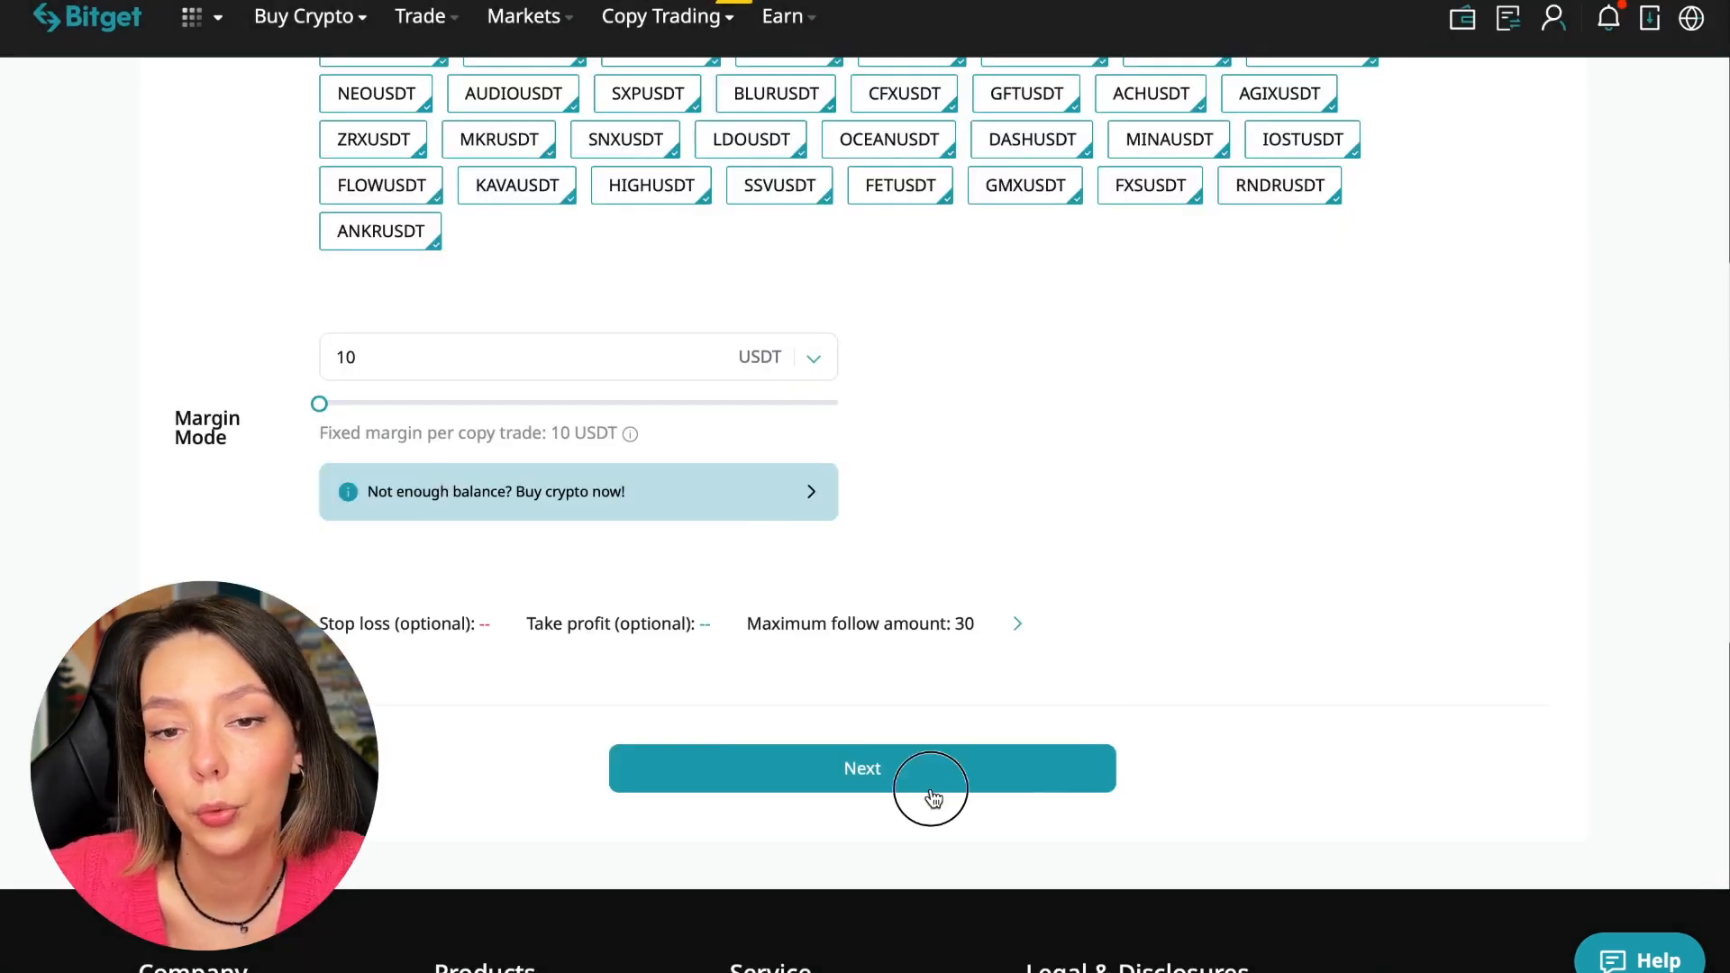
left_click(863, 768)
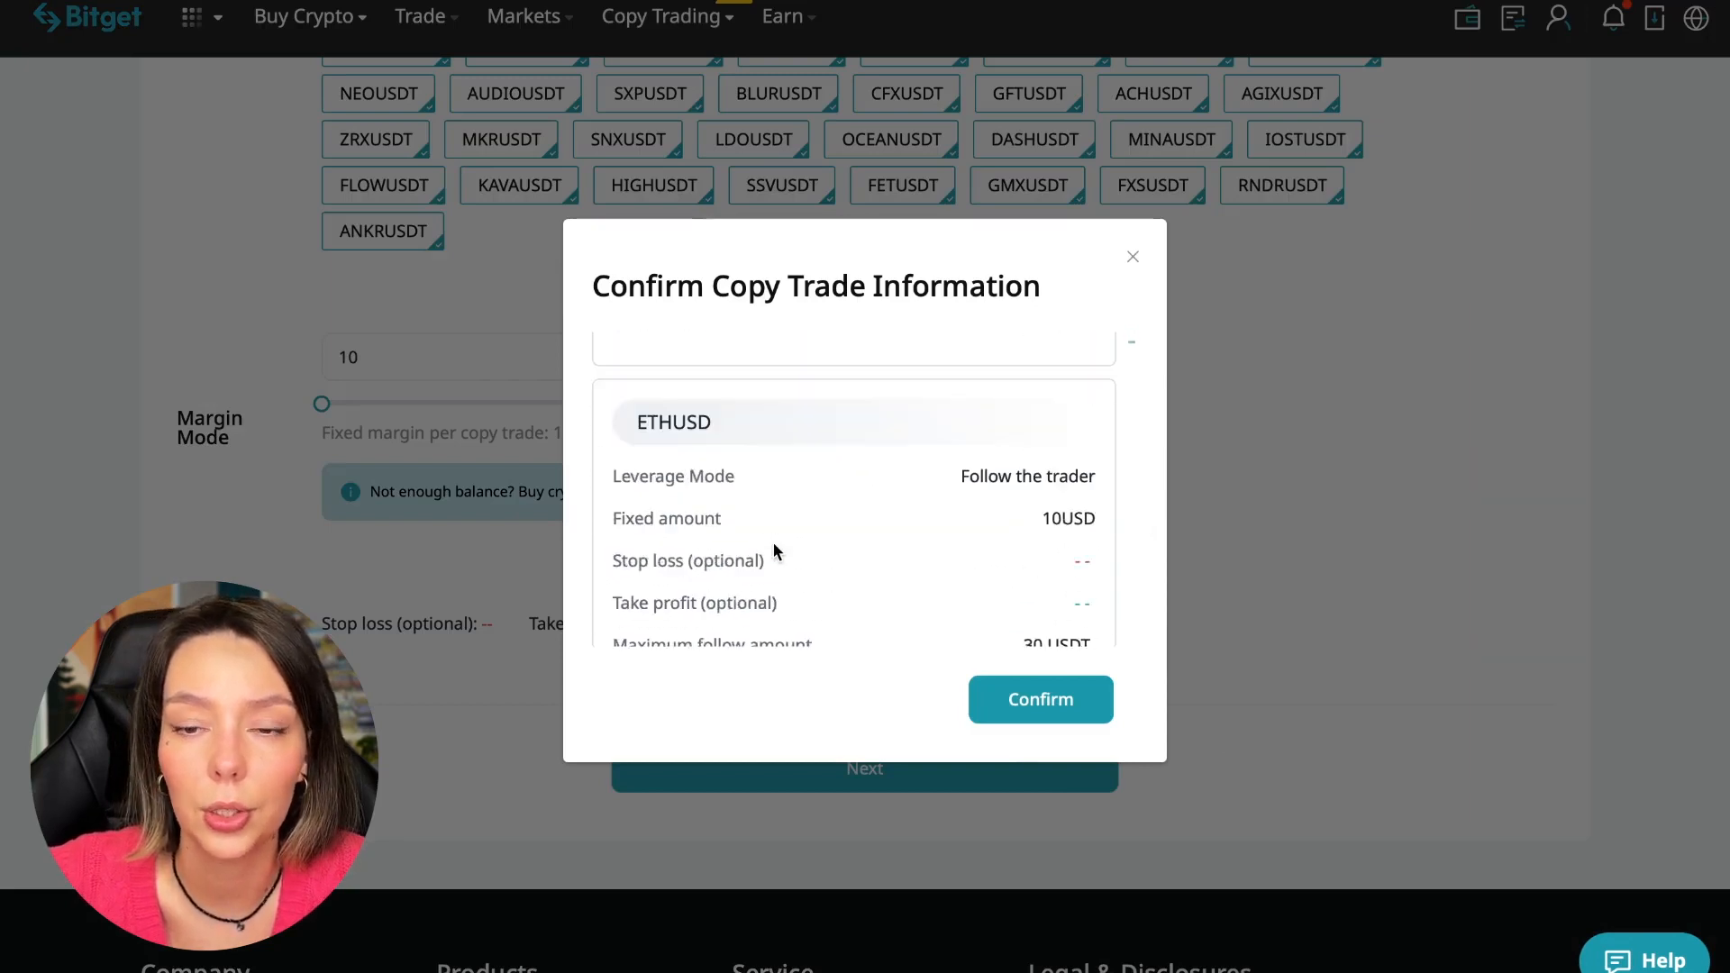
left_click(1038, 699)
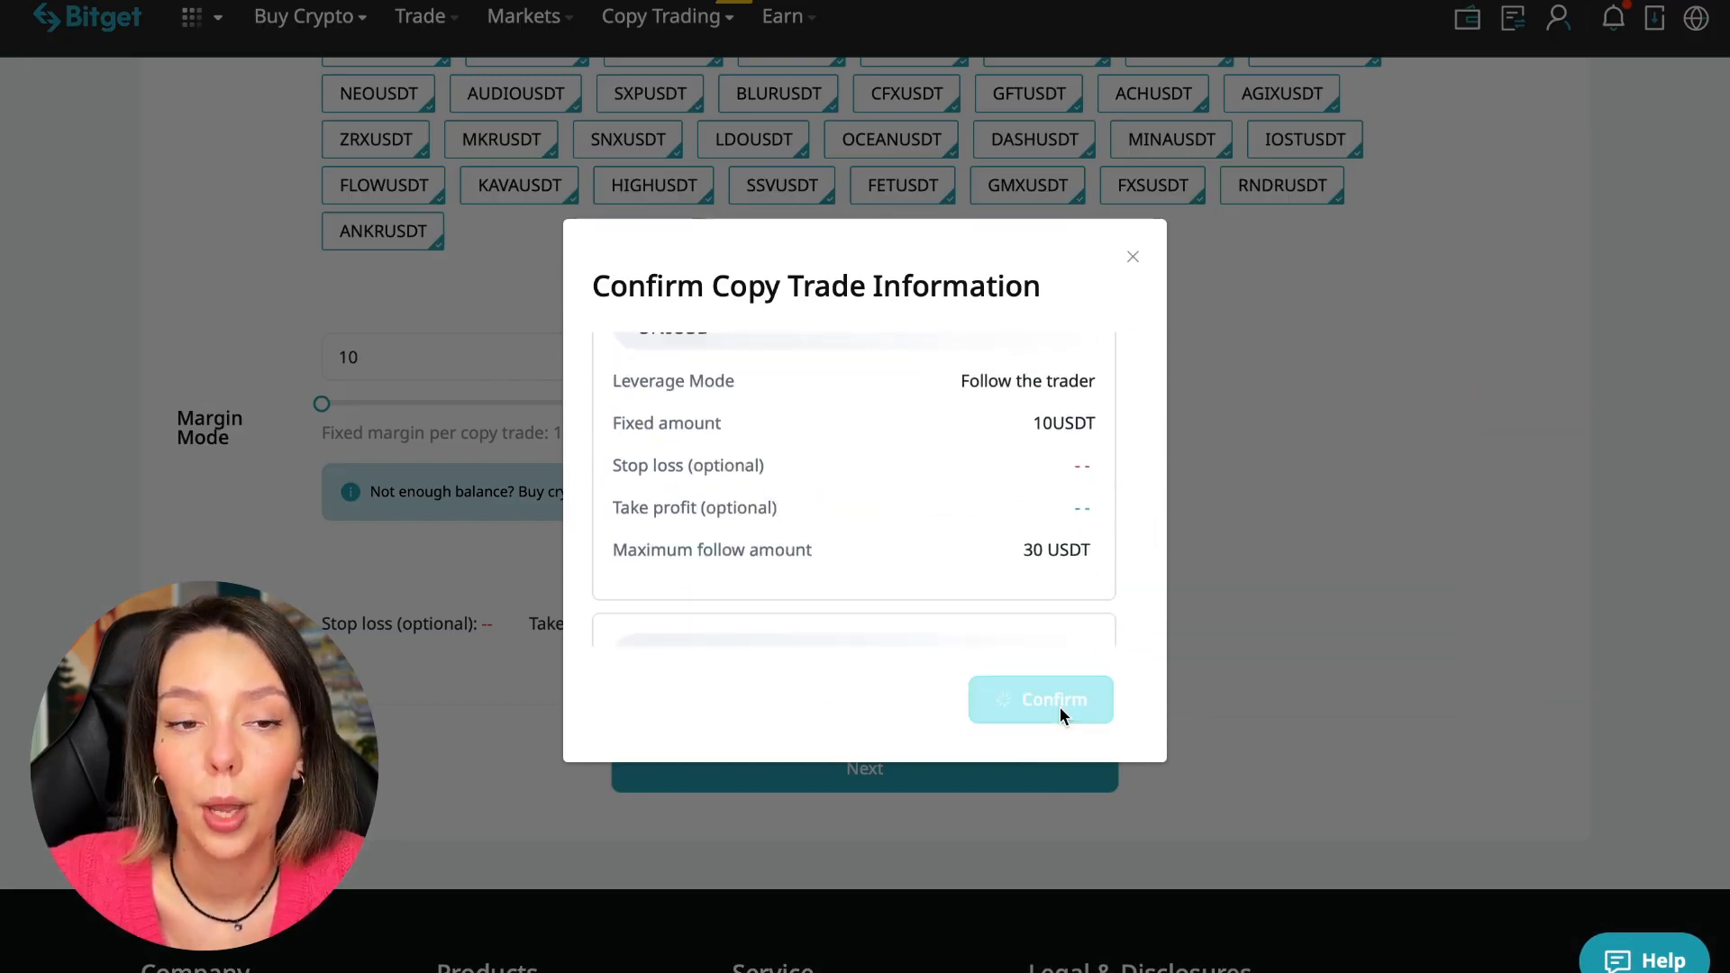
left_click(1039, 699)
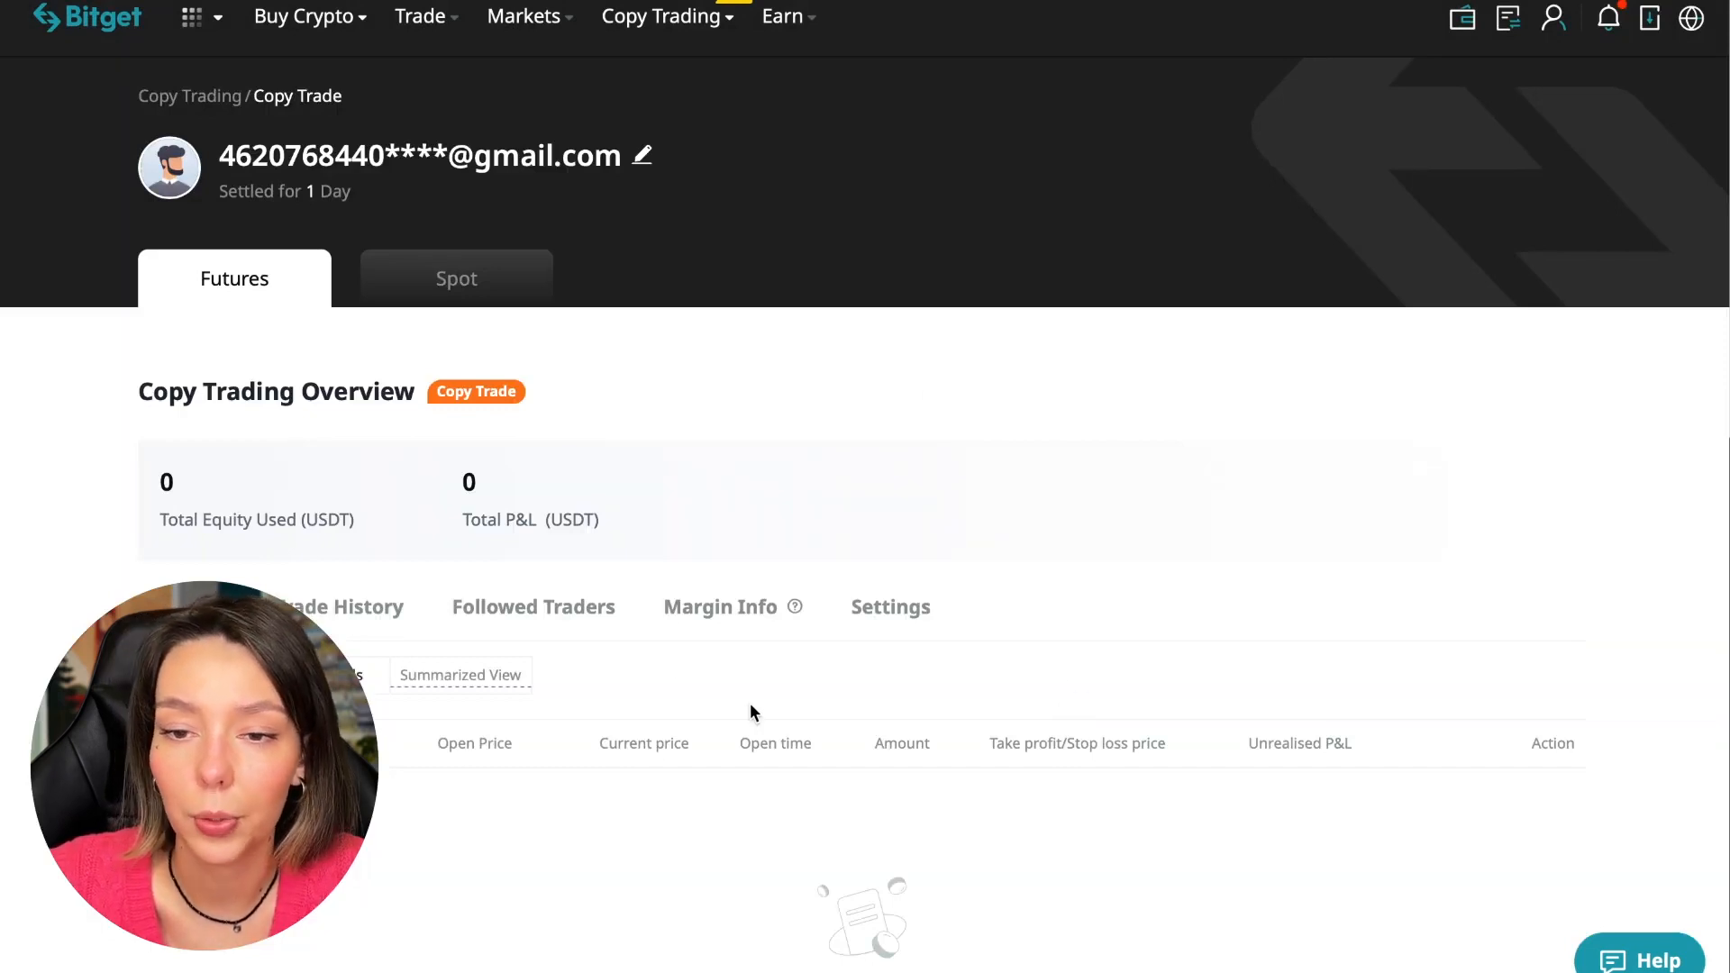
left_click(718, 606)
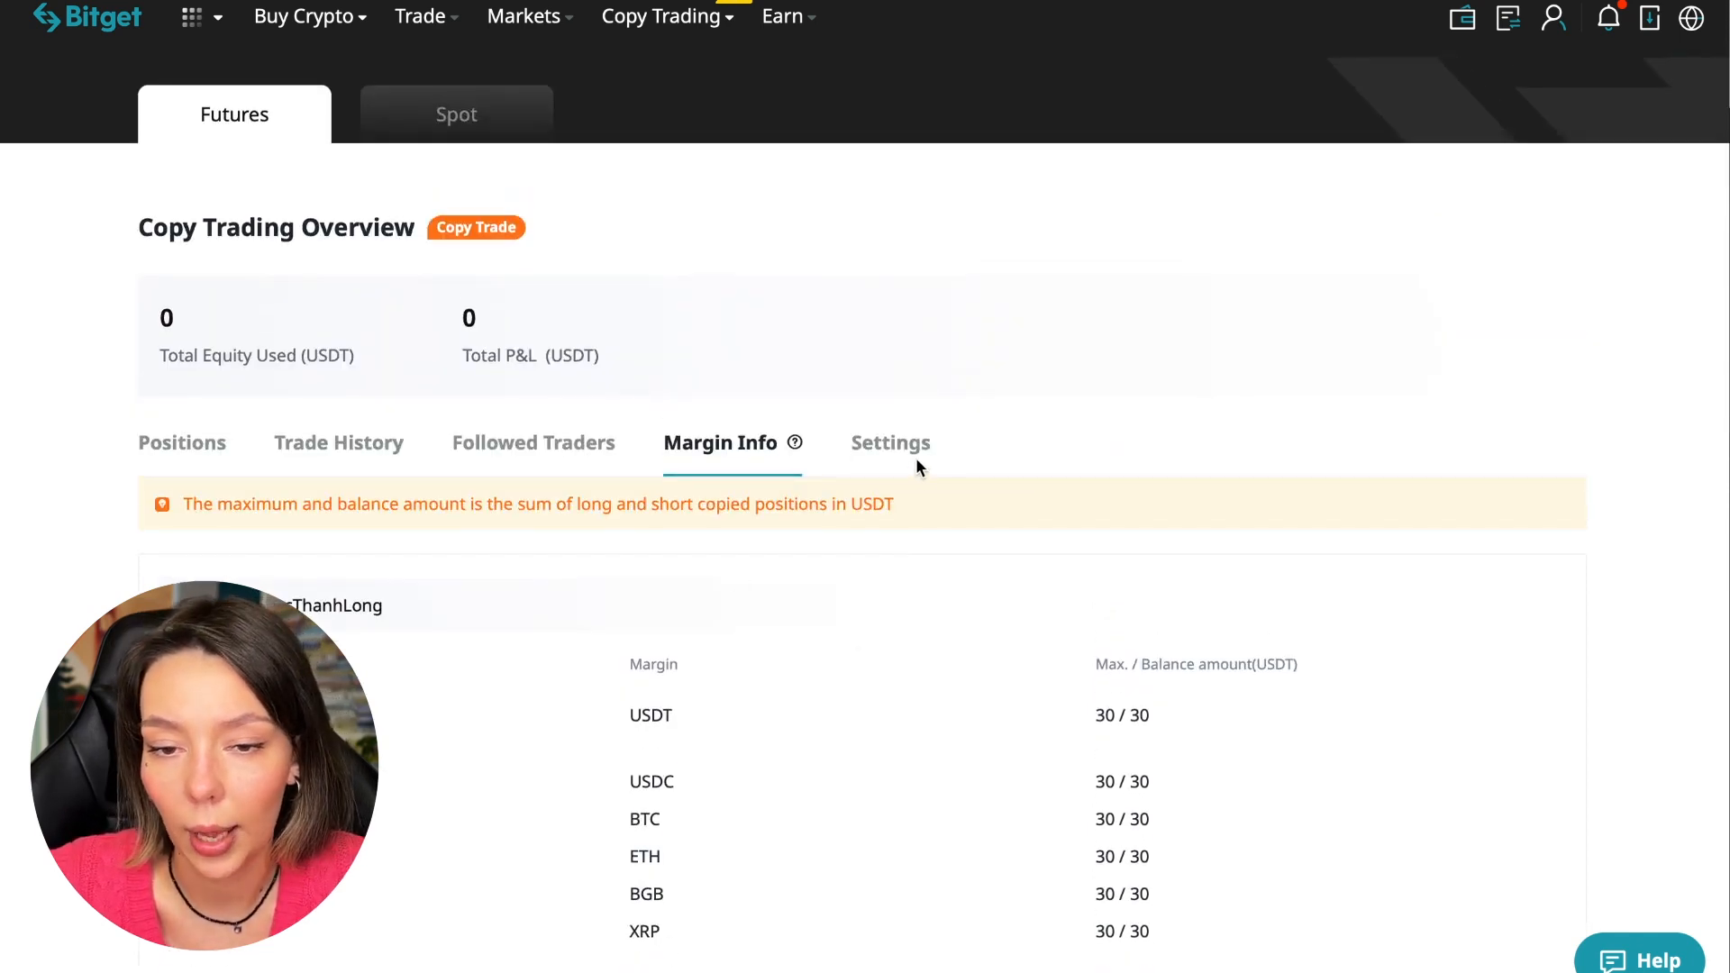
left_click(890, 442)
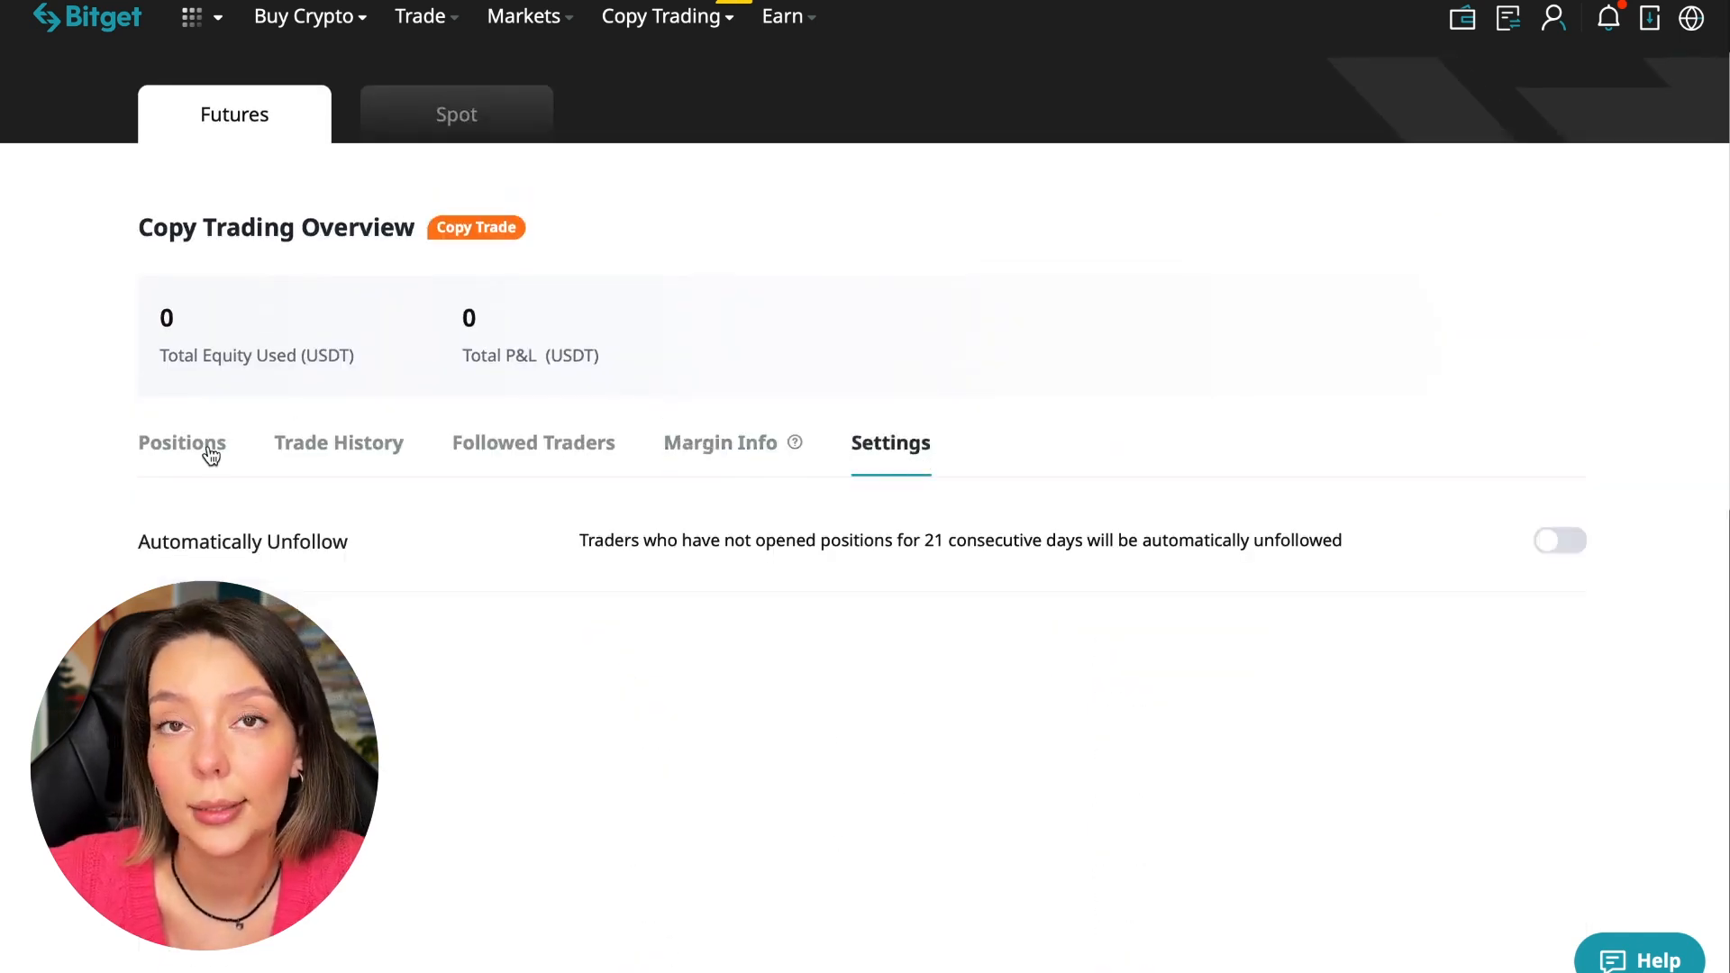
left_click(181, 443)
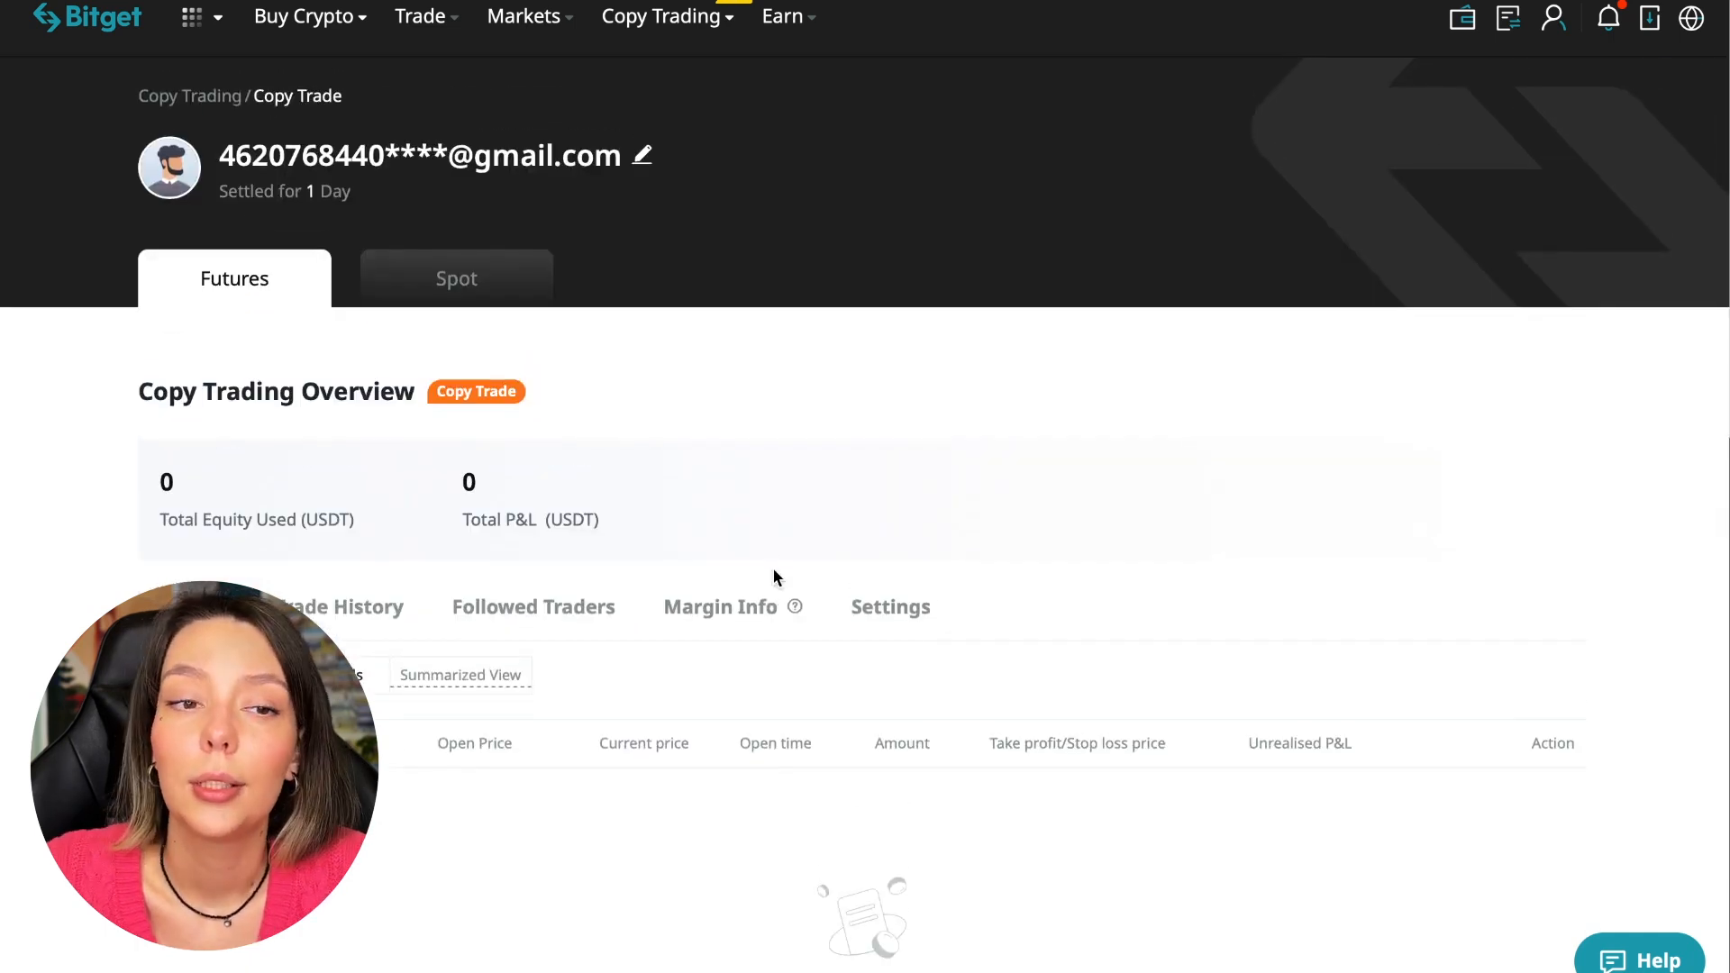